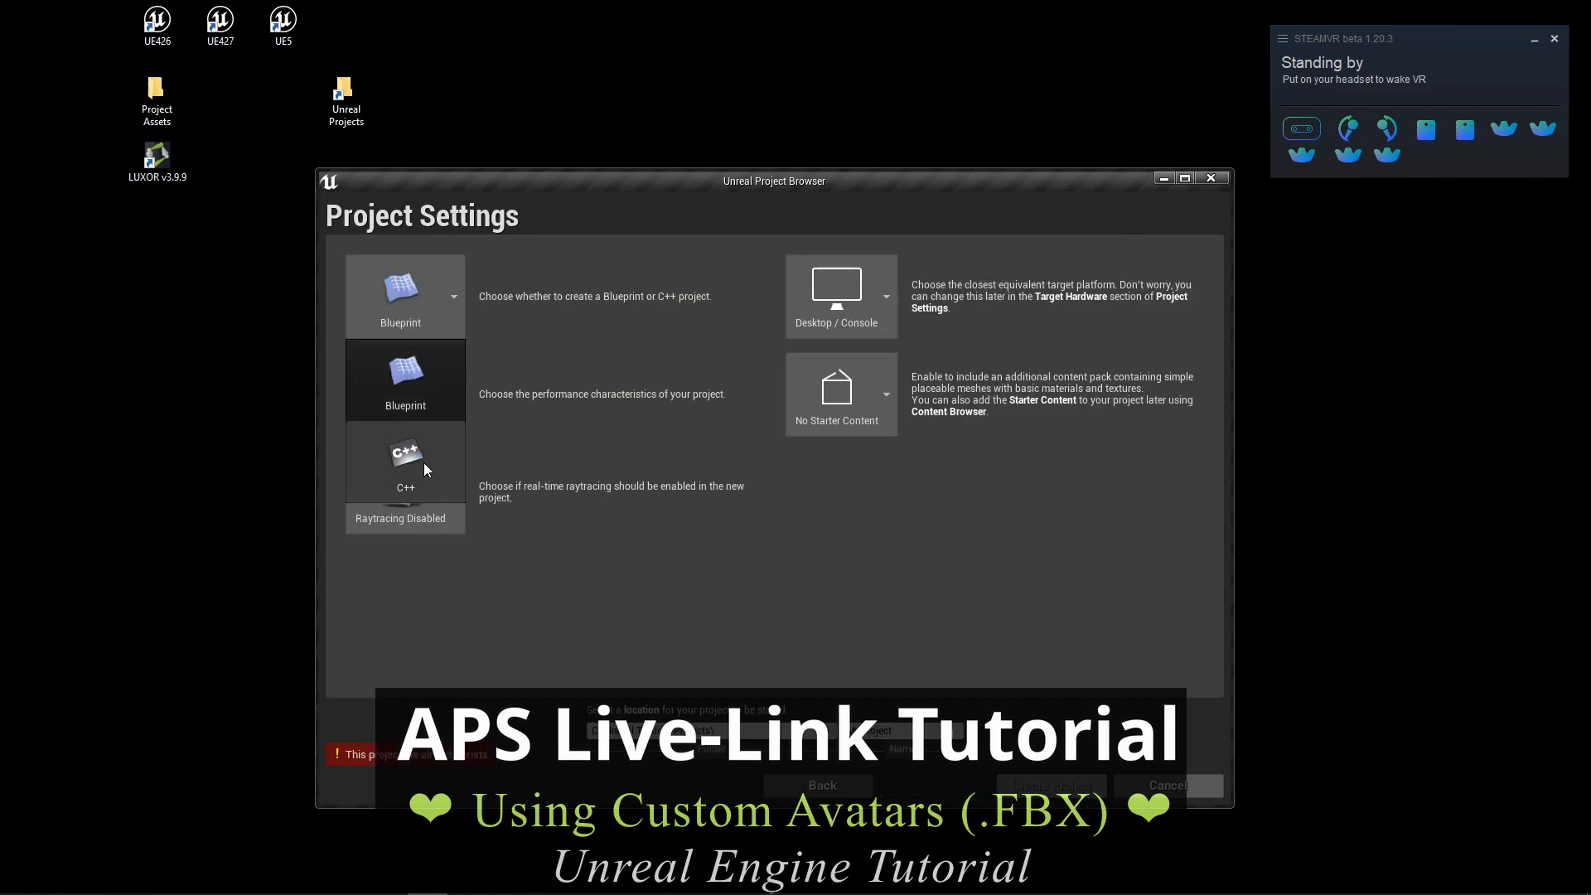
Step: Create a Blueprint project named MyProject2 without starter content
{"action": "left_click", "coordinate": [404, 295]}
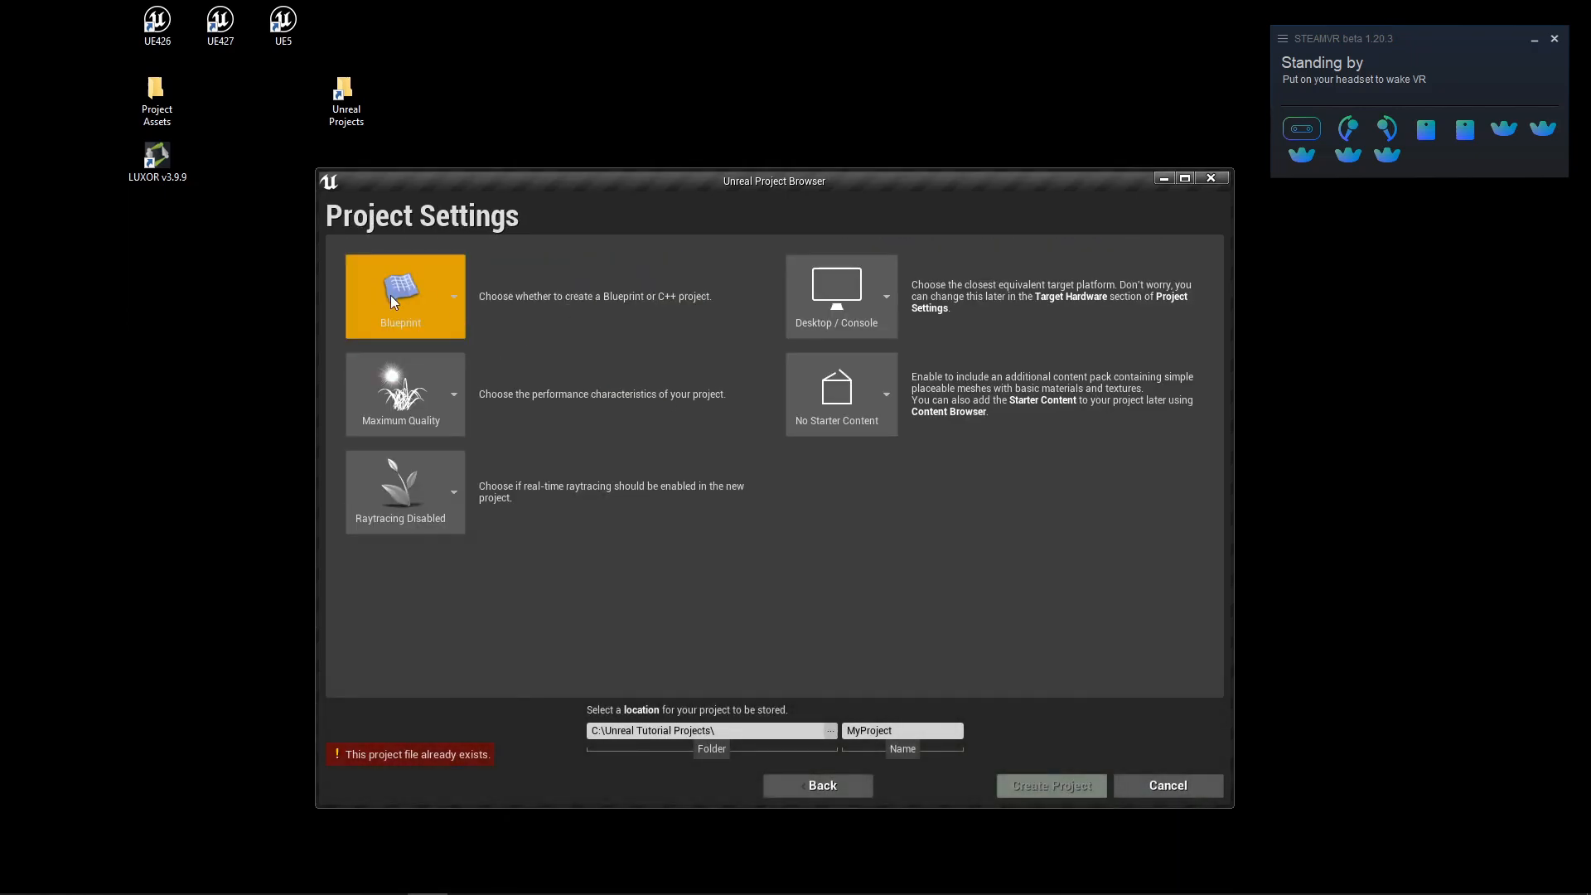
{"action": "left_click", "coordinate": [899, 729]}
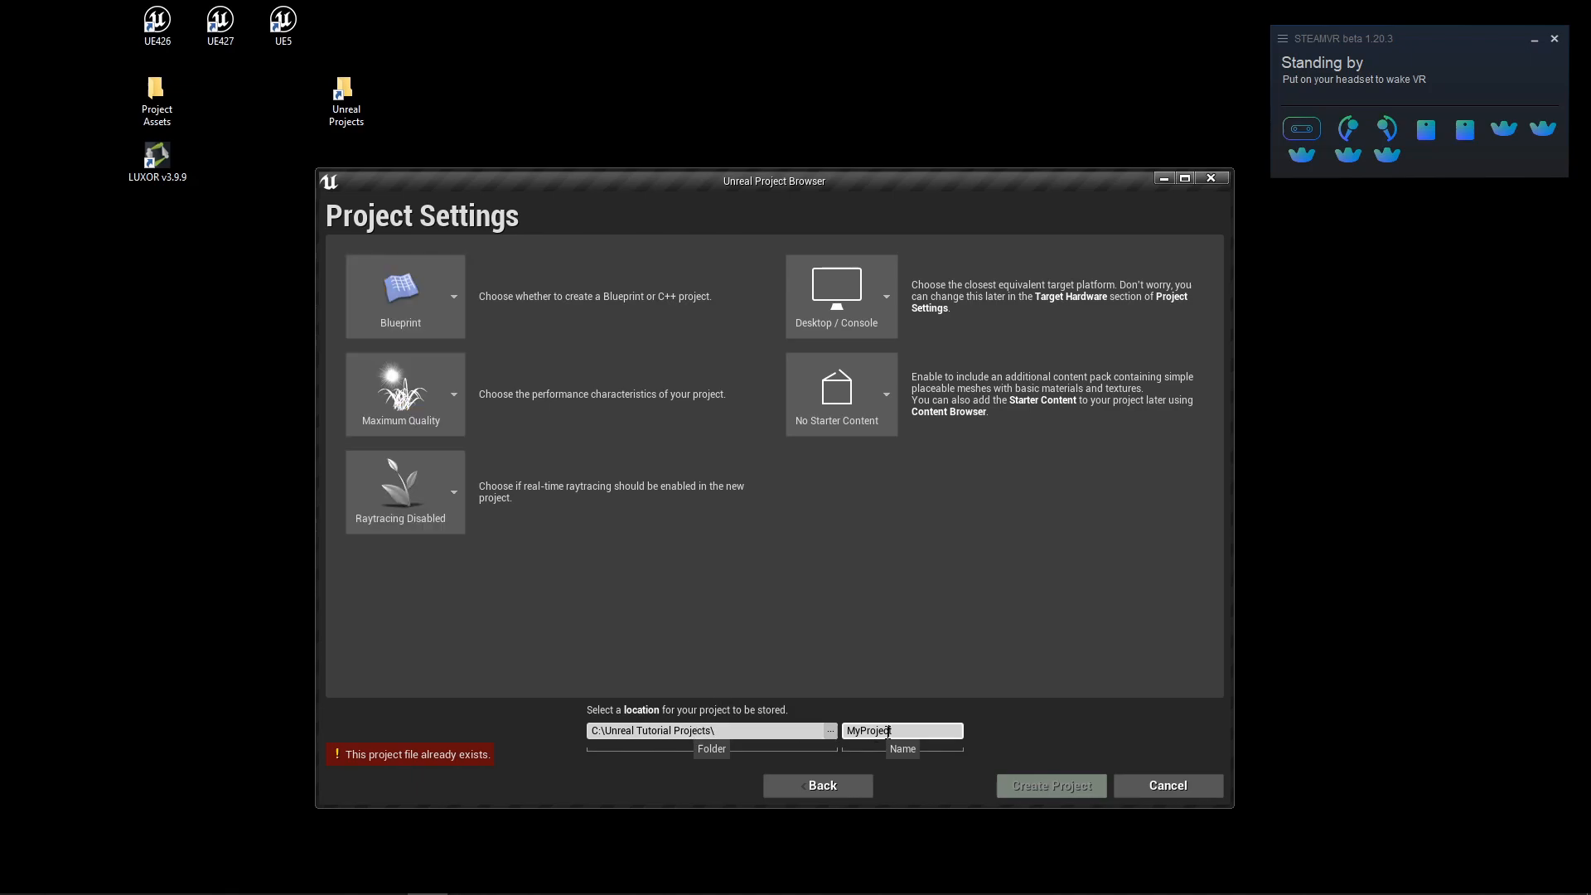
{"action": "type", "text": "2"}
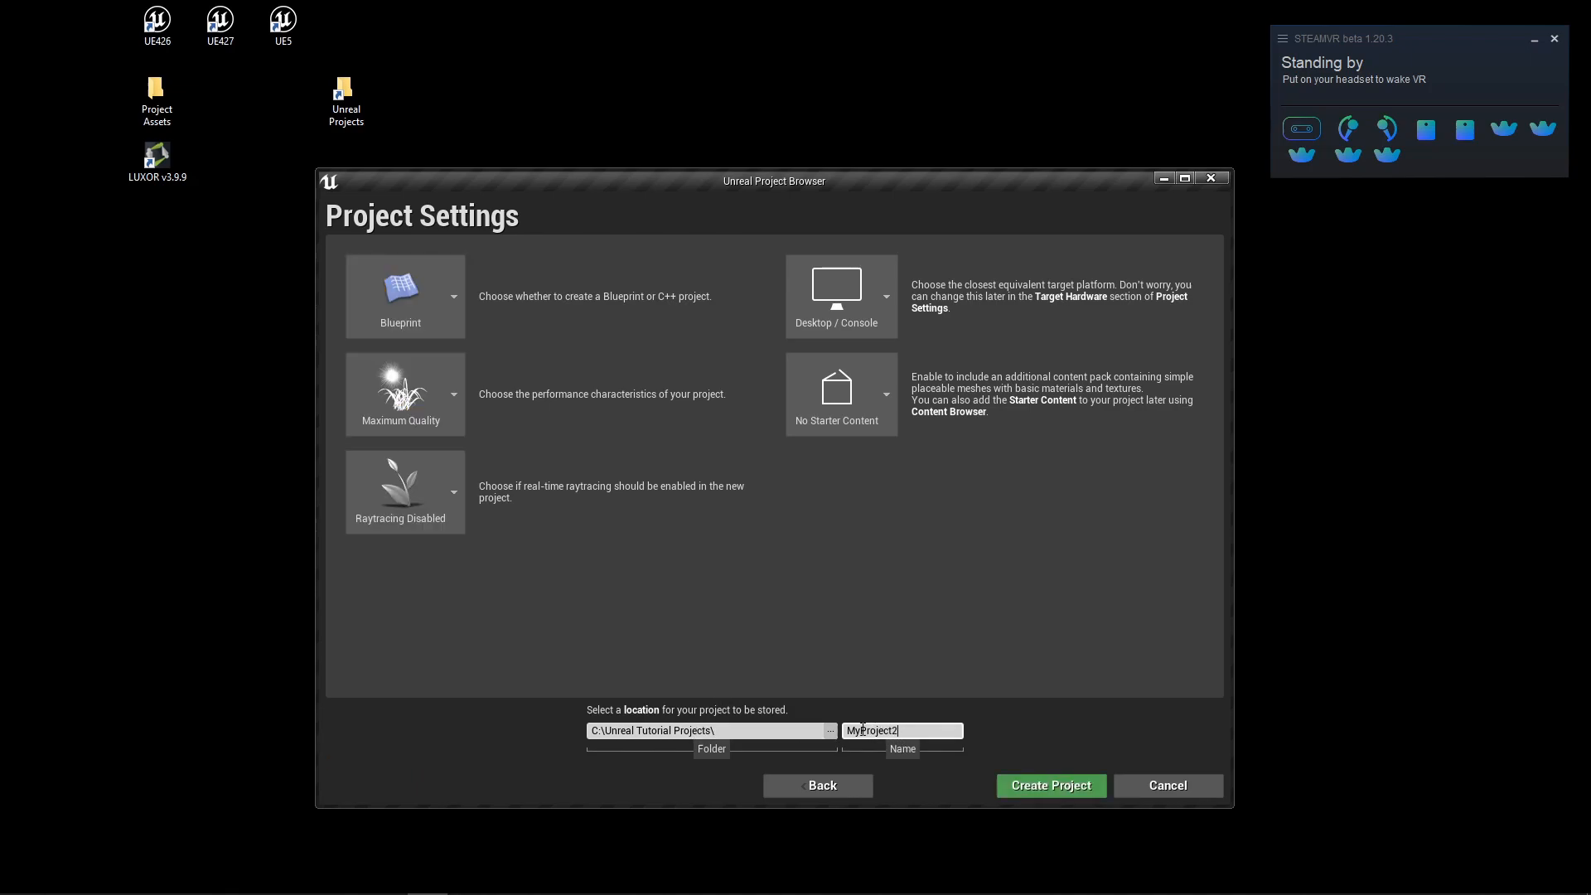
{"action": "left_click", "coordinate": [1050, 785]}
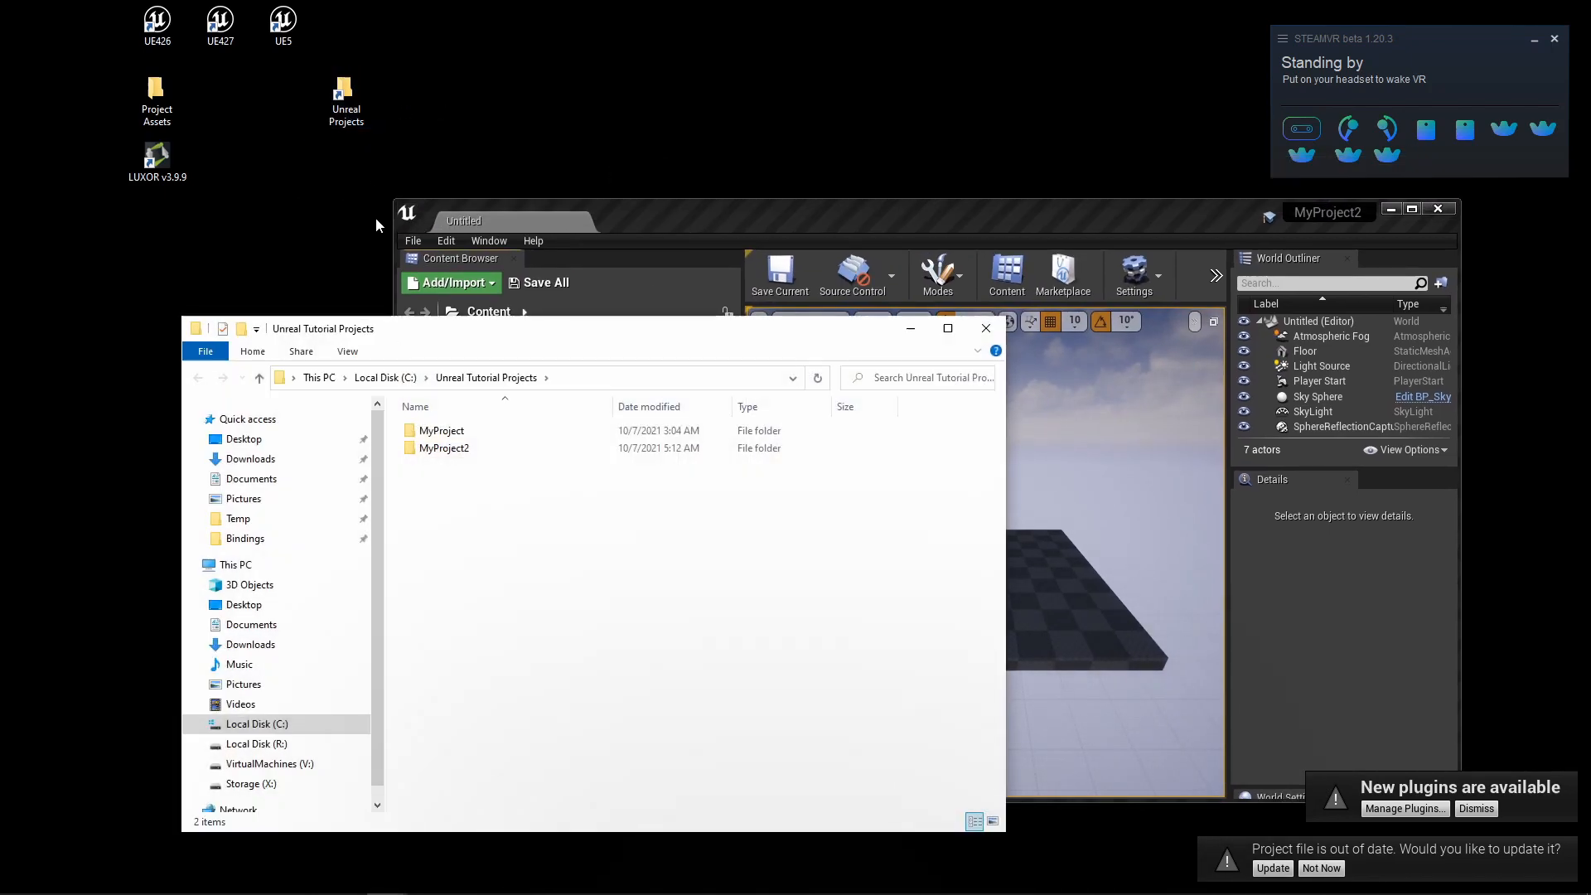
Step: Copy the APS_Live_Link_Plugin_UE426 Plugins folder into MyProject2, then reopen MyProject2.uproject
{"action": "left_click", "coordinate": [442, 448]}
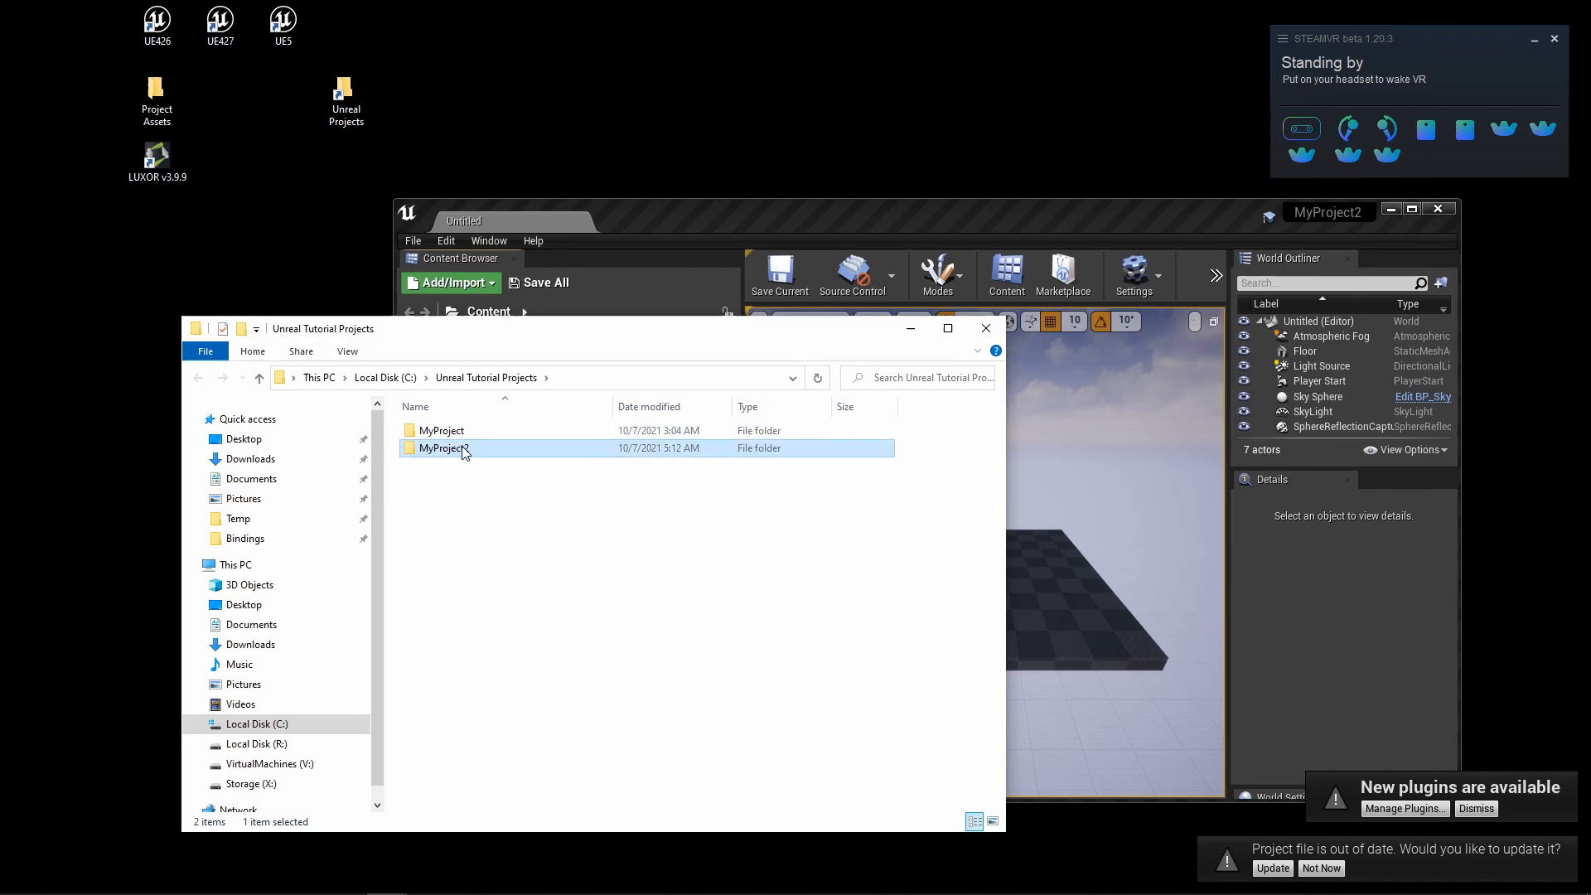
{"action": "double_click", "coordinate": [447, 448]}
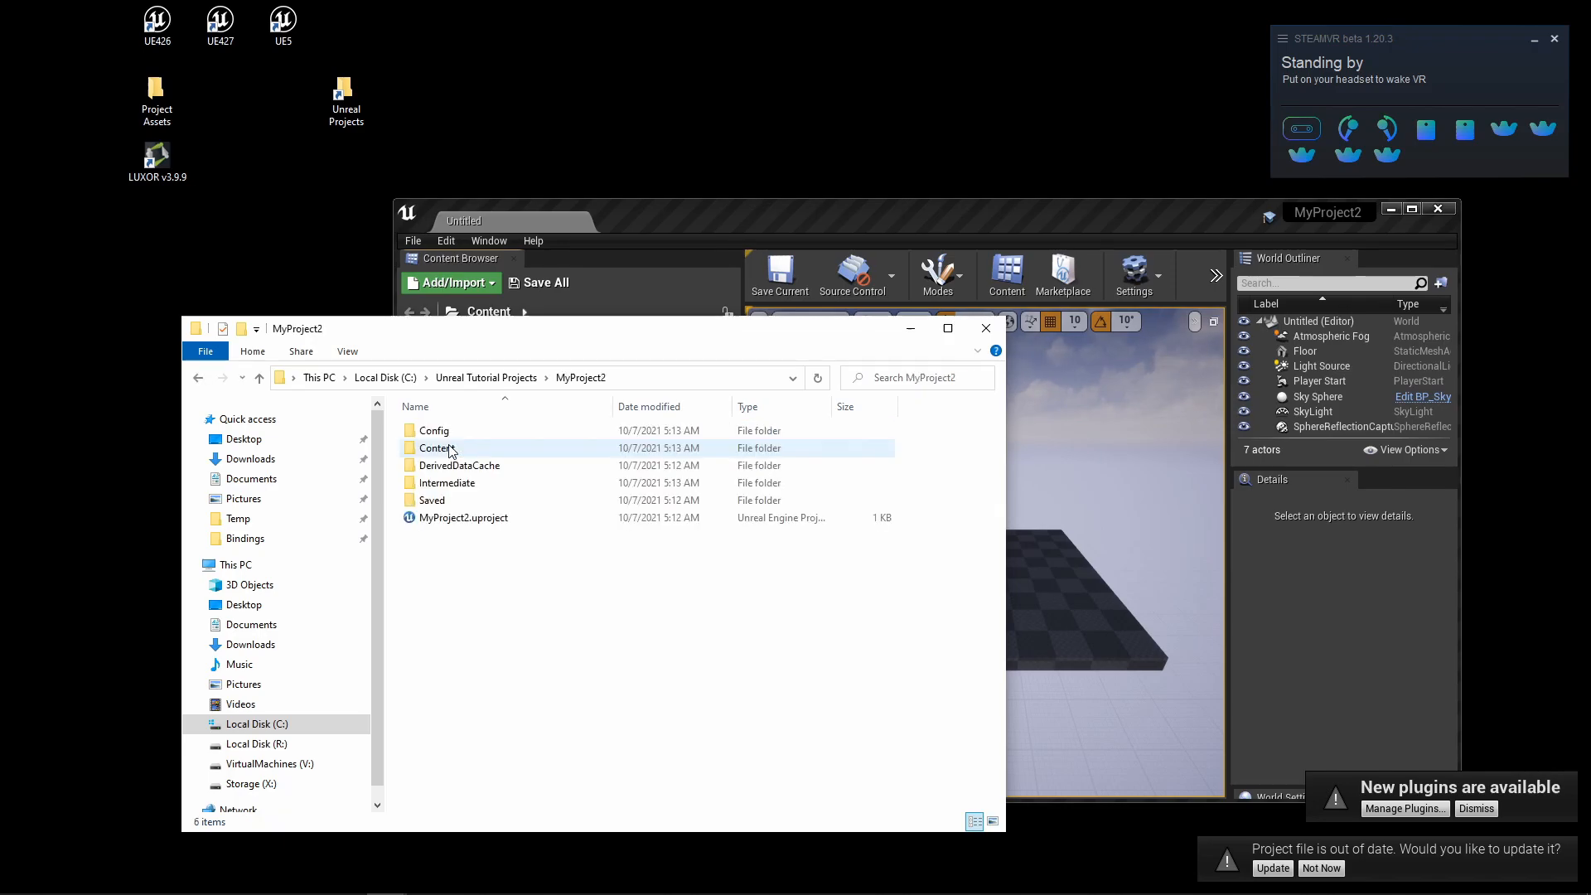
{"action": "left_click", "coordinate": [431, 499]}
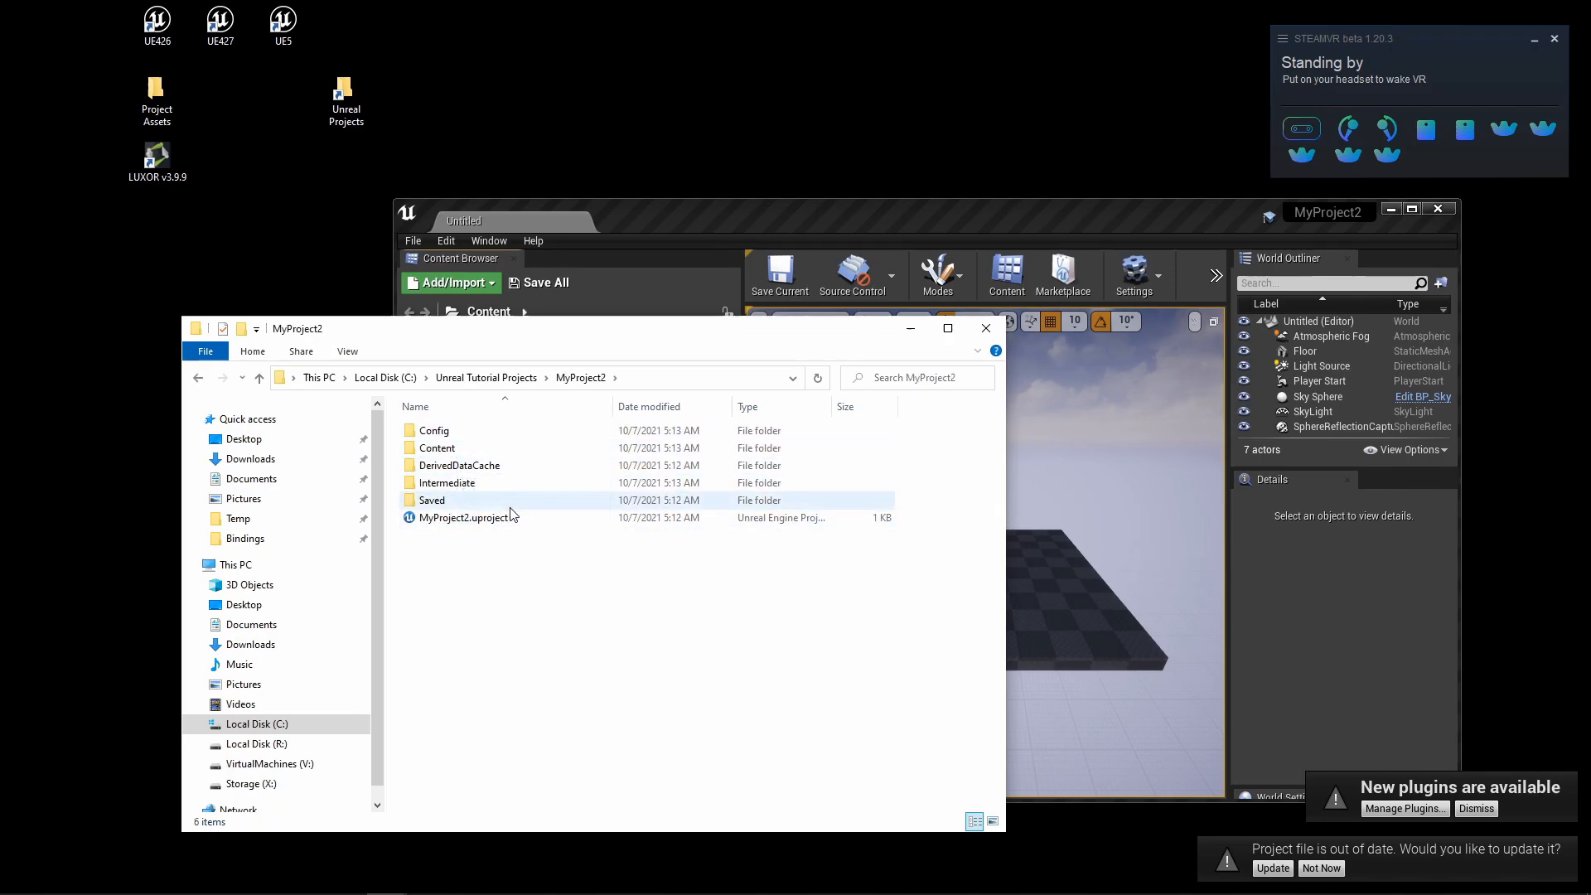
{"action": "left_click", "coordinate": [434, 430]}
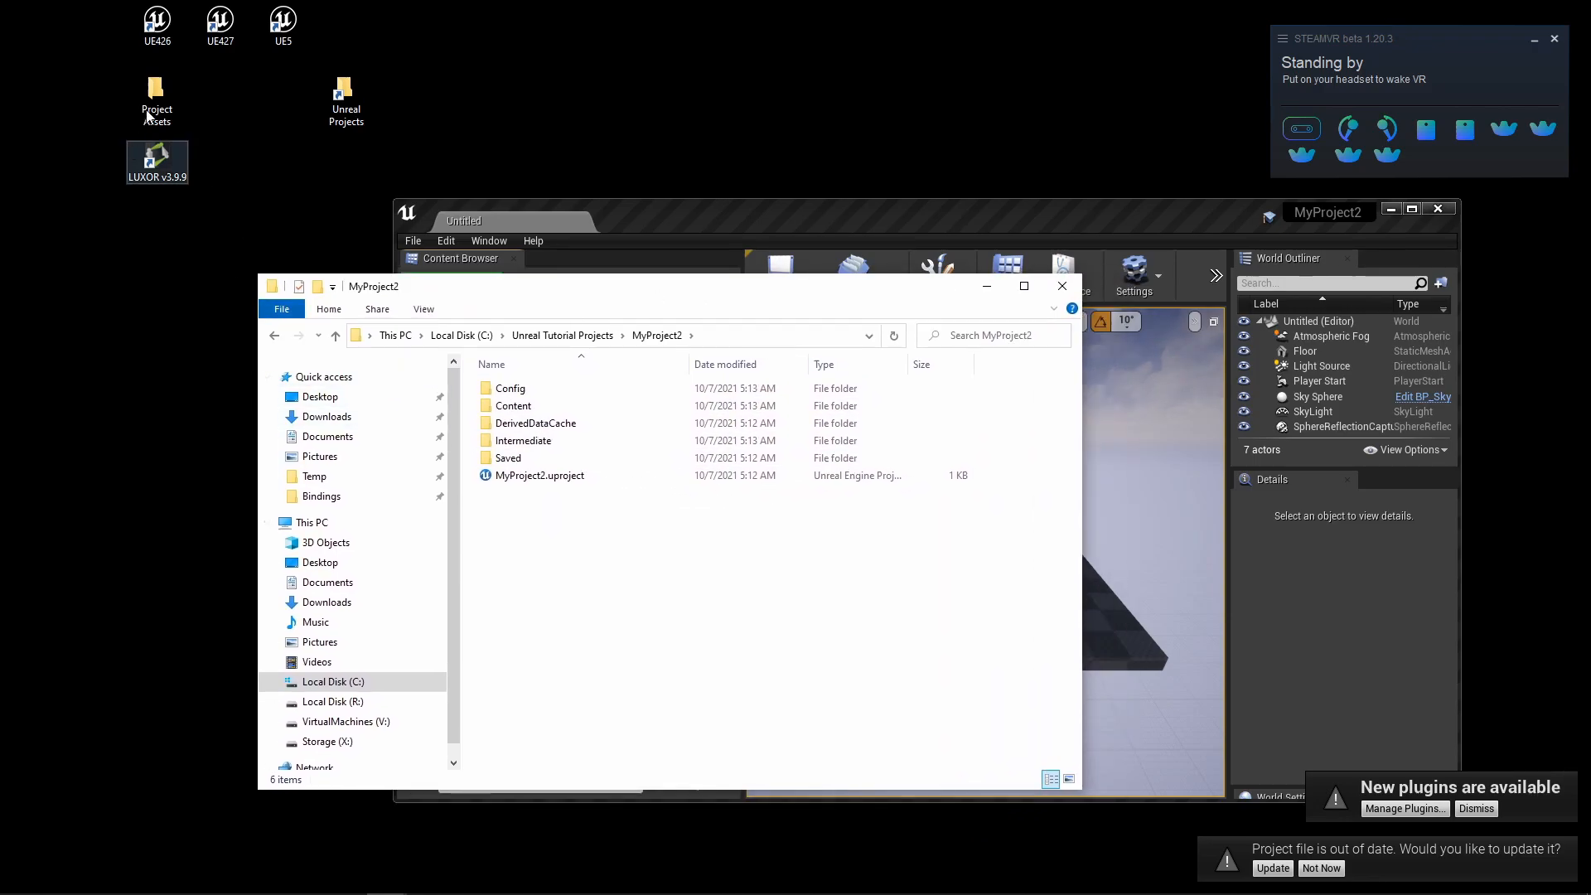
{"action": "double_click", "coordinate": [156, 99]}
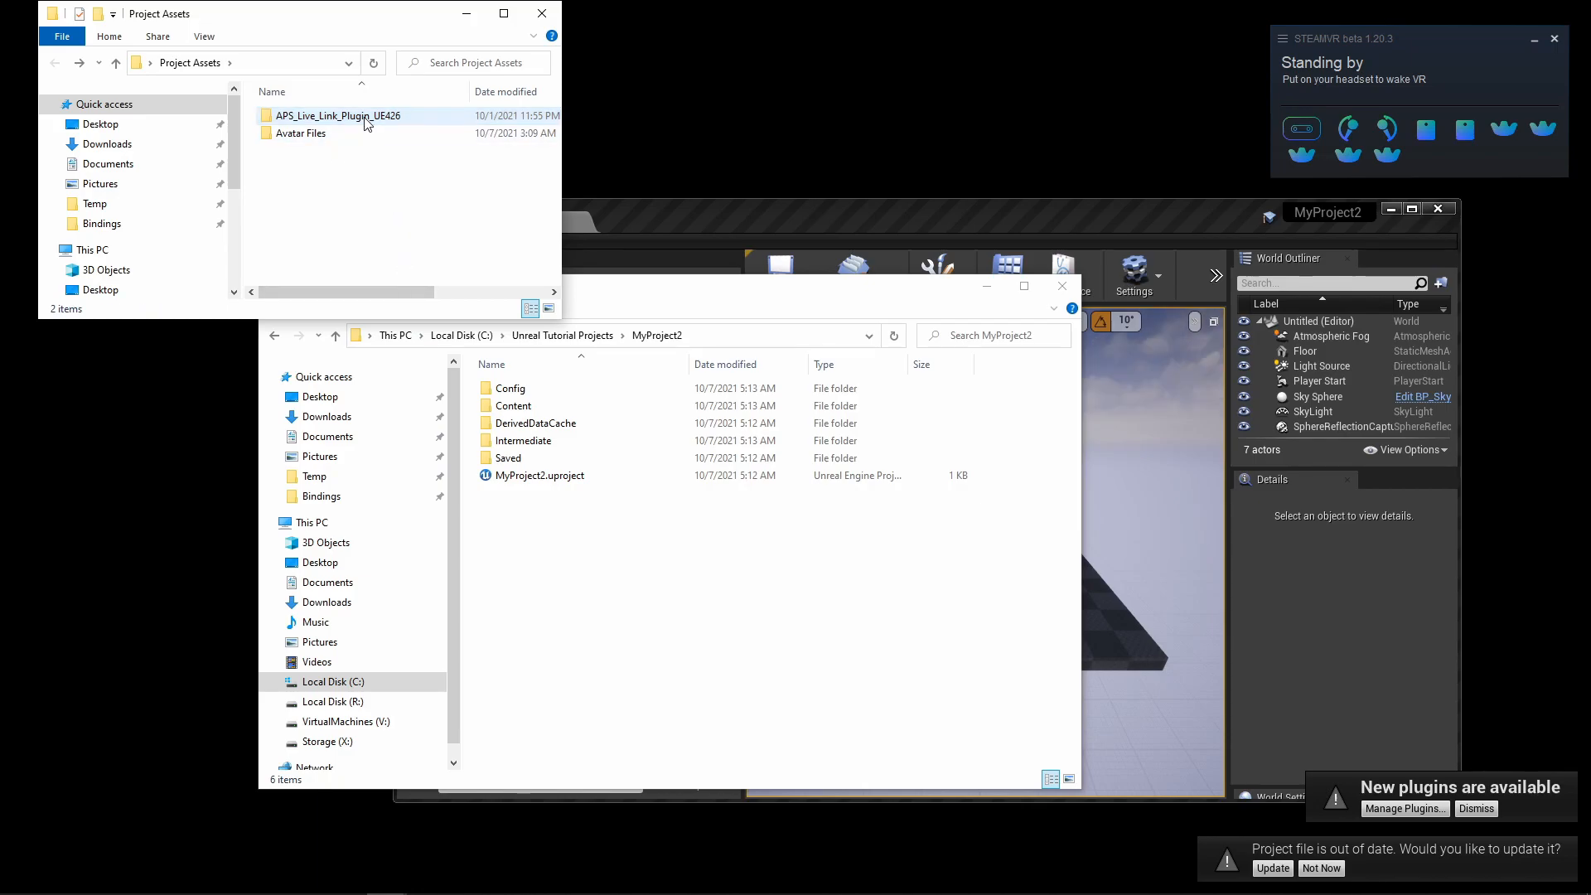
{"action": "double_click", "coordinate": [335, 114]}
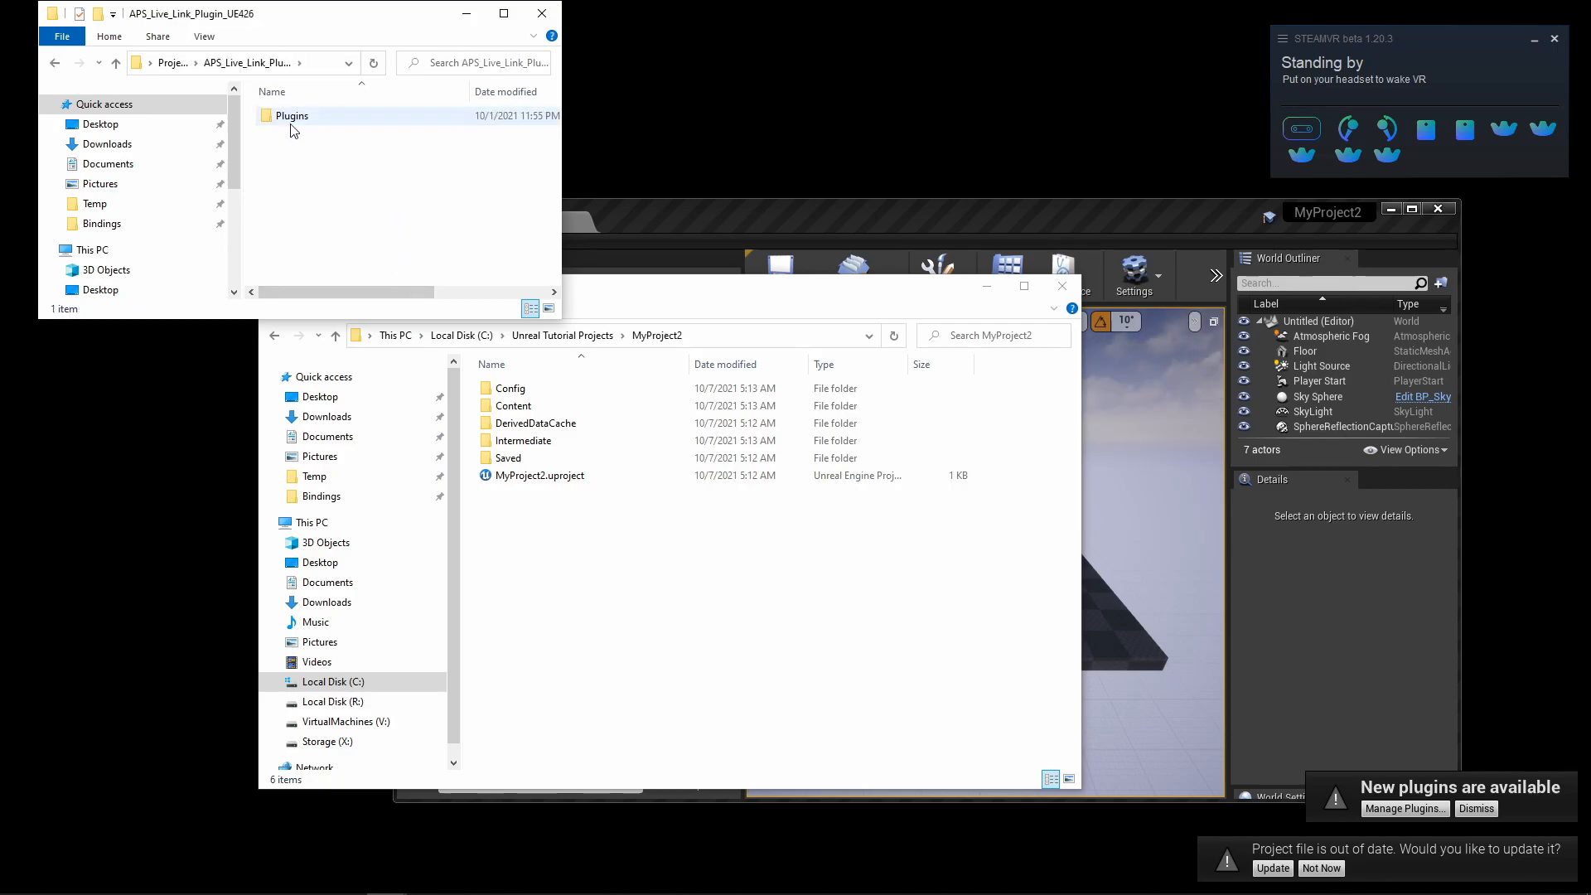
{"action": "left_click", "coordinate": [293, 116]}
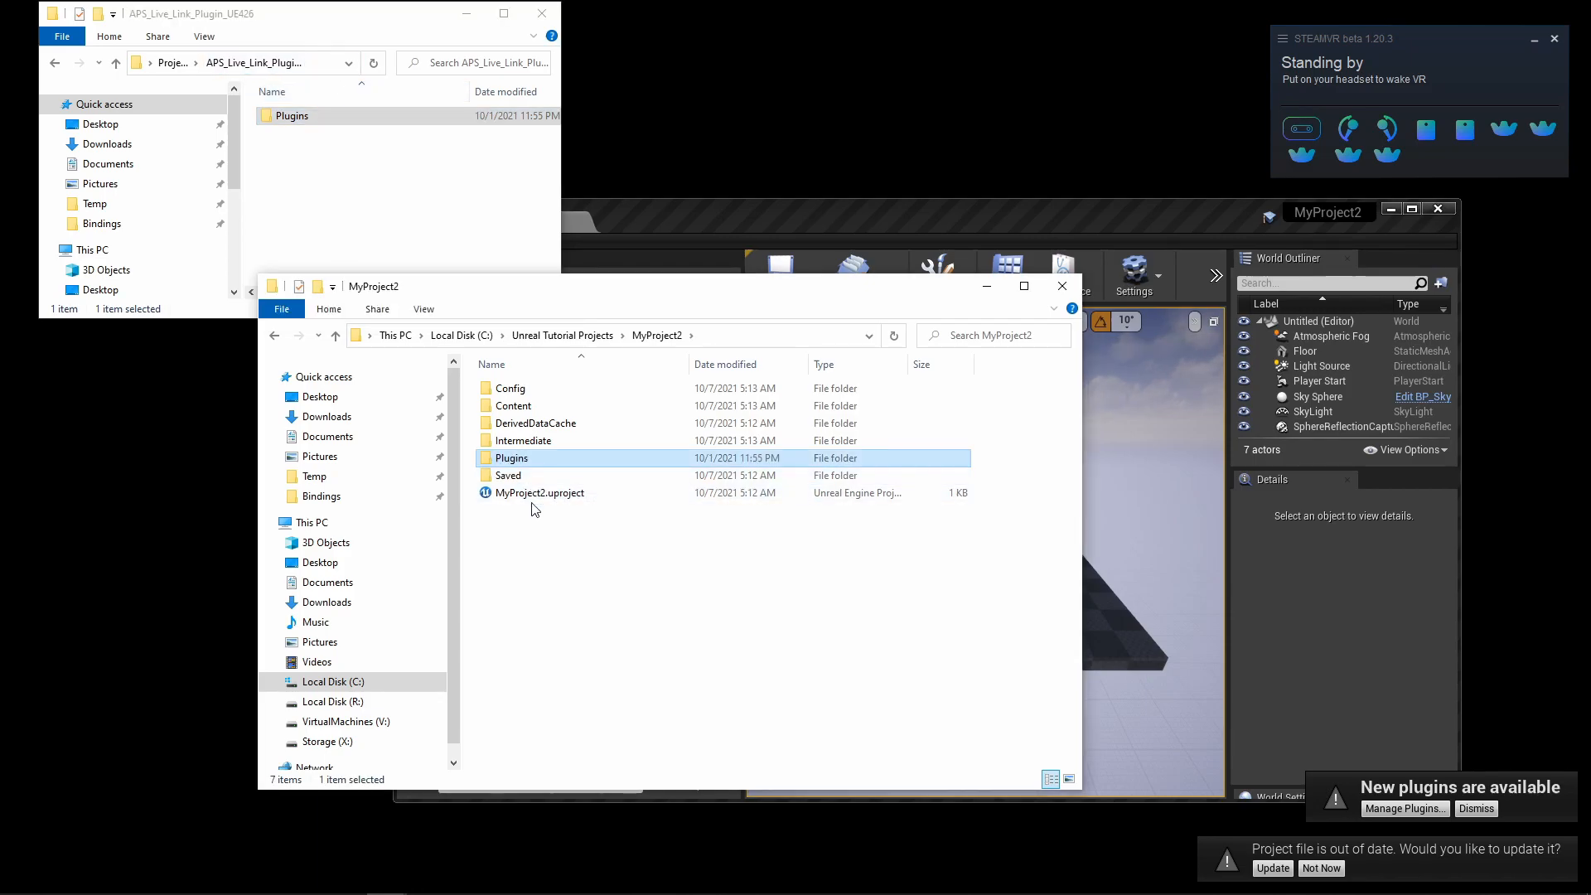
{"action": "mouse_move", "coordinate": [521, 457]}
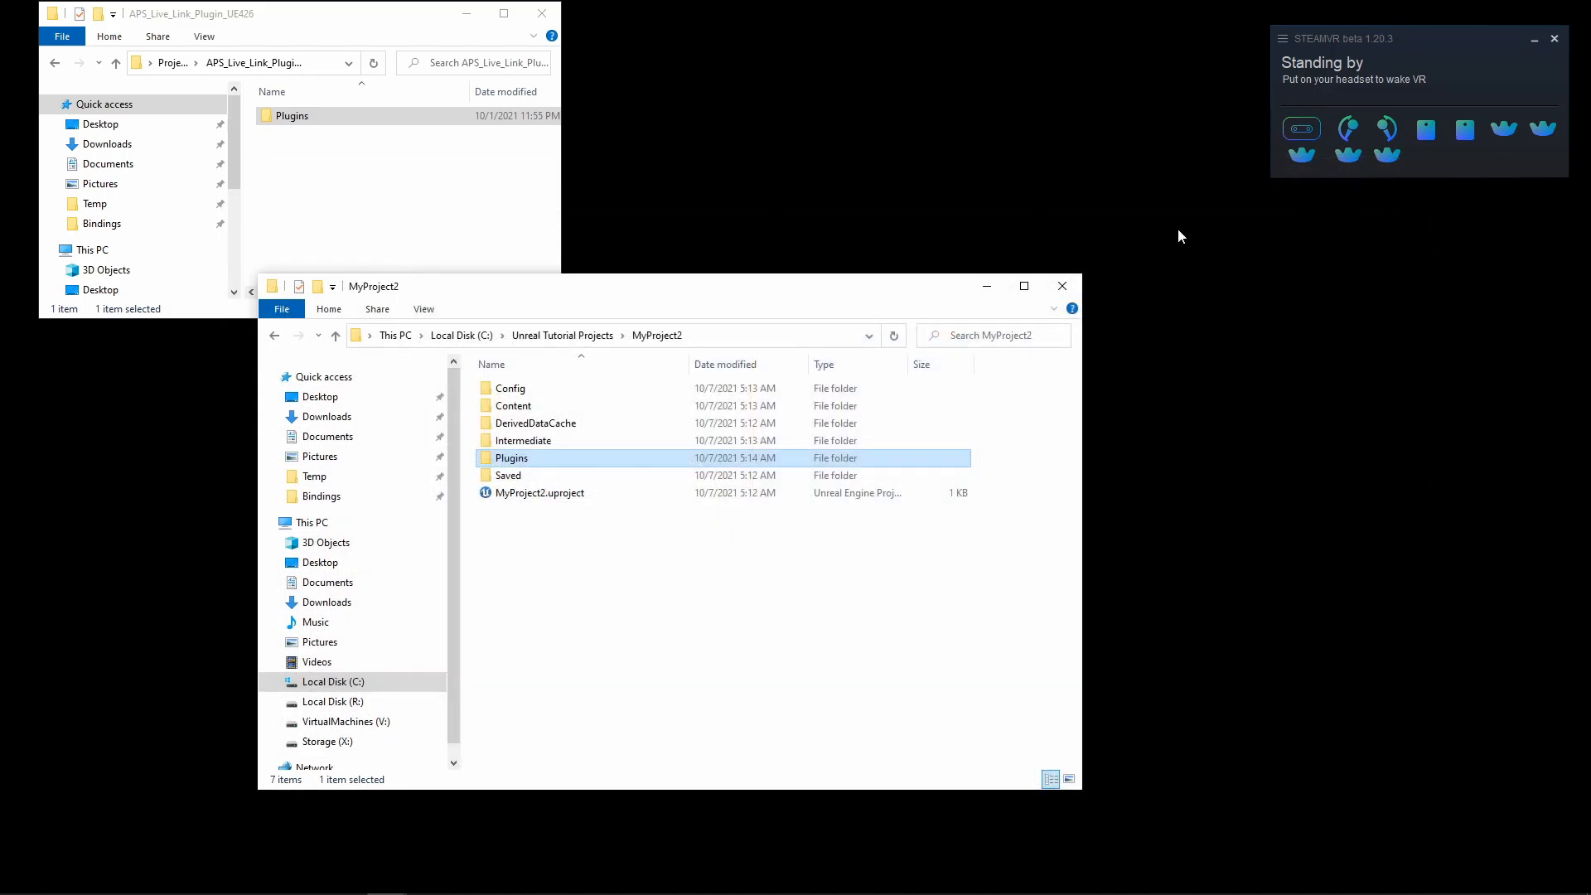
{"action": "left_click", "coordinate": [538, 492]}
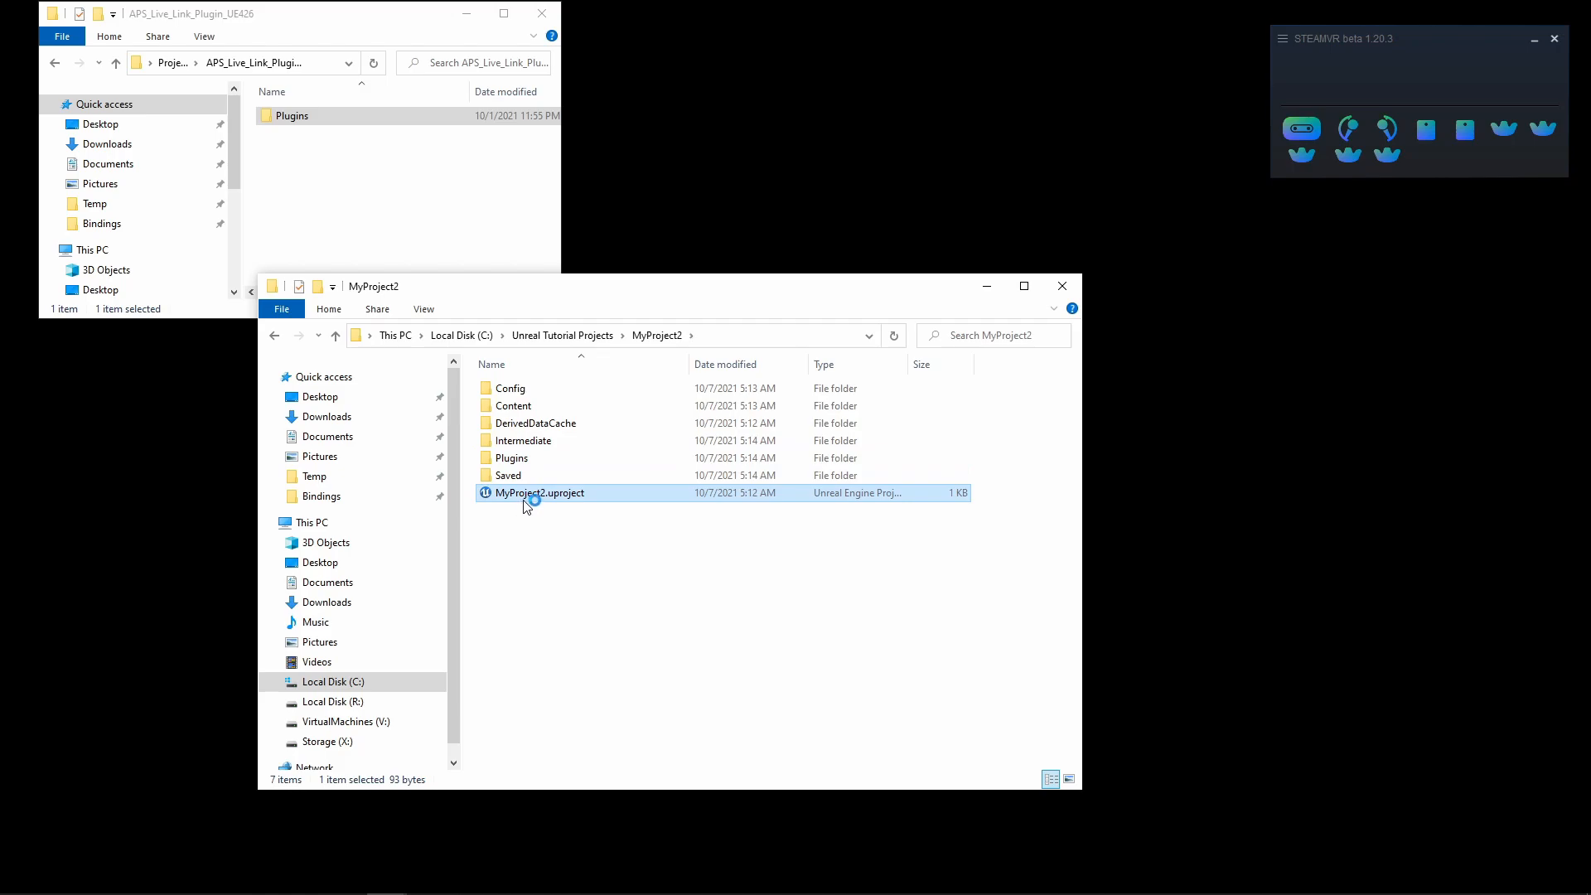
{"action": "double_click", "coordinate": [537, 492]}
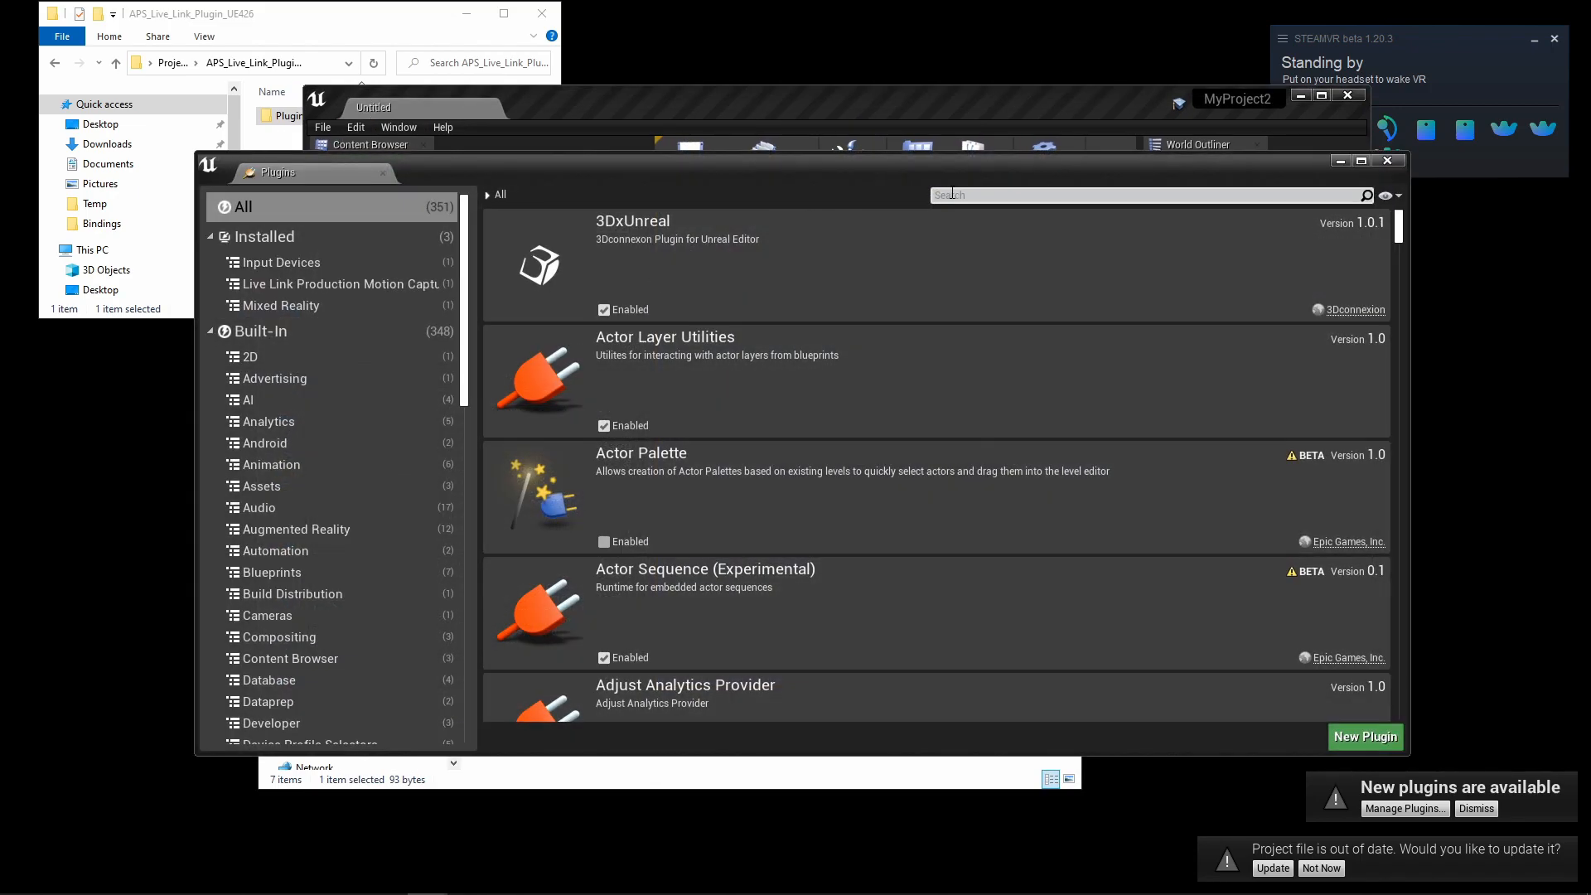
Step: Confirm the APS Live-Link SDK plugin is enabled via 'aps li' search, then browse to APSLiveLink Content
{"action": "type", "text": "a"}
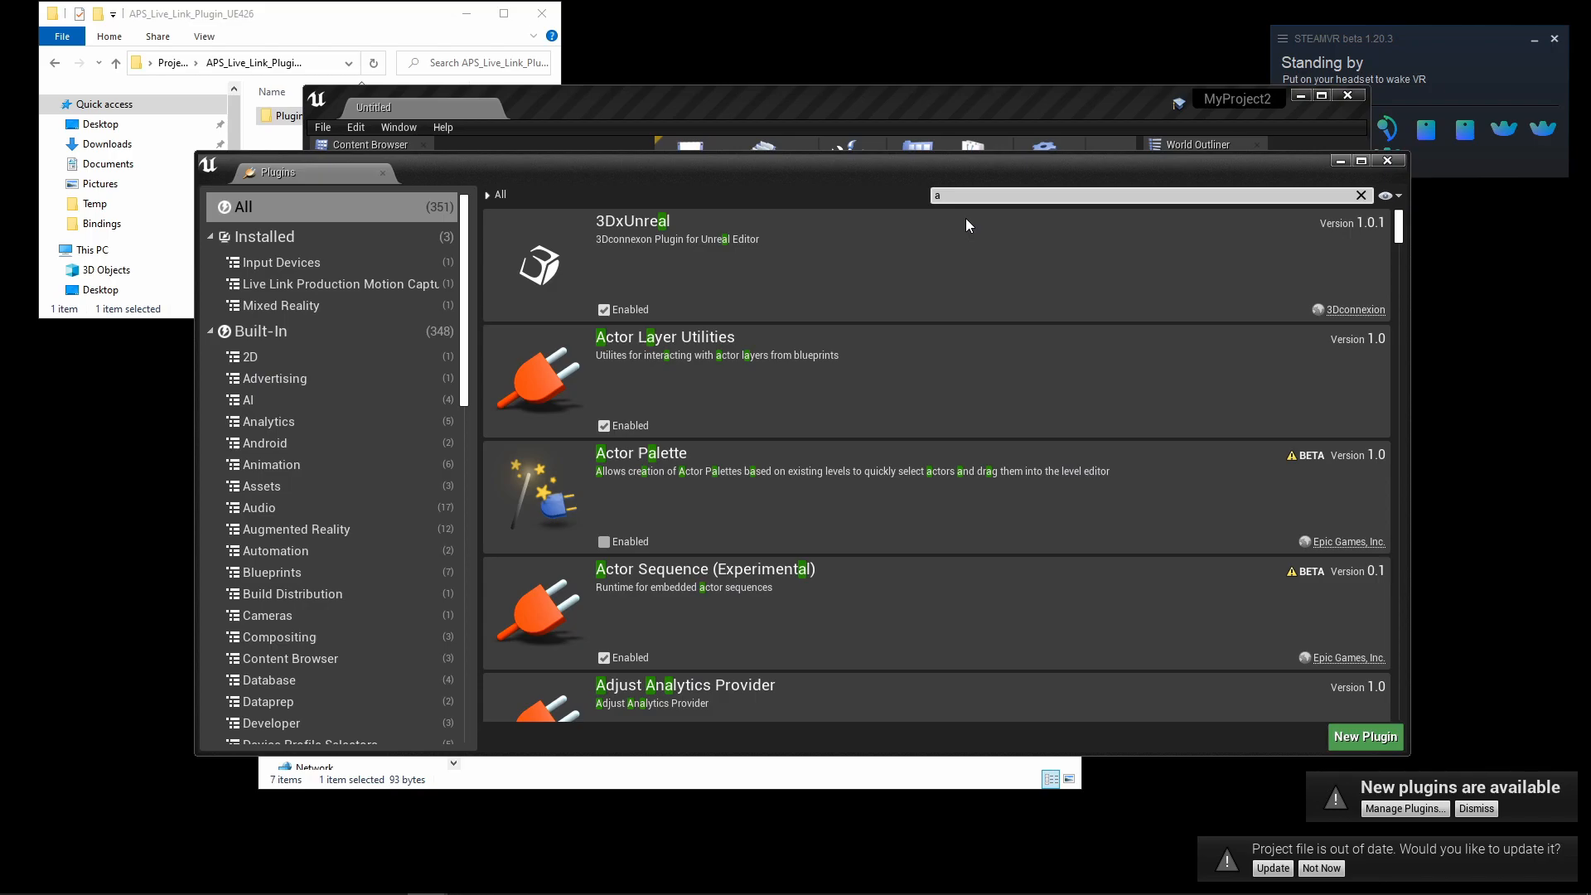
{"action": "type", "text": "ps li"}
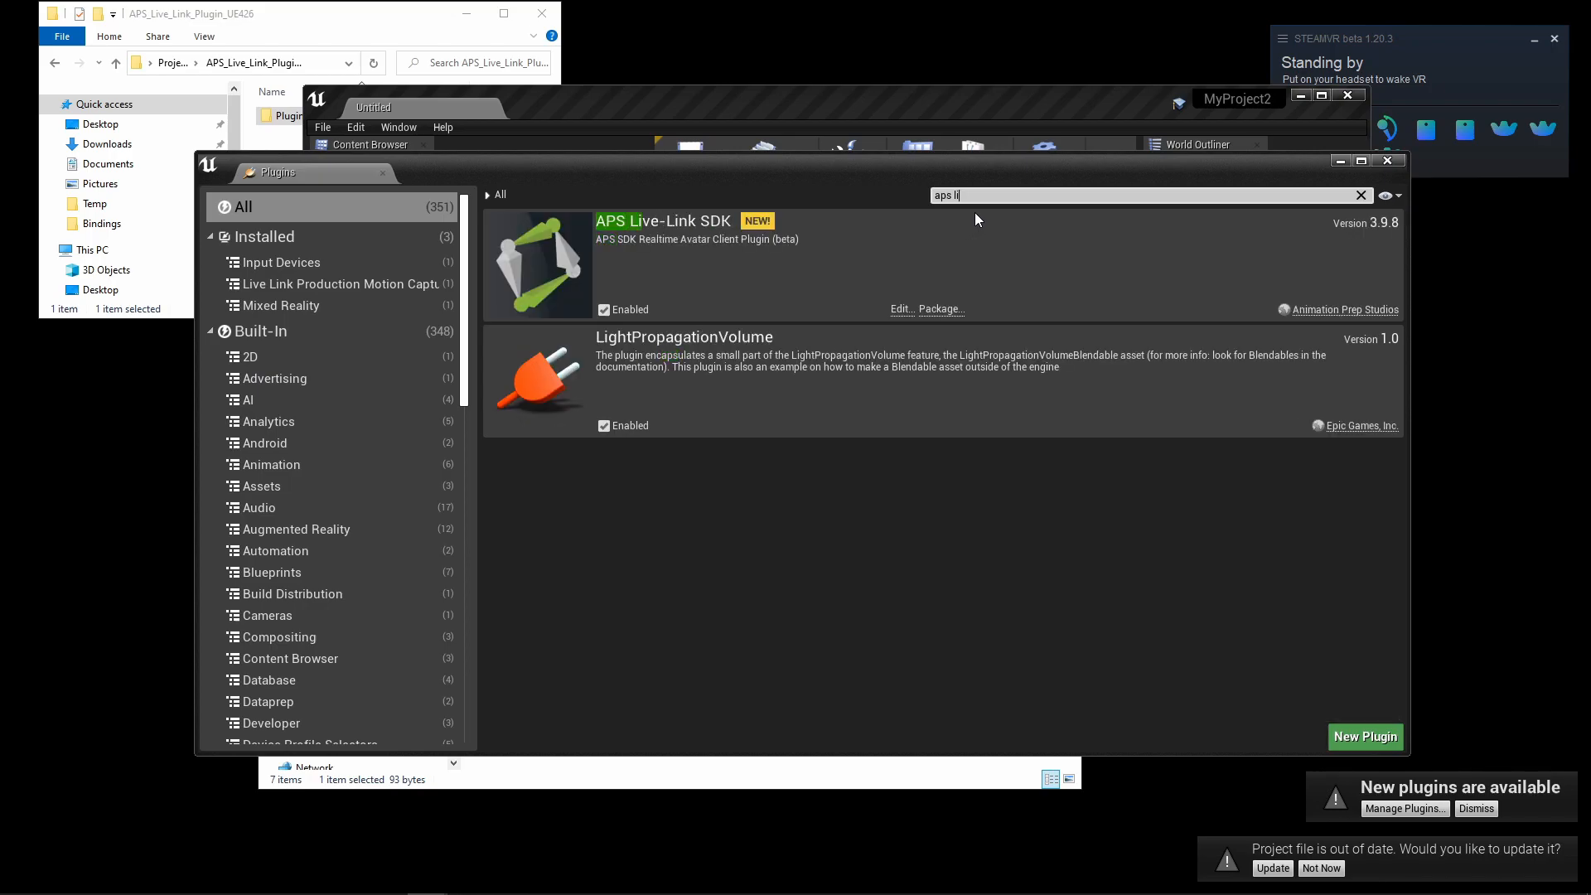
{"action": "mouse_move", "coordinate": [741, 317]}
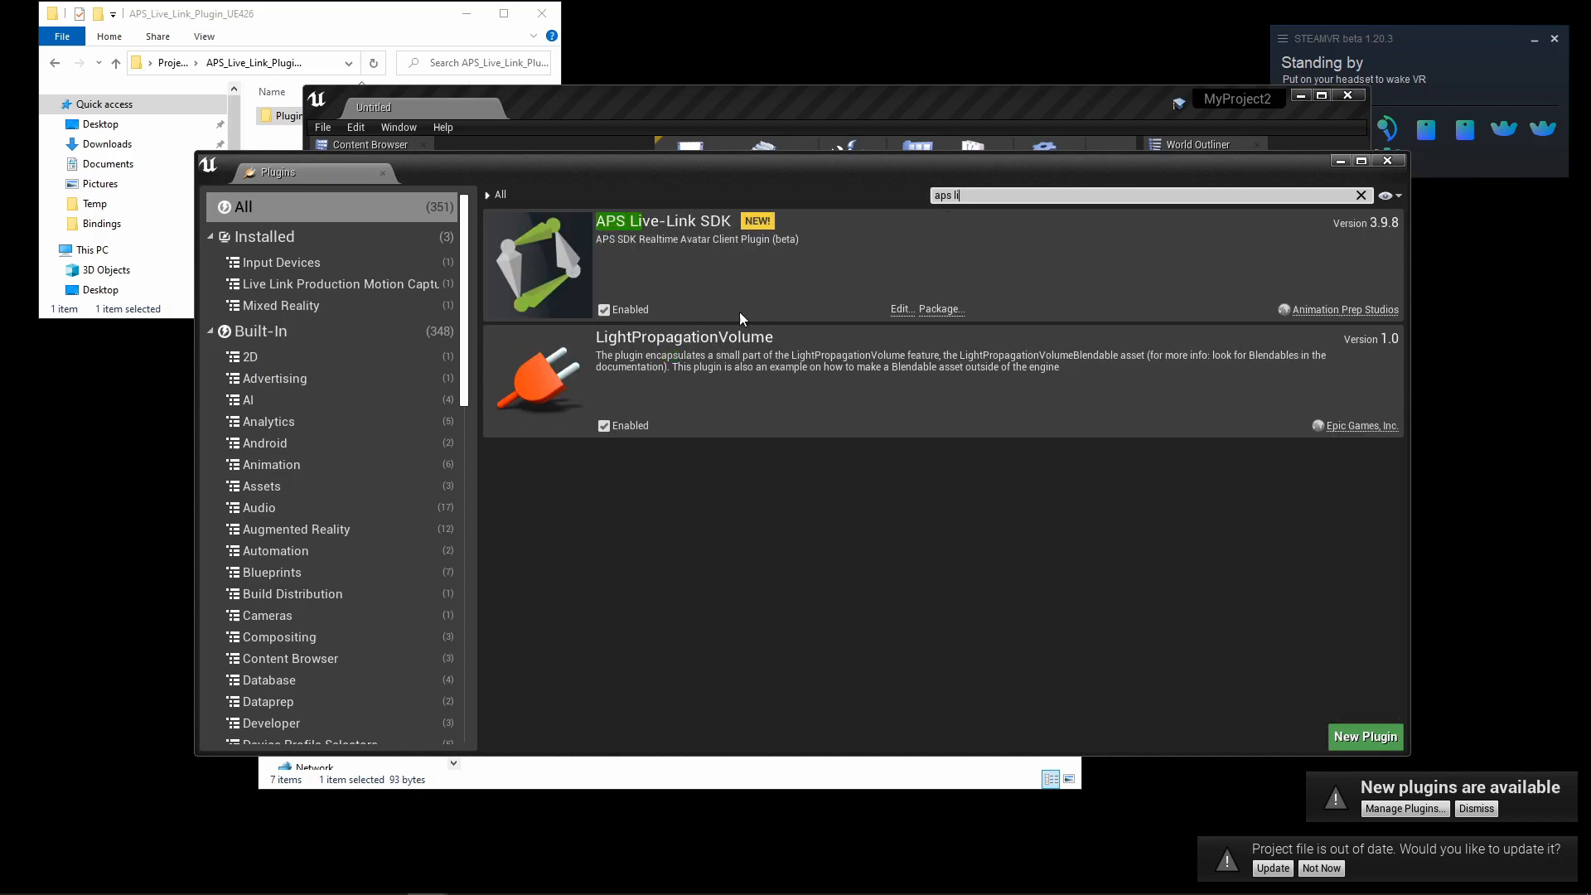
{"action": "mouse_move", "coordinate": [1365, 737]}
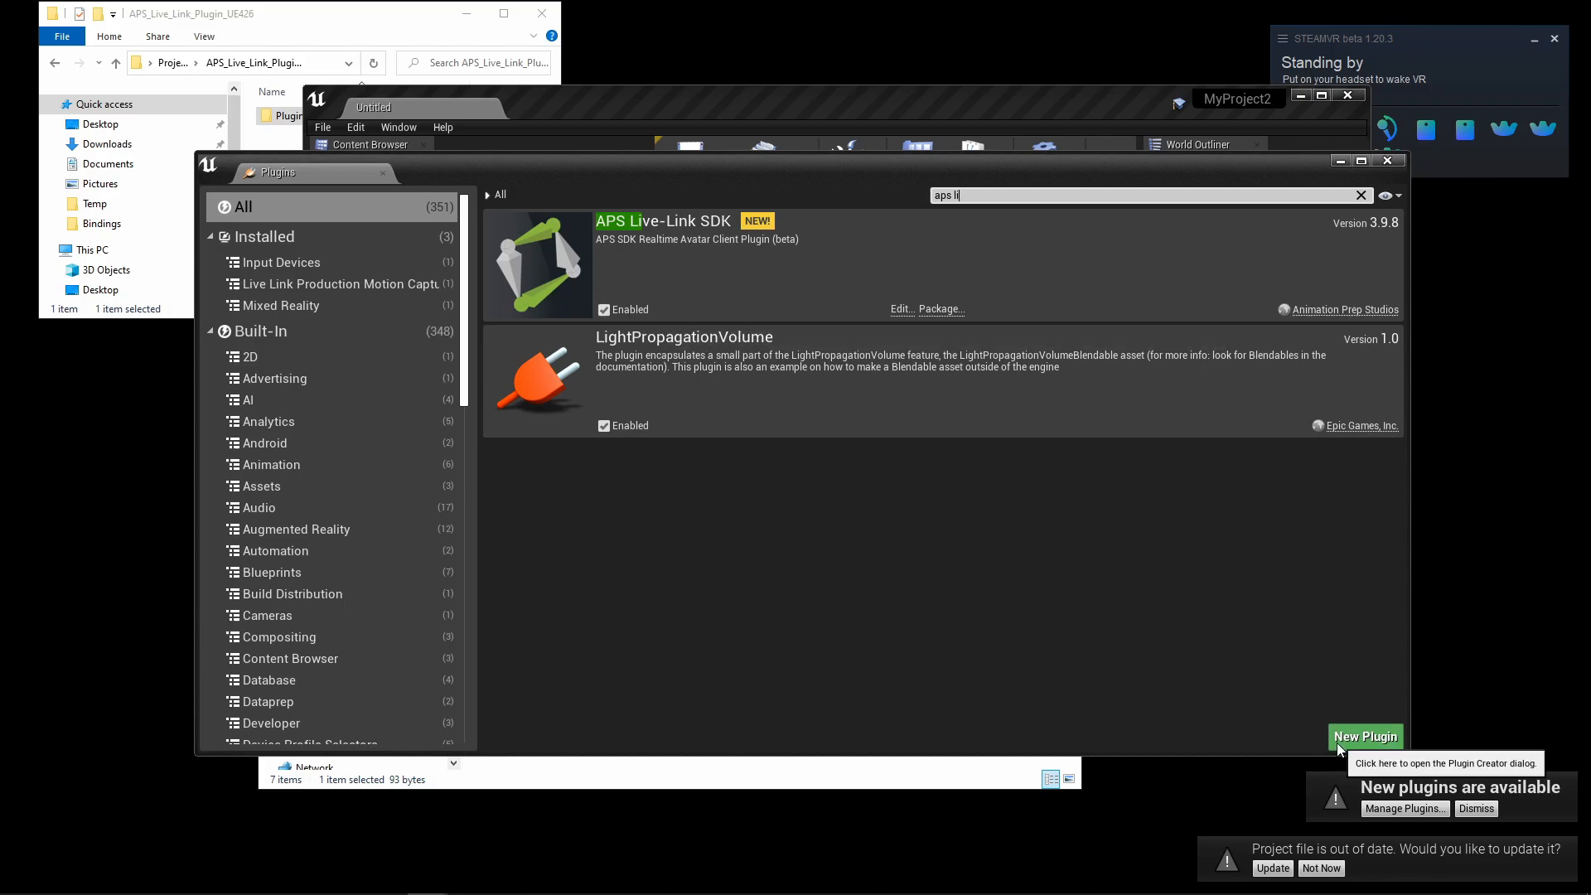
{"action": "left_click", "coordinate": [1383, 160]}
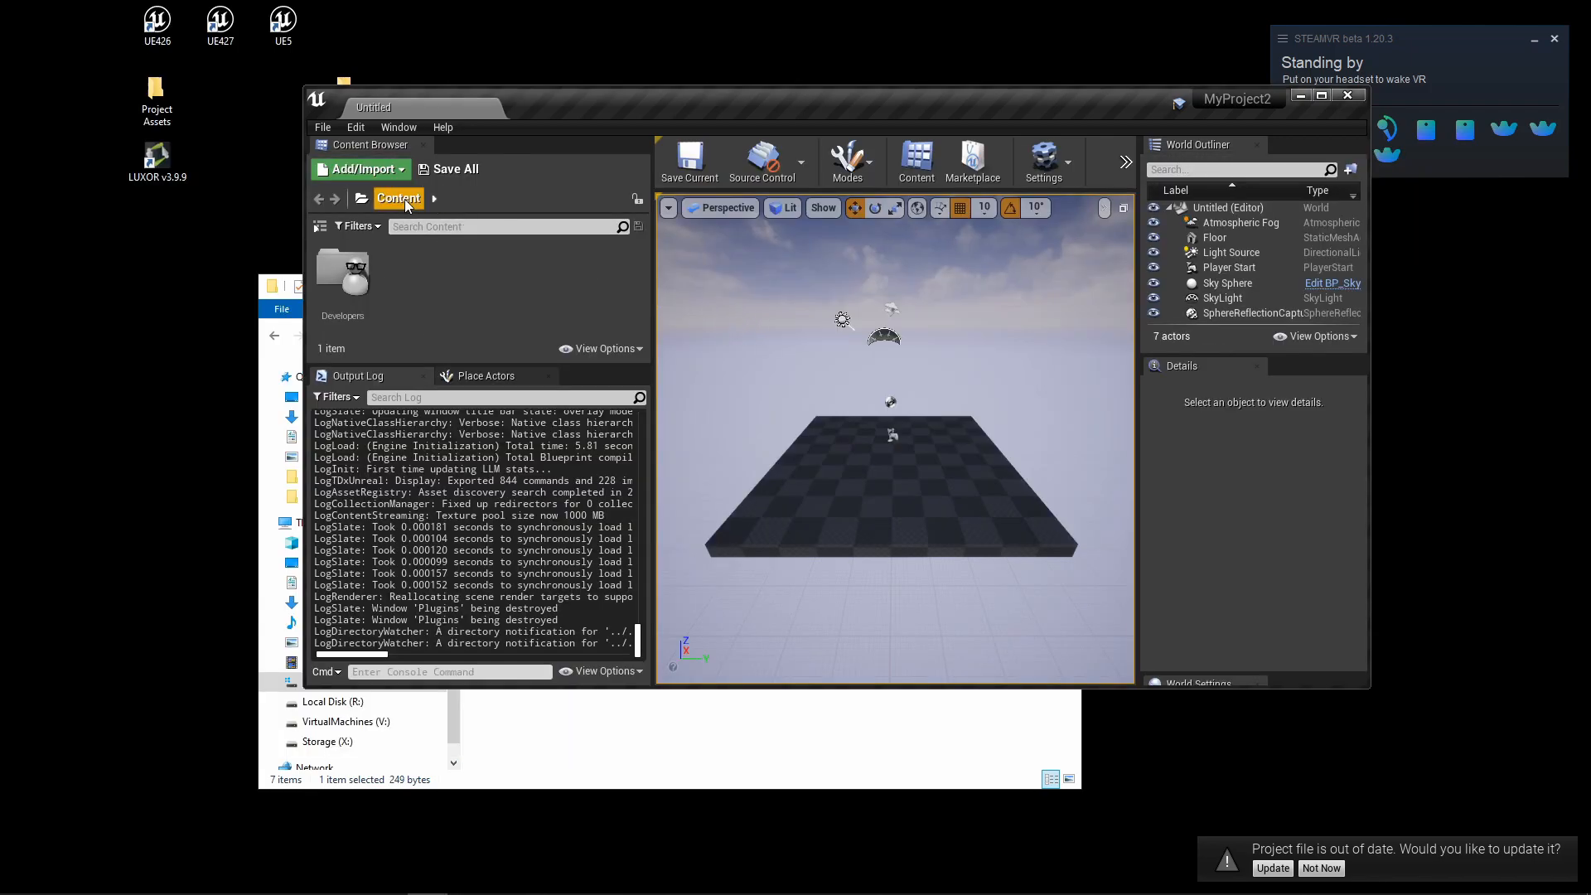
{"action": "left_click", "coordinate": [397, 198]}
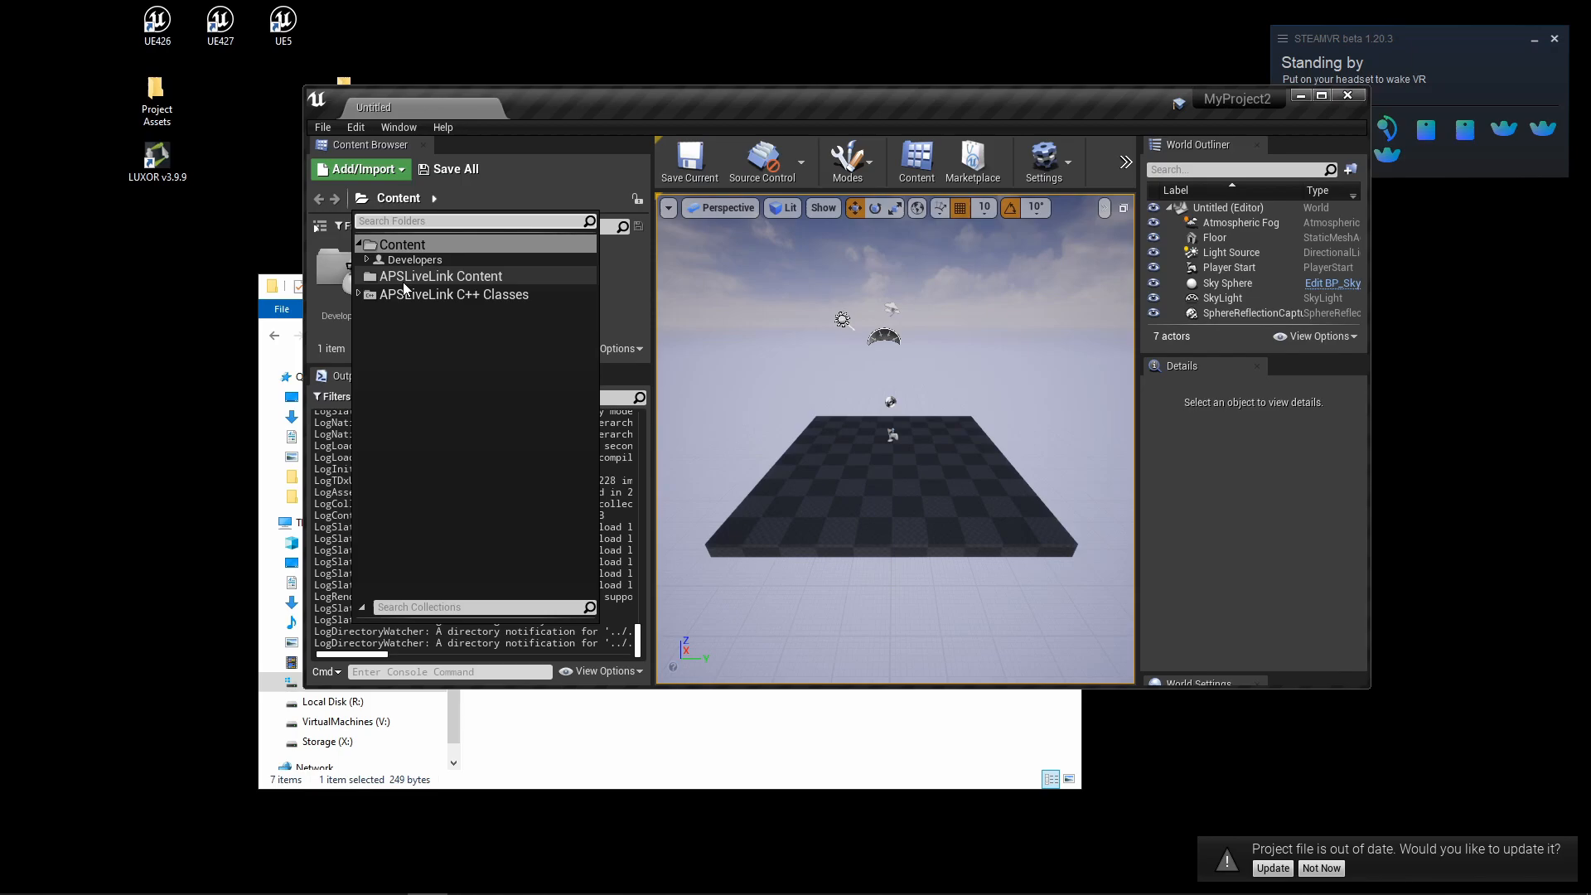
{"action": "left_click", "coordinate": [441, 276]}
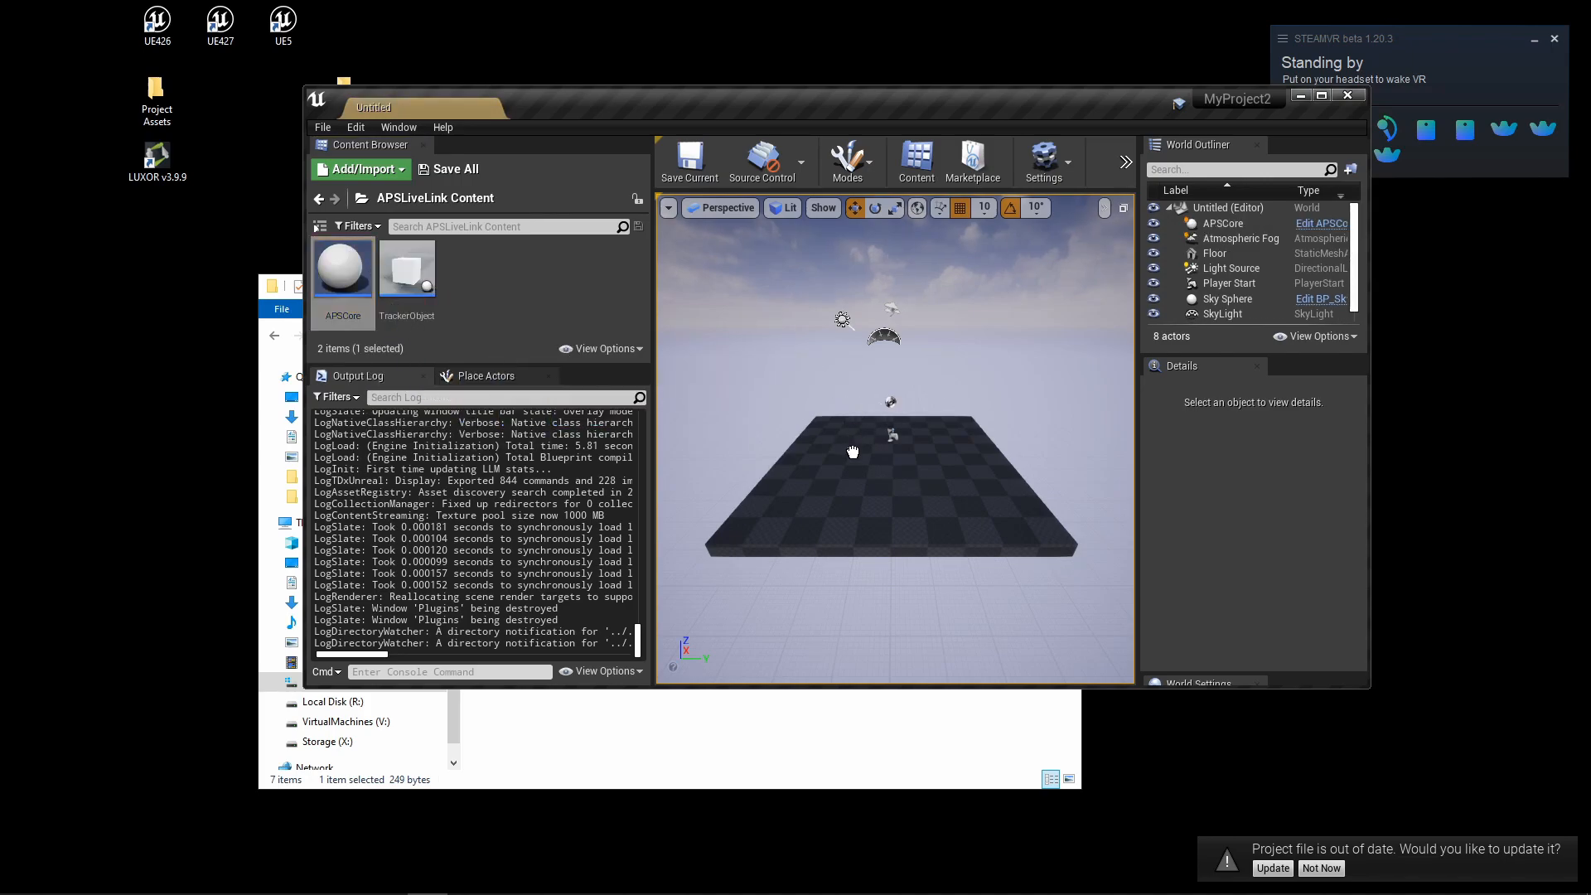
Step: Check the placed APSCore's APSClient settings: IP 127.0.0.1, port 10000, 60 FPS
{"action": "left_click", "coordinate": [1221, 222]}
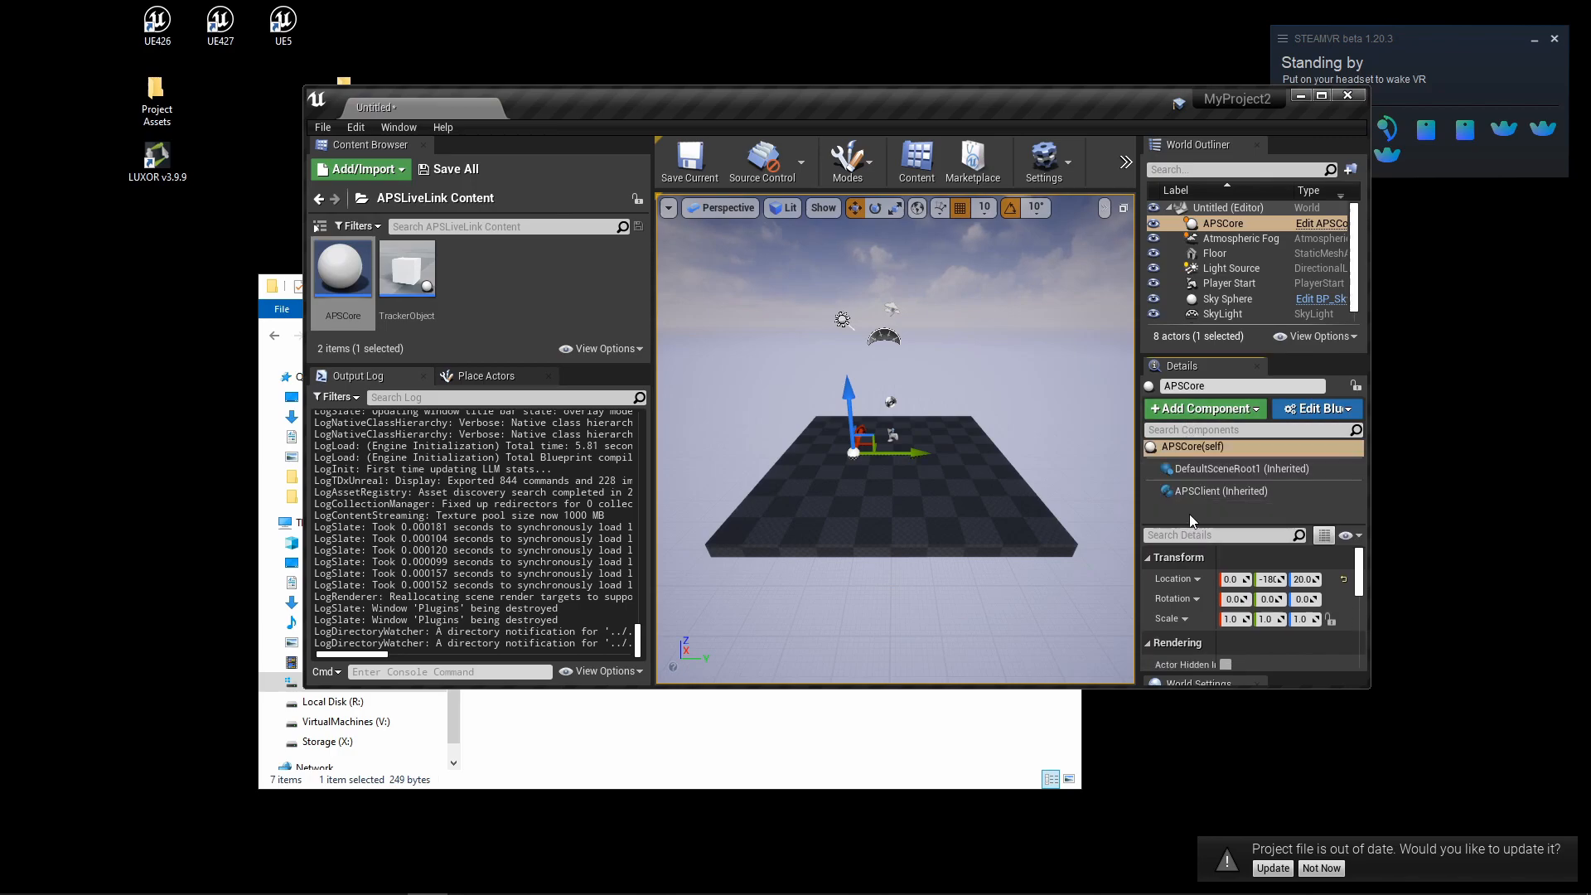
{"action": "left_click", "coordinate": [1216, 491]}
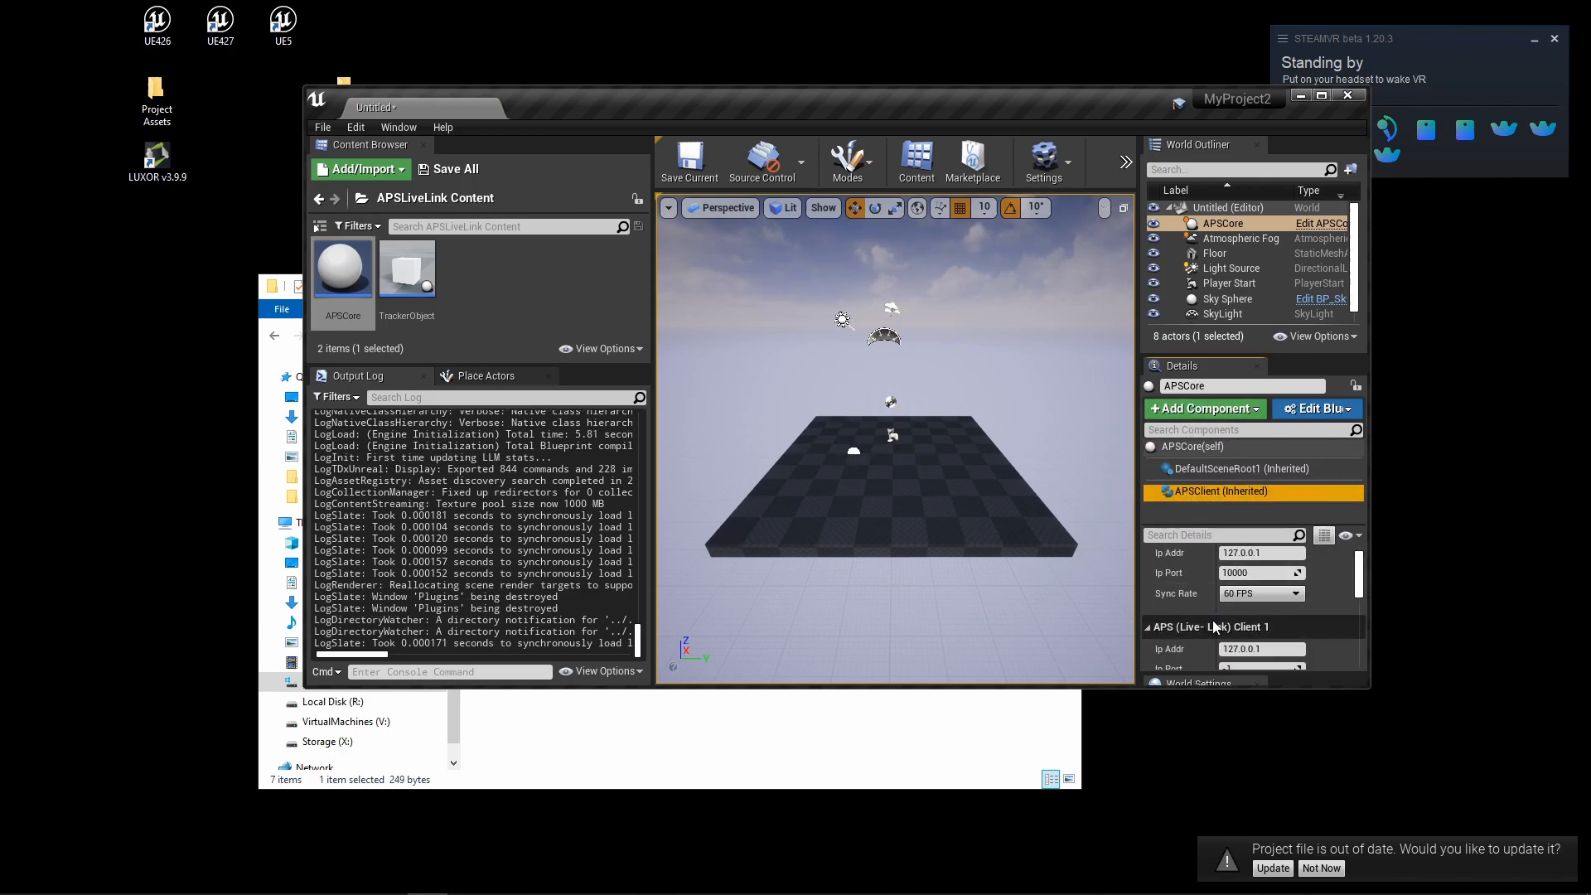
{"action": "scroll", "scroll_direction": "down", "scroll_amount": 3}
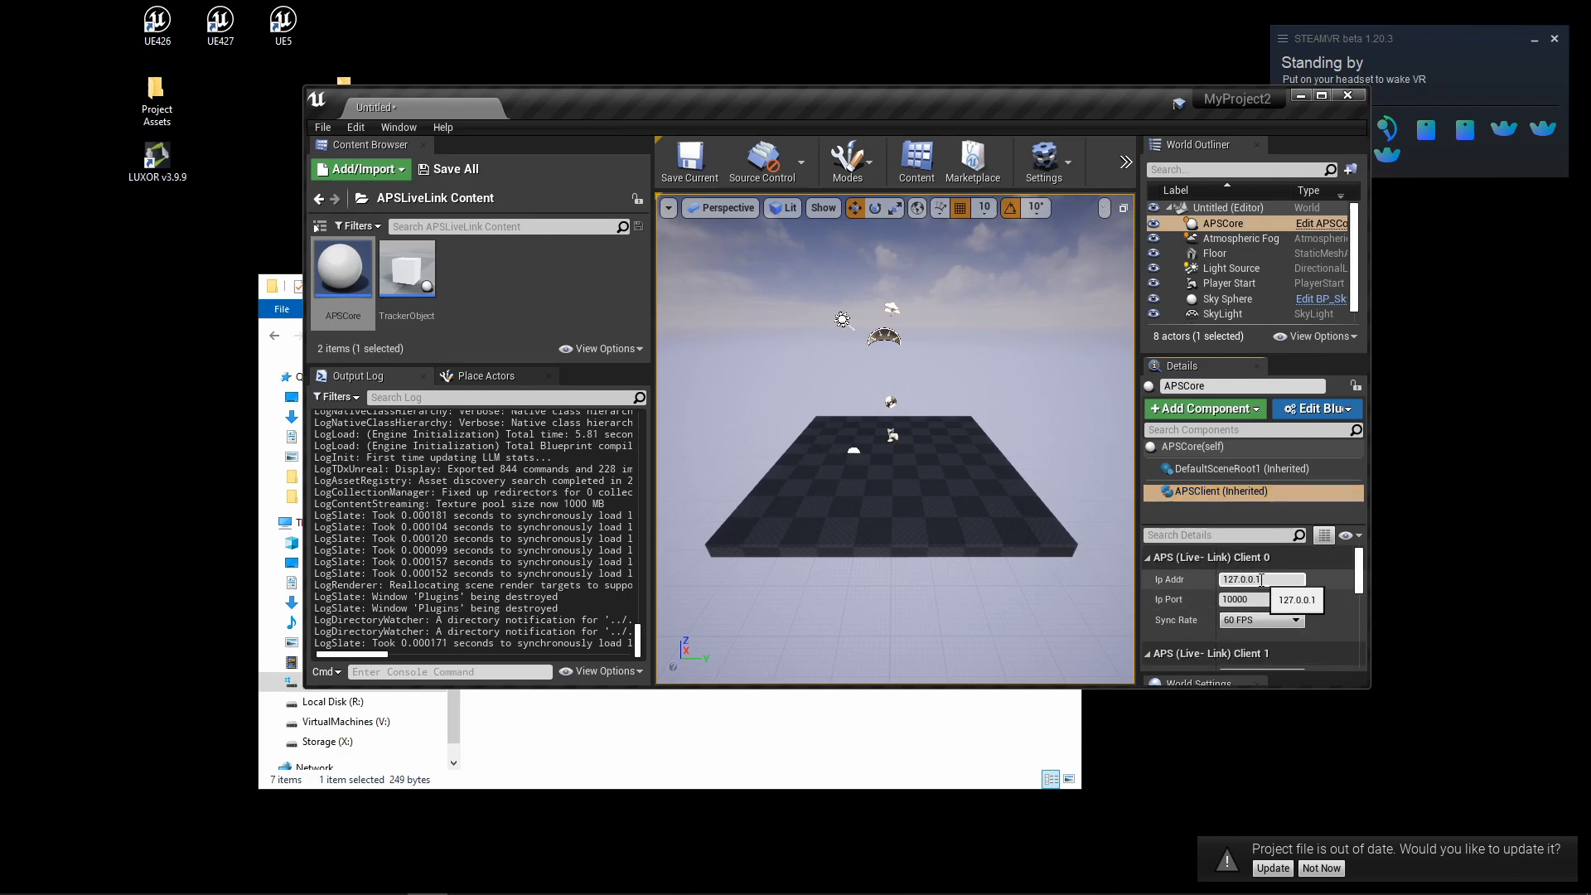
{"action": "left_click", "coordinate": [1261, 578]}
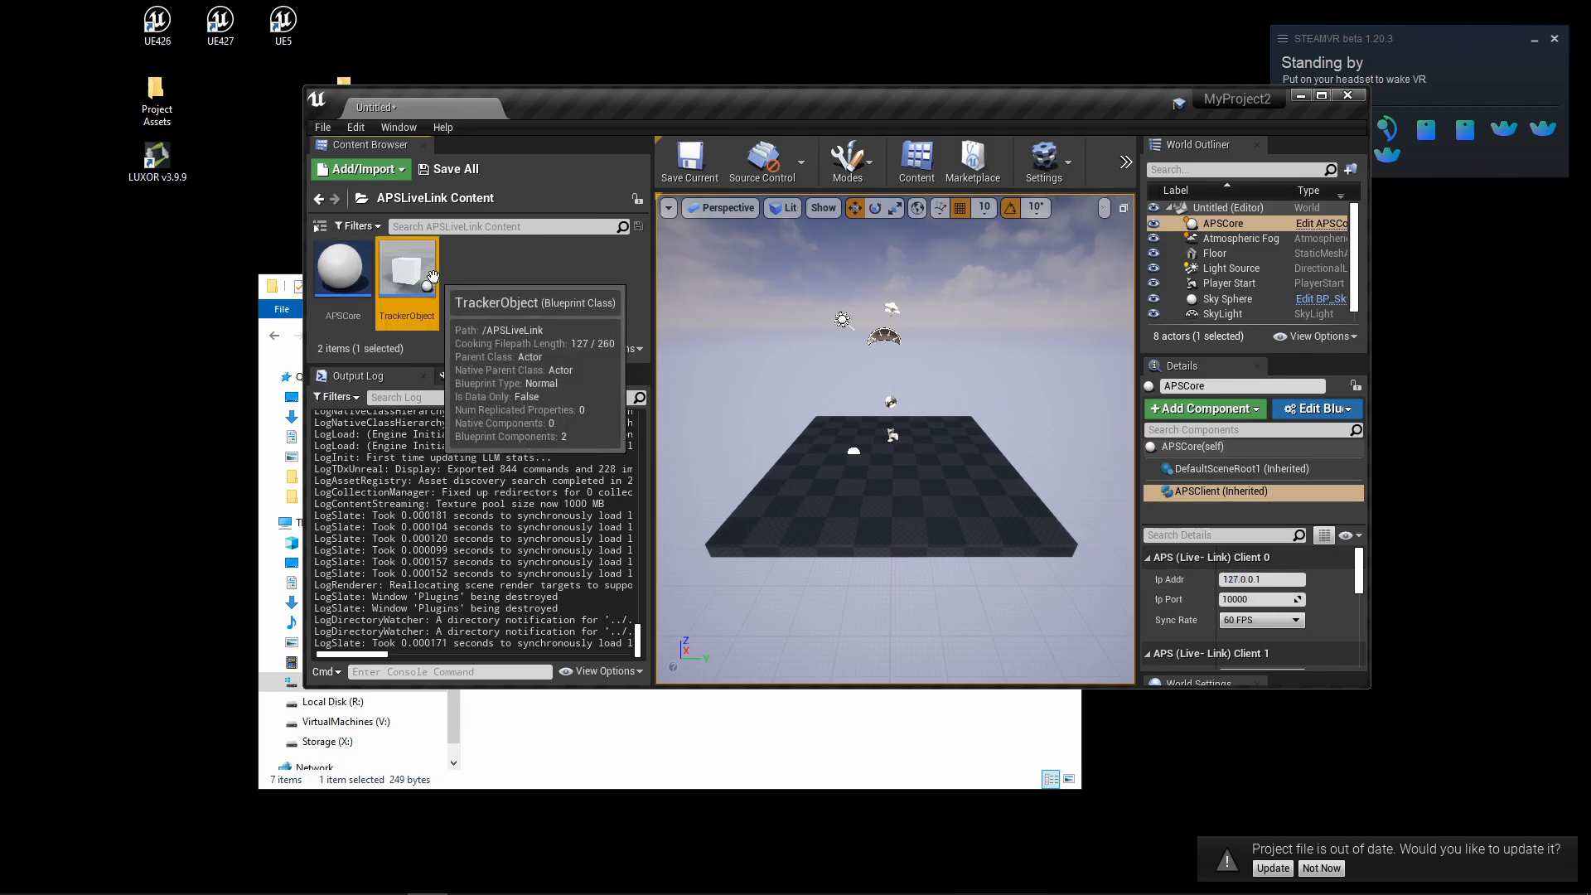
{"action": "mouse_move", "coordinate": [409, 266]}
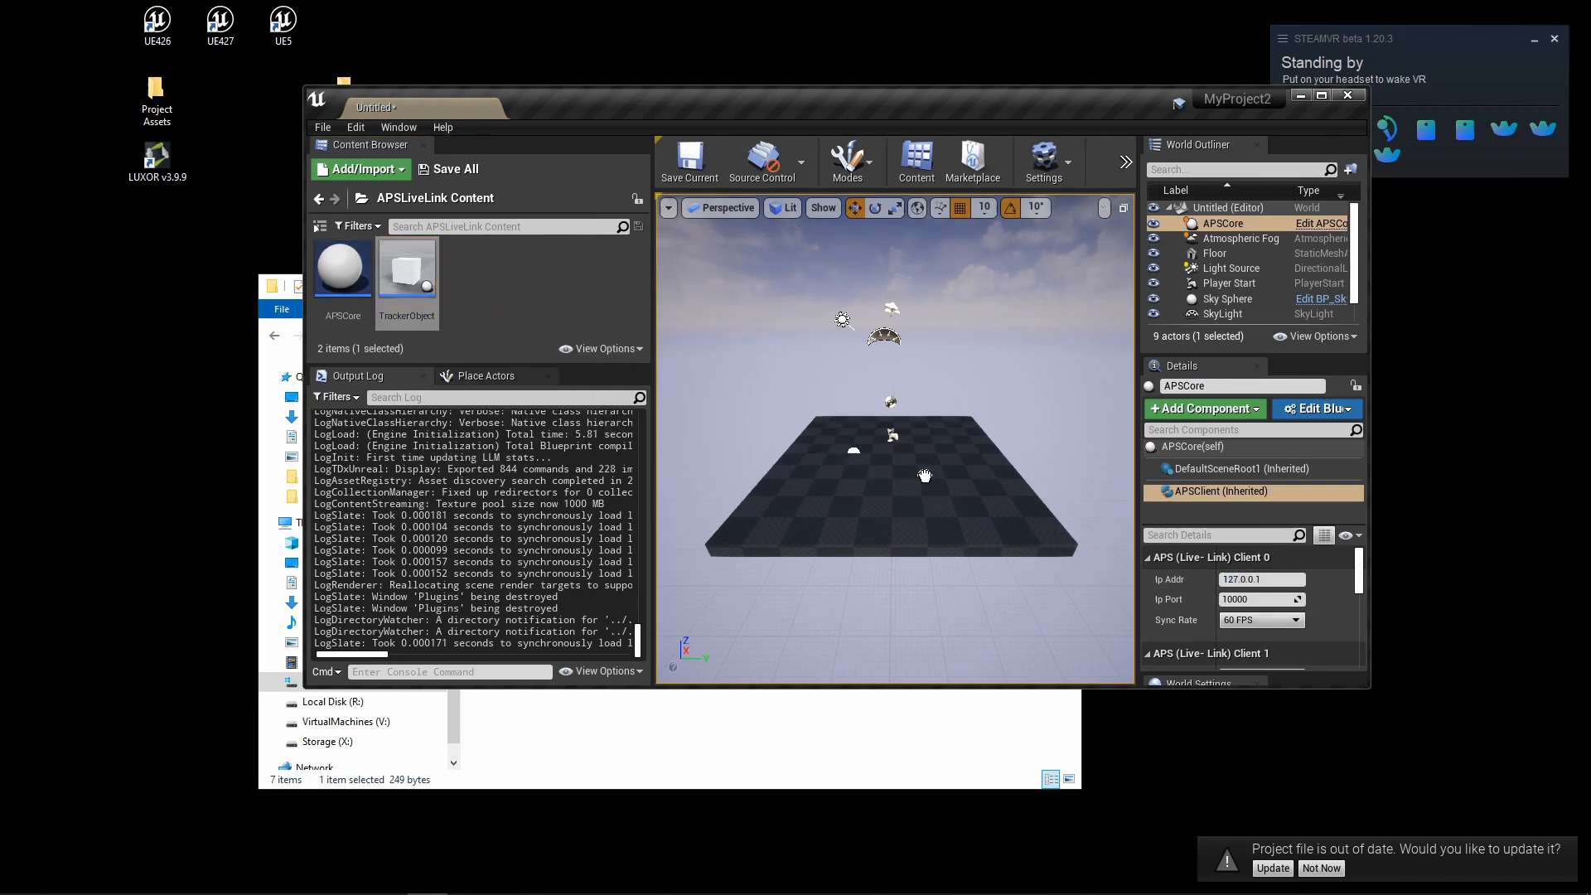
Step: Verify the placed TrackerObject has Client 0 and Tracker 0, then return to Content
{"action": "left_click", "coordinate": [1234, 315]}
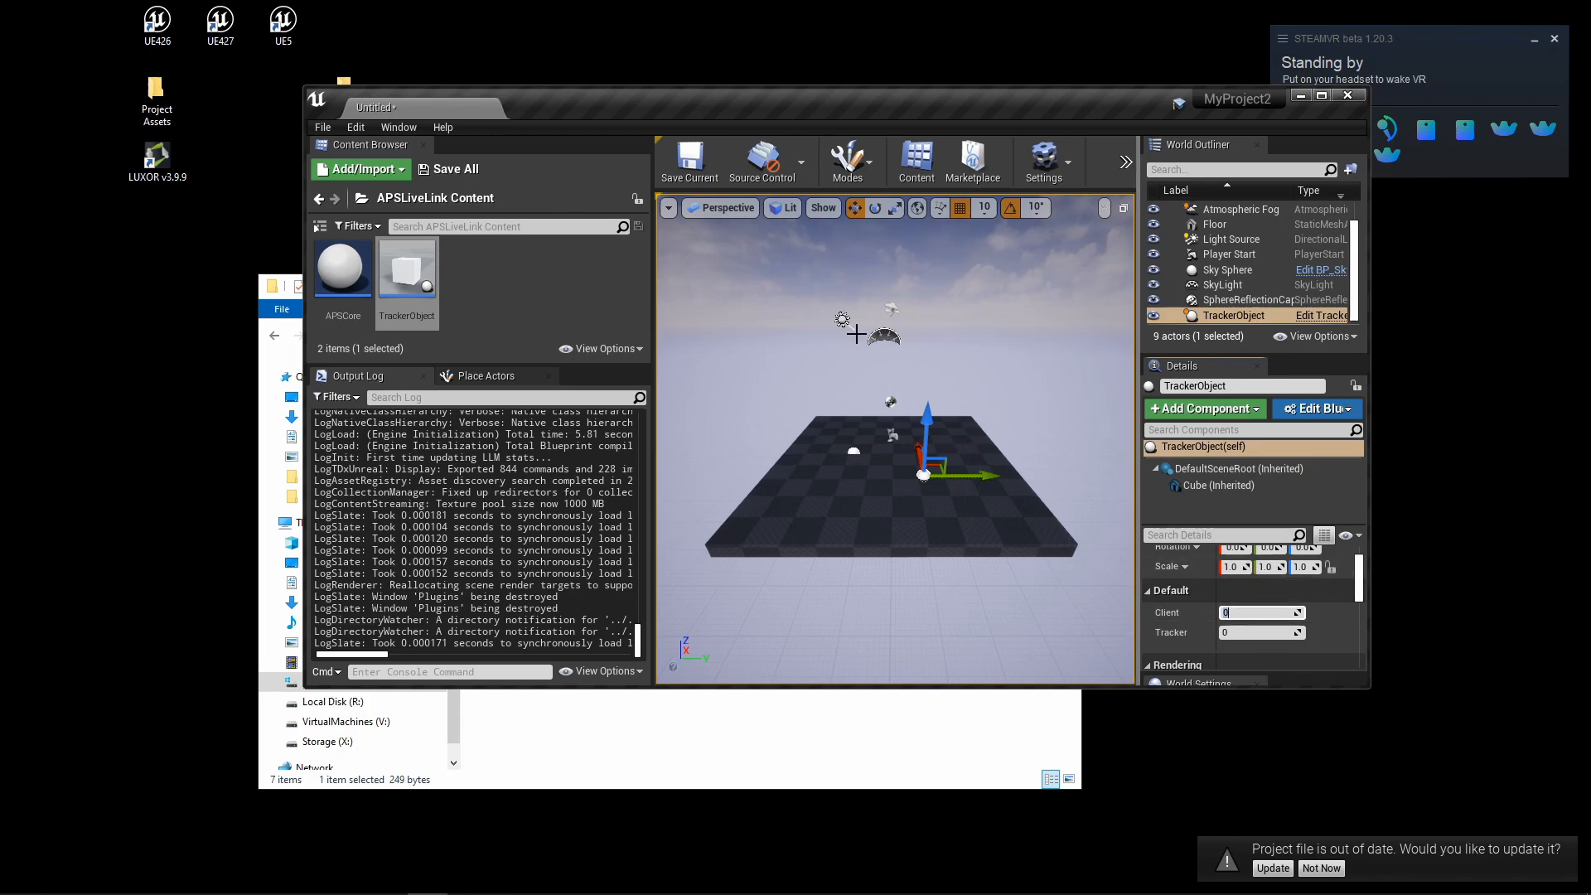
{"action": "mouse_move", "coordinate": [936, 342]}
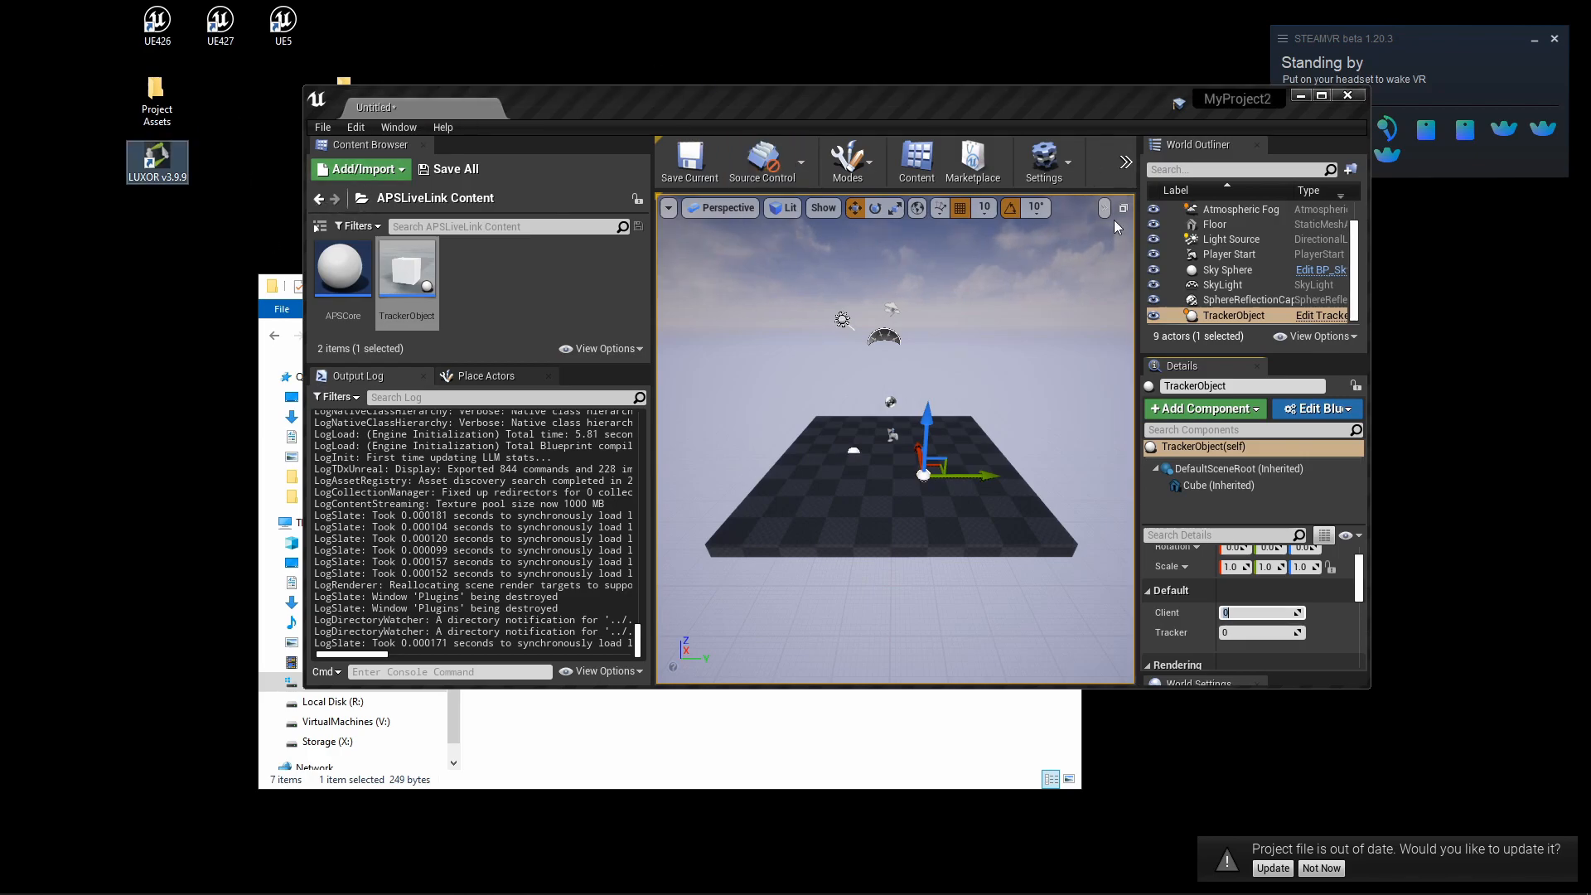
{"action": "mouse_move", "coordinate": [800, 323]}
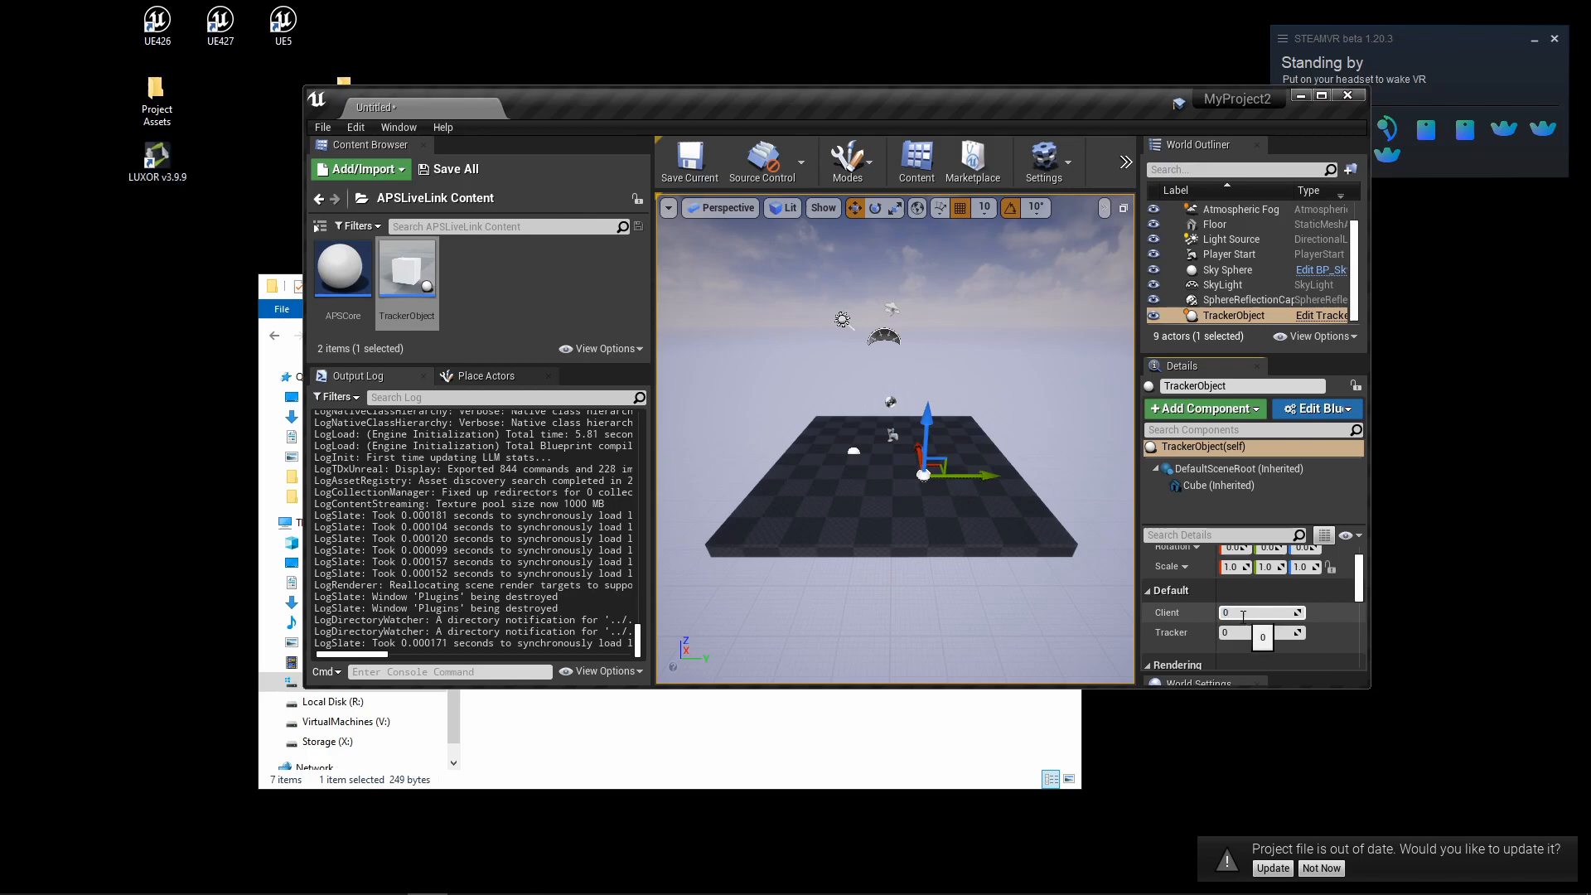
{"action": "left_click", "coordinate": [318, 198]}
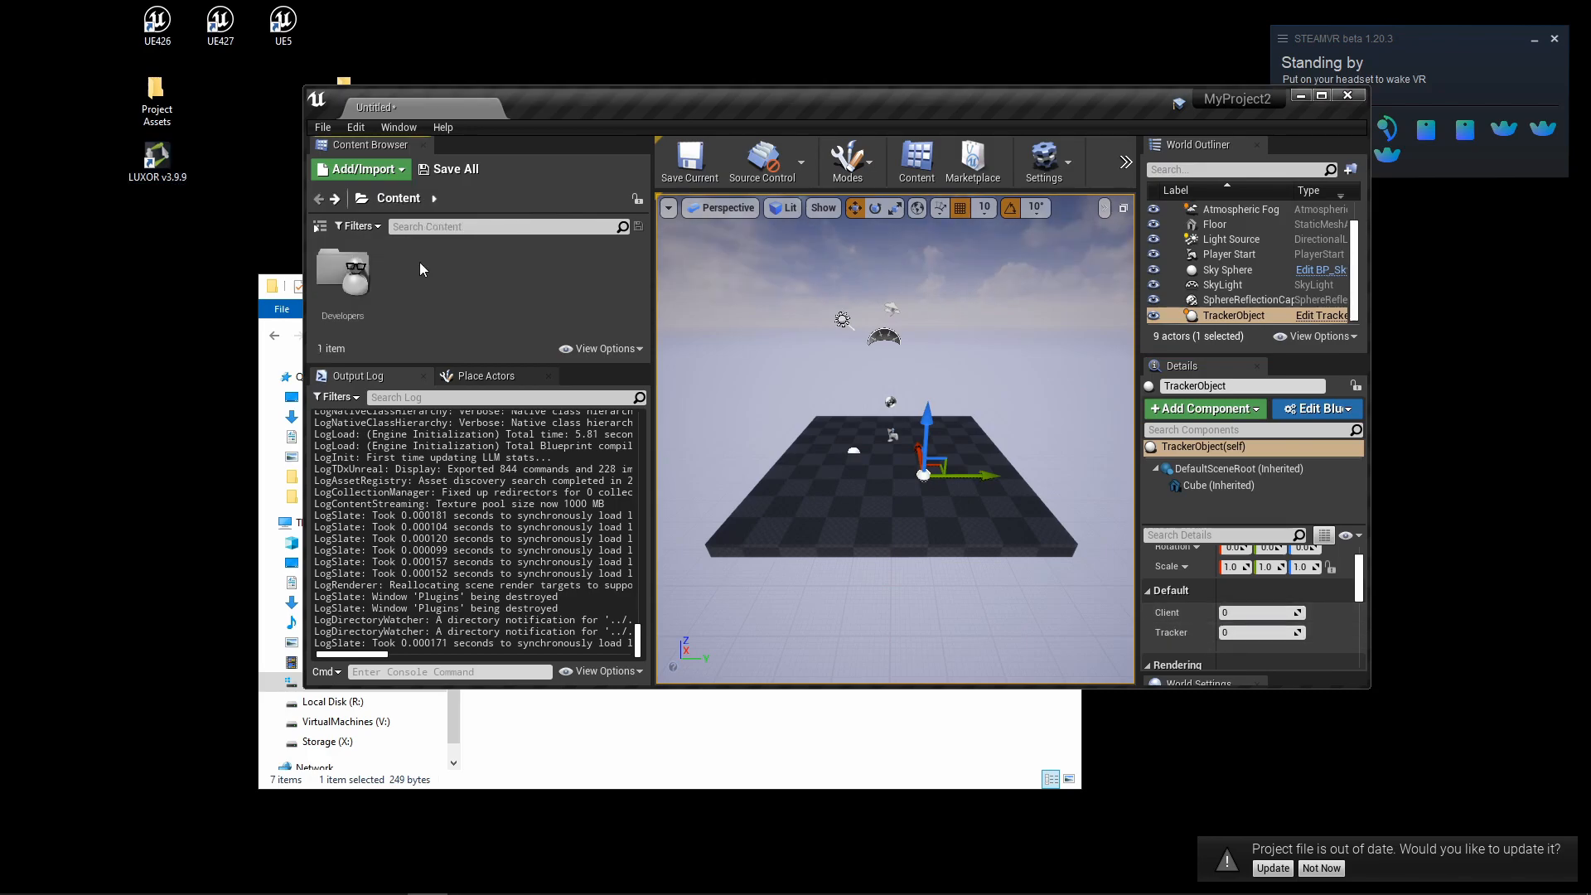
{"action": "mouse_move", "coordinate": [396, 281]}
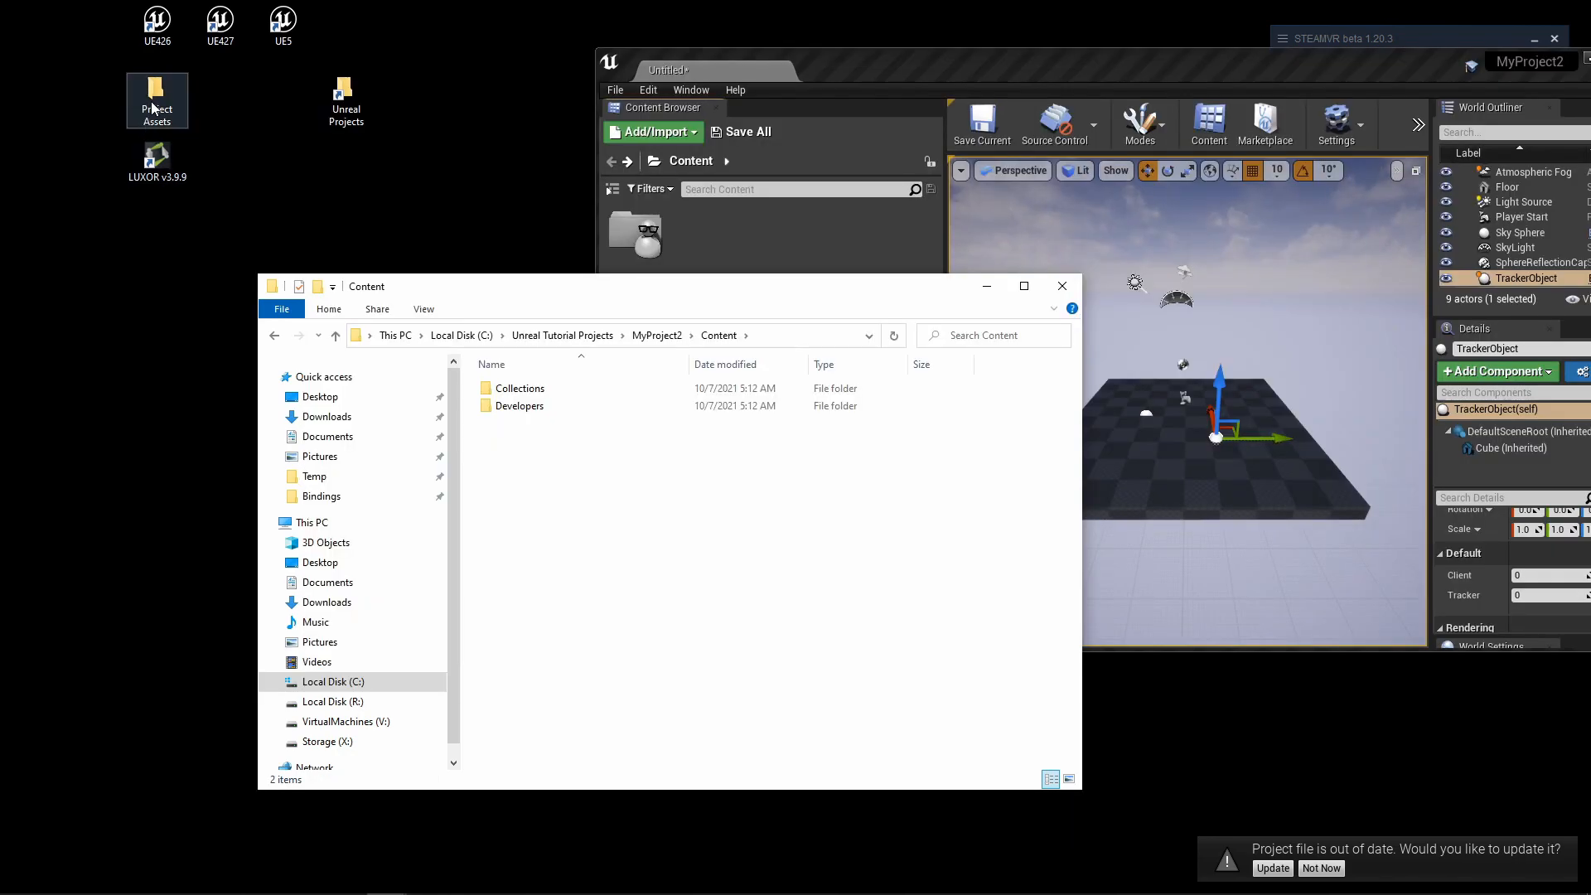
Step: Review the Rexouium avatar files (Body textures, Rexouium_V.fbx) under Project Assets > Avatar Files
{"action": "double_click", "coordinate": [157, 93]}
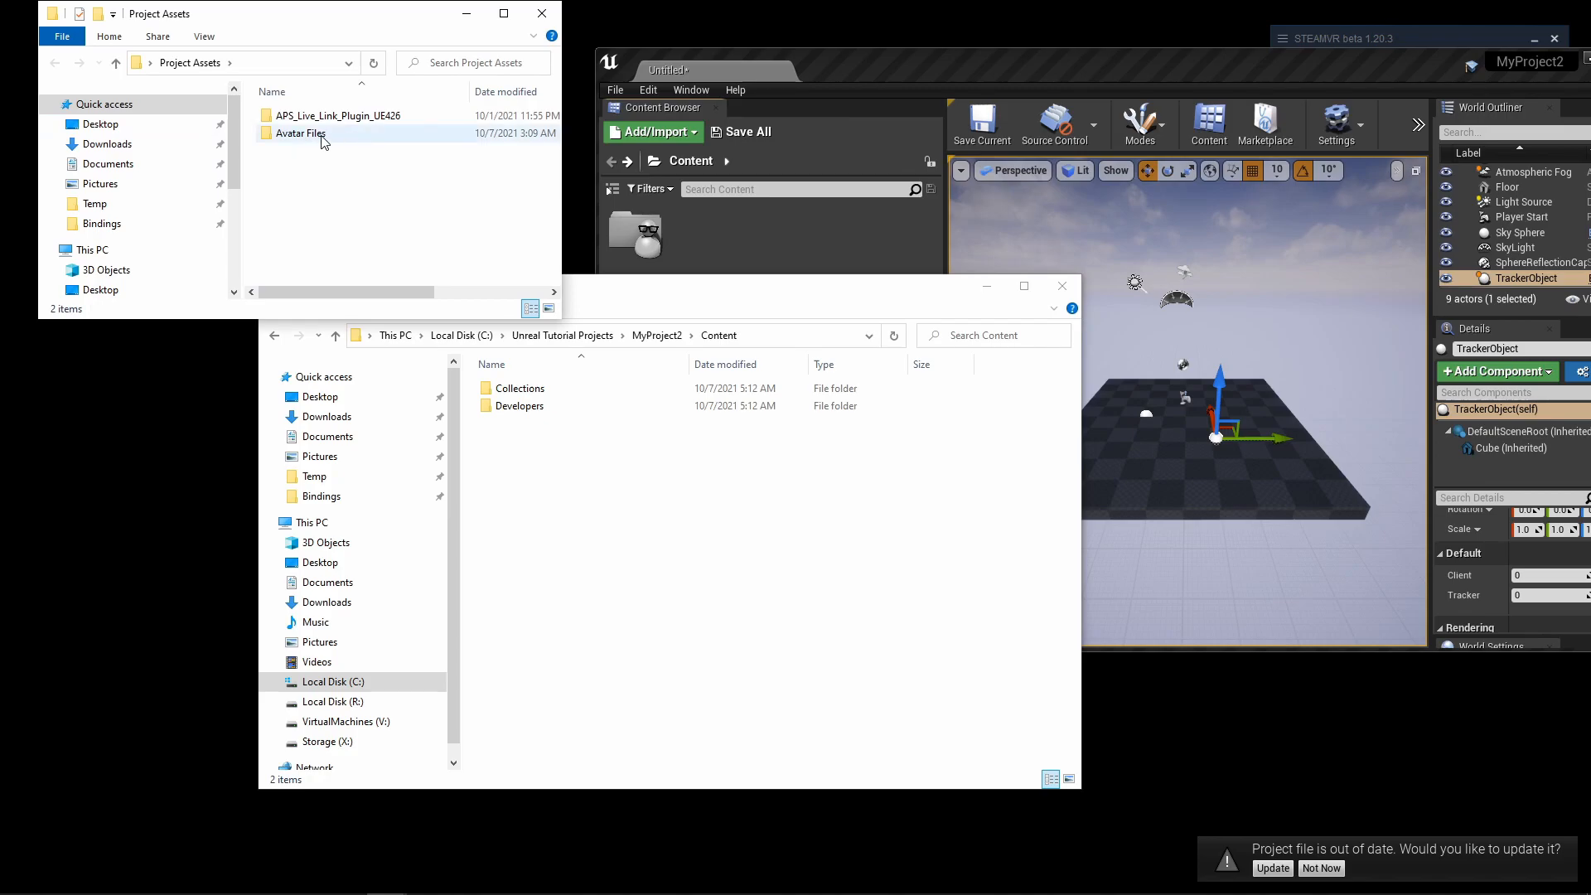
{"action": "double_click", "coordinate": [298, 133]}
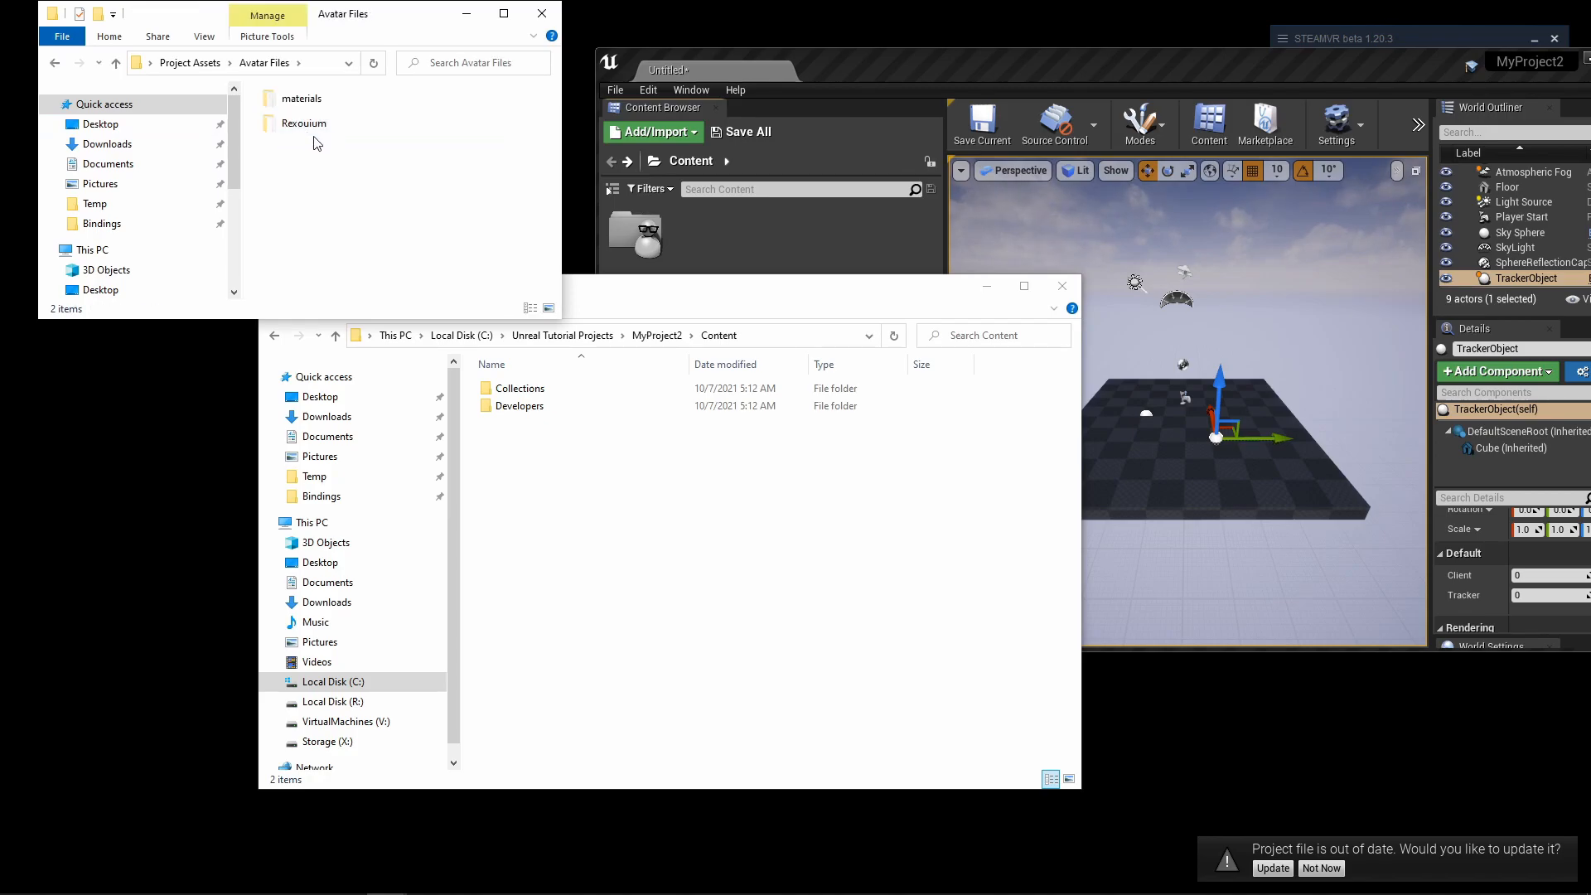
{"action": "mouse_move", "coordinate": [303, 123]}
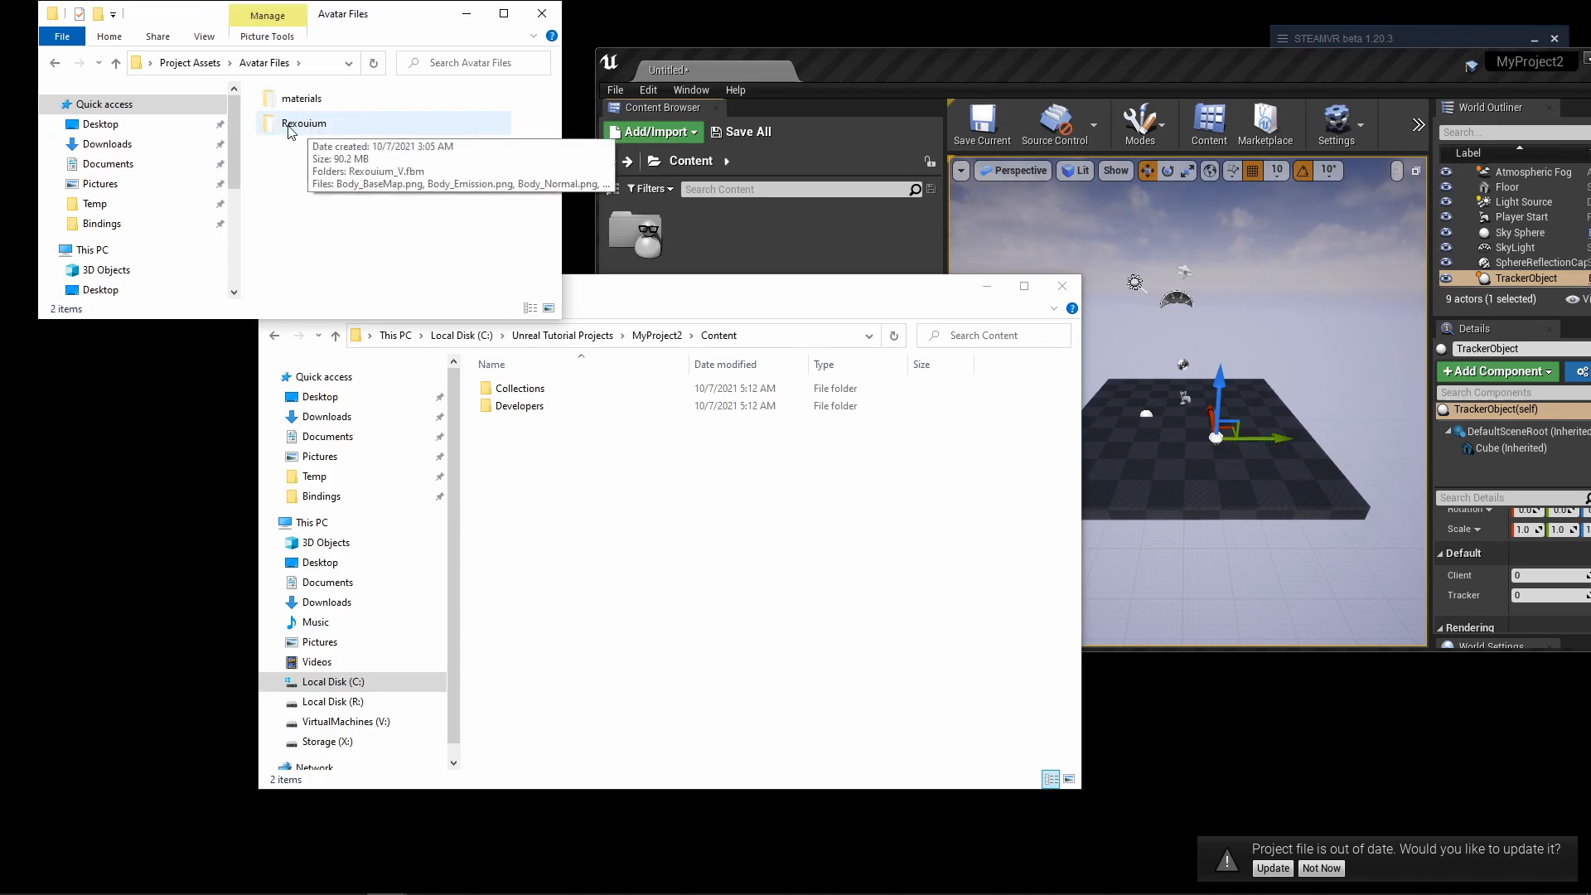
{"action": "double_click", "coordinate": [304, 123]}
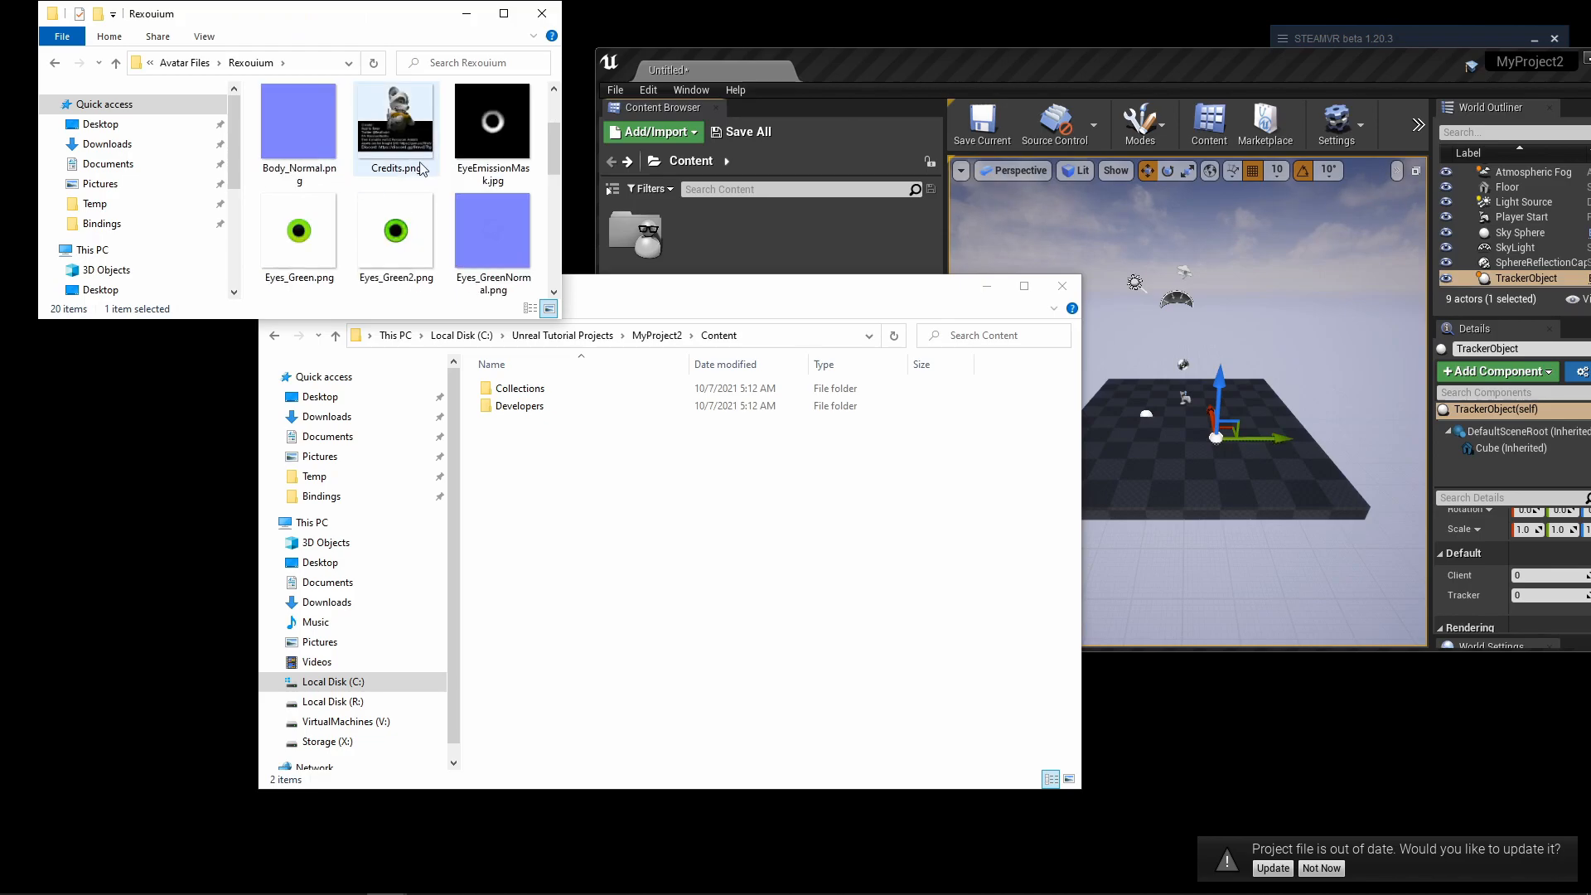
{"action": "left_click", "coordinate": [361, 122]}
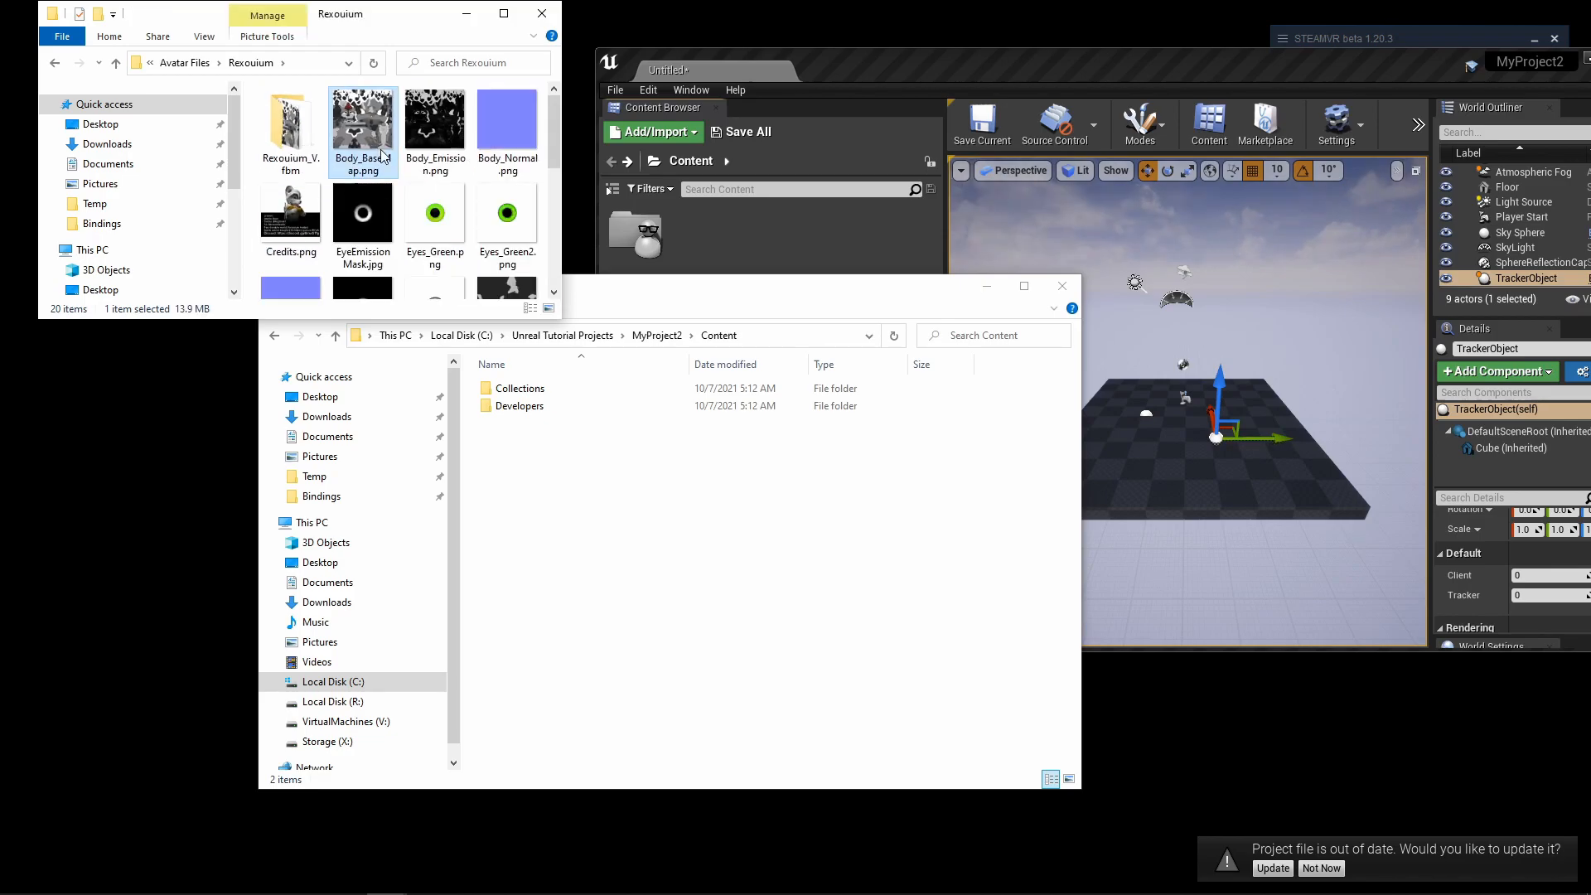
{"action": "left_click", "coordinate": [532, 309]}
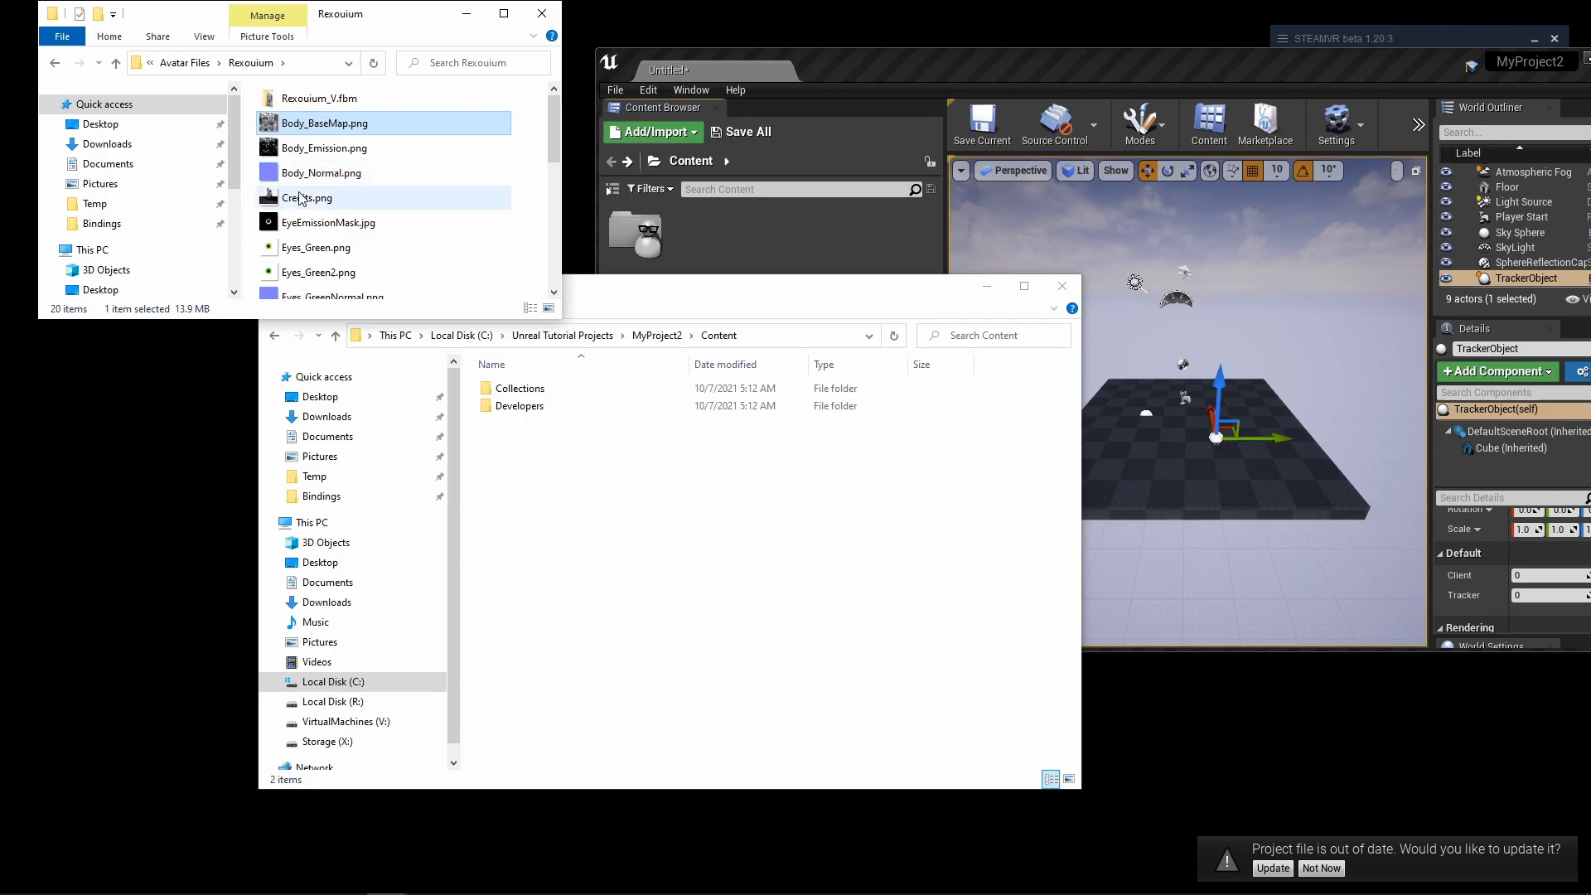
{"action": "left_click", "coordinate": [325, 148]}
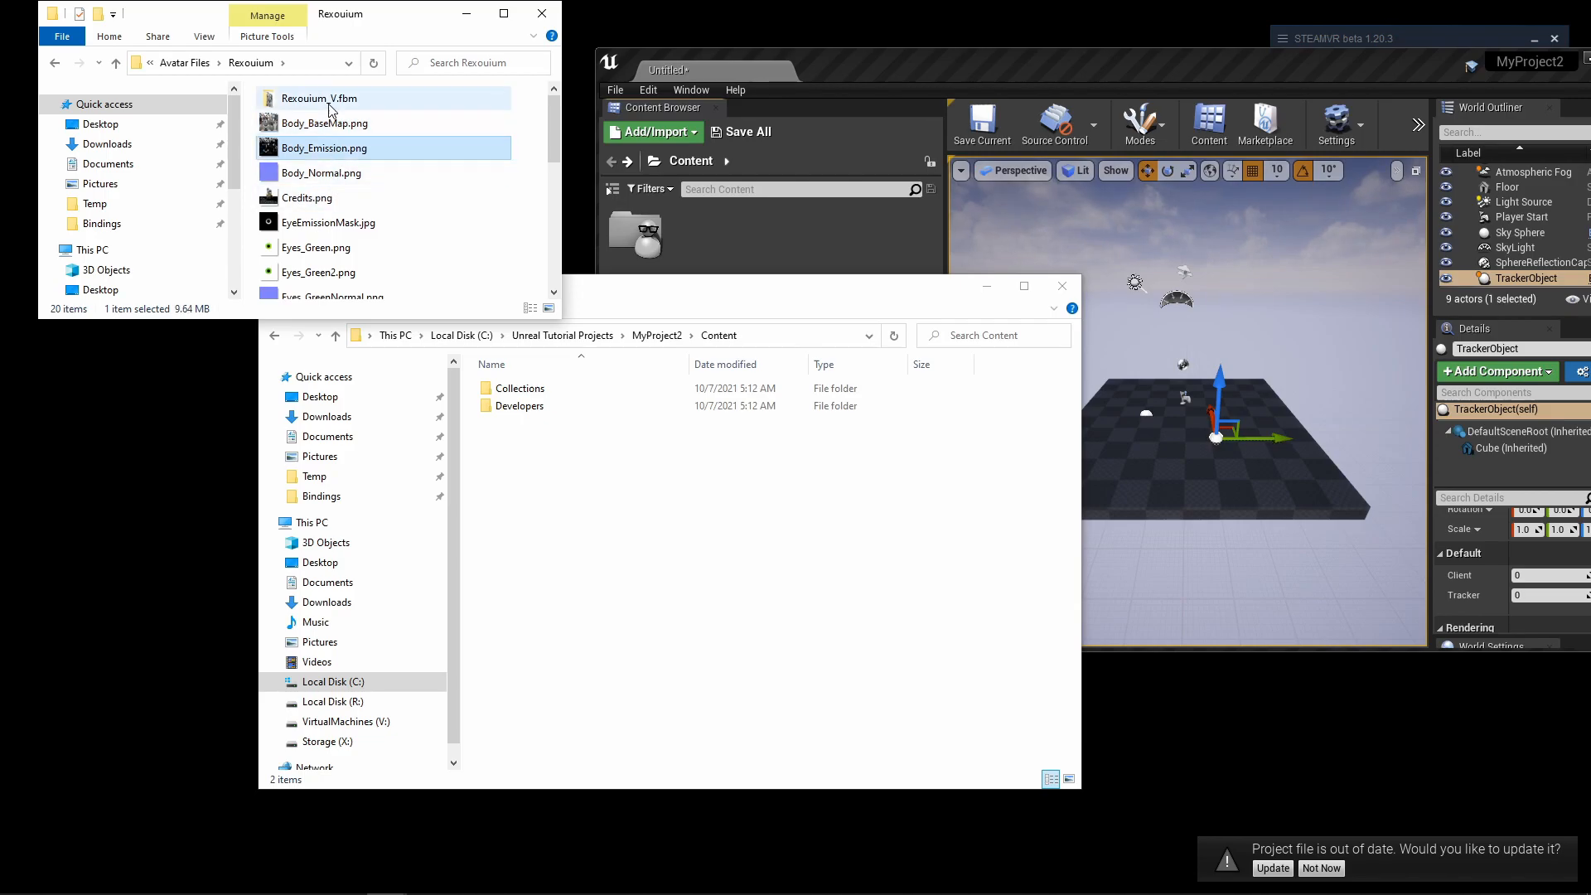
{"action": "left_click", "coordinate": [319, 99]}
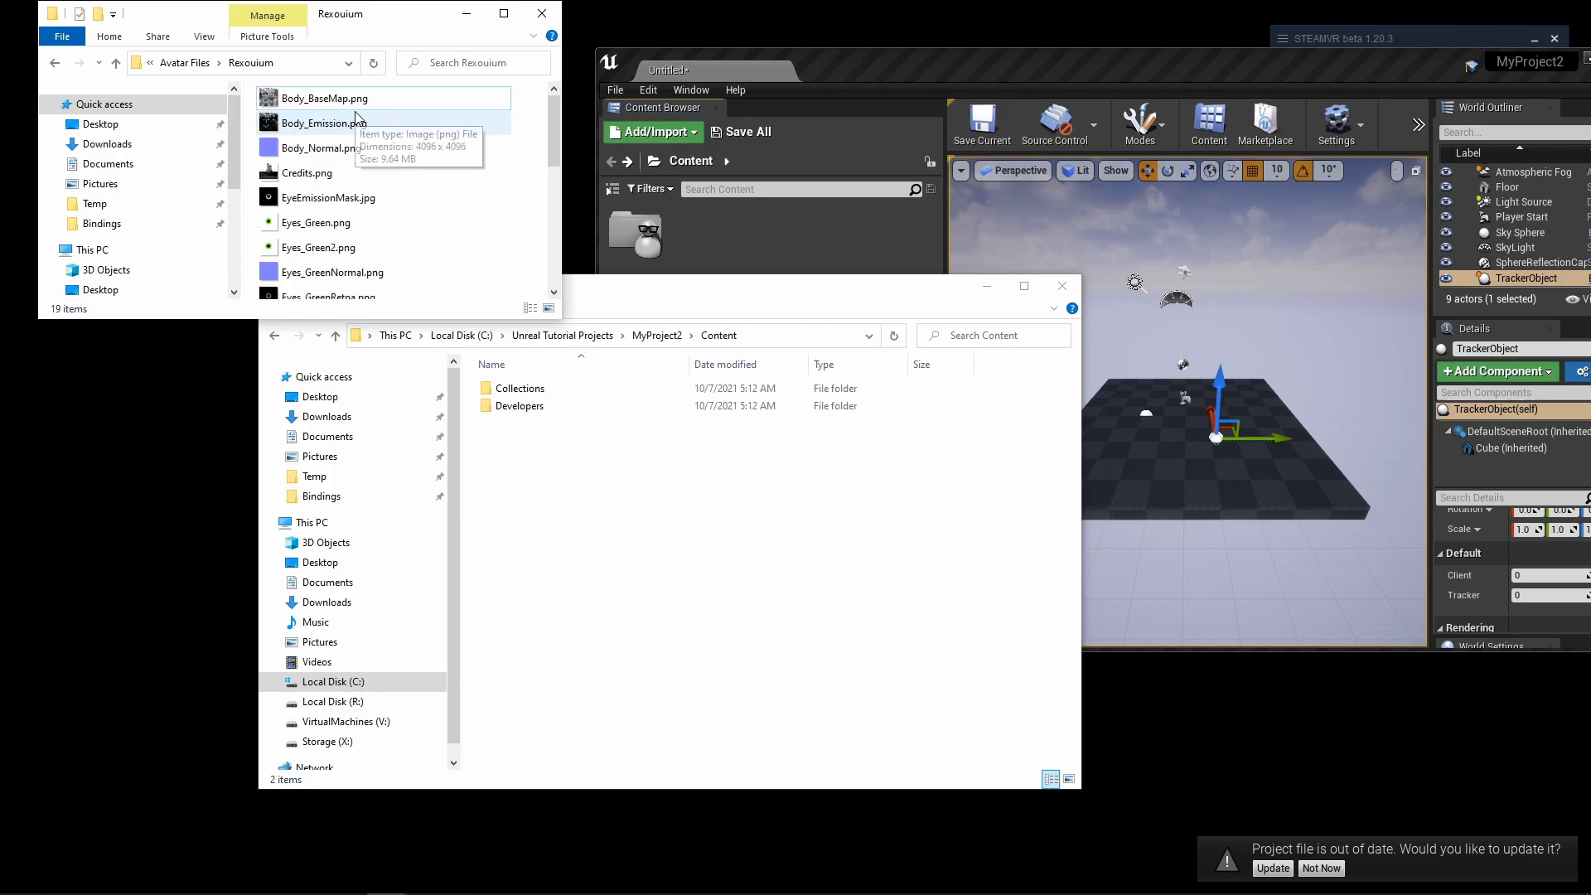
{"action": "scroll", "scroll_direction": "down", "scroll_amount": 3}
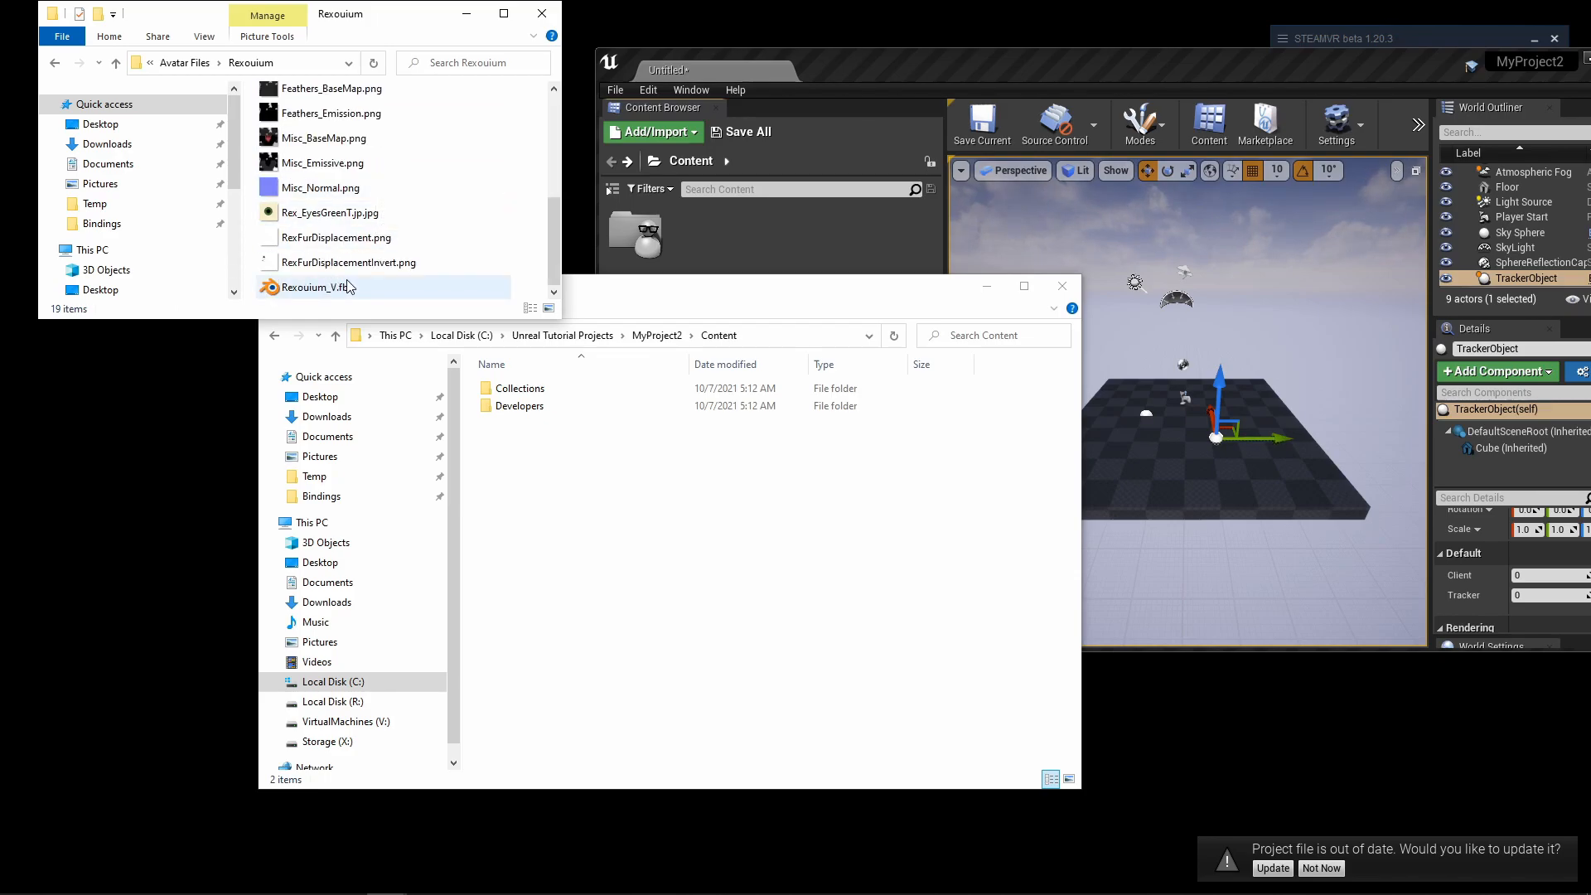
{"action": "left_click", "coordinate": [316, 288]}
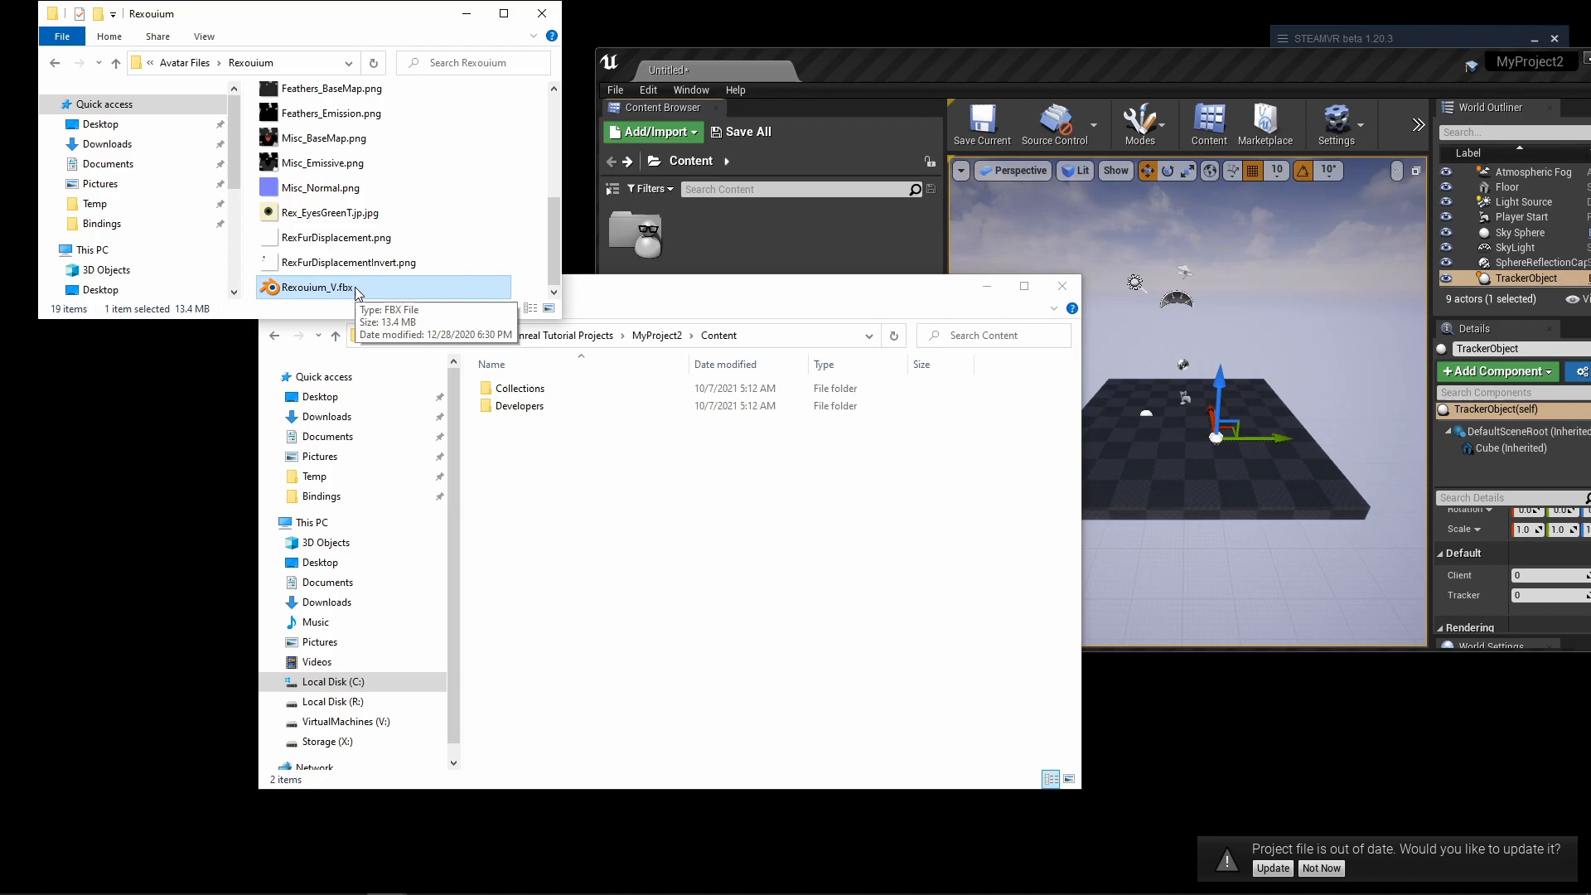
{"action": "left_click", "coordinate": [114, 63]}
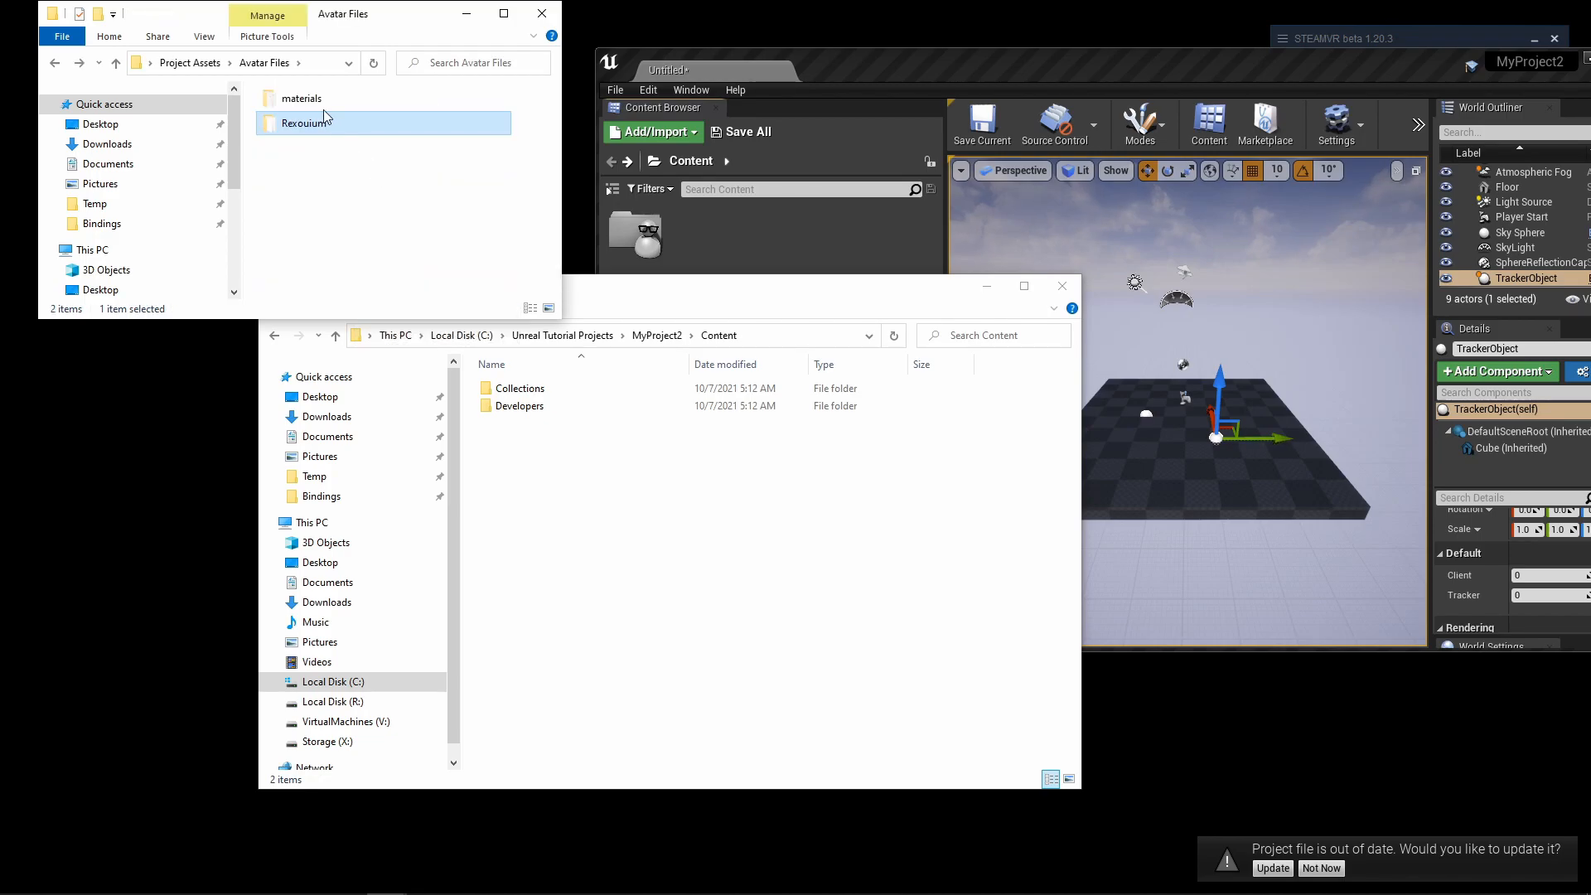
{"action": "mouse_move", "coordinate": [313, 134]}
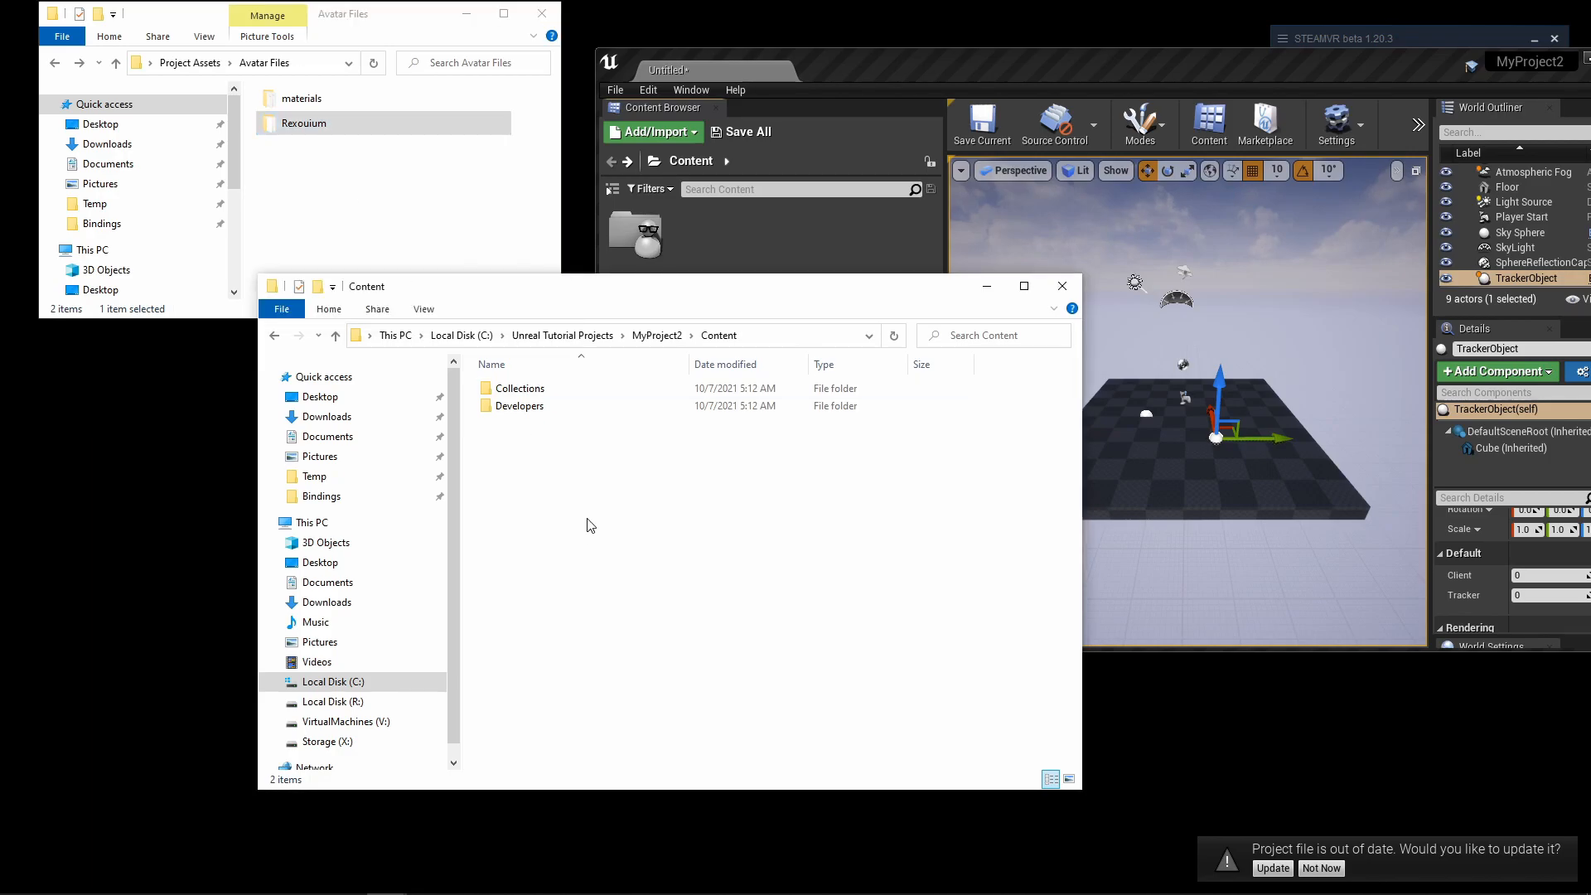
{"action": "mouse_move", "coordinate": [624, 543]}
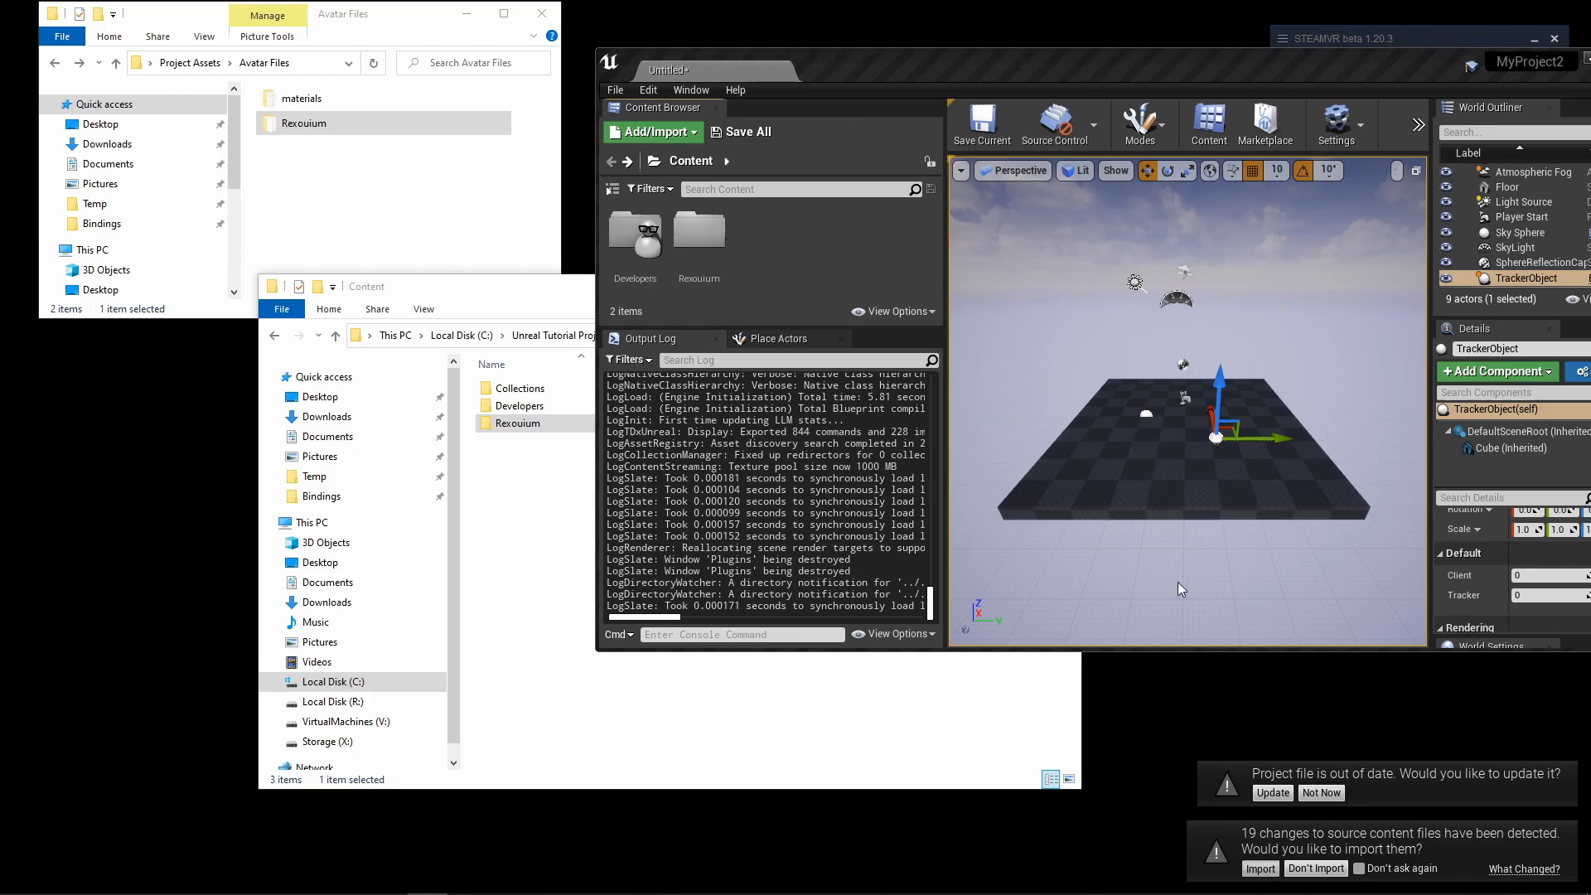
{"action": "mouse_move", "coordinate": [1158, 673]}
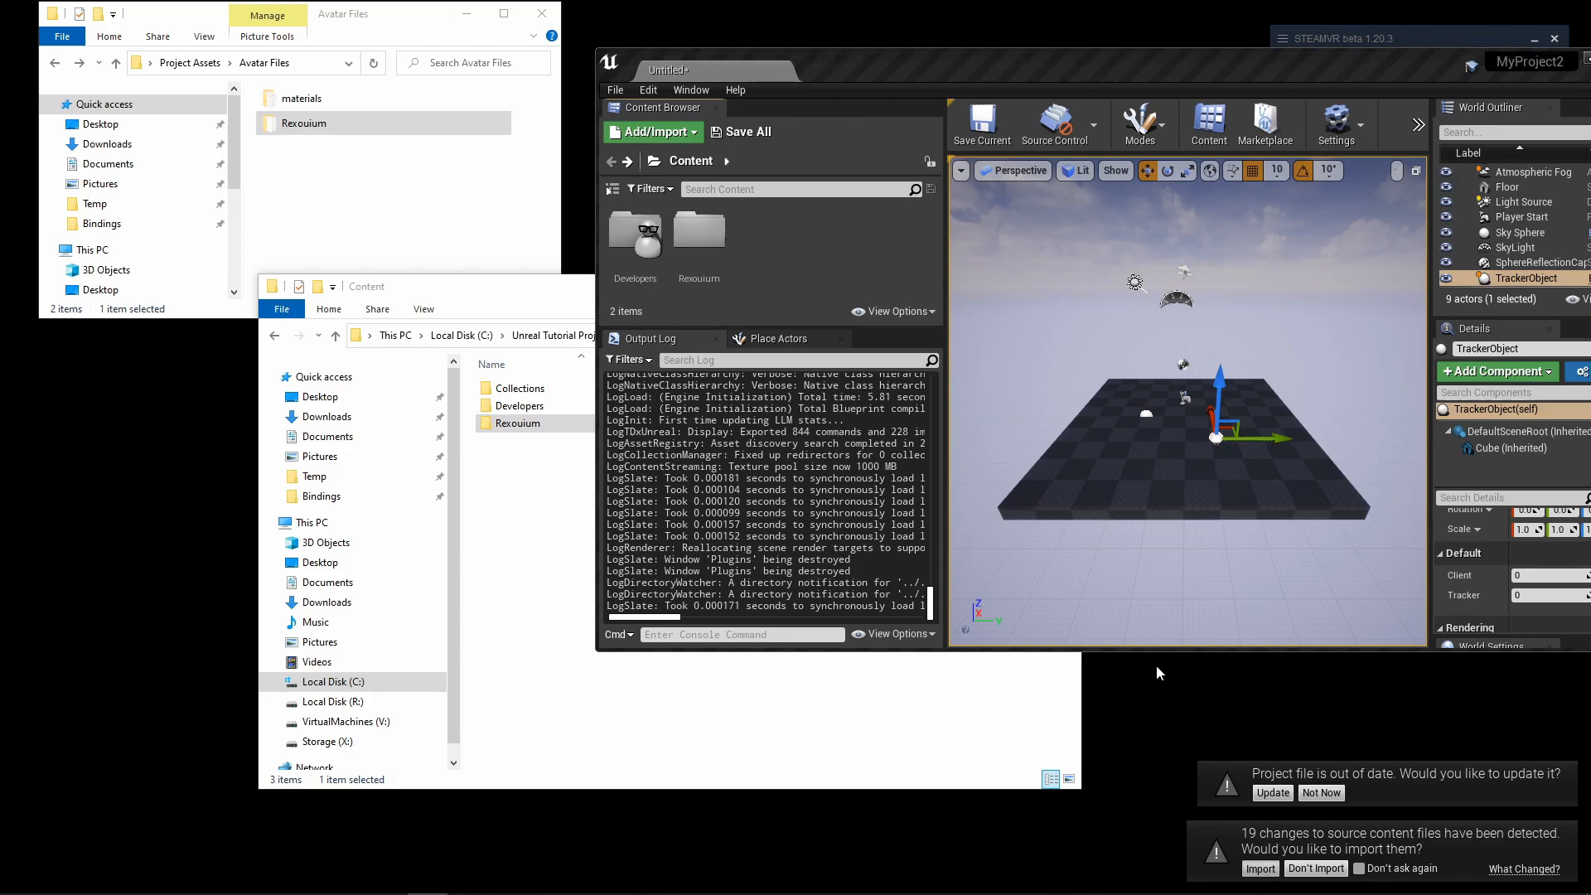
Step: Accept importing the detected Rexouium_V source files and enable Import Morph Targets
{"action": "left_click", "coordinate": [1260, 867]}
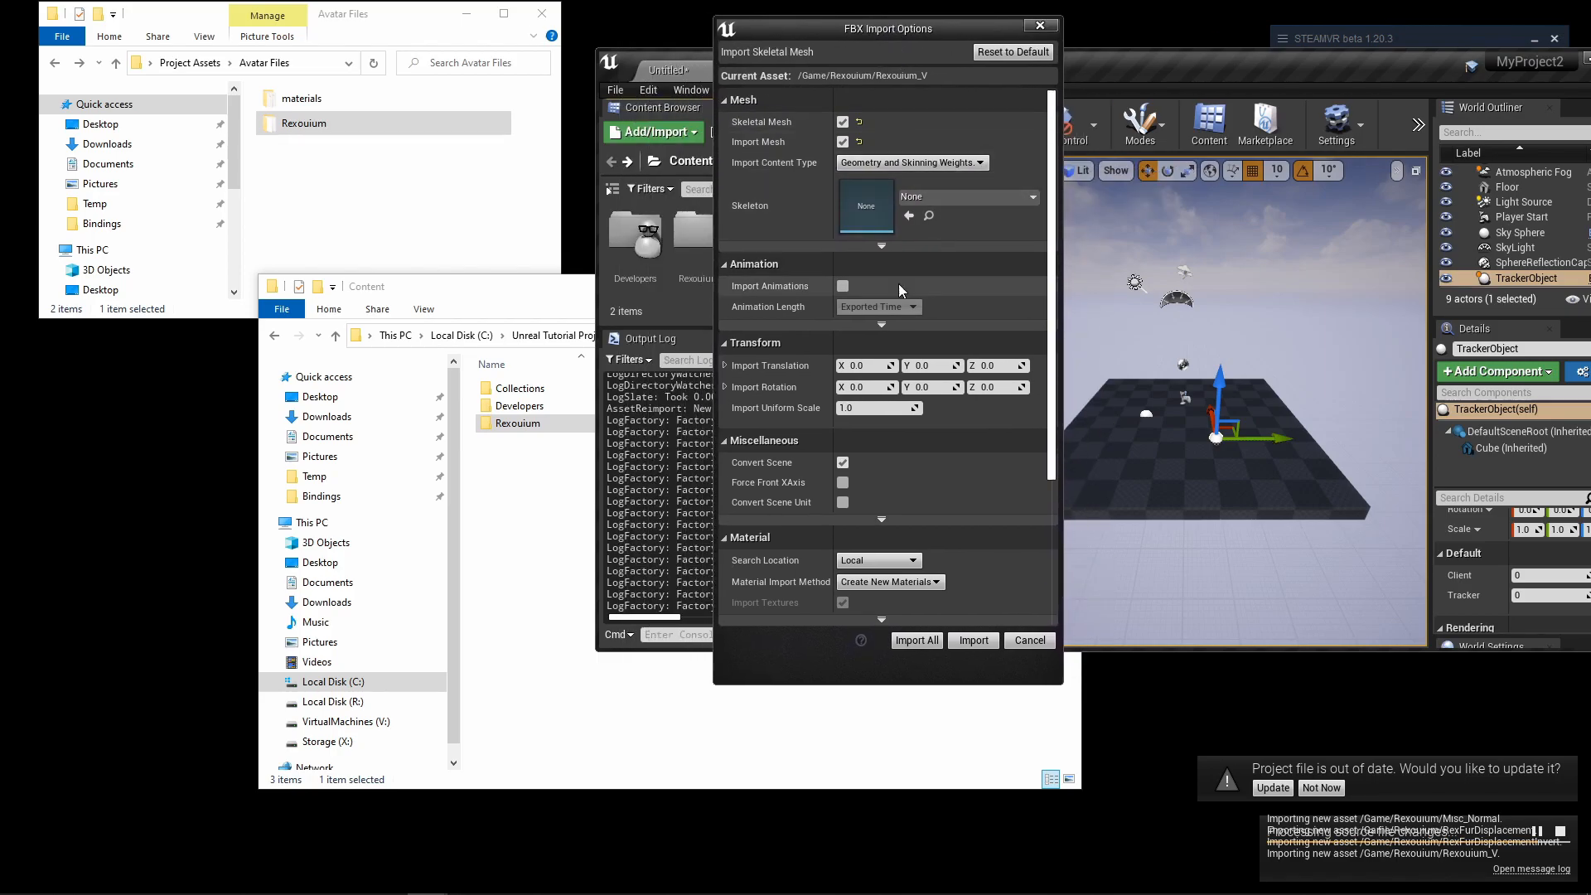
{"action": "mouse_move", "coordinate": [888, 262]}
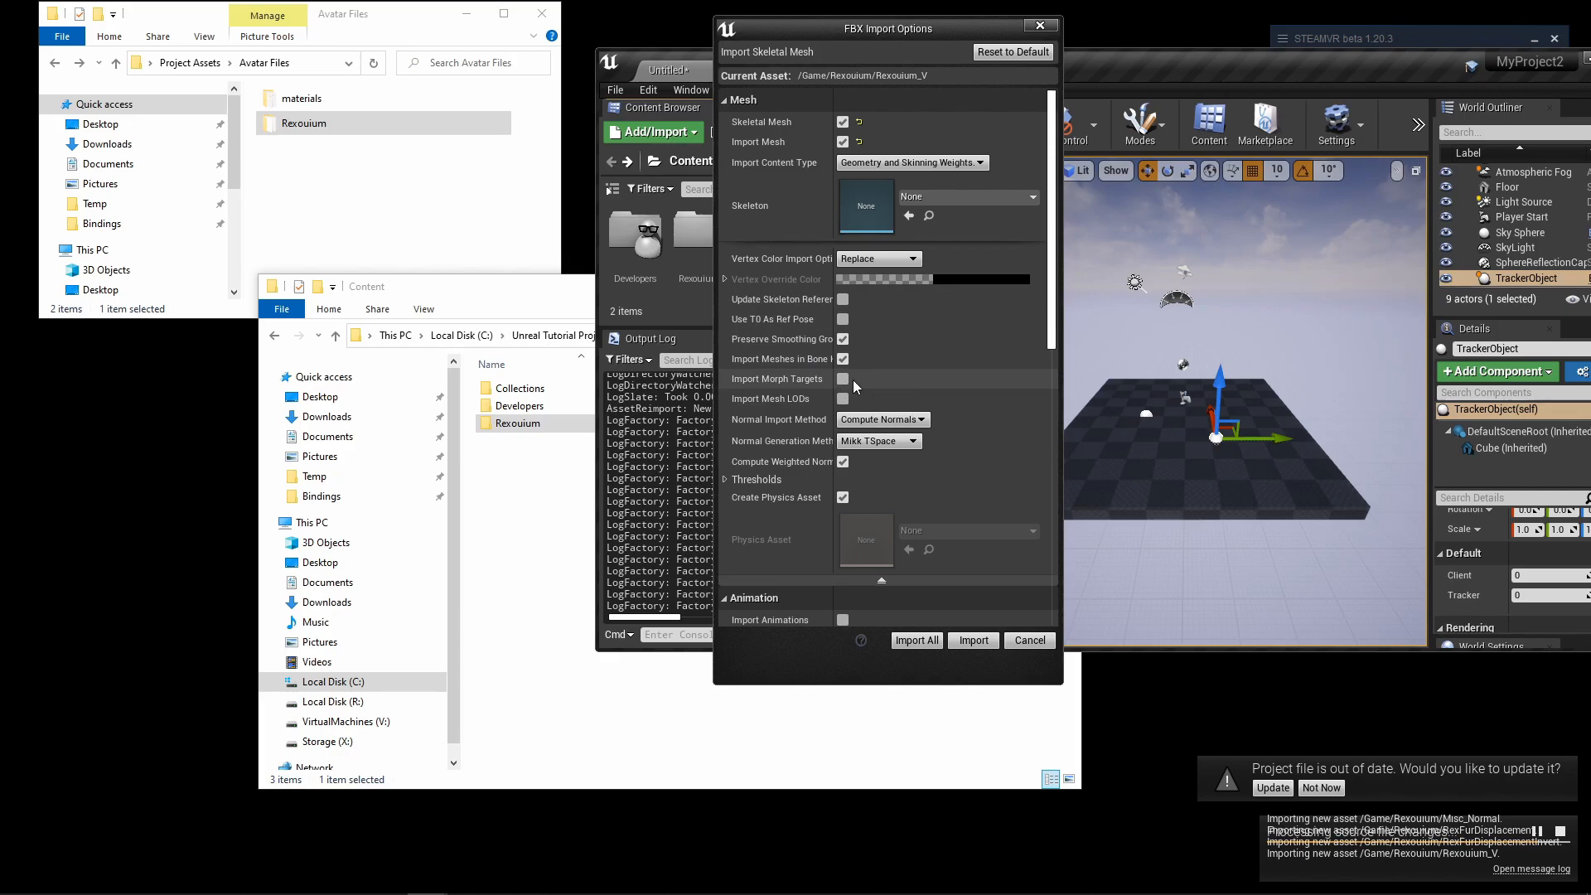
{"action": "mouse_move", "coordinate": [842, 379]}
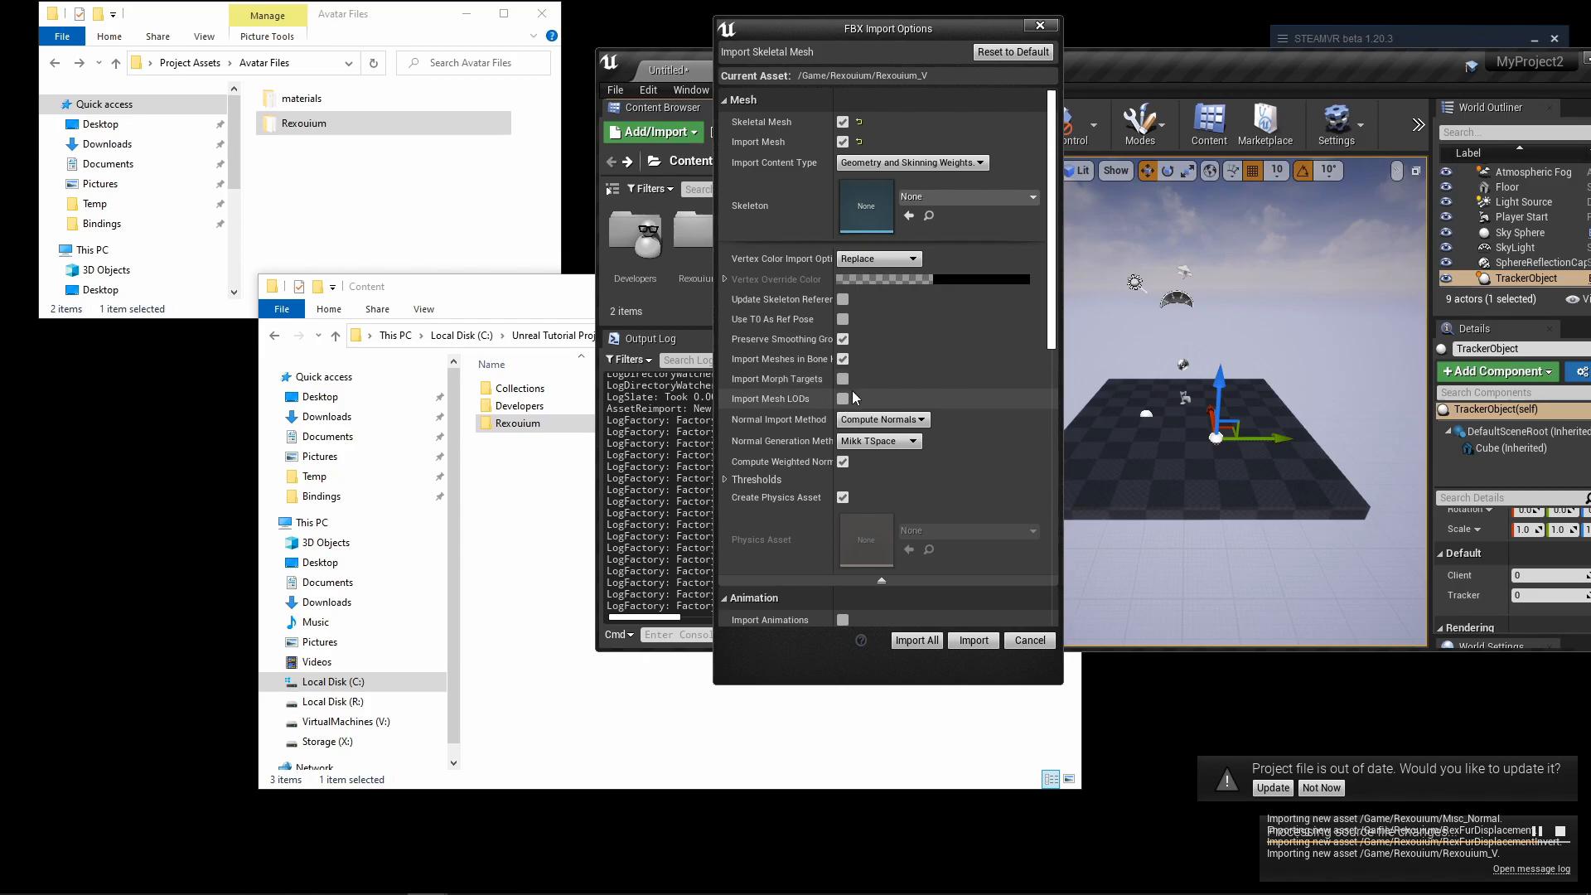
{"action": "mouse_move", "coordinate": [843, 390]}
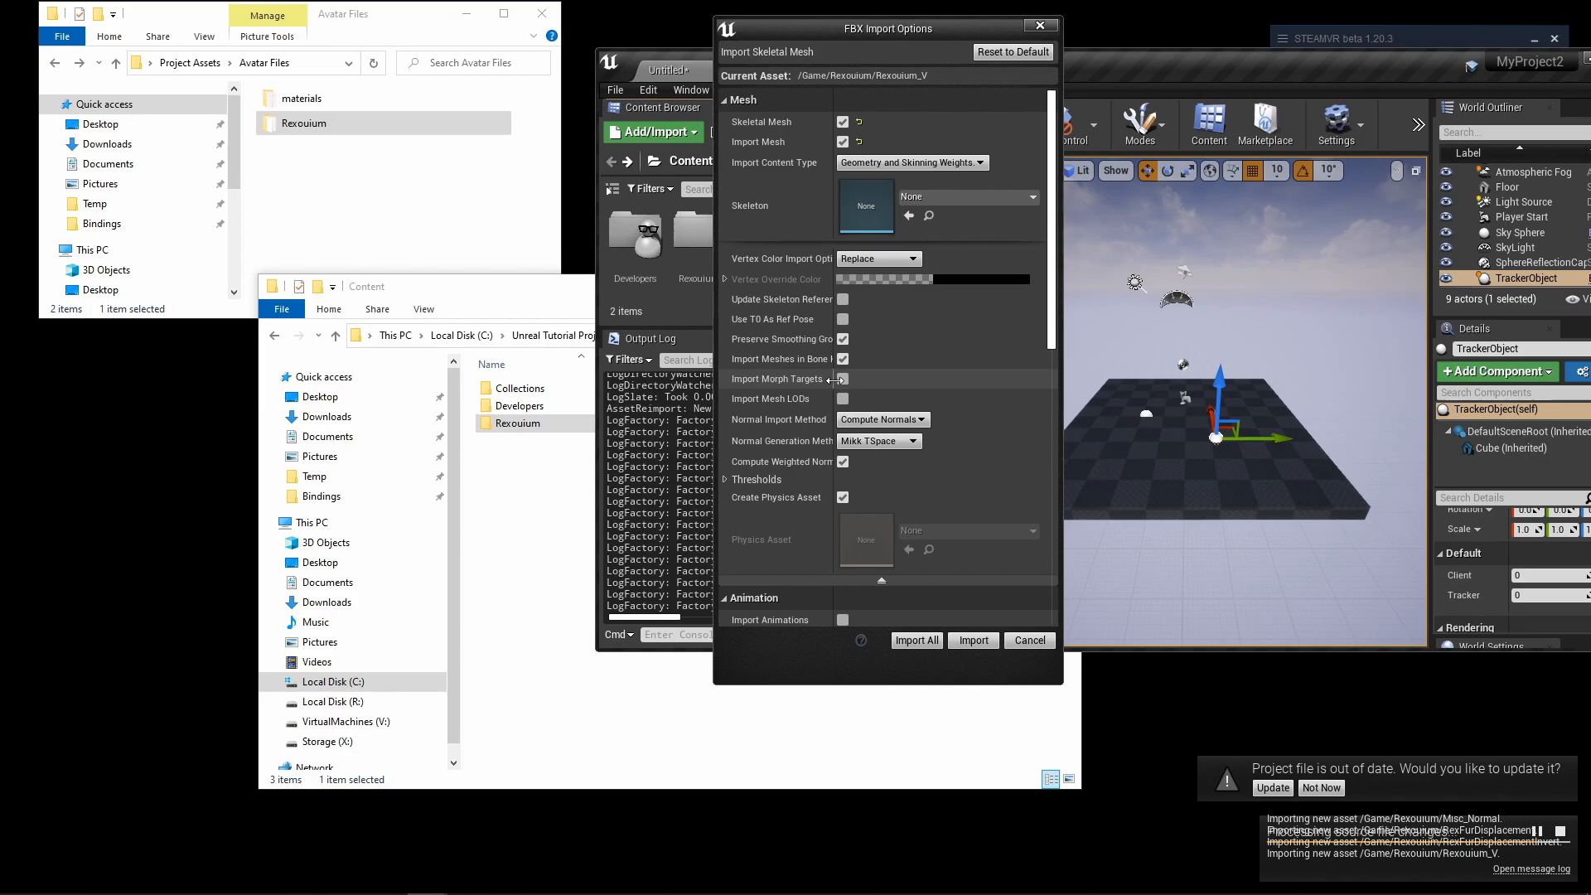
{"action": "left_click", "coordinate": [841, 378]}
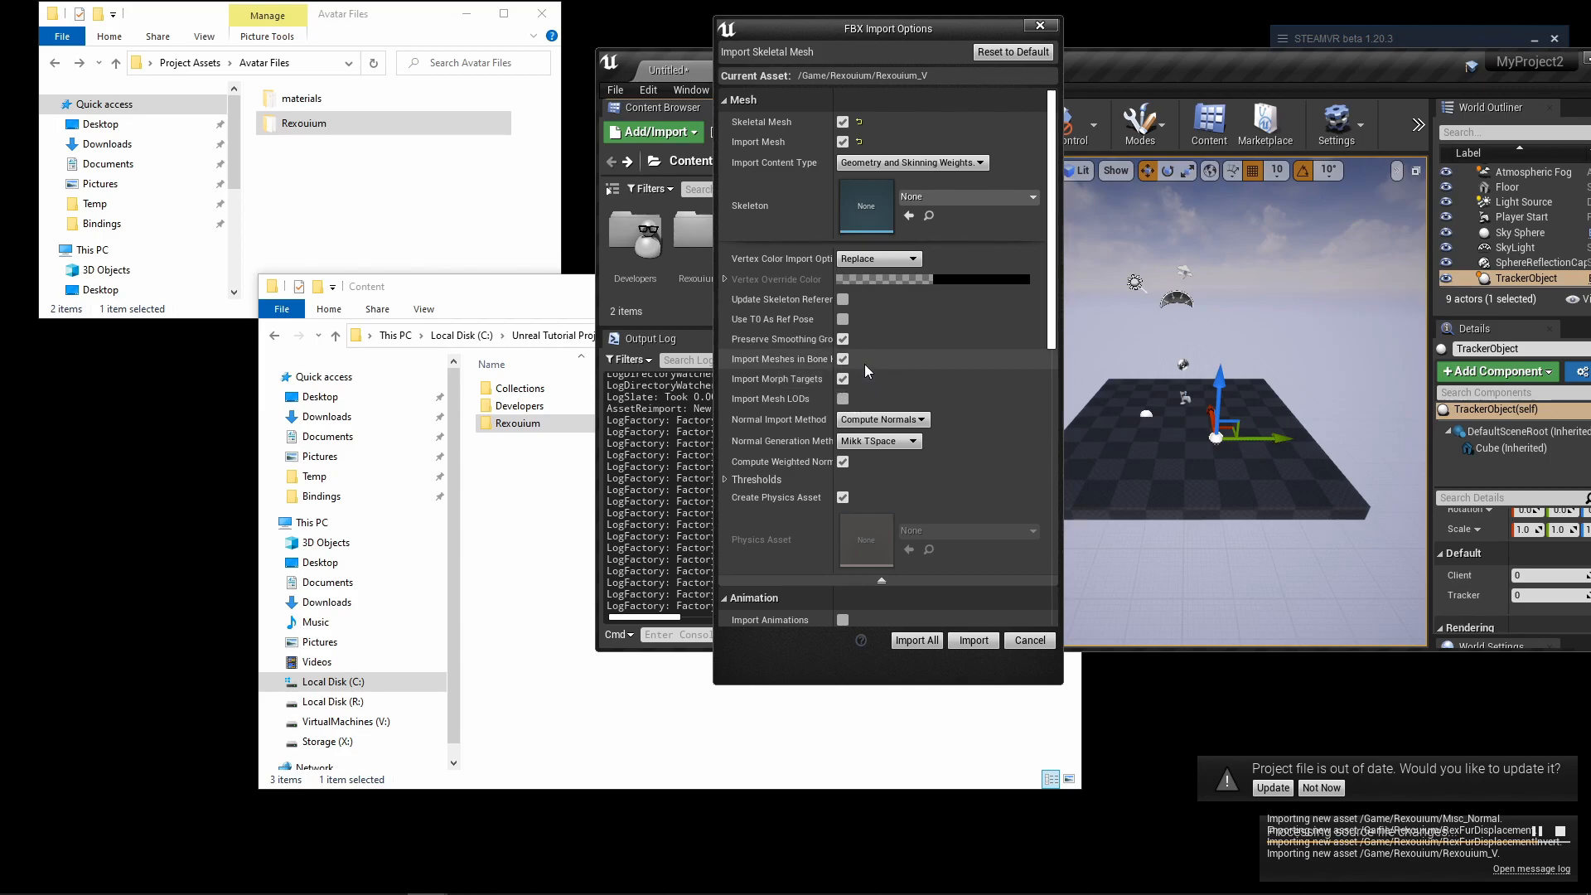
{"action": "mouse_move", "coordinate": [865, 390]}
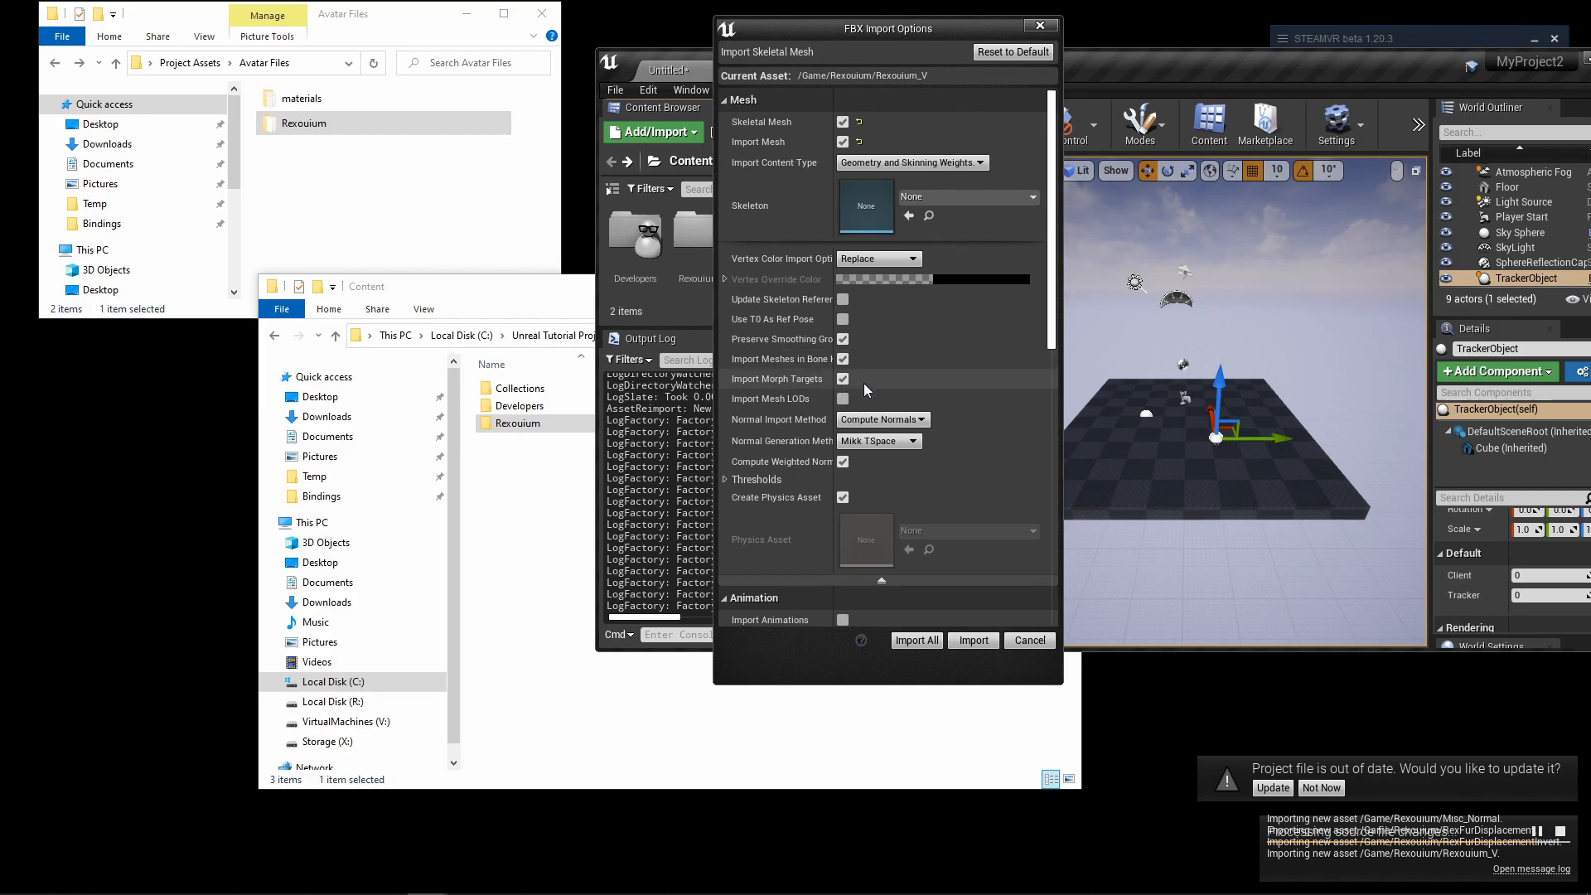
{"action": "scroll", "scroll_direction": "down", "scroll_amount": 3}
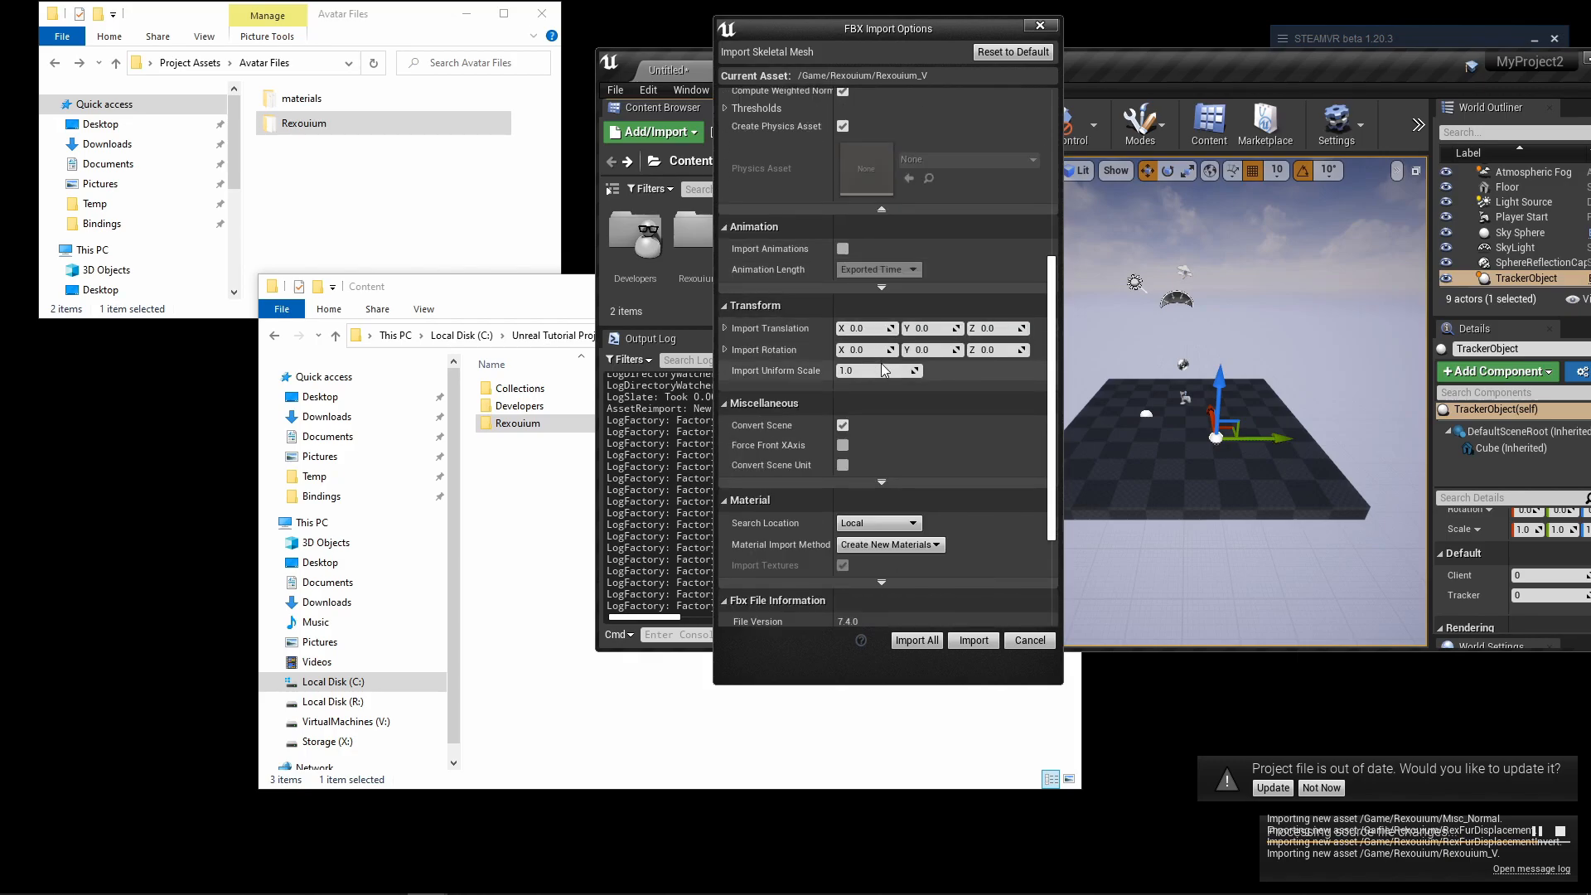
{"action": "scroll", "scroll_direction": "up", "scroll_amount": 3}
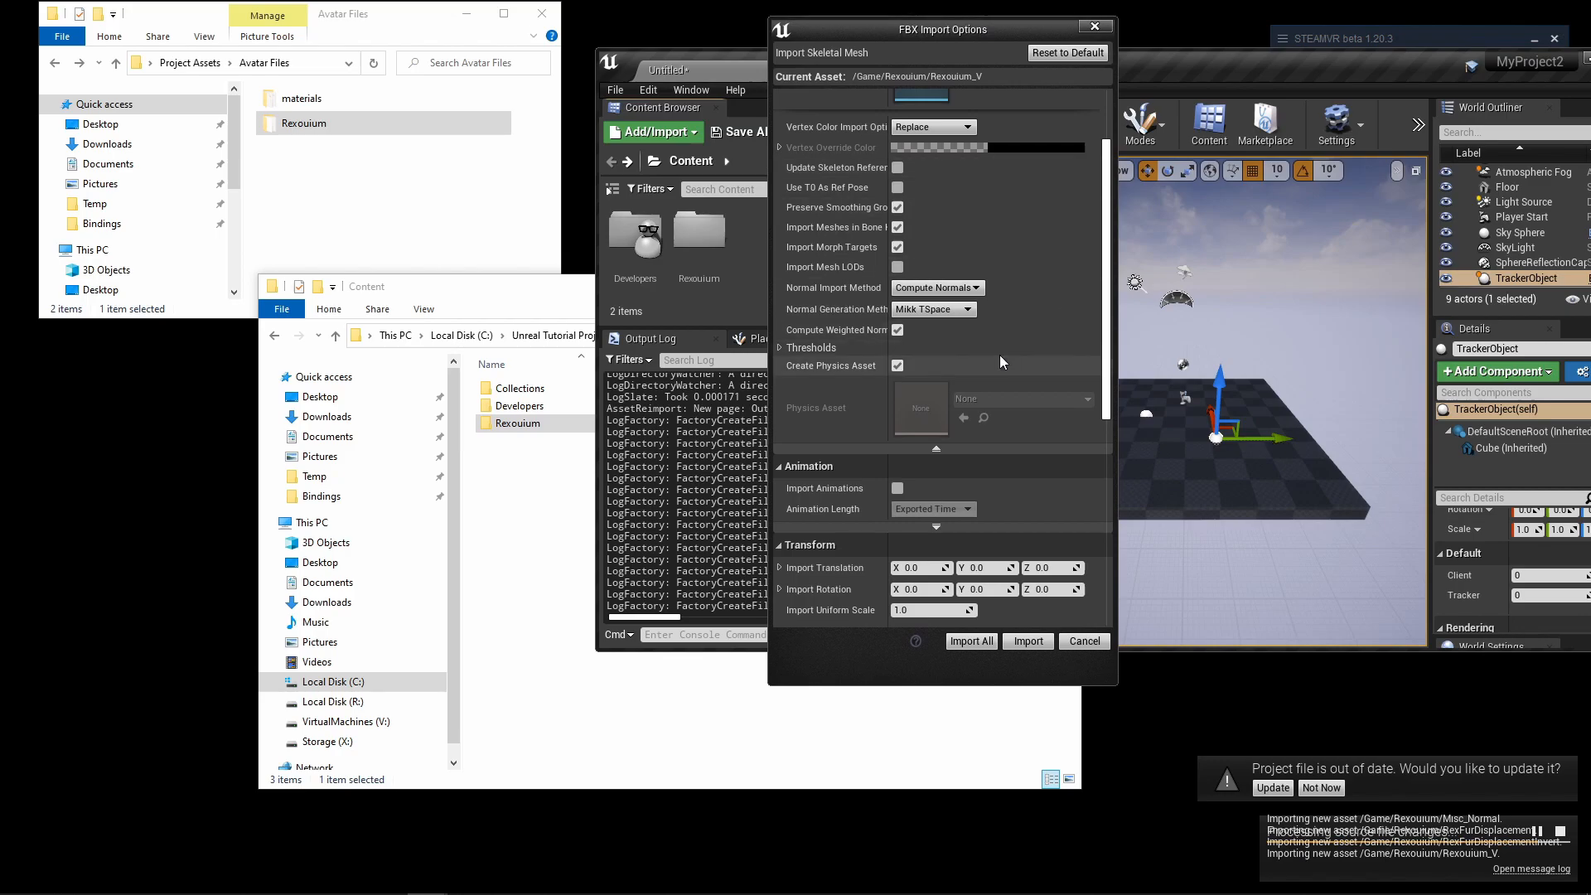
{"action": "mouse_move", "coordinate": [986, 339]}
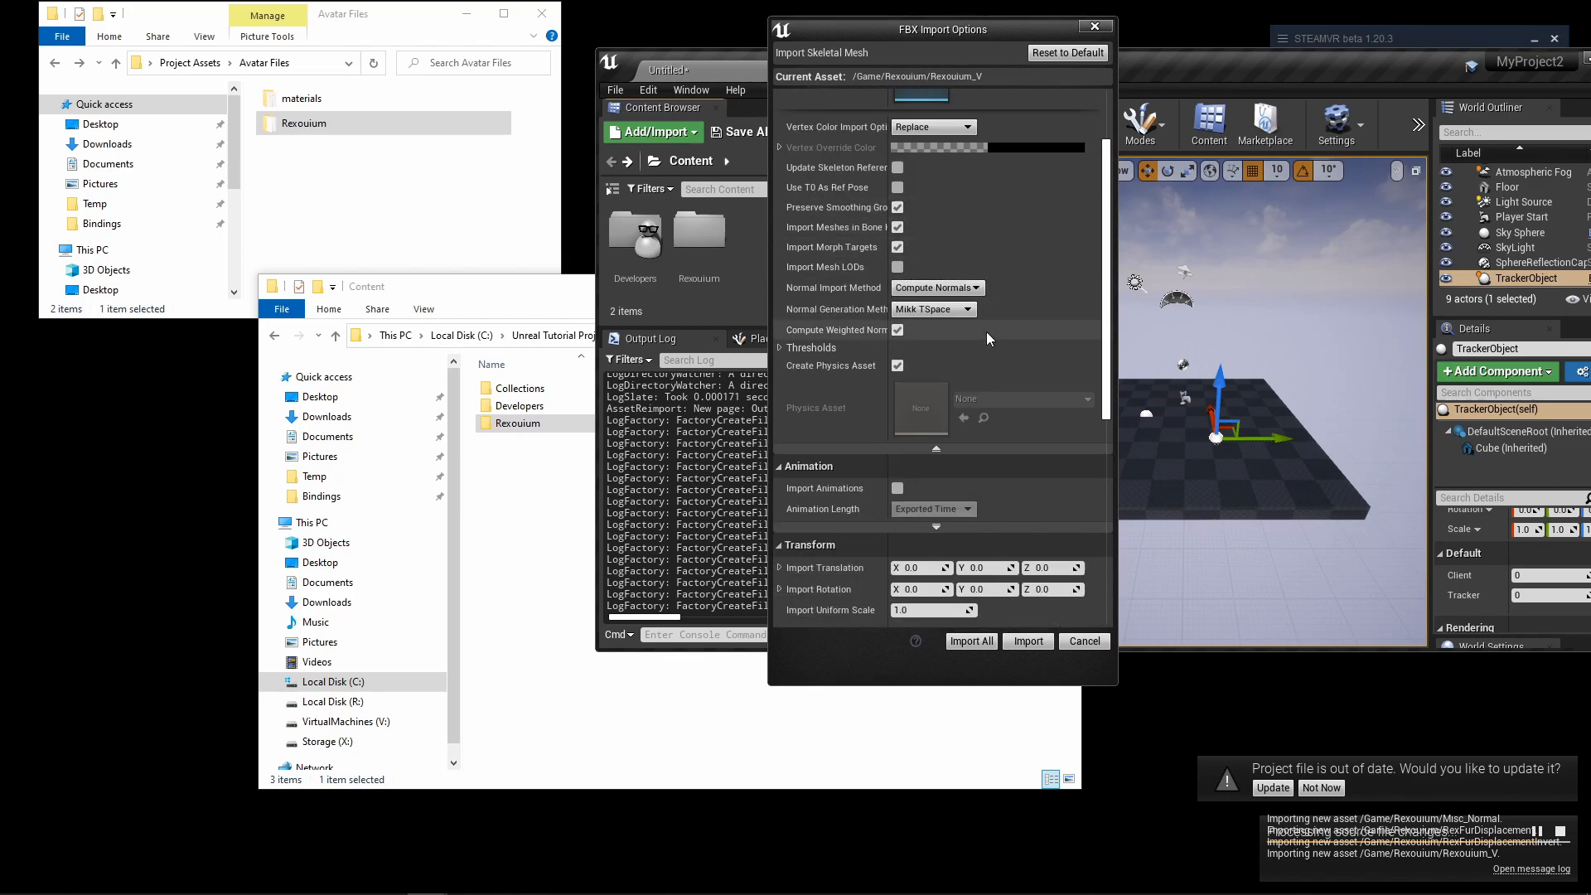
{"action": "scroll", "scroll_direction": "down", "scroll_amount": 3}
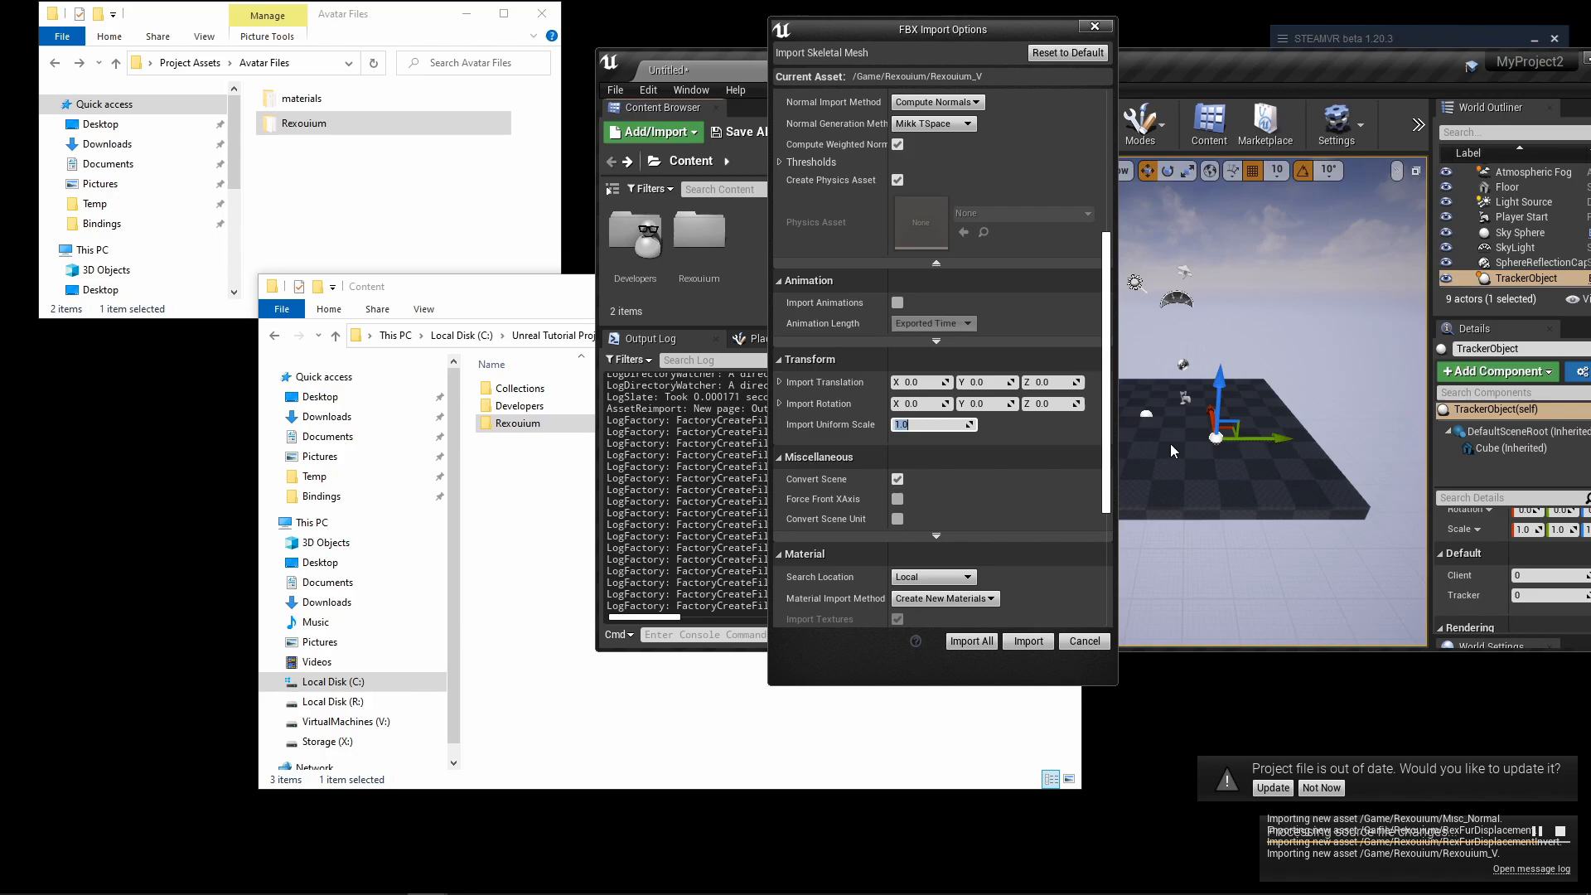
{"action": "mouse_move", "coordinate": [909, 447]}
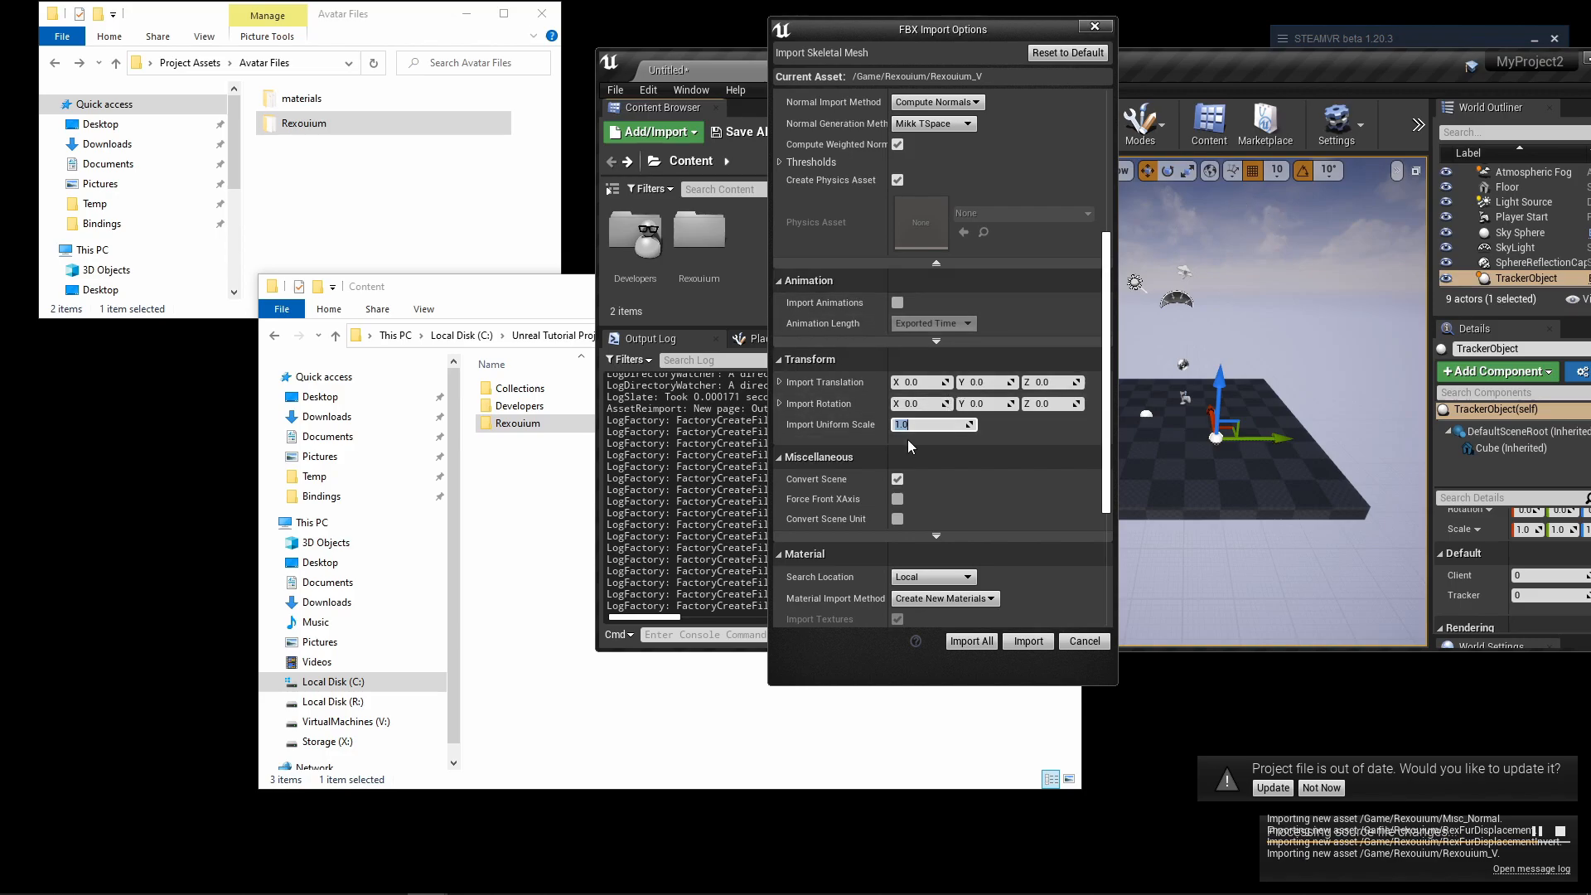
{"action": "left_click", "coordinate": [928, 424]}
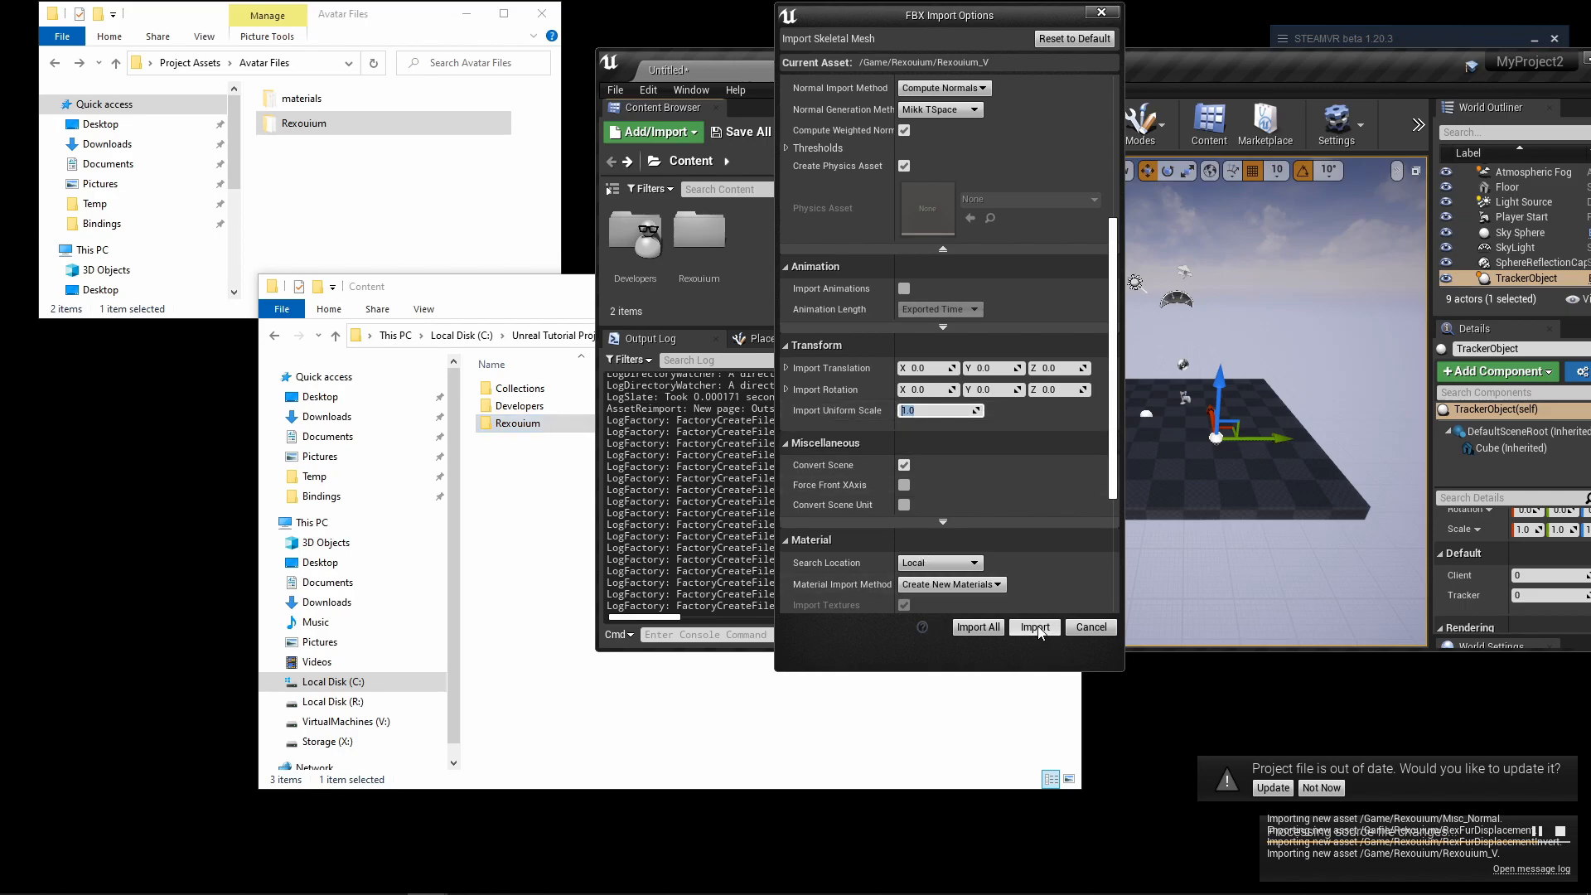
Step: Import Rexouium_V, dismiss the warnings log, and open the Rexouium content folder
{"action": "left_click", "coordinate": [1034, 627]}
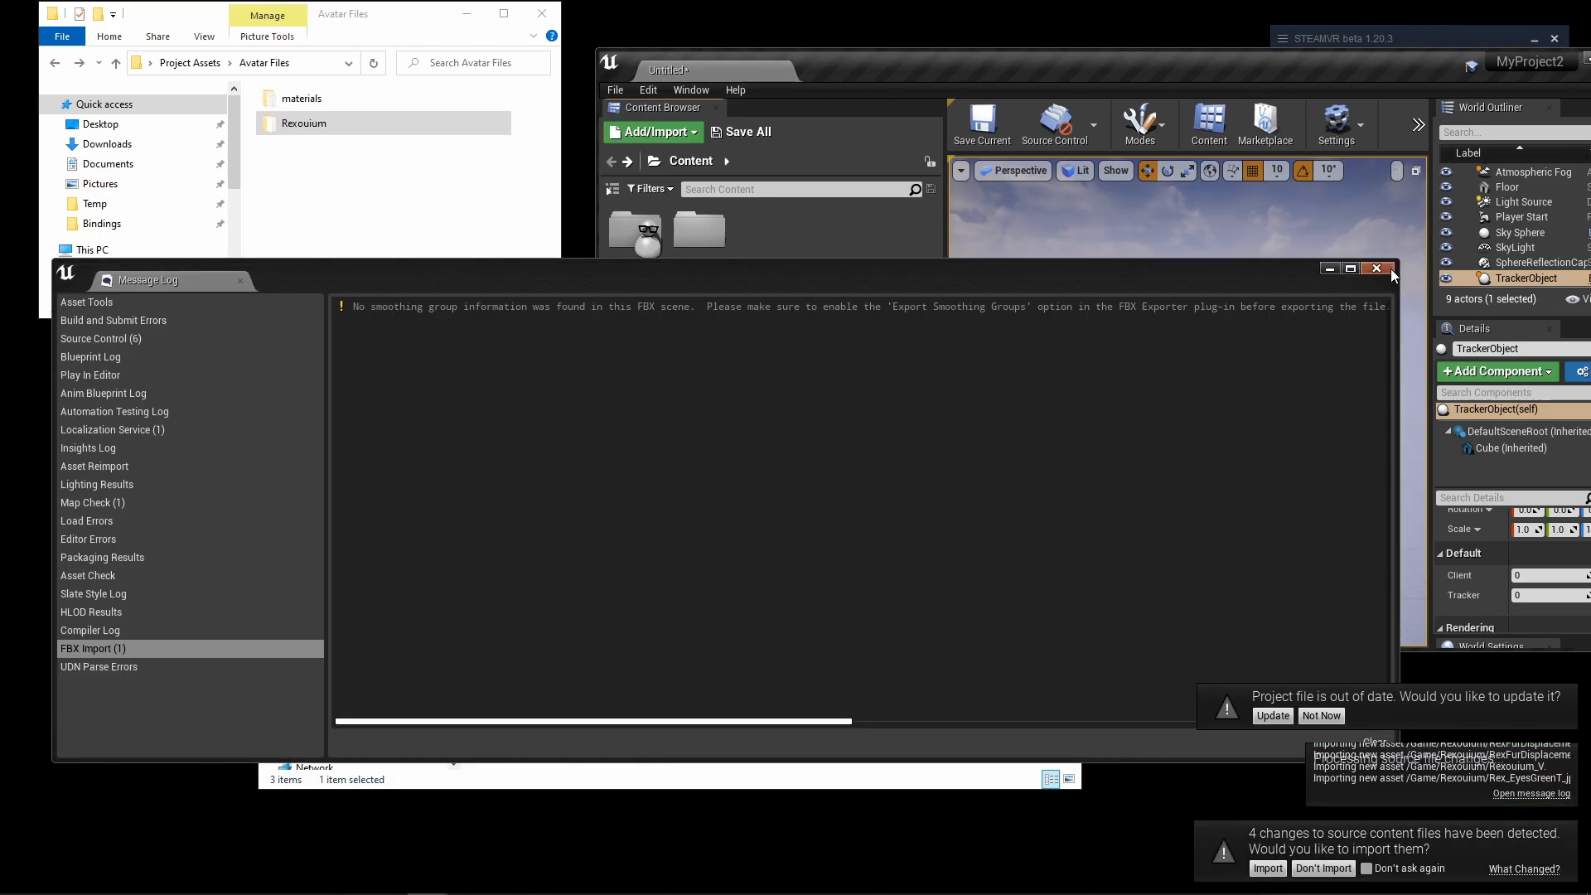
{"action": "left_click", "coordinate": [1374, 268]}
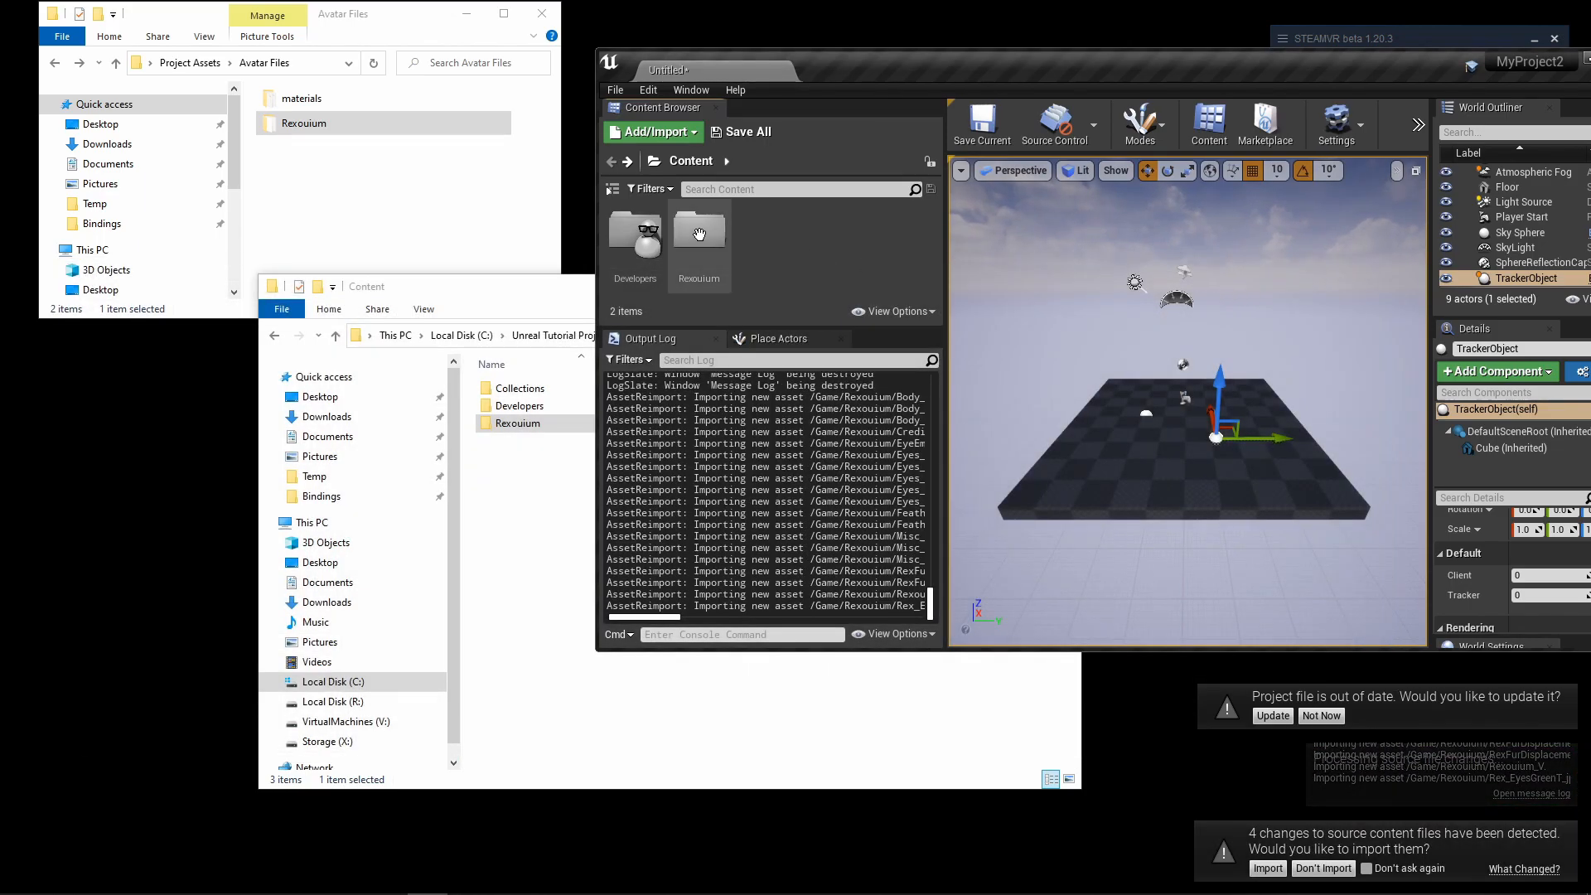
{"action": "left_click", "coordinate": [697, 231]}
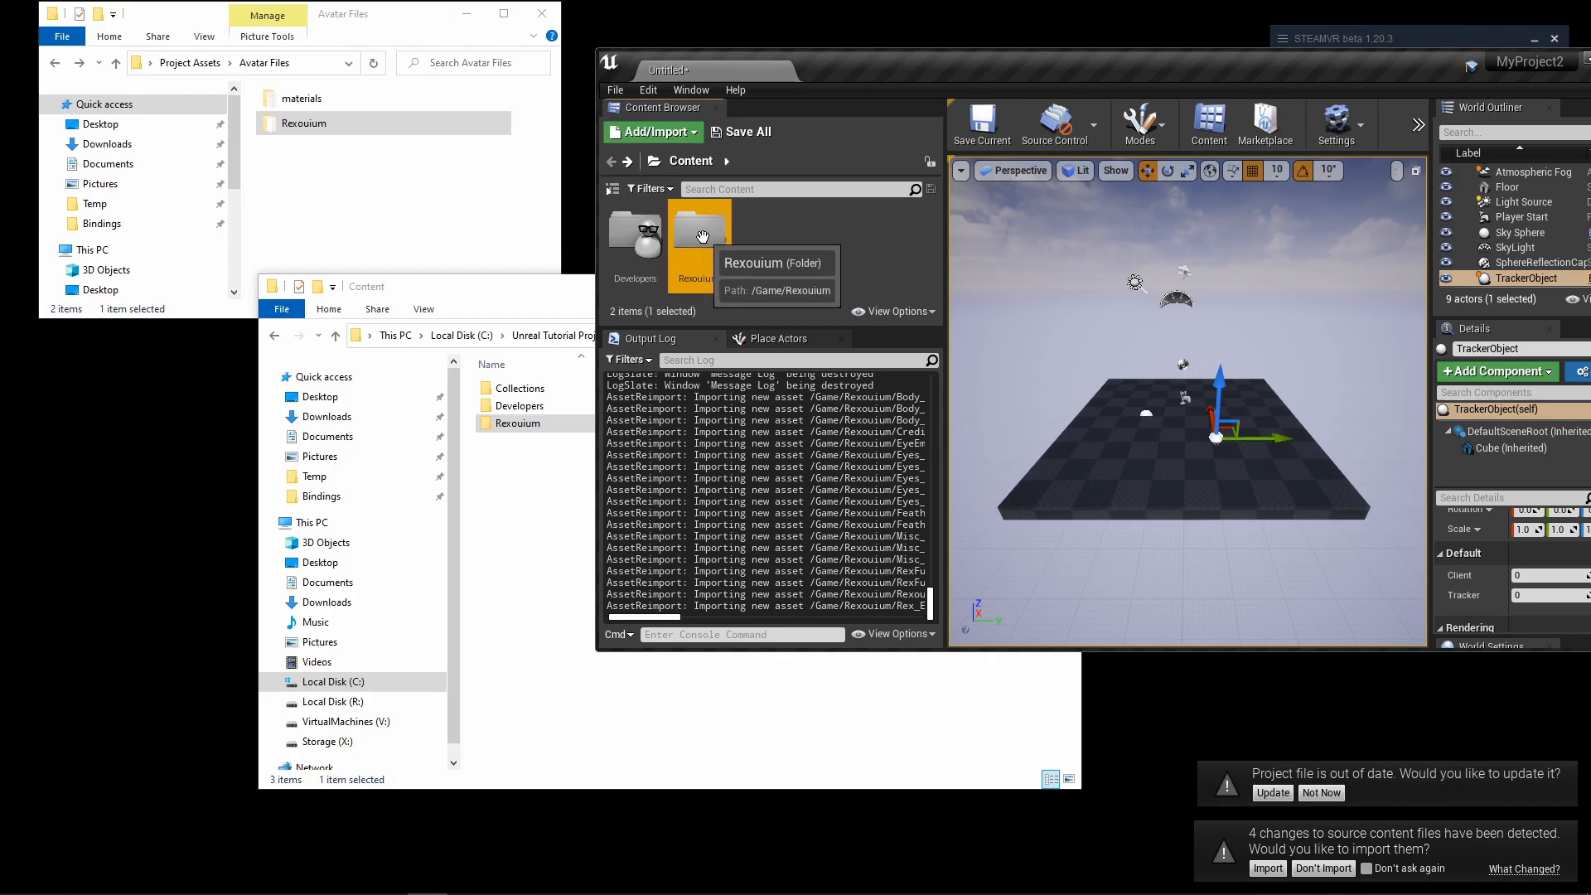
{"action": "double_click", "coordinate": [697, 233]}
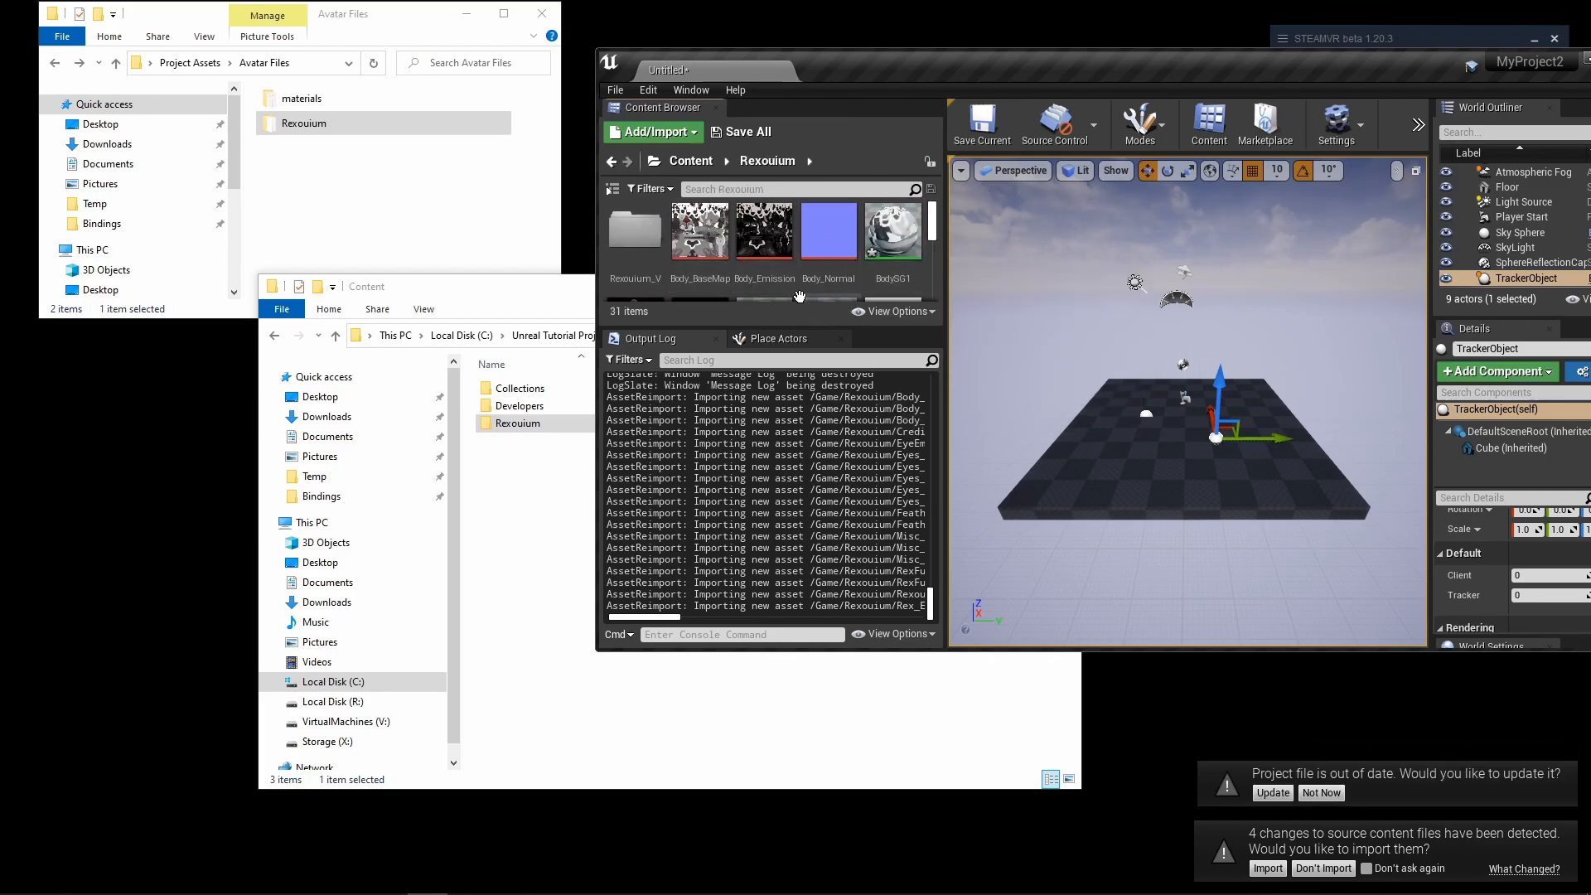
{"action": "scroll", "scroll_direction": "down", "scroll_amount": 3}
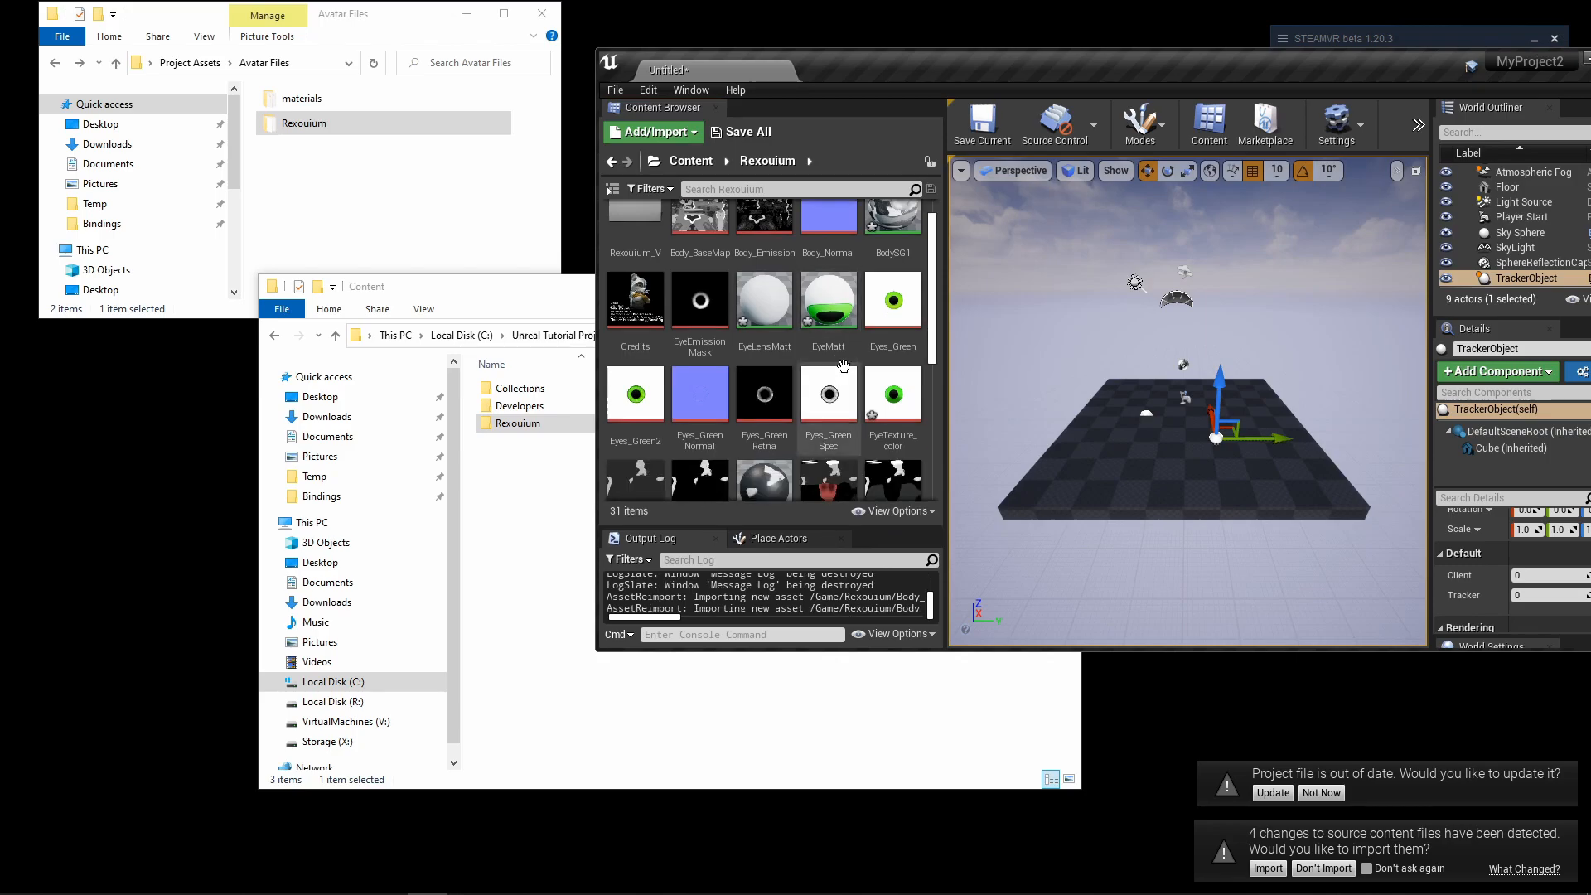
{"action": "mouse_move", "coordinate": [786, 254]}
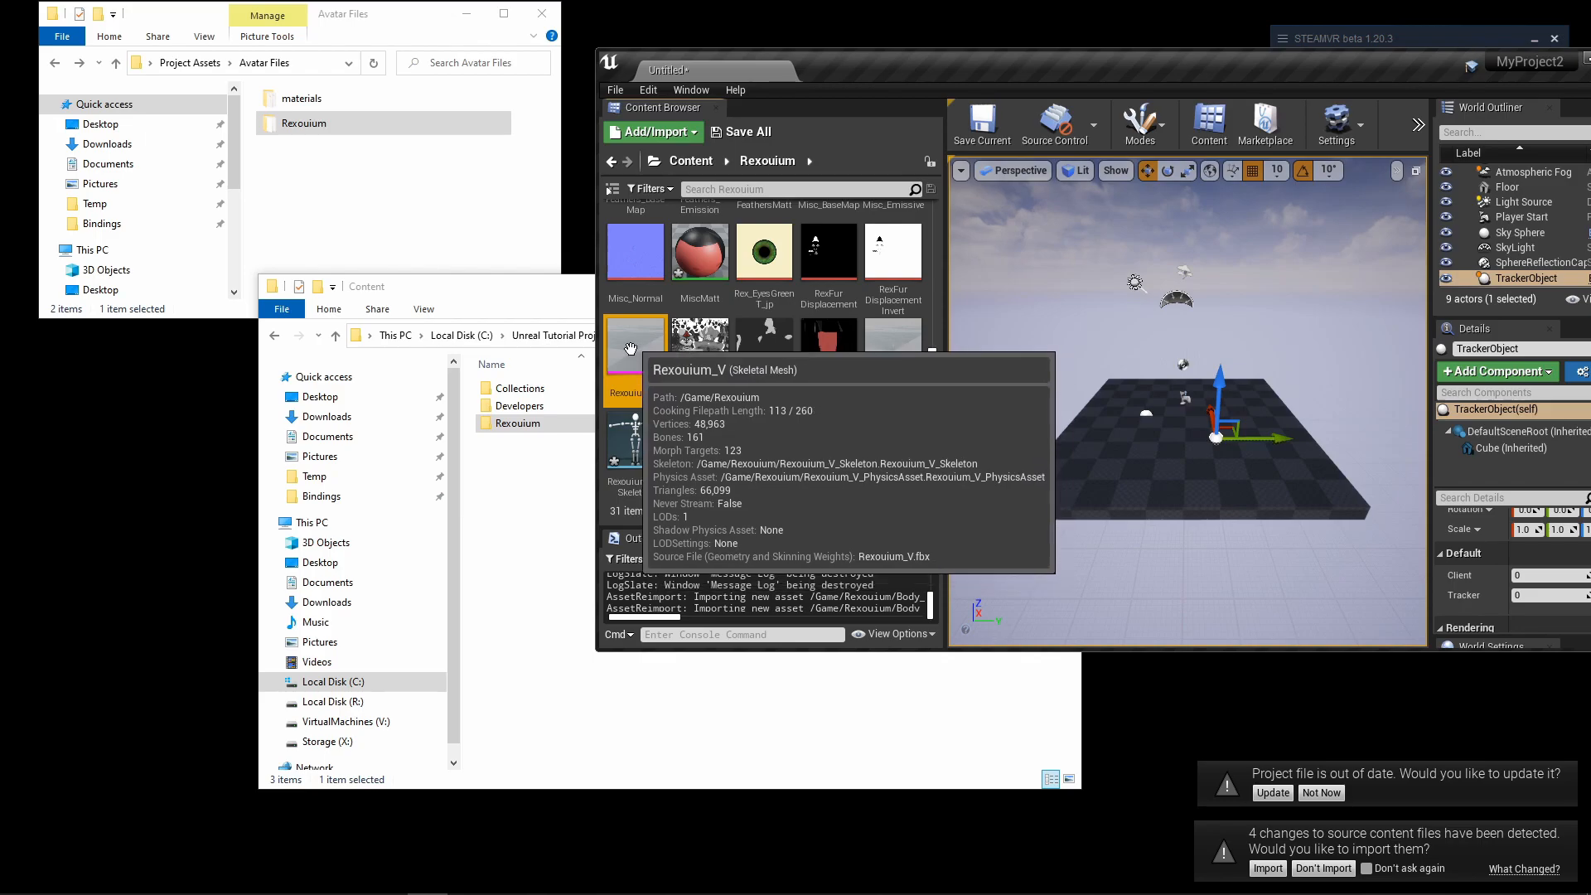
Step: Remove the old Rexouium_V mesh and browse the import picker to the project's Rexouium folder
{"action": "double_click", "coordinate": [636, 345]}
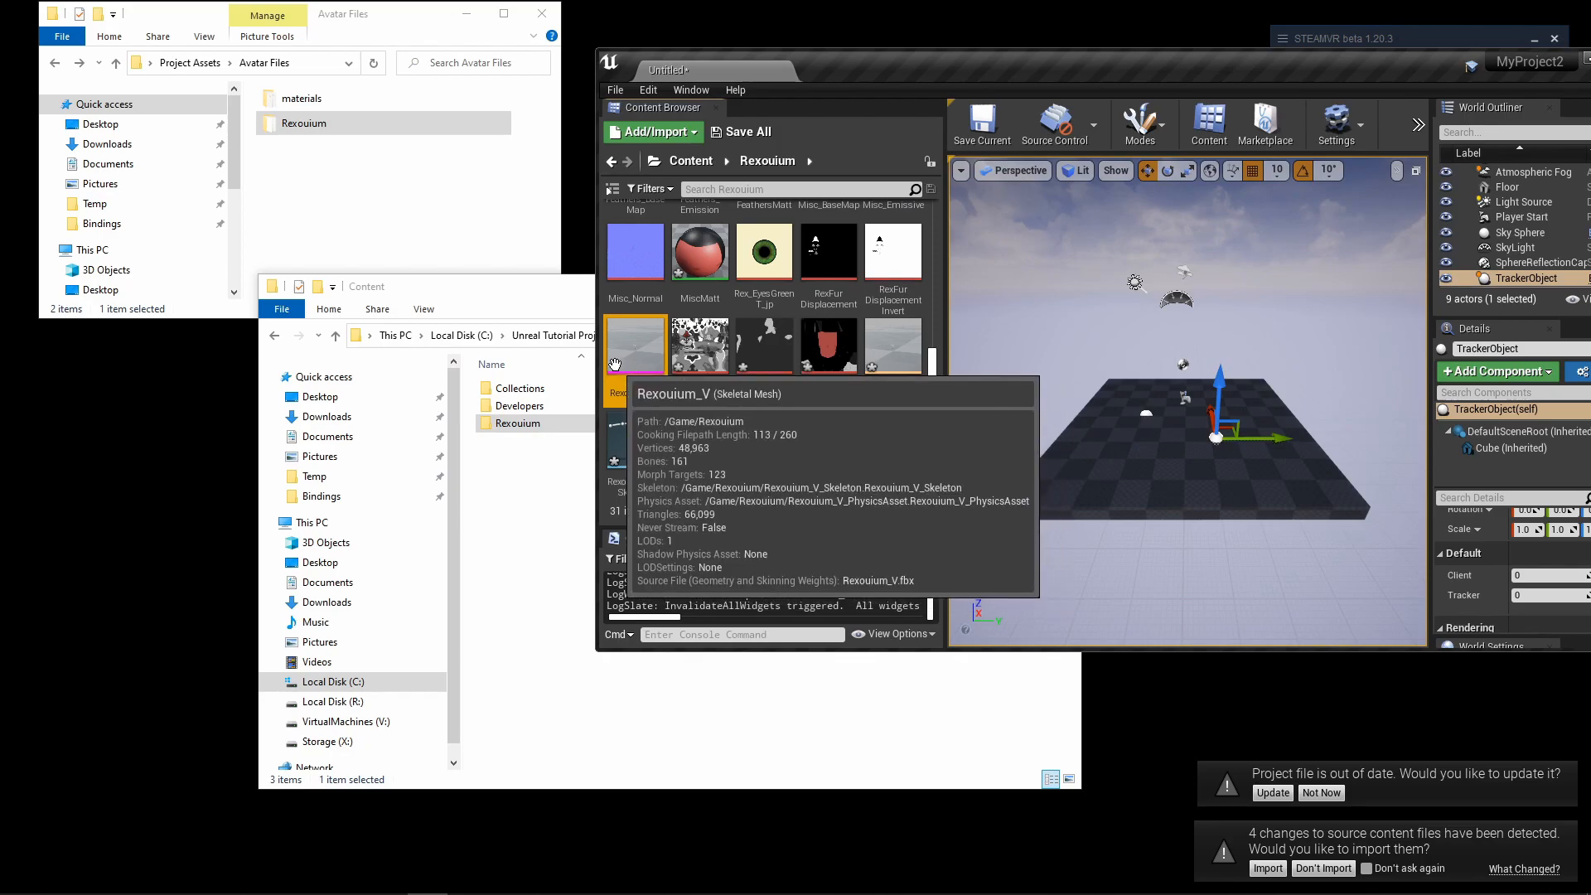
{"action": "mouse_move", "coordinate": [894, 345]}
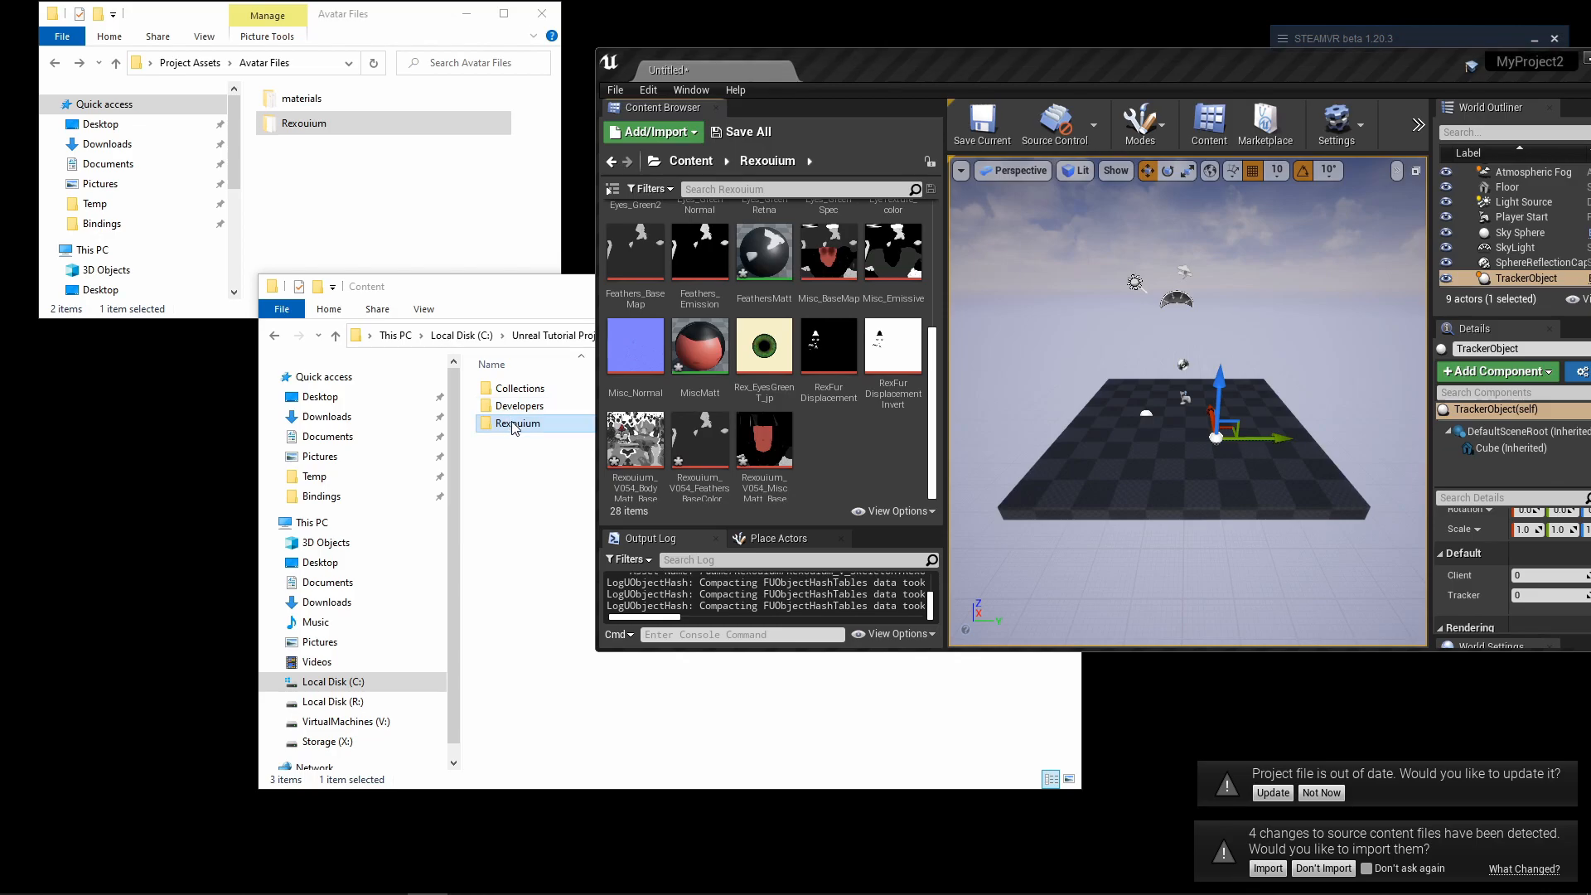
{"action": "double_click", "coordinate": [517, 424]}
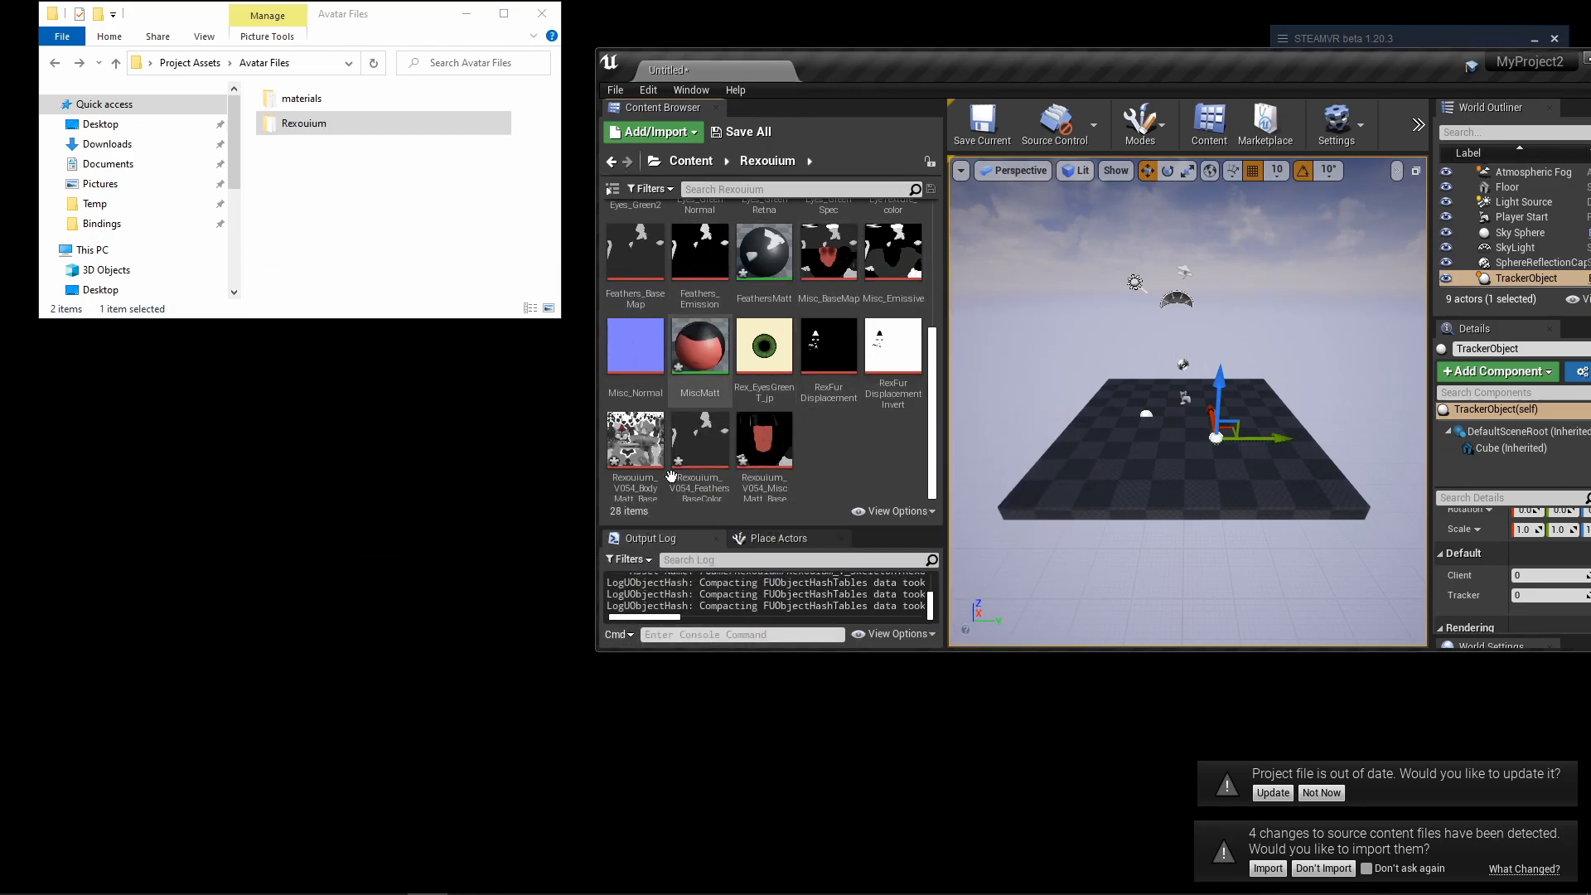
{"action": "mouse_move", "coordinate": [644, 185]}
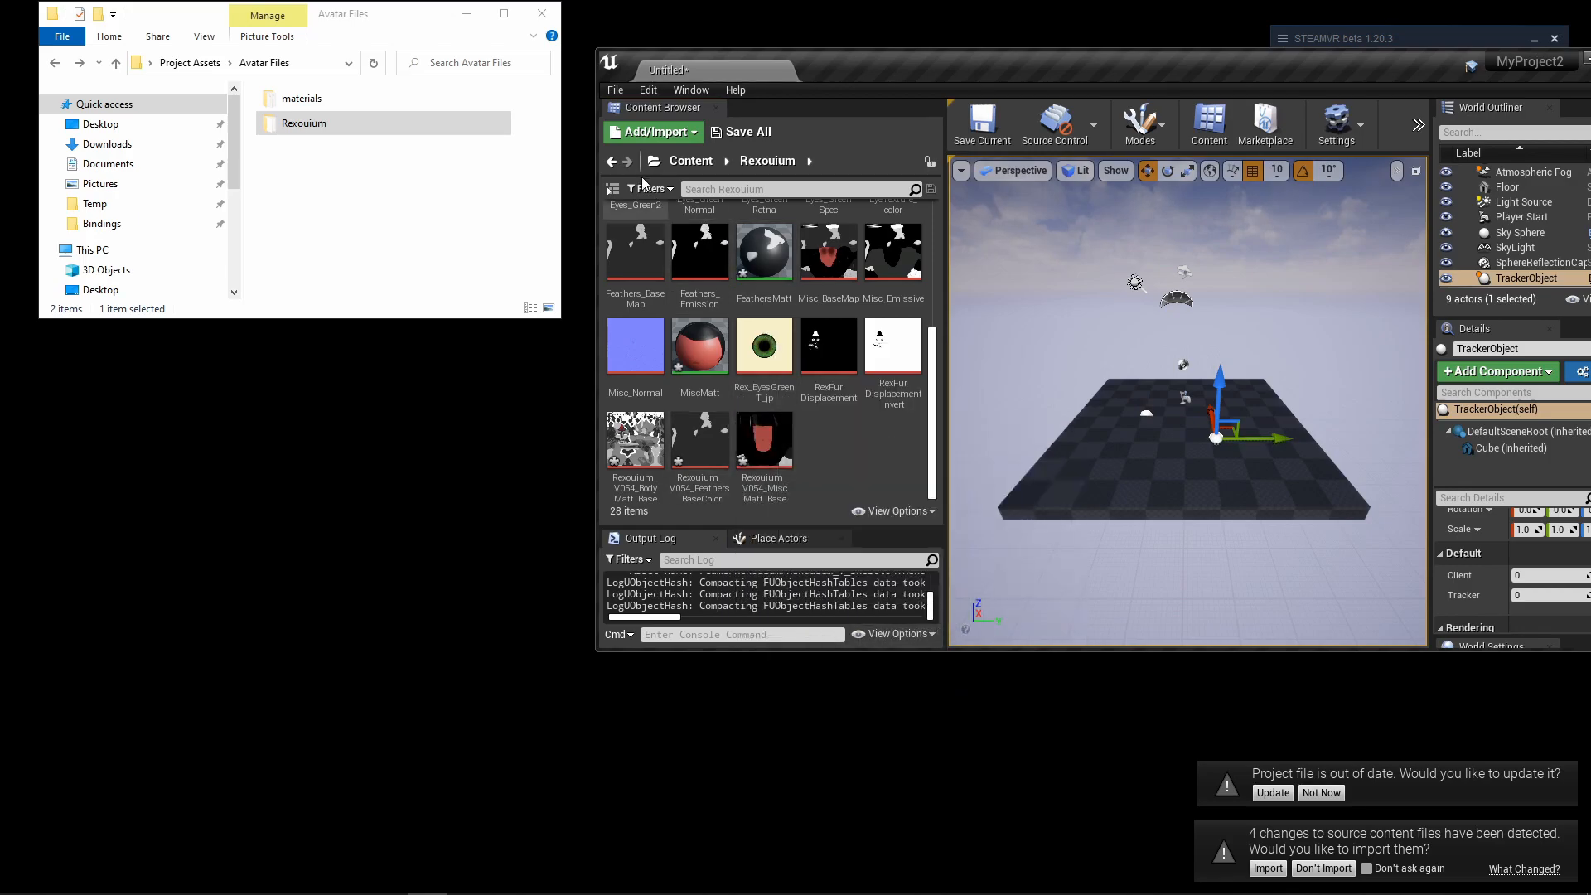
{"action": "mouse_move", "coordinate": [655, 132]}
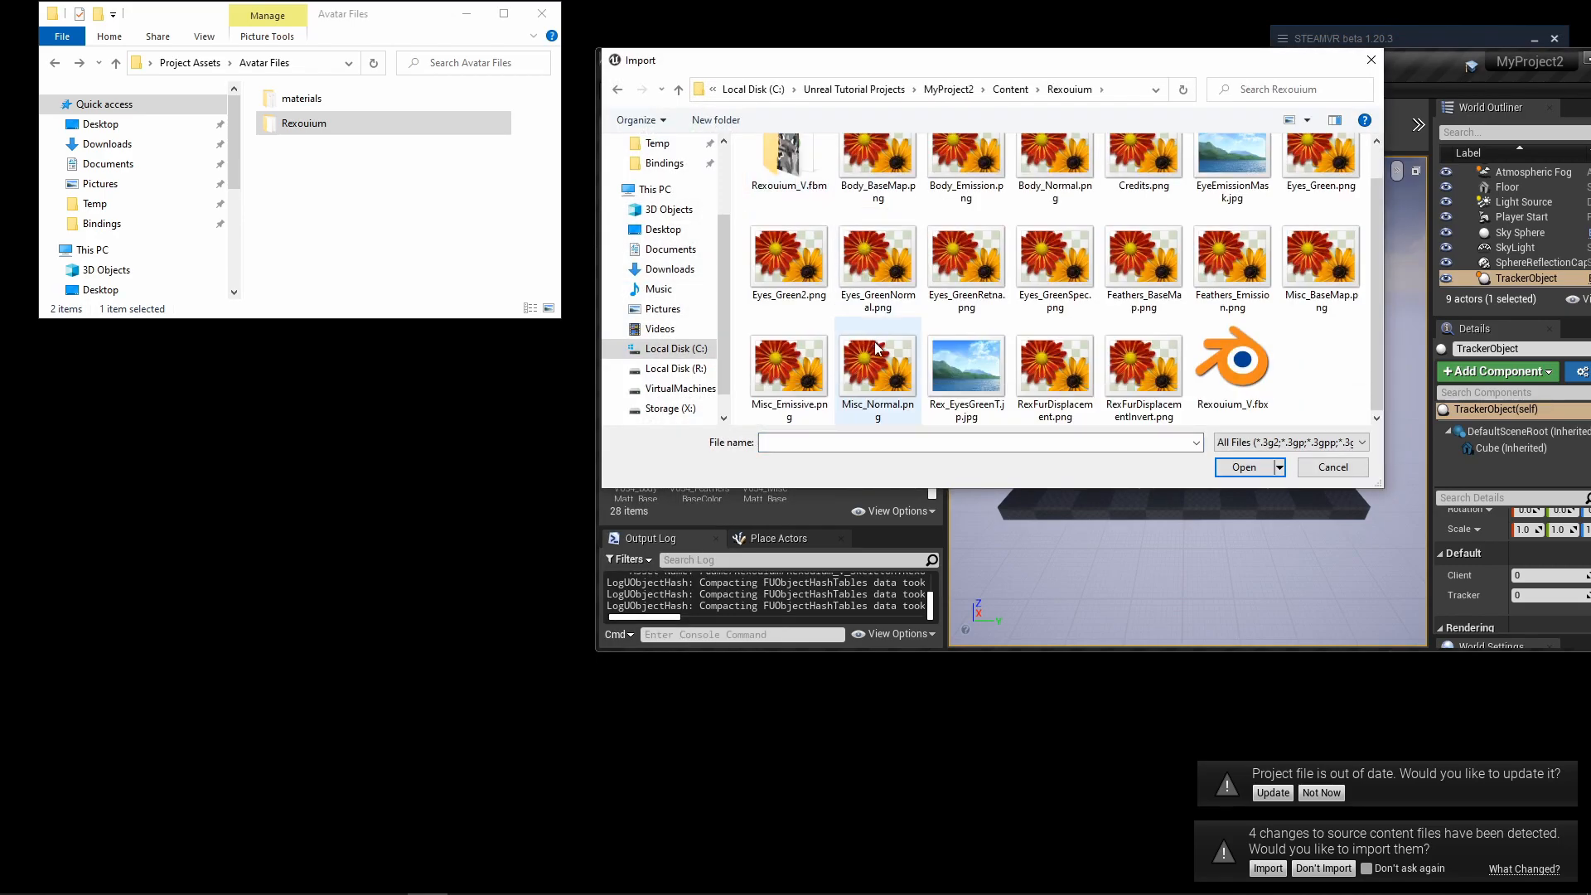
Step: Reimport Rexouium_V.fbx with Import Uniform Scale set to 100
{"action": "left_click", "coordinate": [1242, 467]}
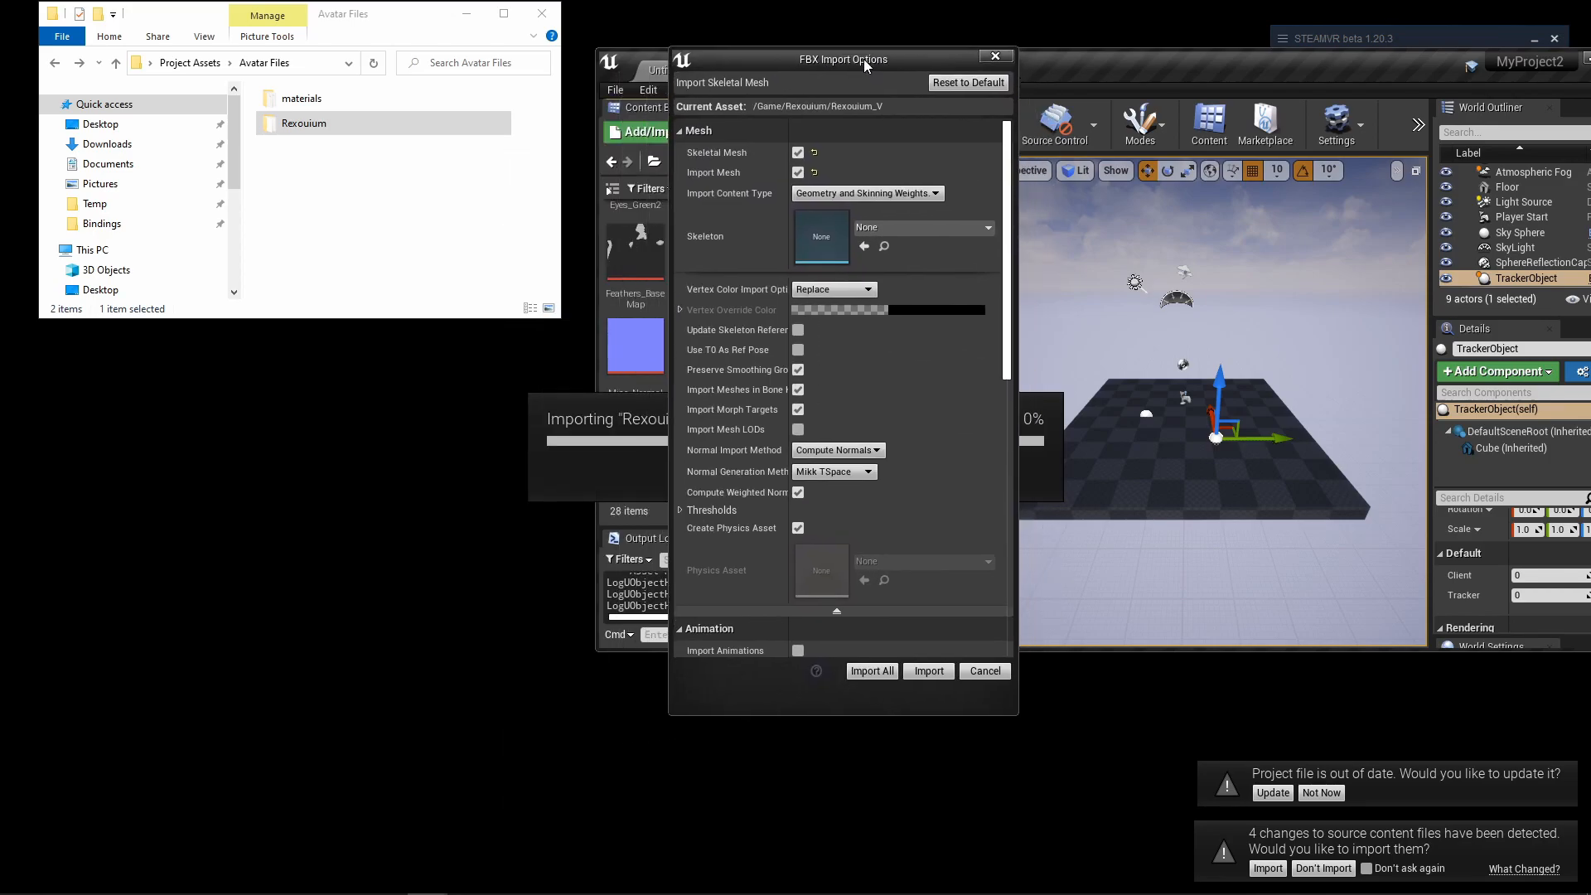
{"action": "scroll", "scroll_direction": "down", "scroll_amount": 3}
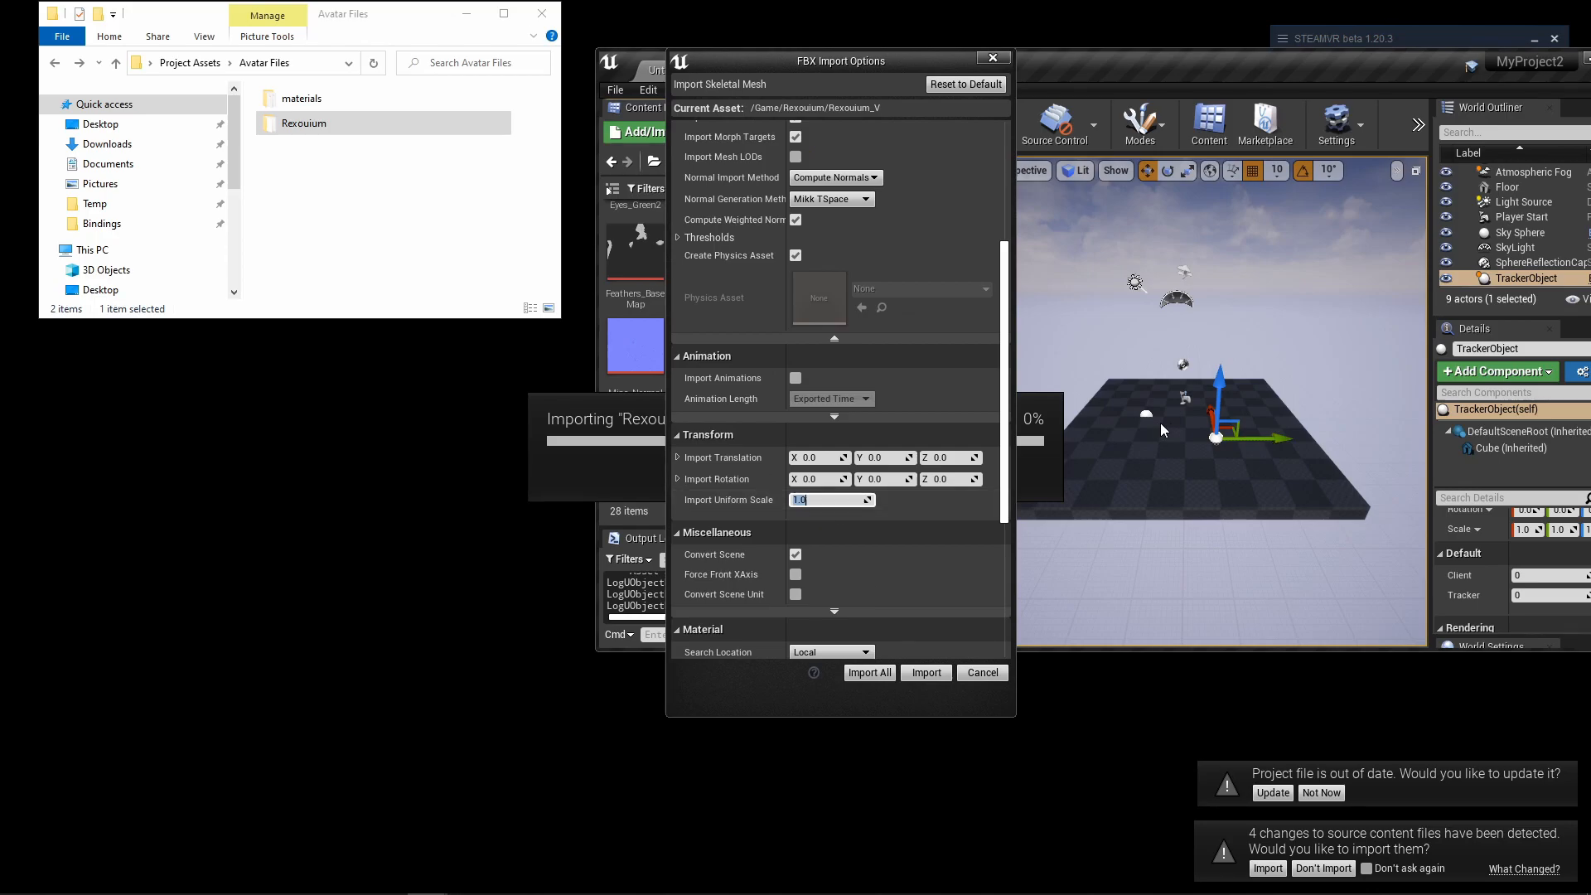
{"action": "mouse_move", "coordinate": [1179, 421]}
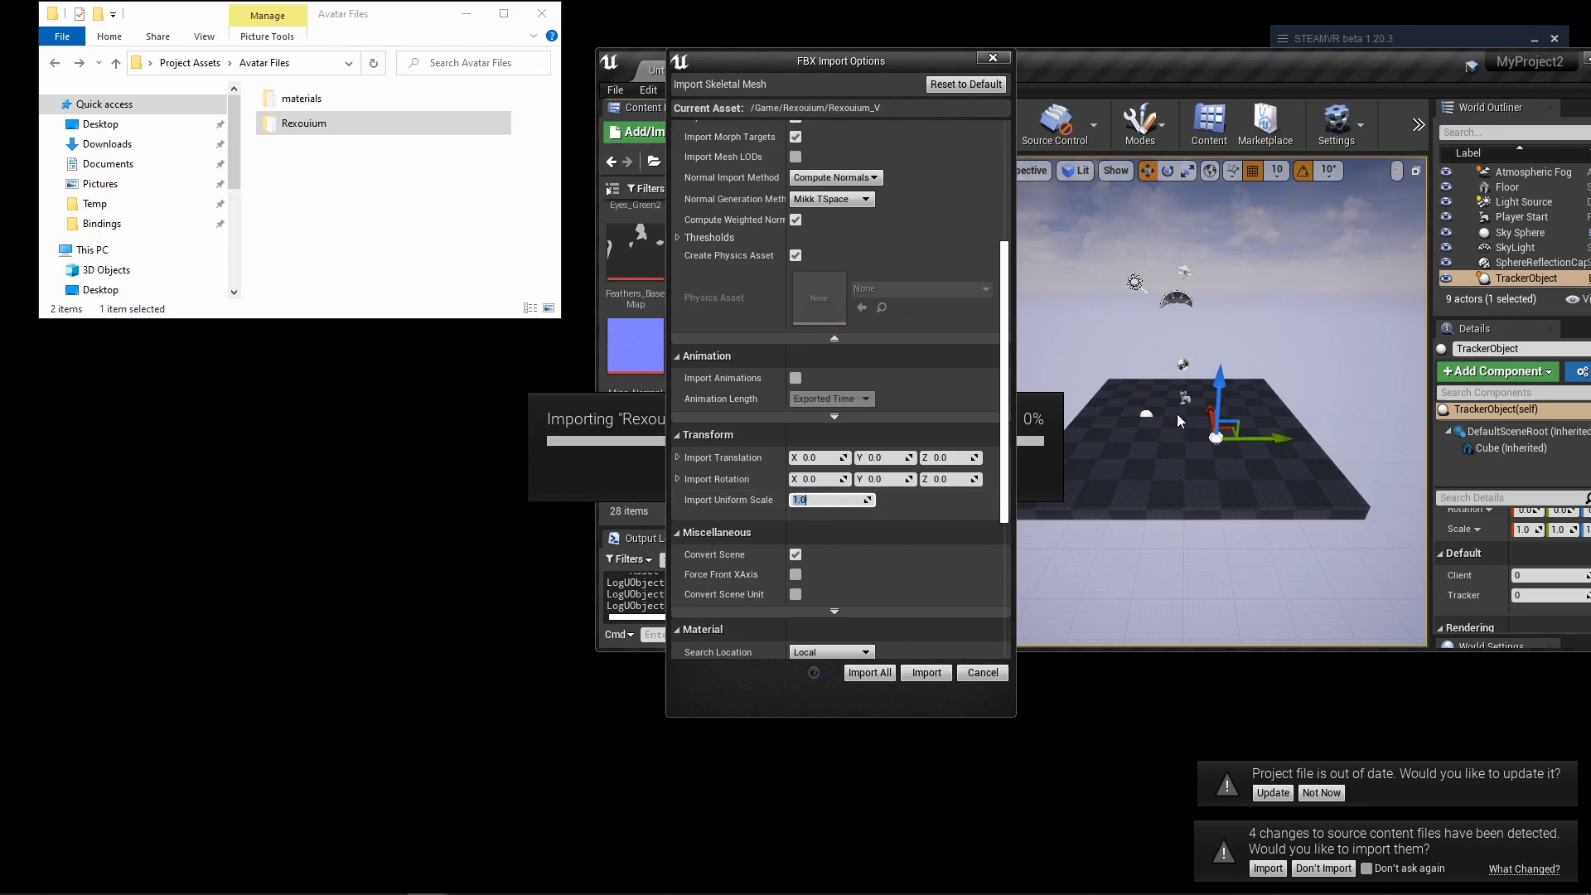
{"action": "mouse_move", "coordinate": [1142, 444]}
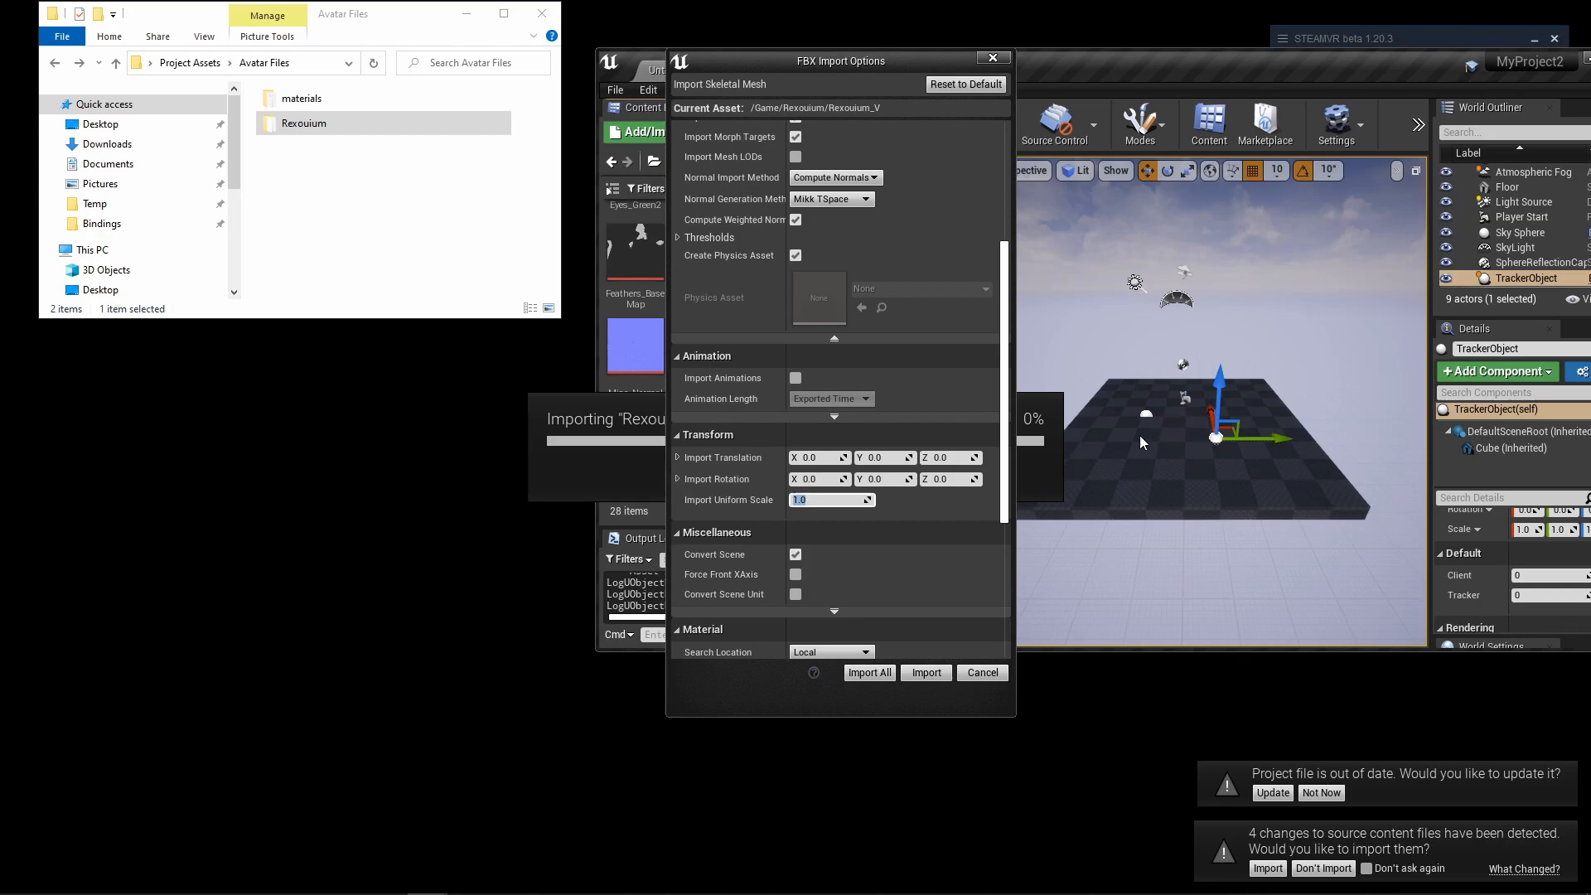
{"action": "left_click", "coordinate": [831, 499]}
{"action": "type", "text": "100"}
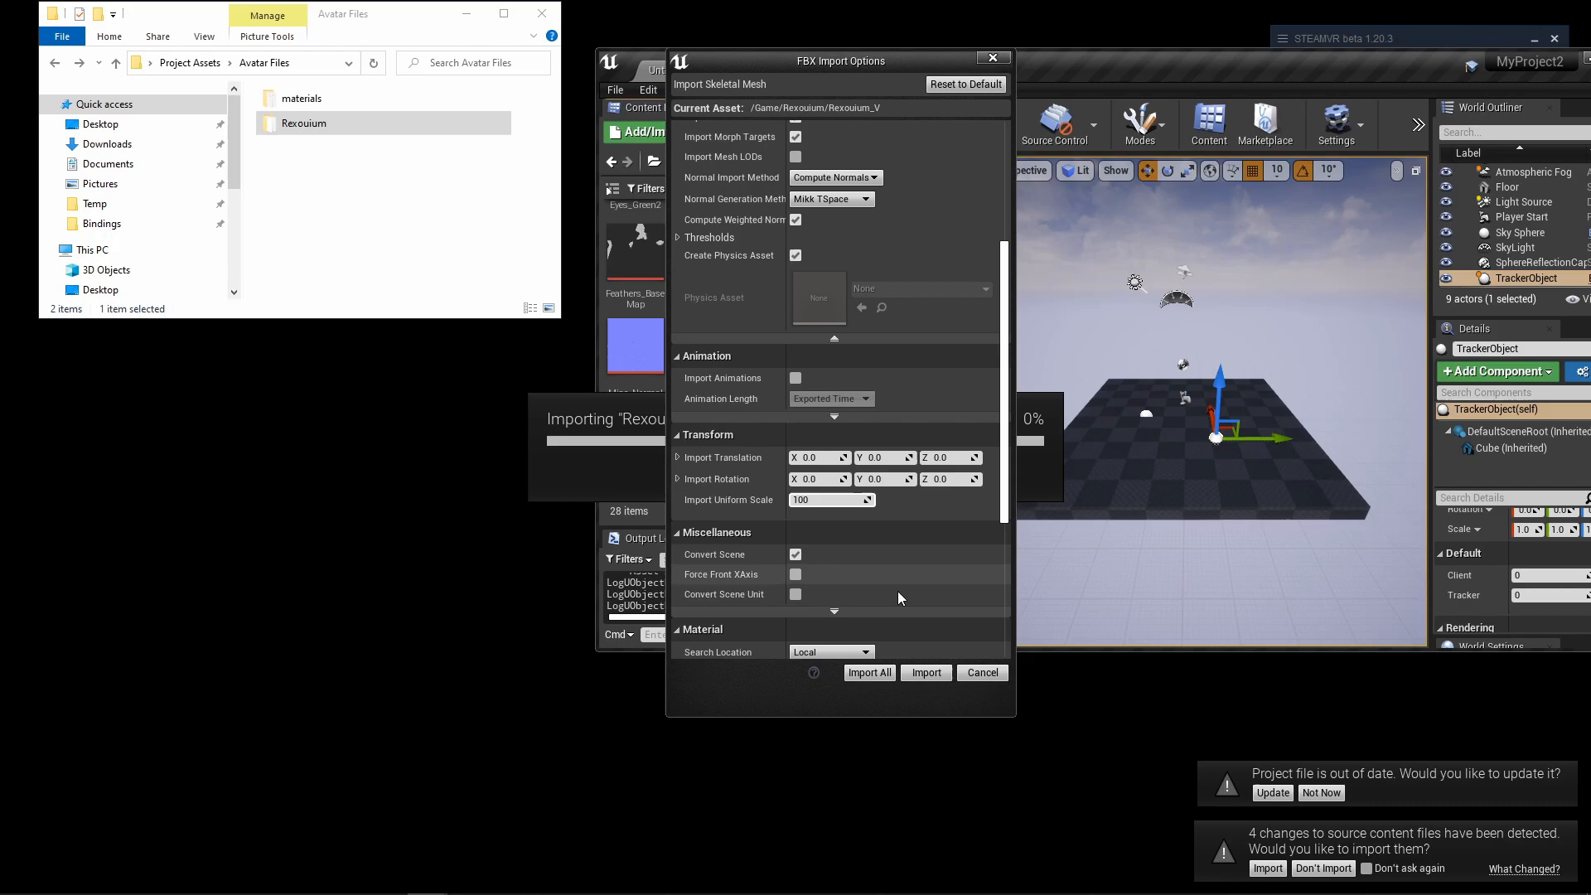
{"action": "left_click", "coordinate": [924, 672]}
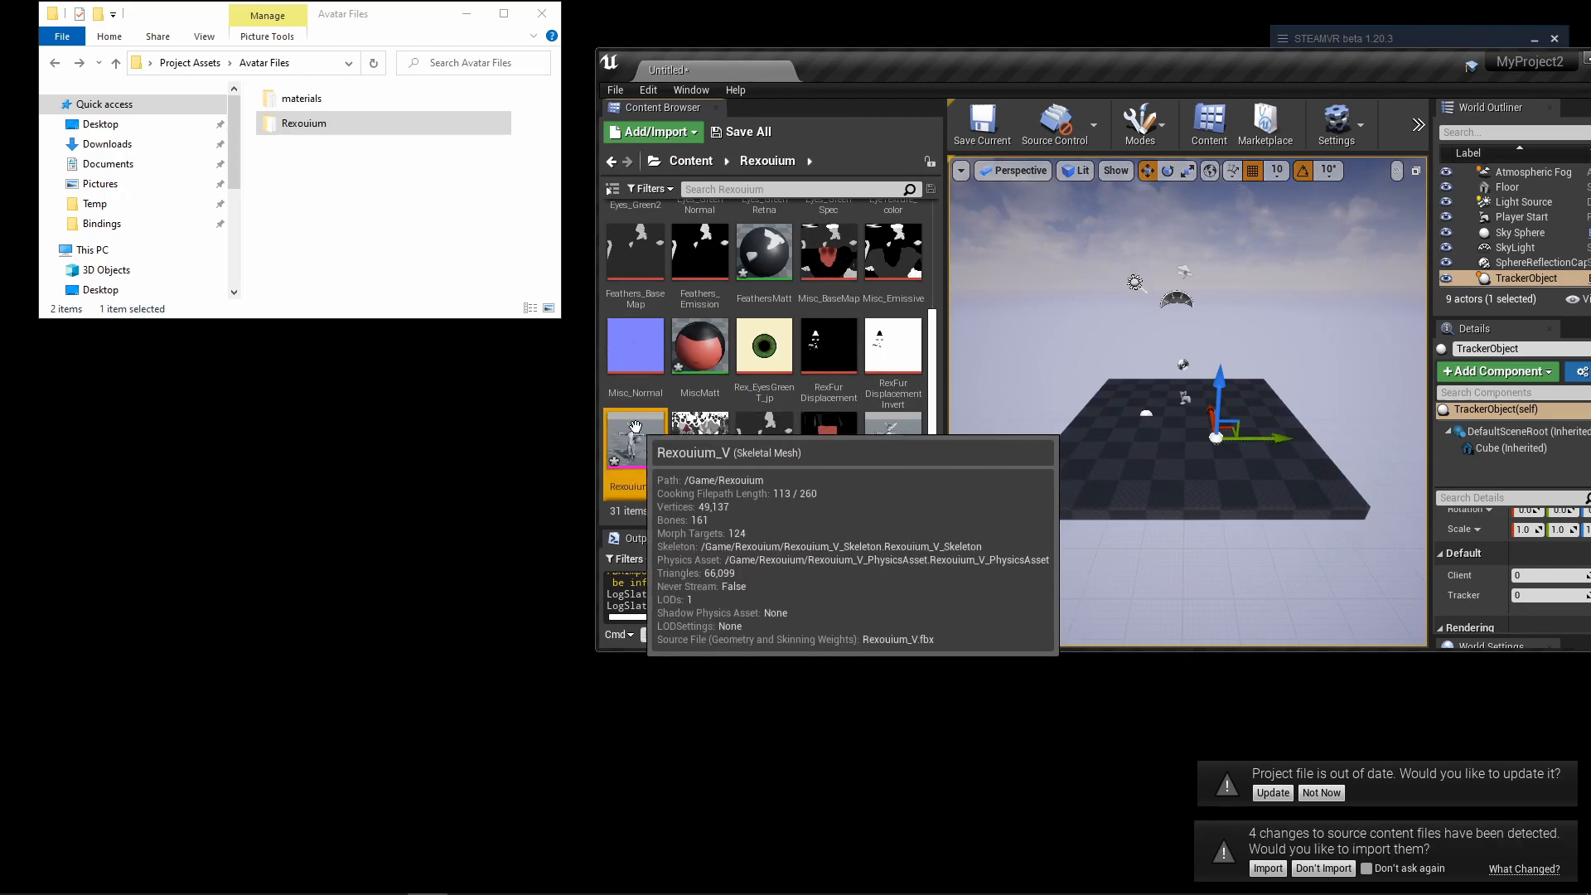
{"action": "mouse_move", "coordinate": [633, 431]}
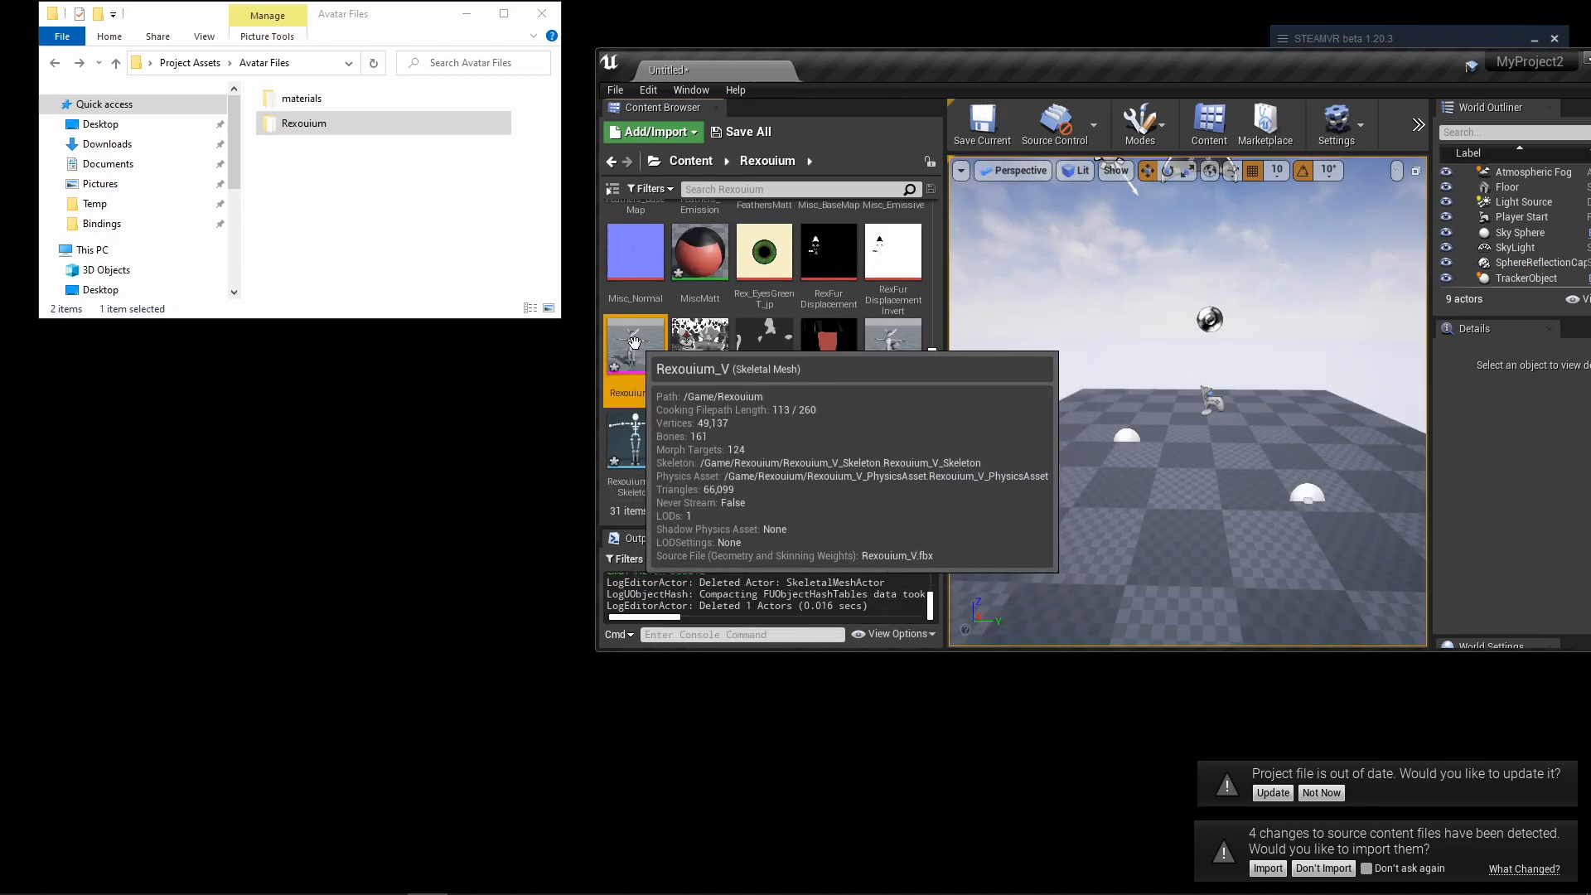
Step: Place the Rexouium_V avatar in a new level and show the APSLiveLink Content folder
{"action": "double_click", "coordinate": [636, 343]}
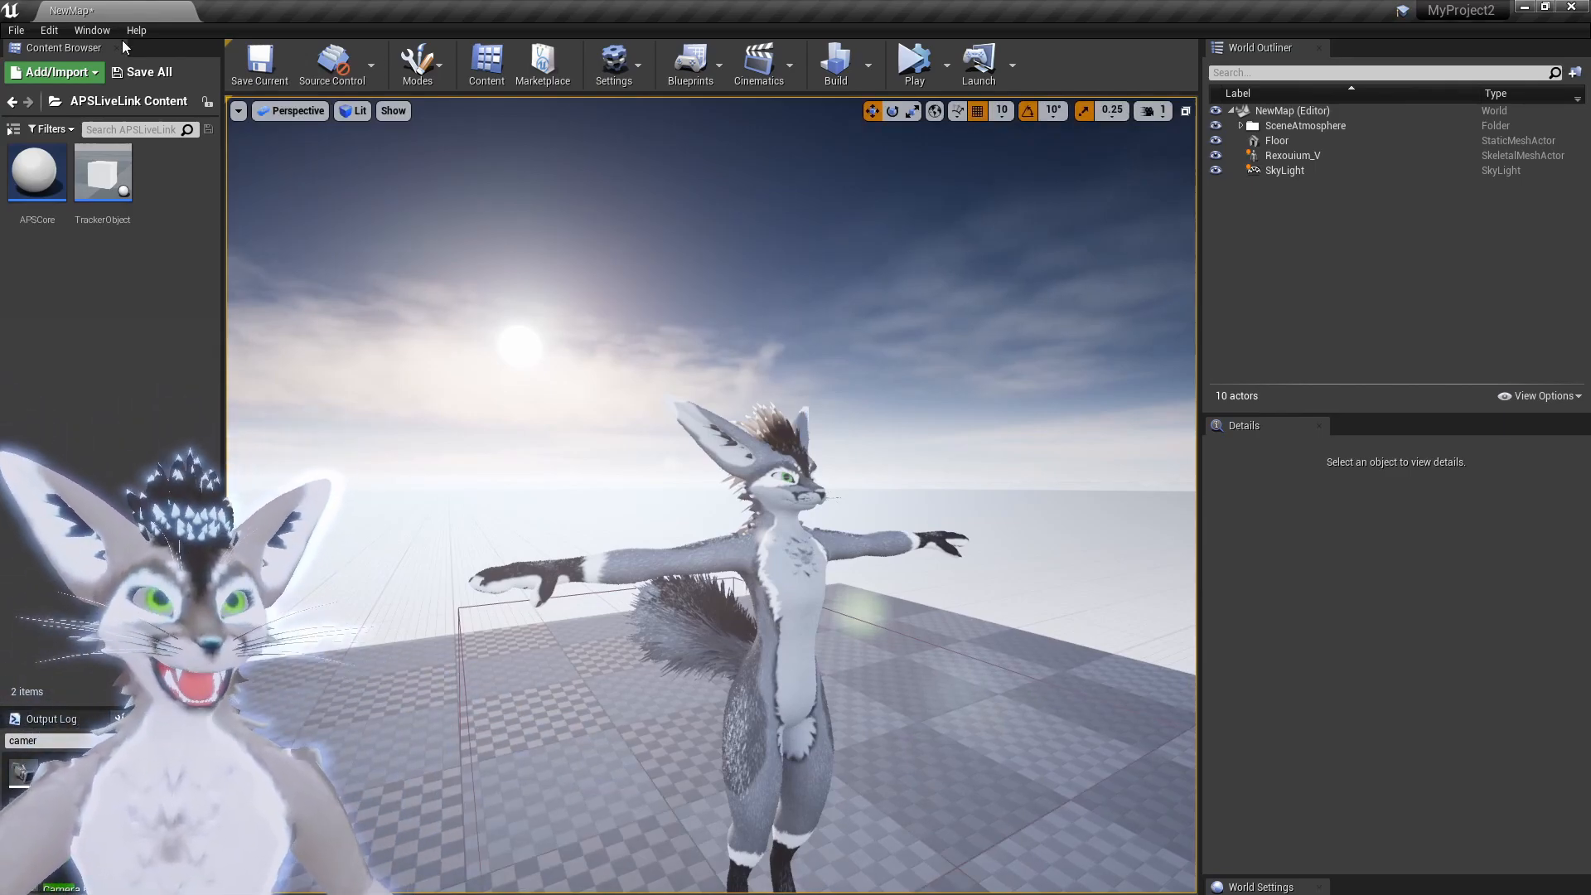
Step: Add an APSCore actor whose client 0 uses 127.0.0.1, port 10000, at 60 FPS
{"action": "left_click", "coordinate": [36, 172]}
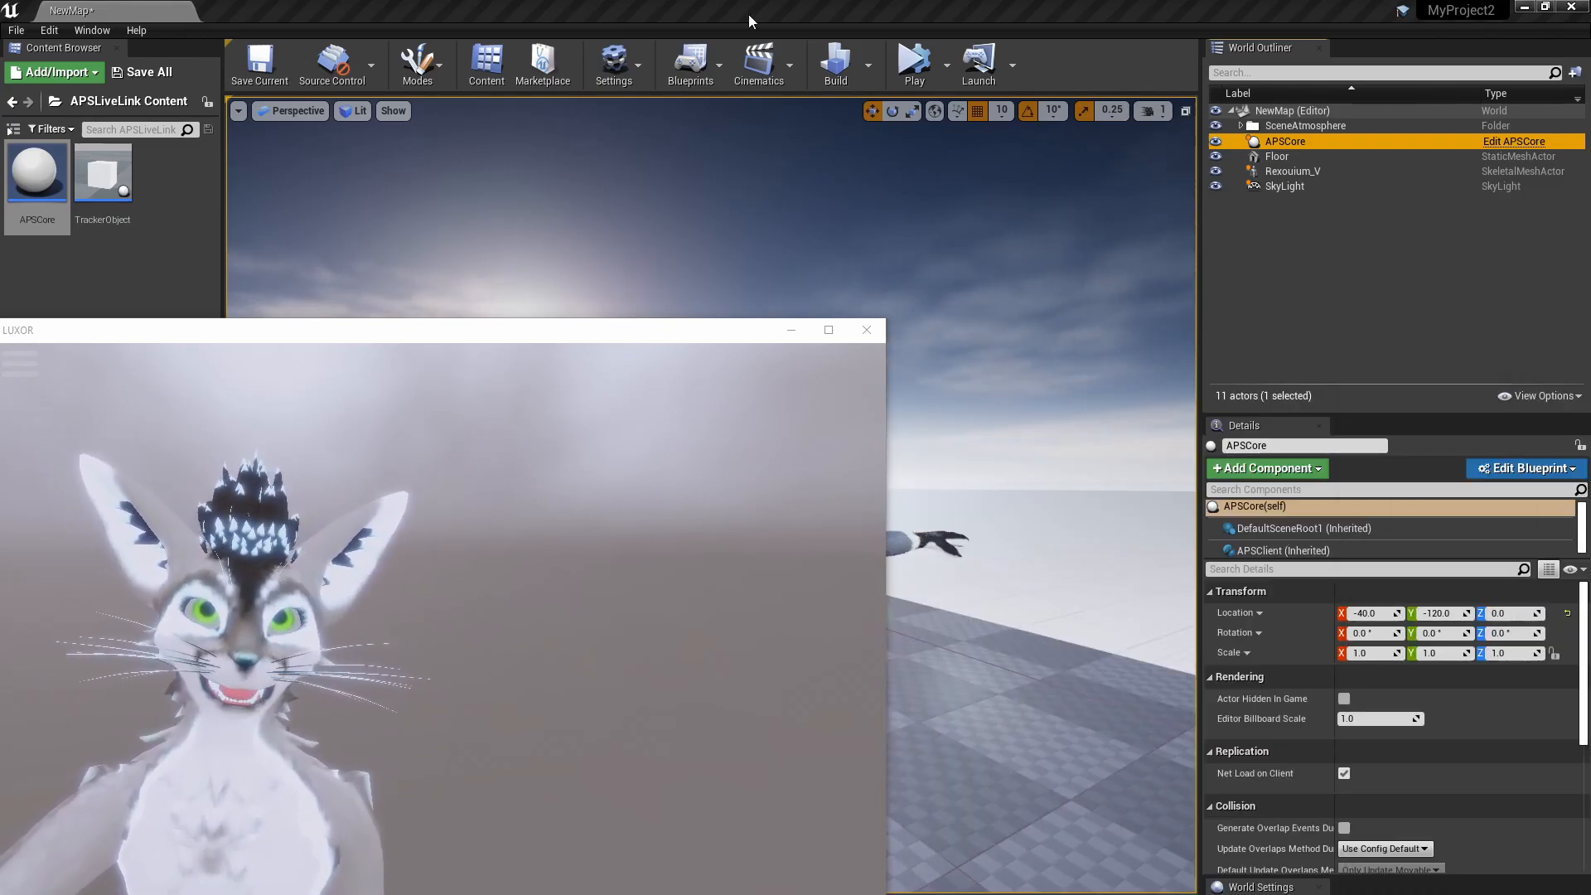
{"action": "left_click", "coordinate": [865, 329]}
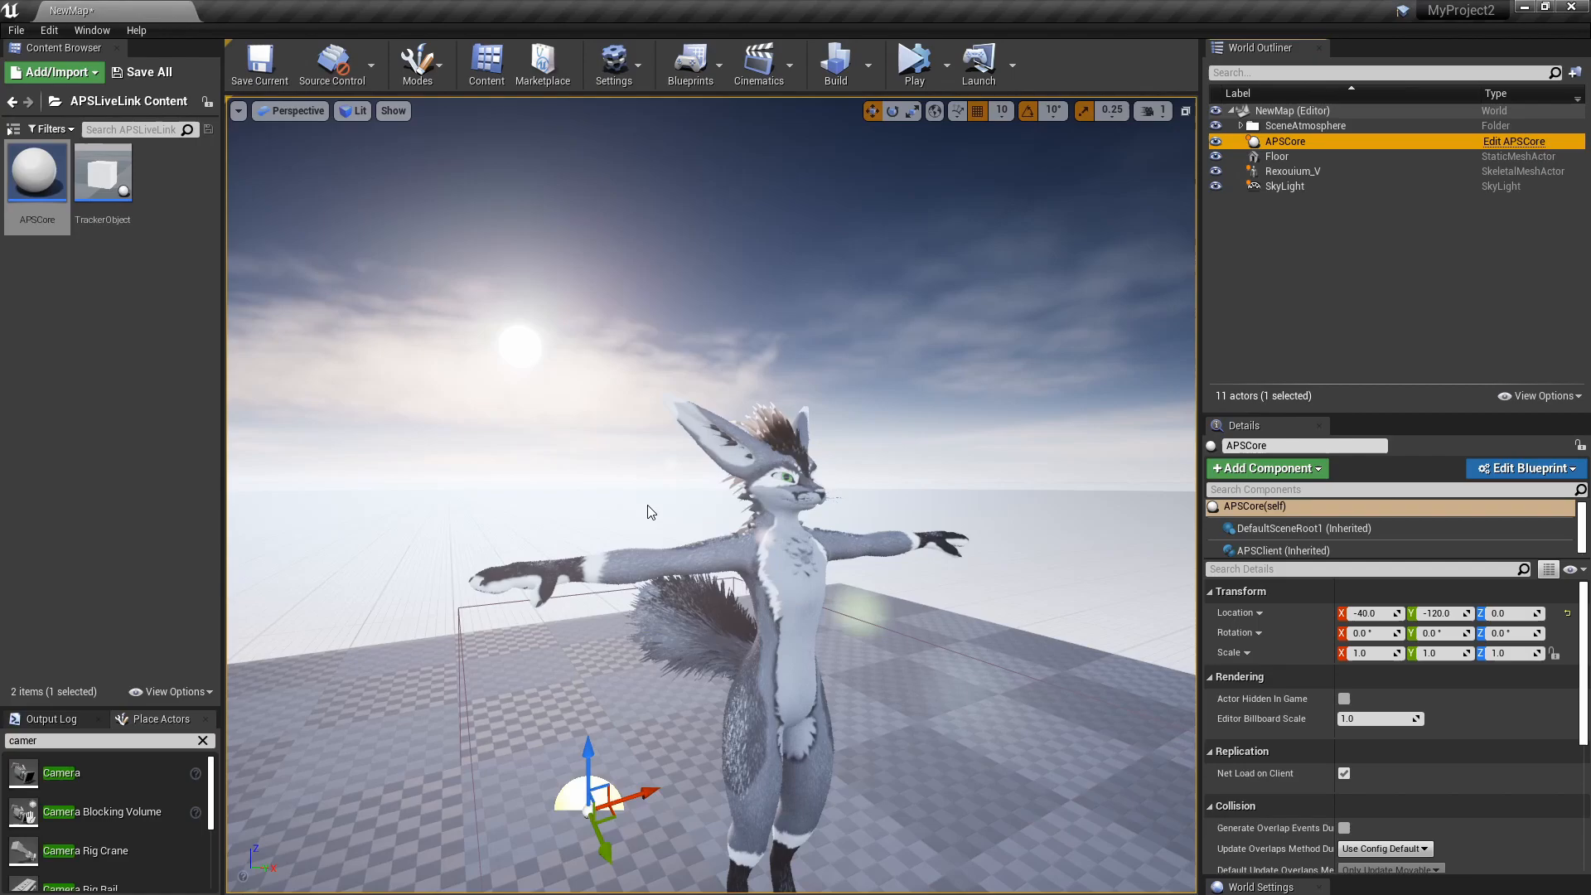
{"action": "mouse_move", "coordinate": [1332, 228]}
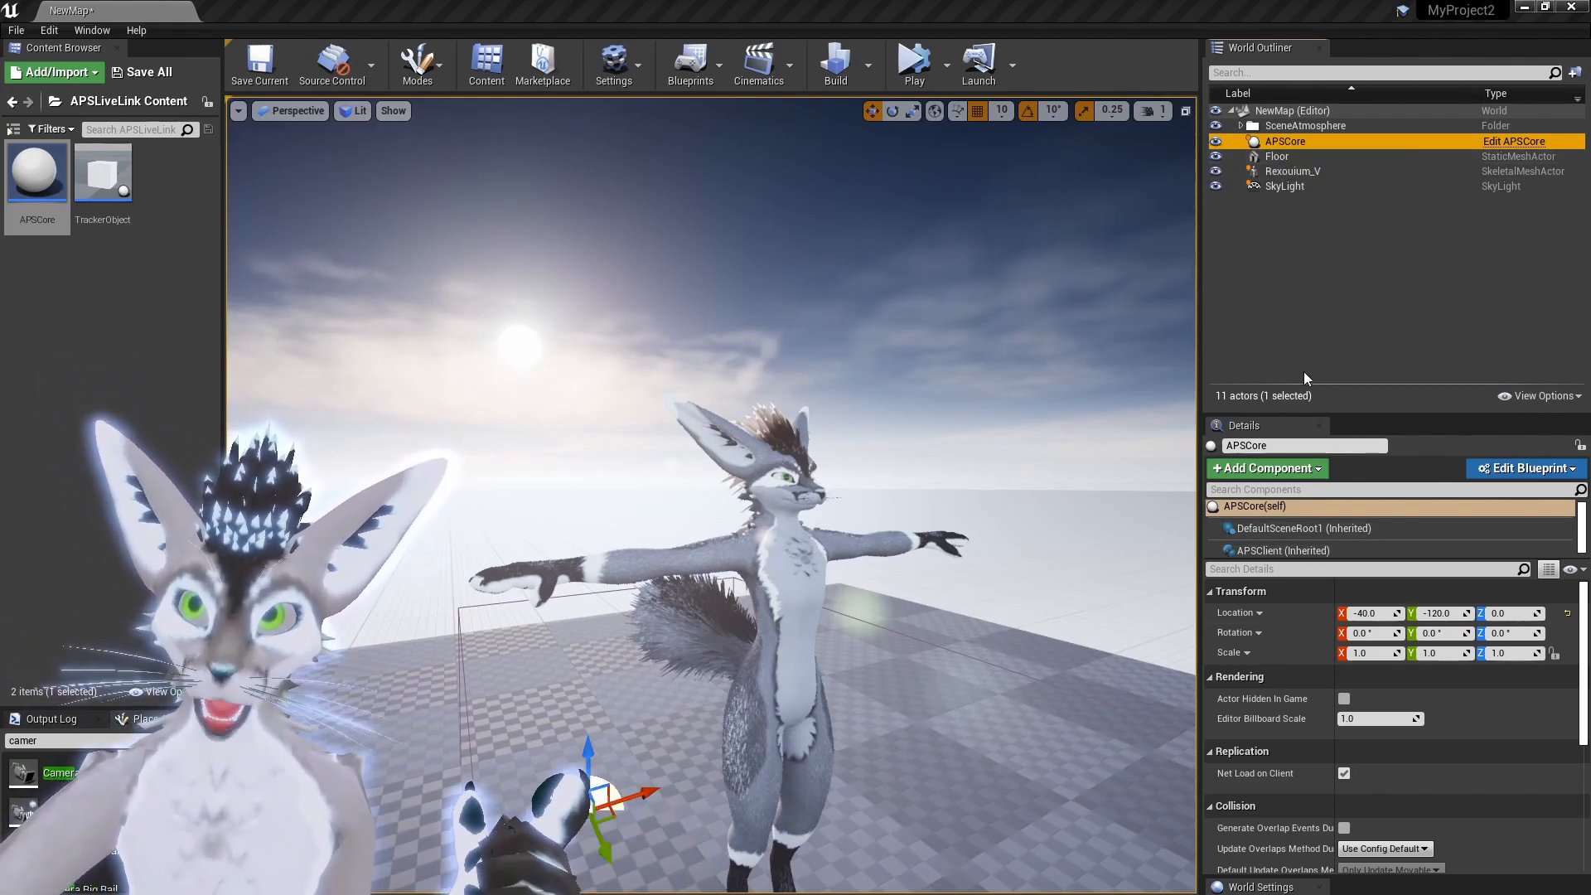
{"action": "left_click", "coordinate": [1287, 550]}
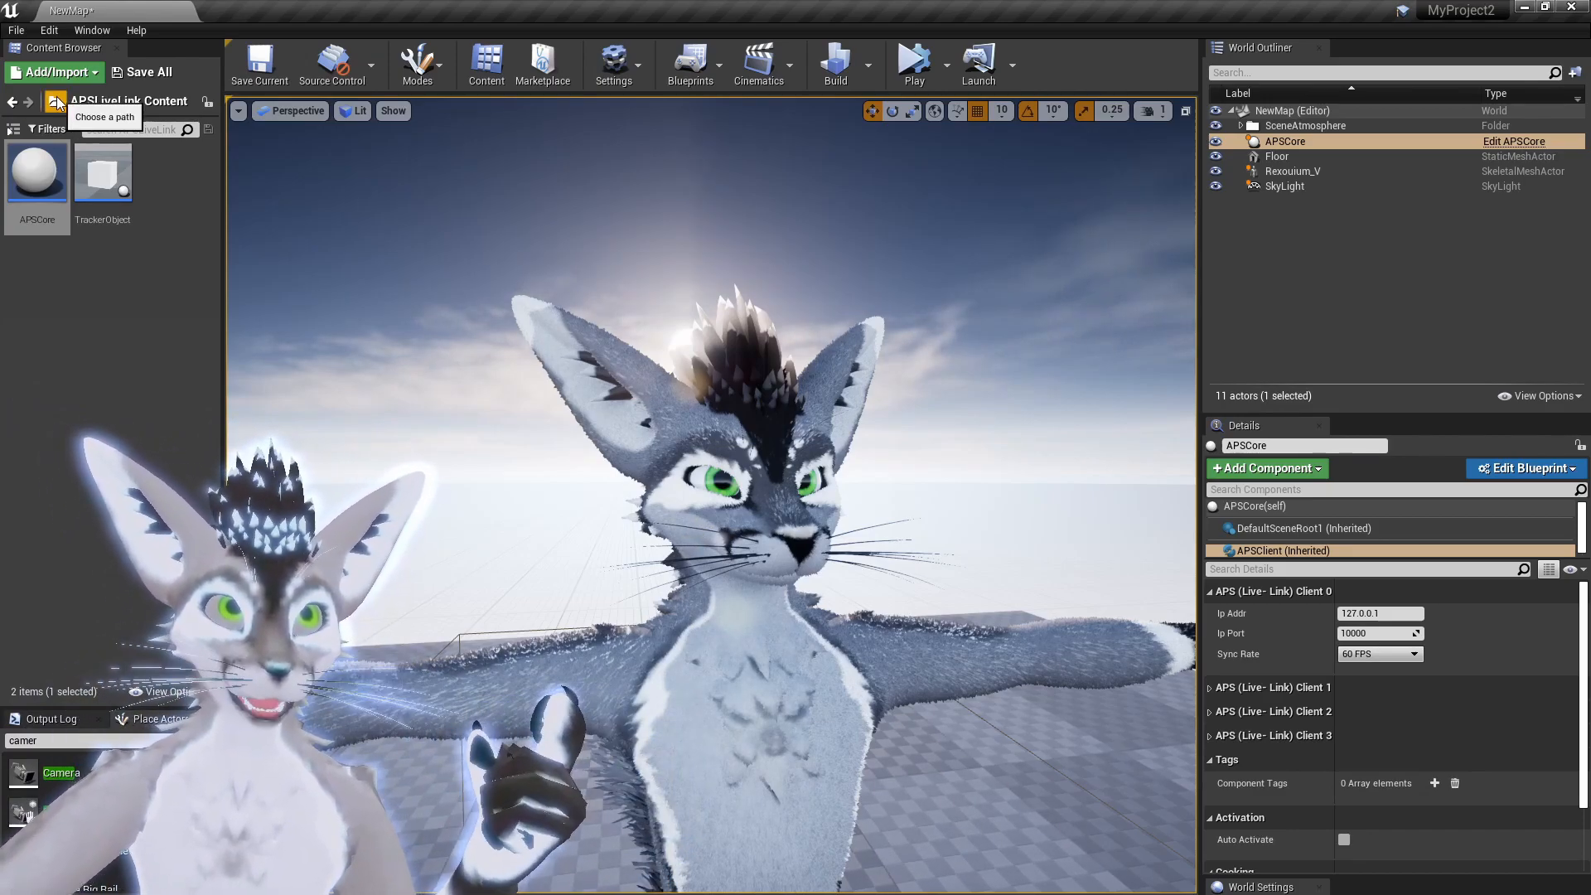
Step: Browse to the Rex folder, select the Rexouium_V mesh, and select the Rexouium_V actor
{"action": "left_click", "coordinate": [54, 100]}
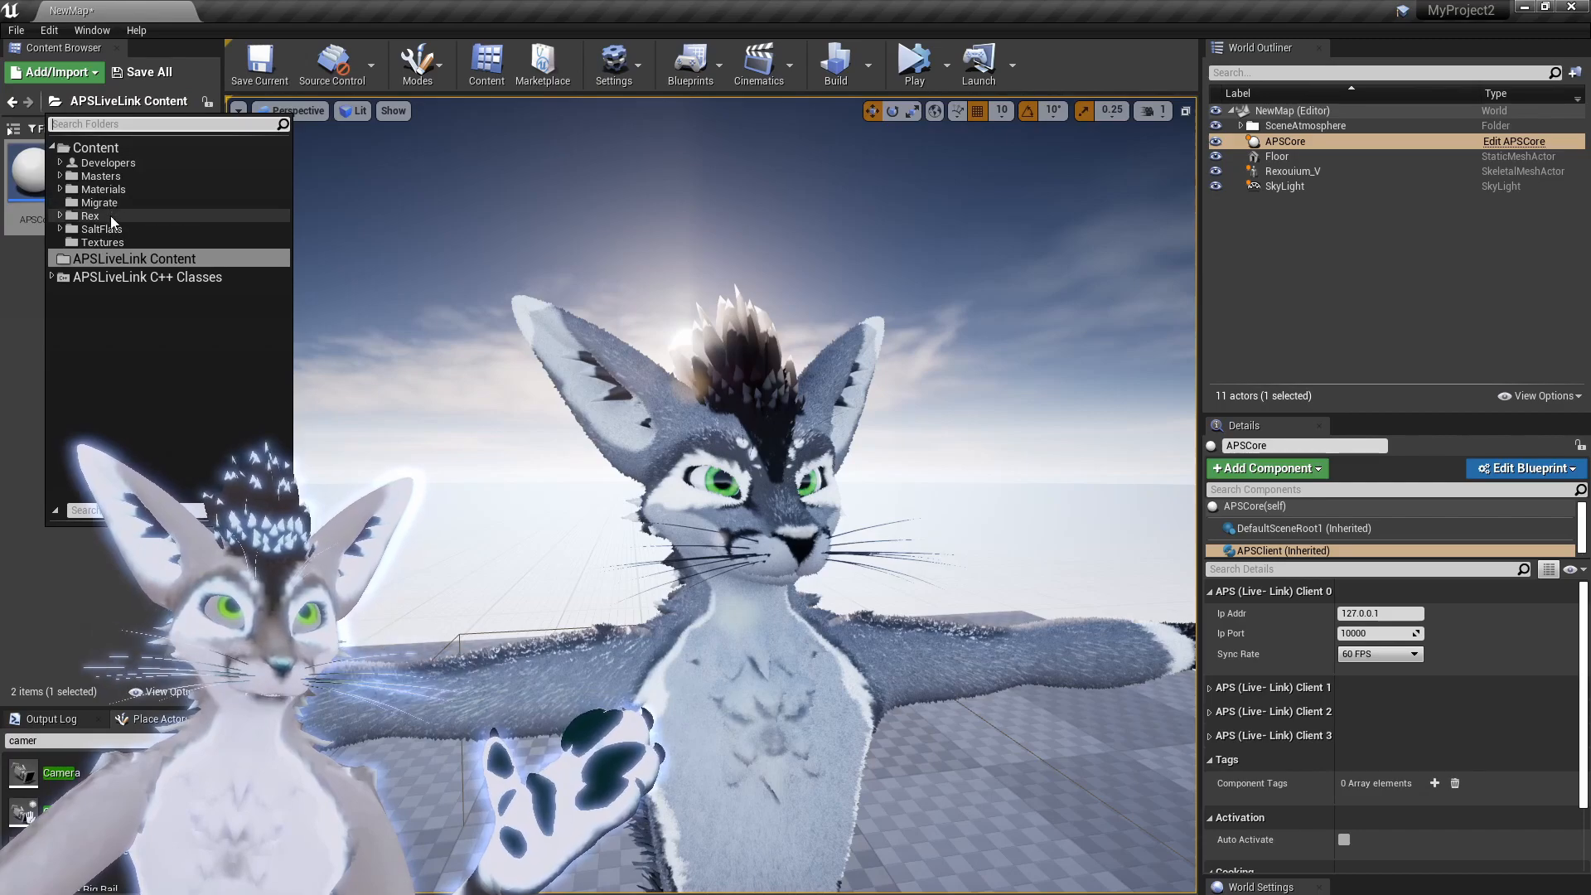
{"action": "left_click", "coordinate": [92, 215]}
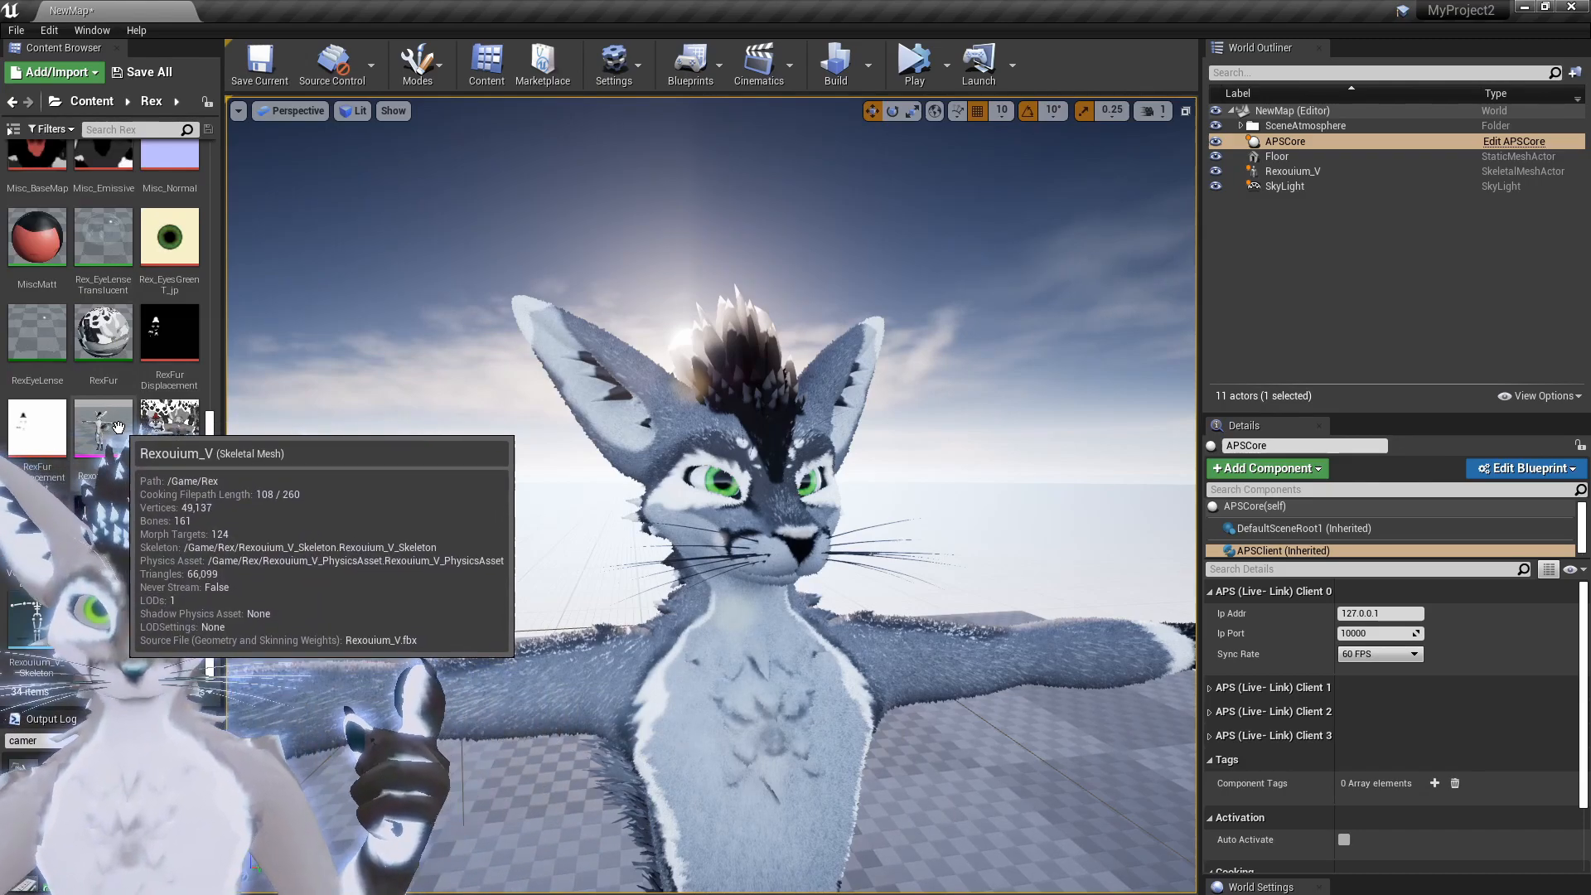
{"action": "left_click", "coordinate": [102, 426]}
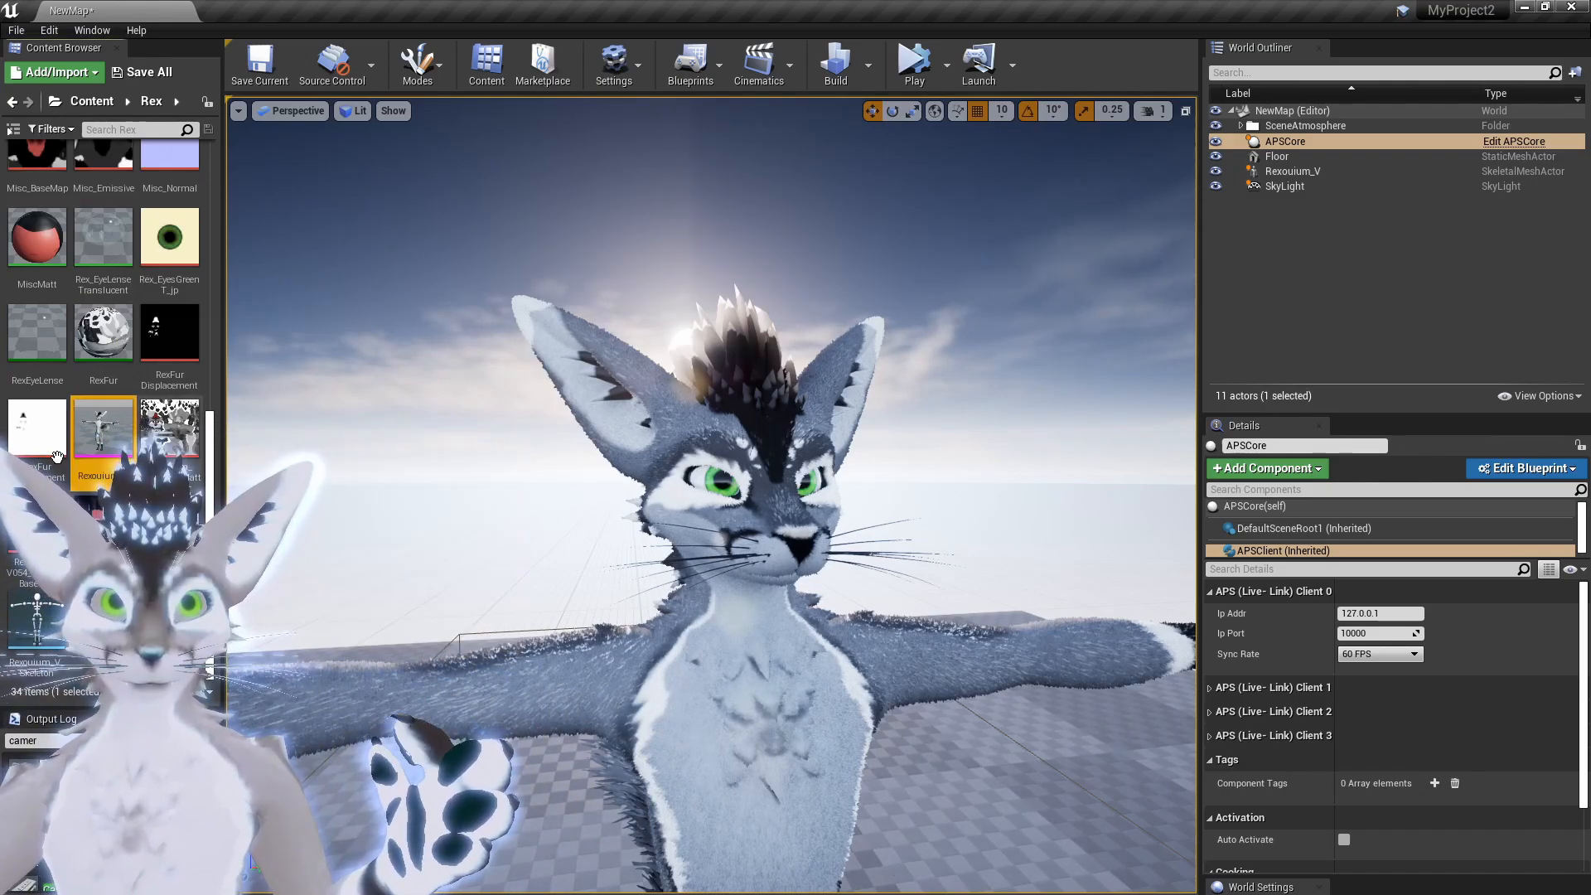
{"action": "mouse_move", "coordinate": [102, 426]}
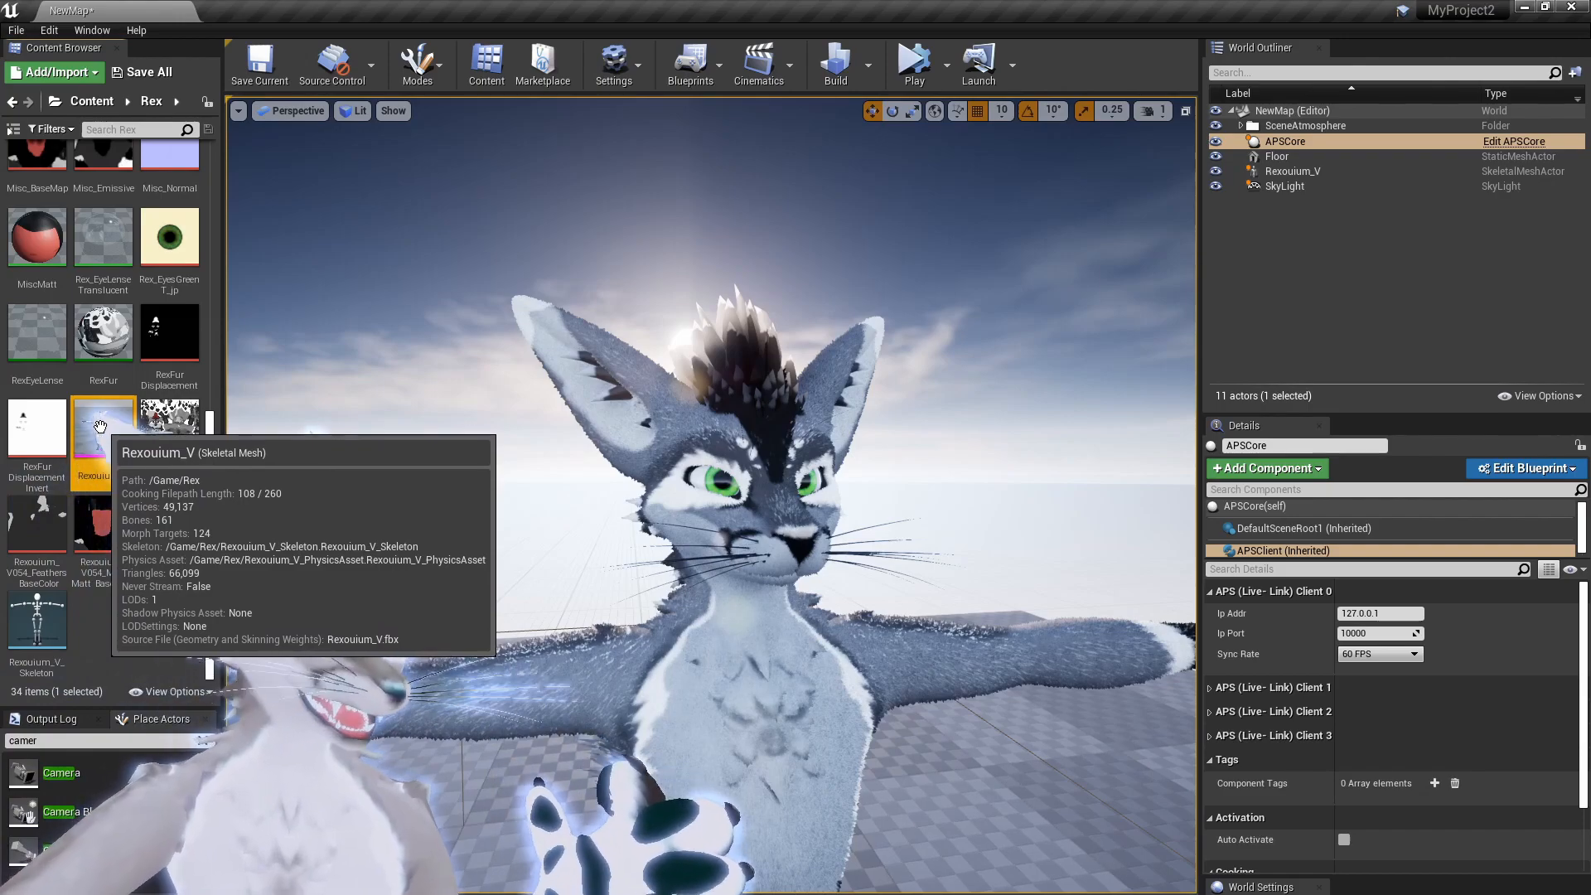
{"action": "left_click", "coordinate": [1291, 170]}
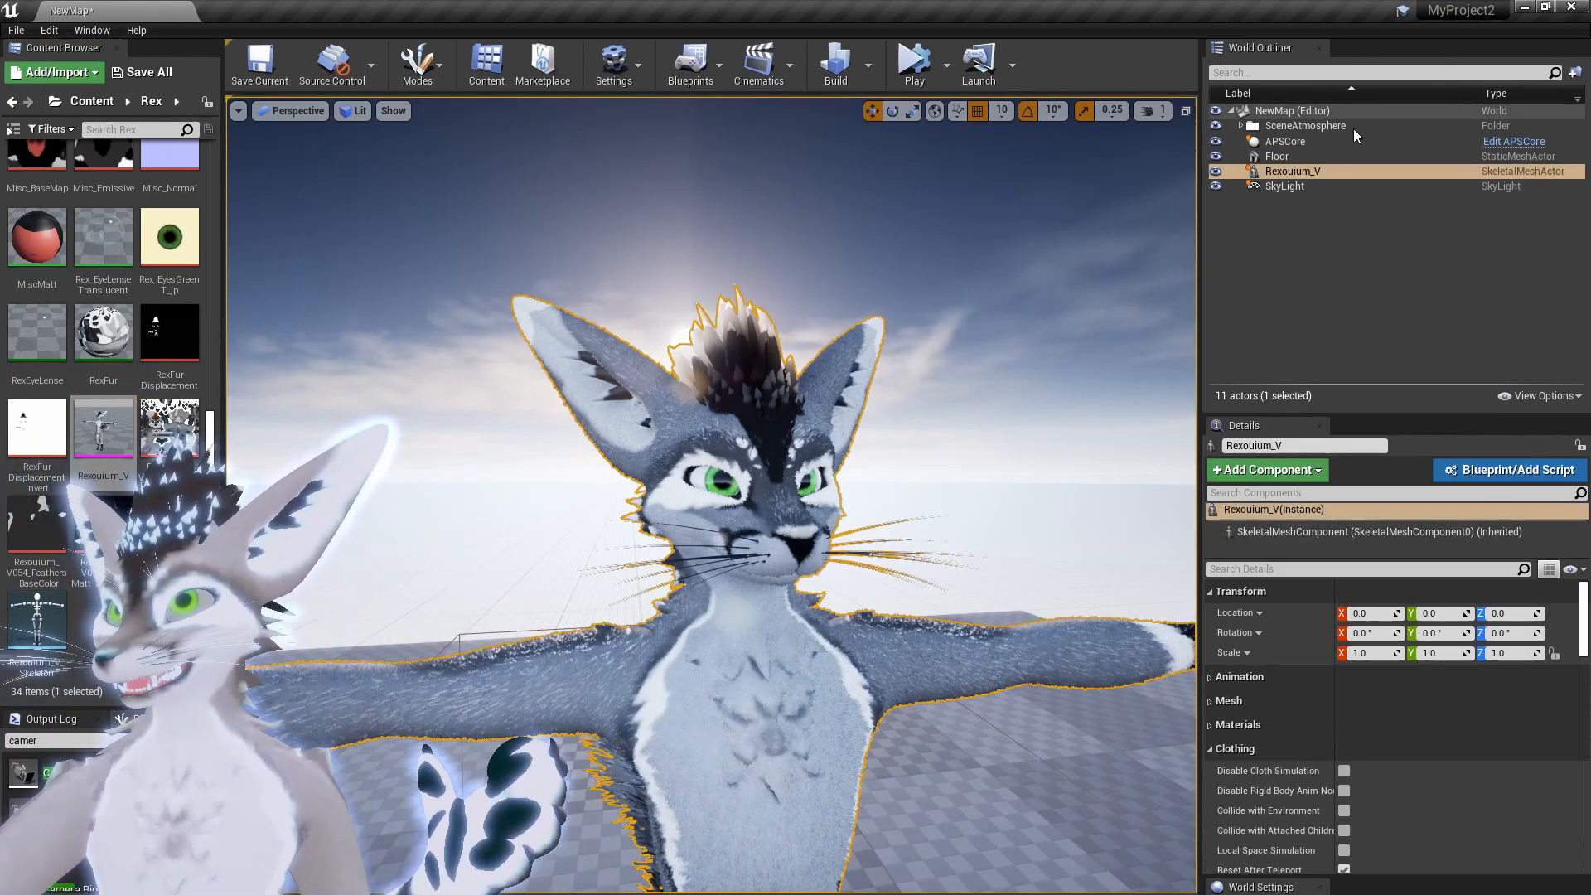
{"action": "mouse_move", "coordinate": [1292, 171]}
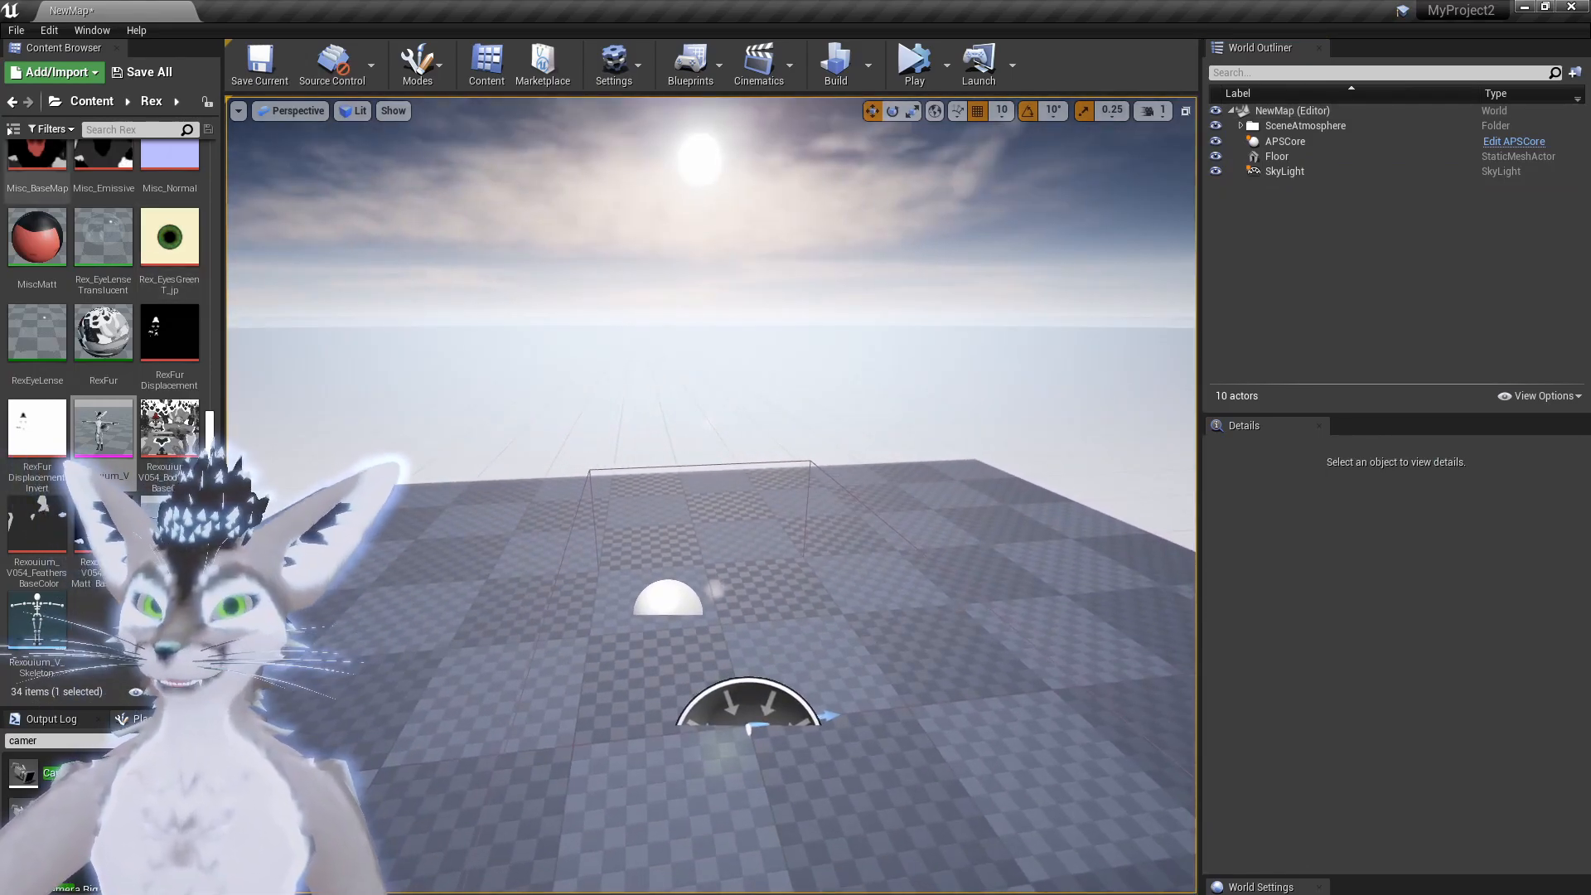
{"action": "mouse_move", "coordinate": [103, 426]}
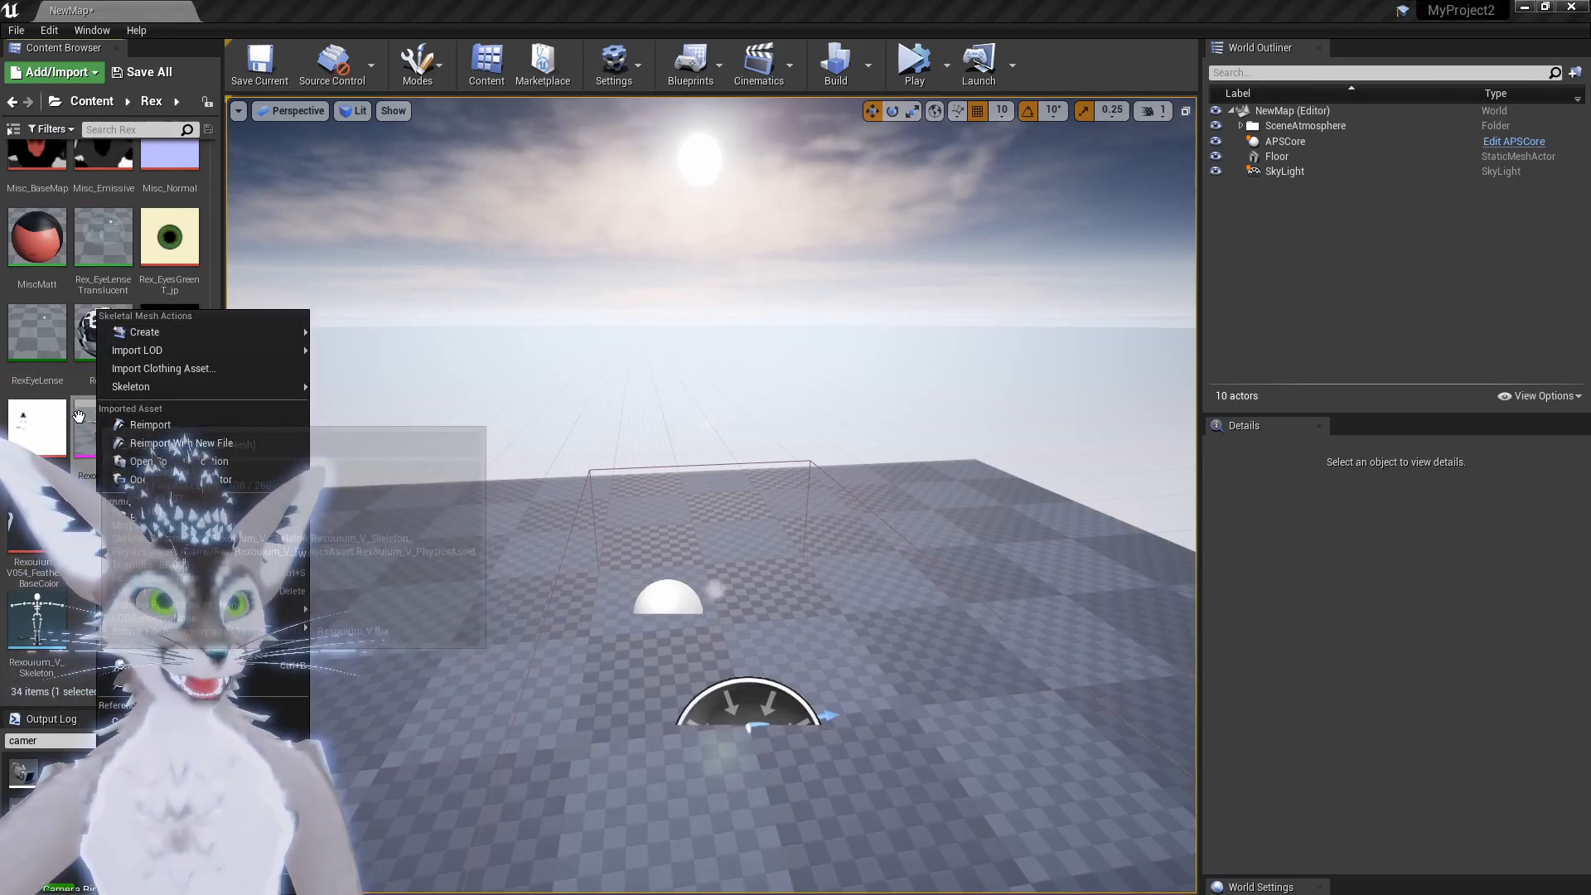
{"action": "mouse_move", "coordinate": [144, 331]}
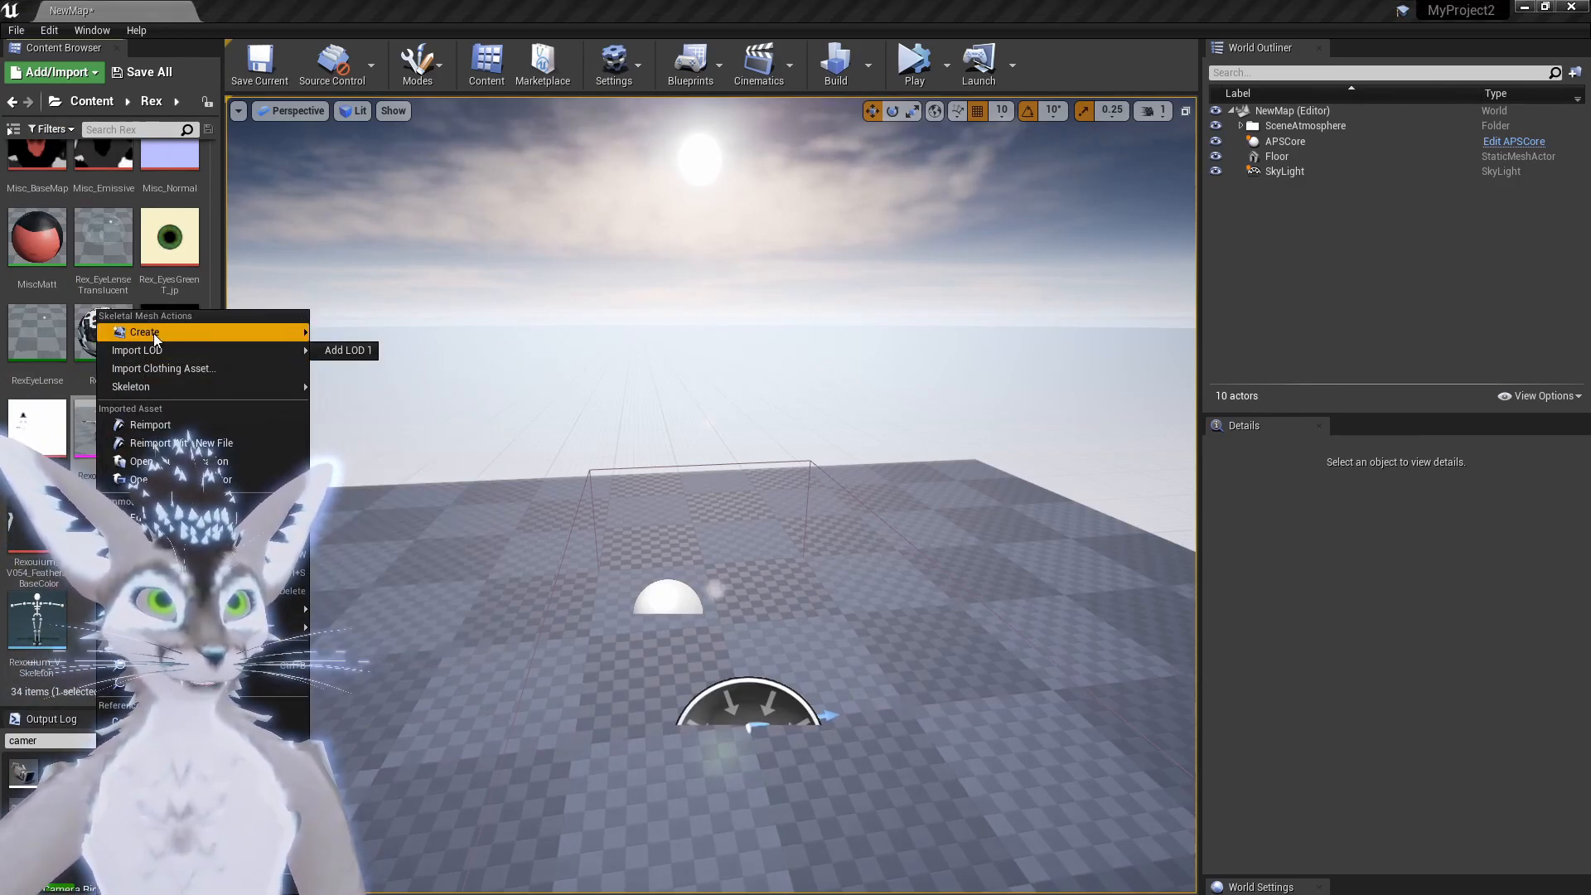
Step: Delete the Rexouium_V actor, create the 'rex' Anim Blueprint from the mesh, and open it
{"action": "left_click", "coordinate": [399, 385]}
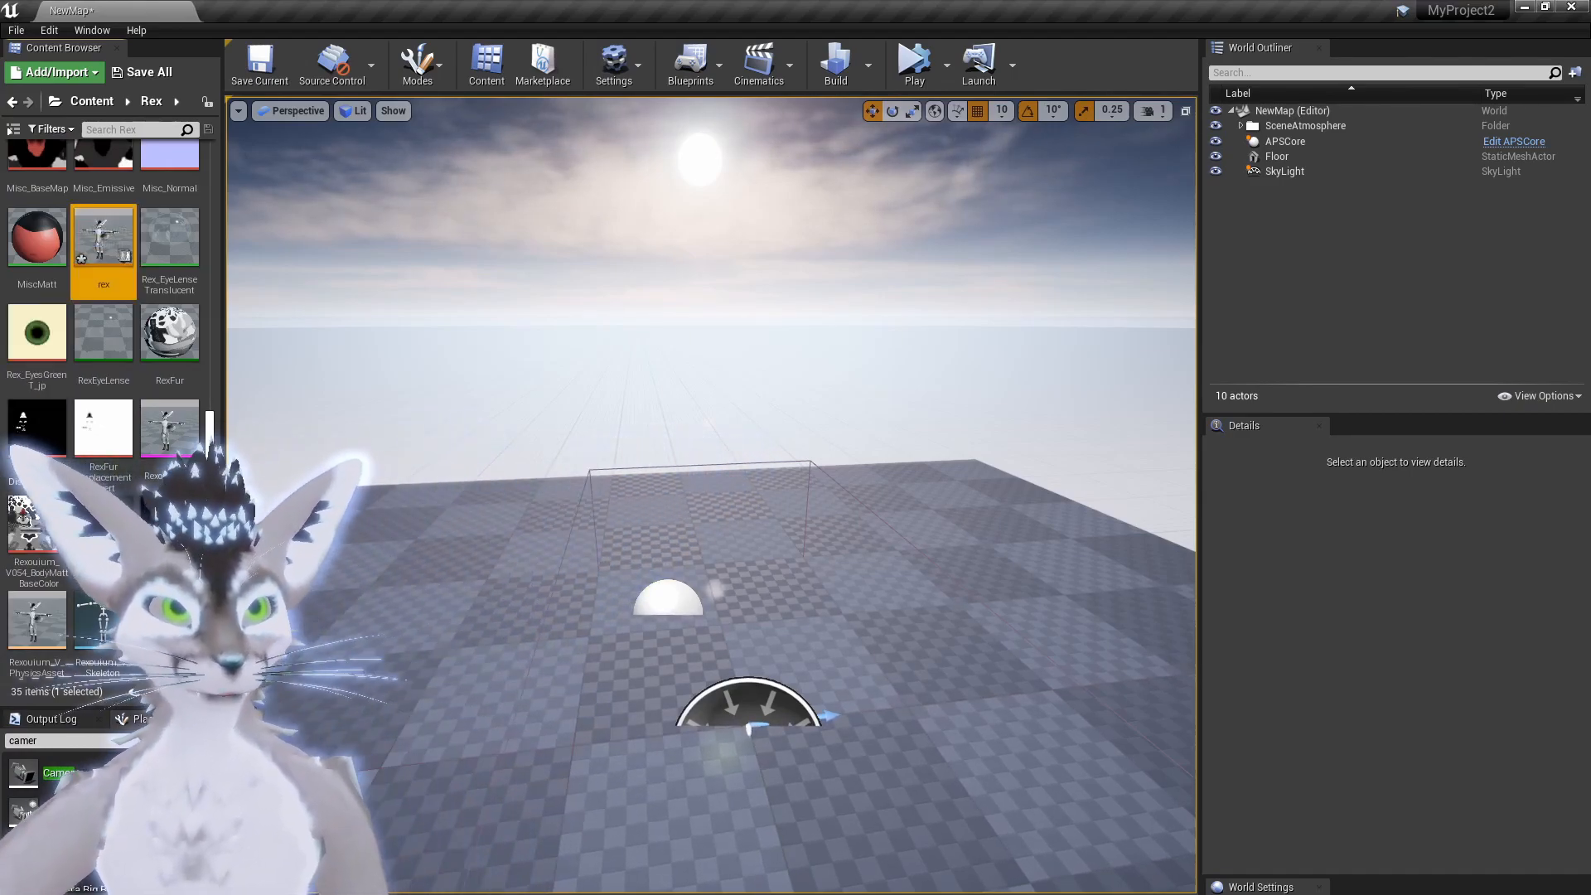
{"action": "mouse_move", "coordinate": [103, 238]}
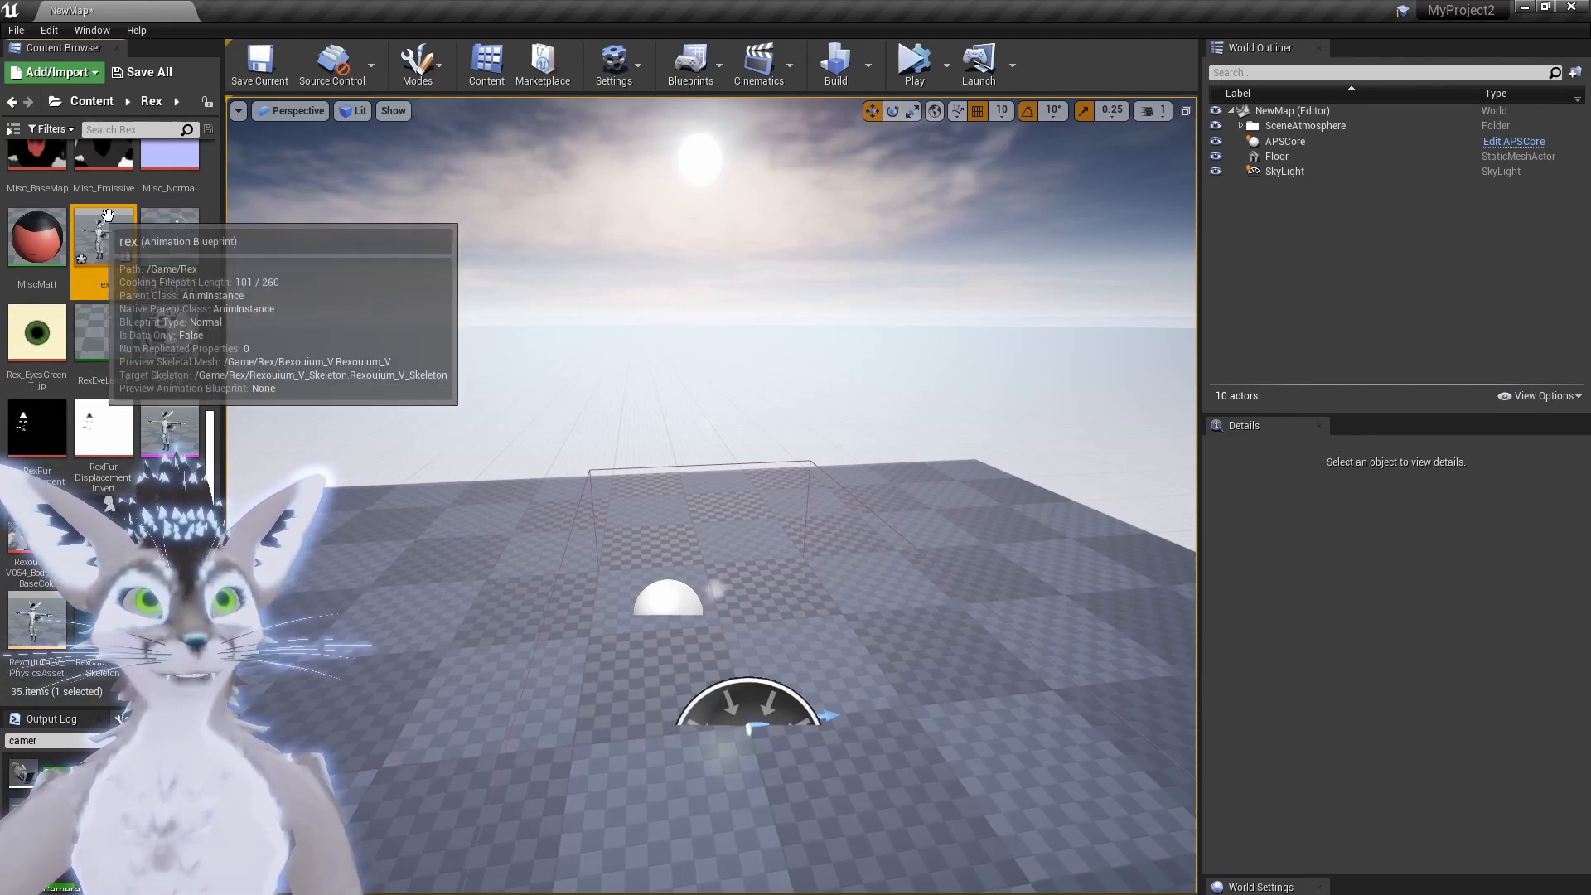
{"action": "double_click", "coordinate": [103, 236]}
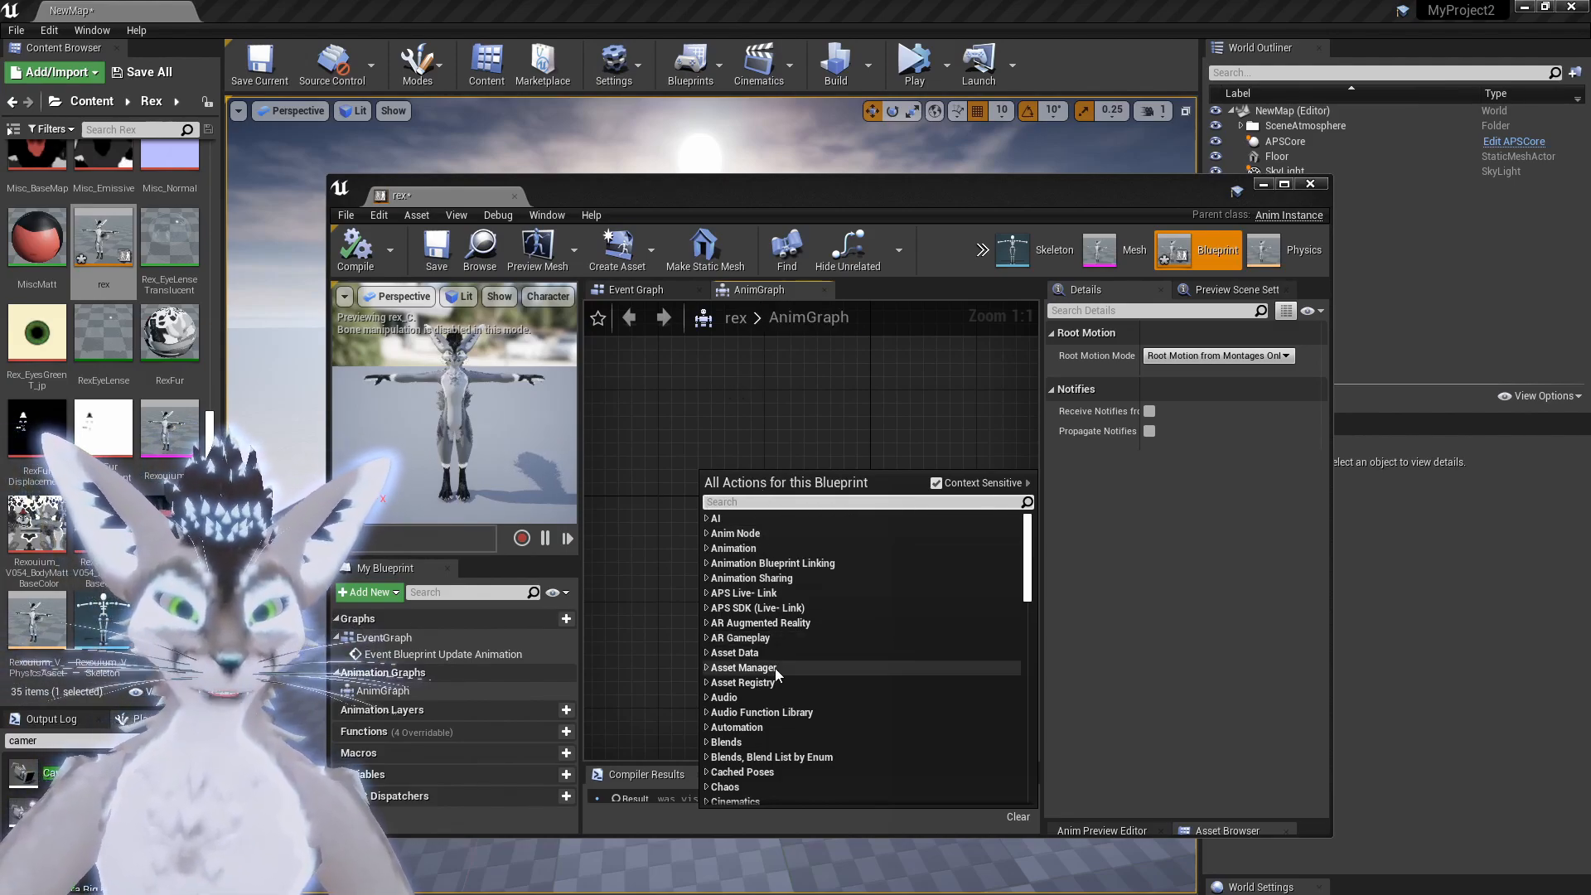
Step: Feed an Avatar Pose Receiver (APS Live-Link) node into Output Pose, compile, and close the blueprint
{"action": "type", "text": "avatar"}
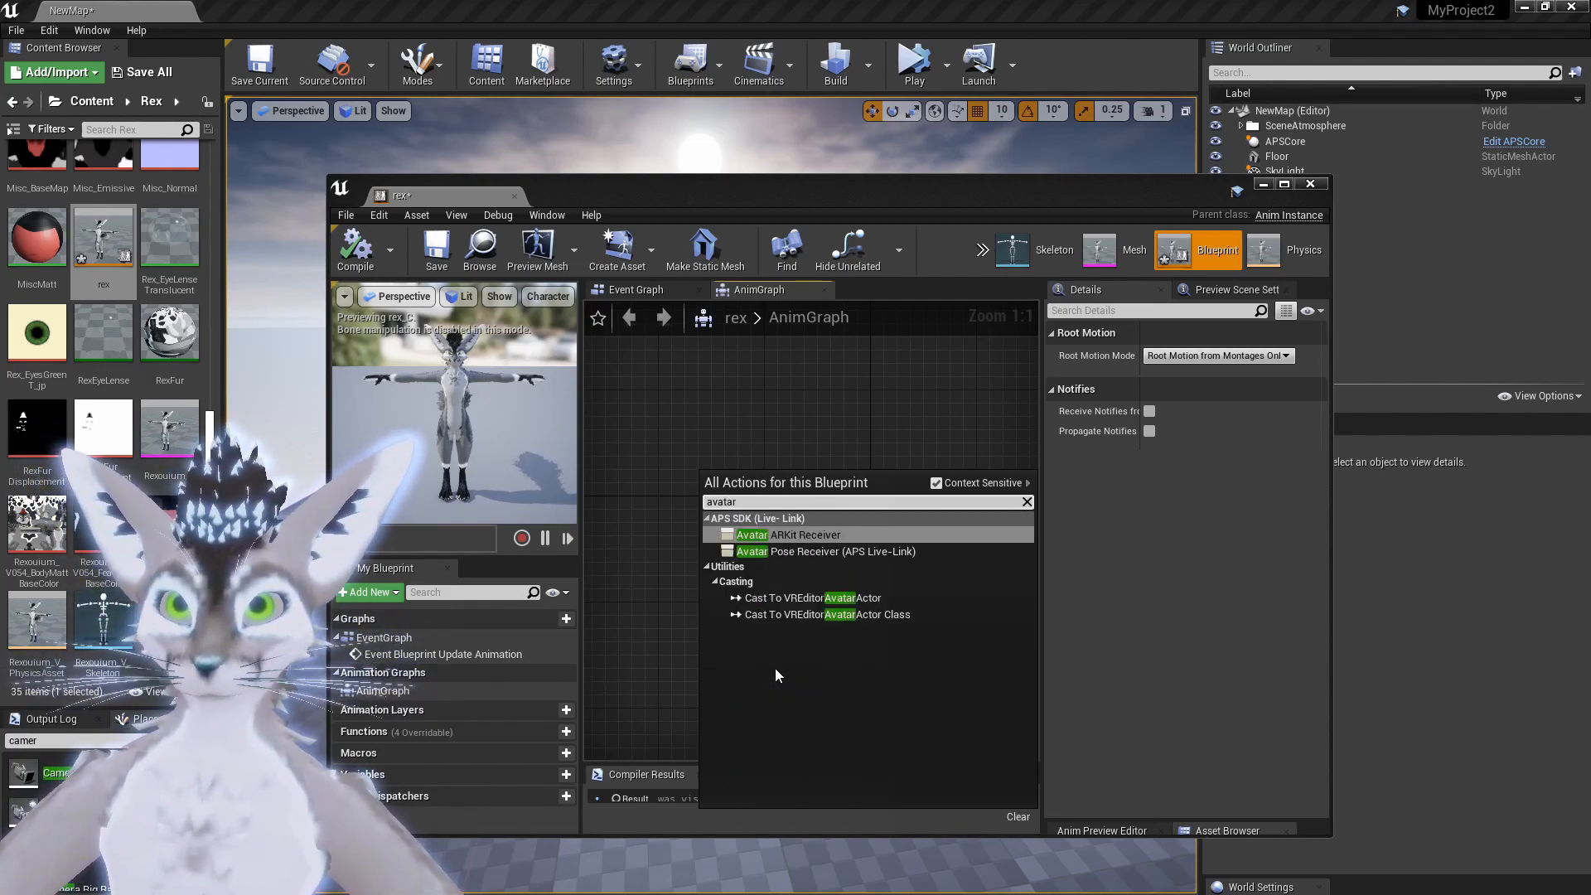
{"action": "mouse_move", "coordinate": [824, 551]}
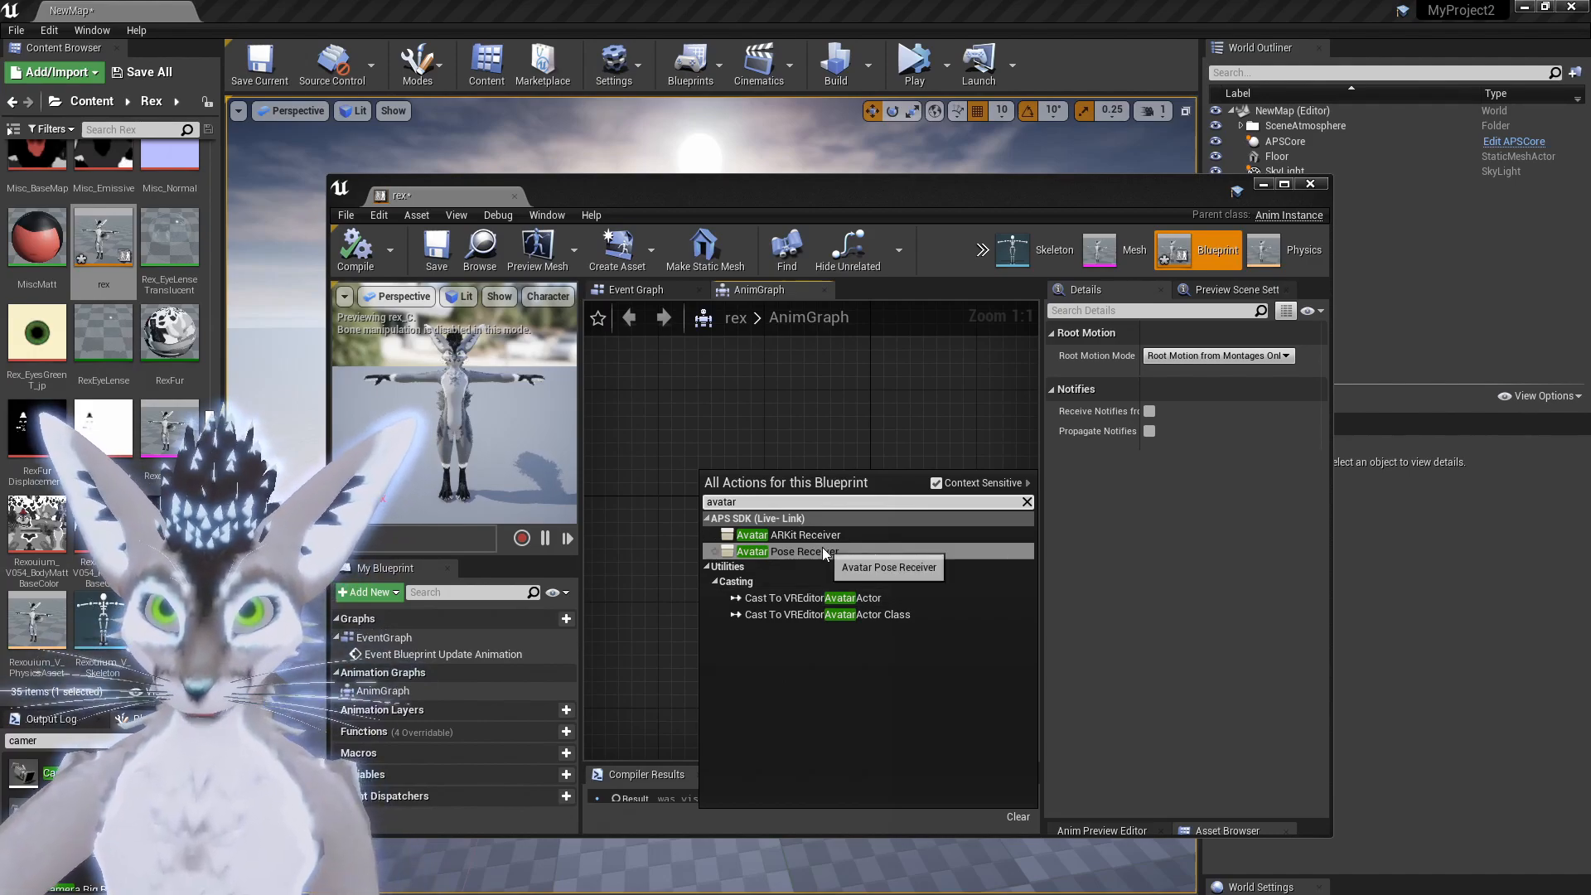
{"action": "left_click", "coordinate": [786, 551]}
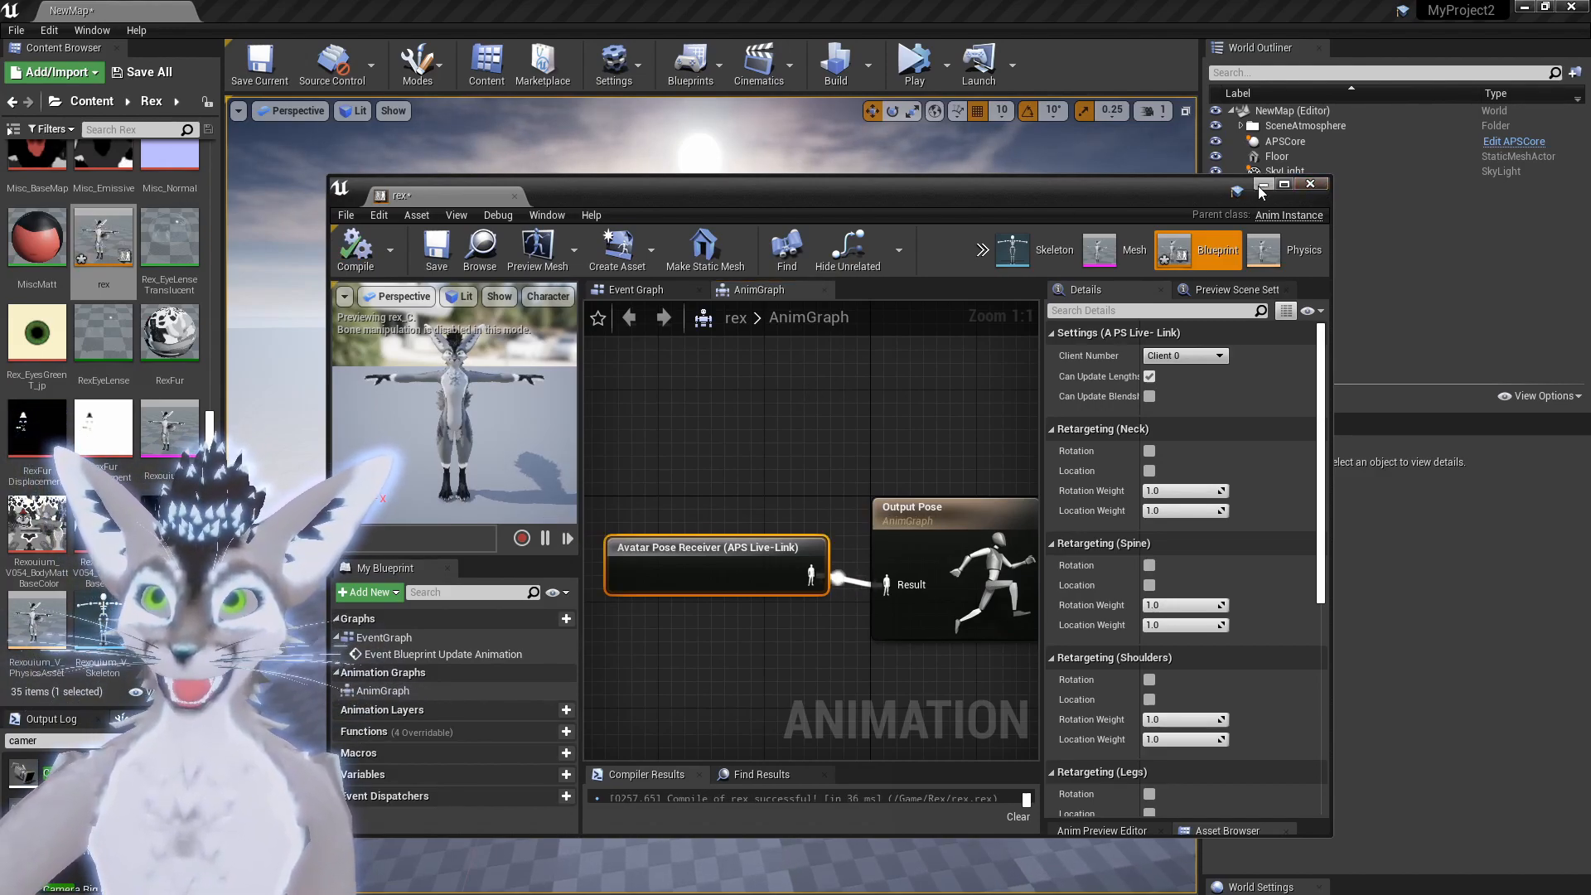
{"action": "left_click", "coordinate": [1310, 184]}
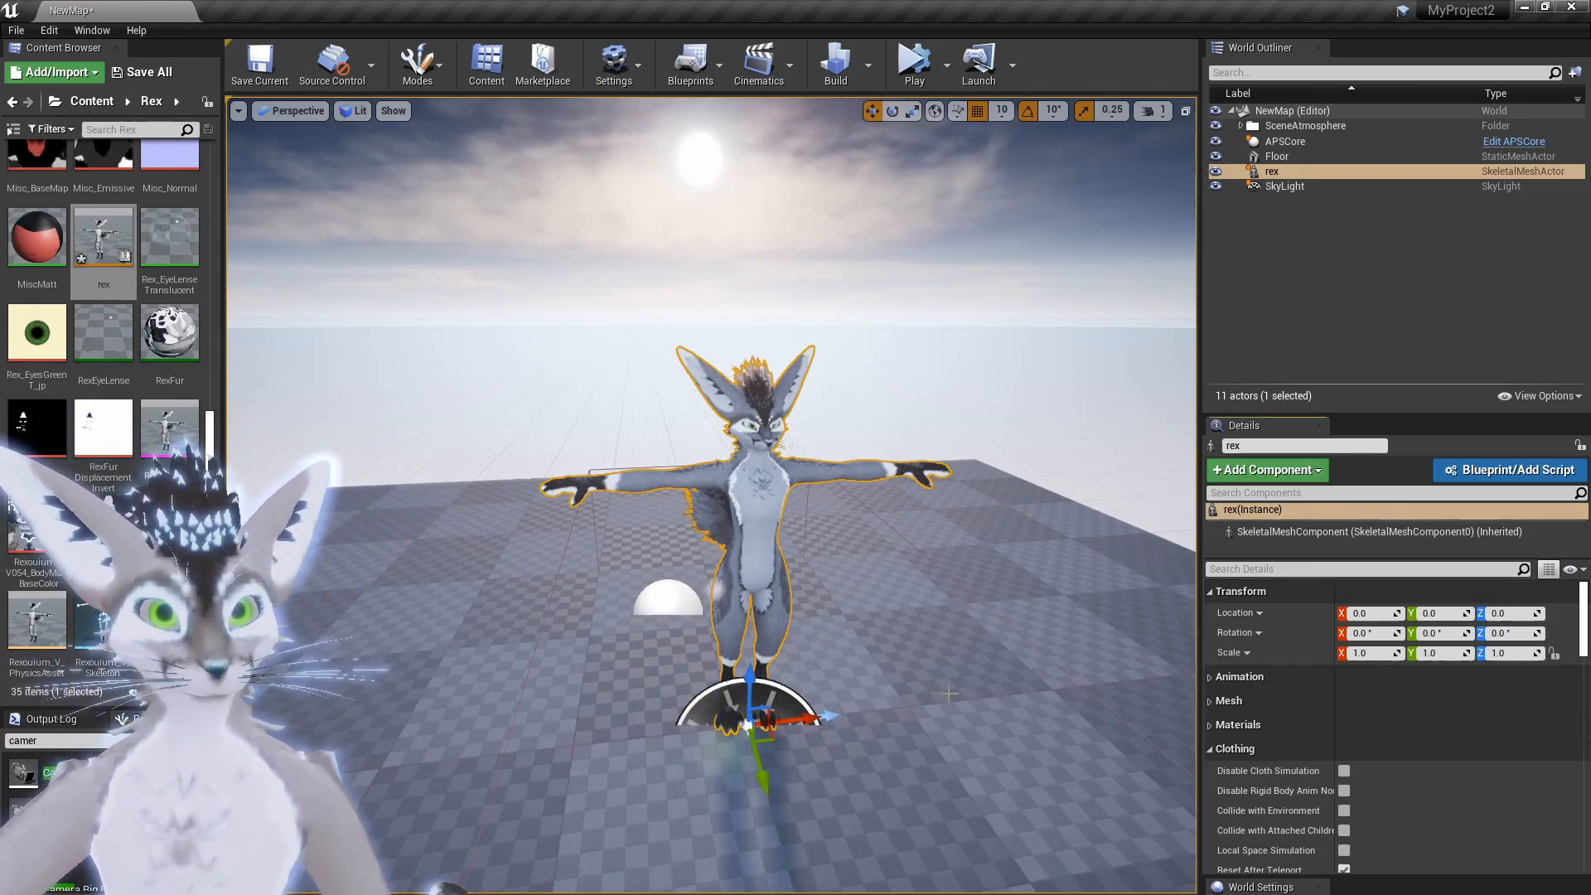
{"action": "mouse_move", "coordinate": [952, 58]}
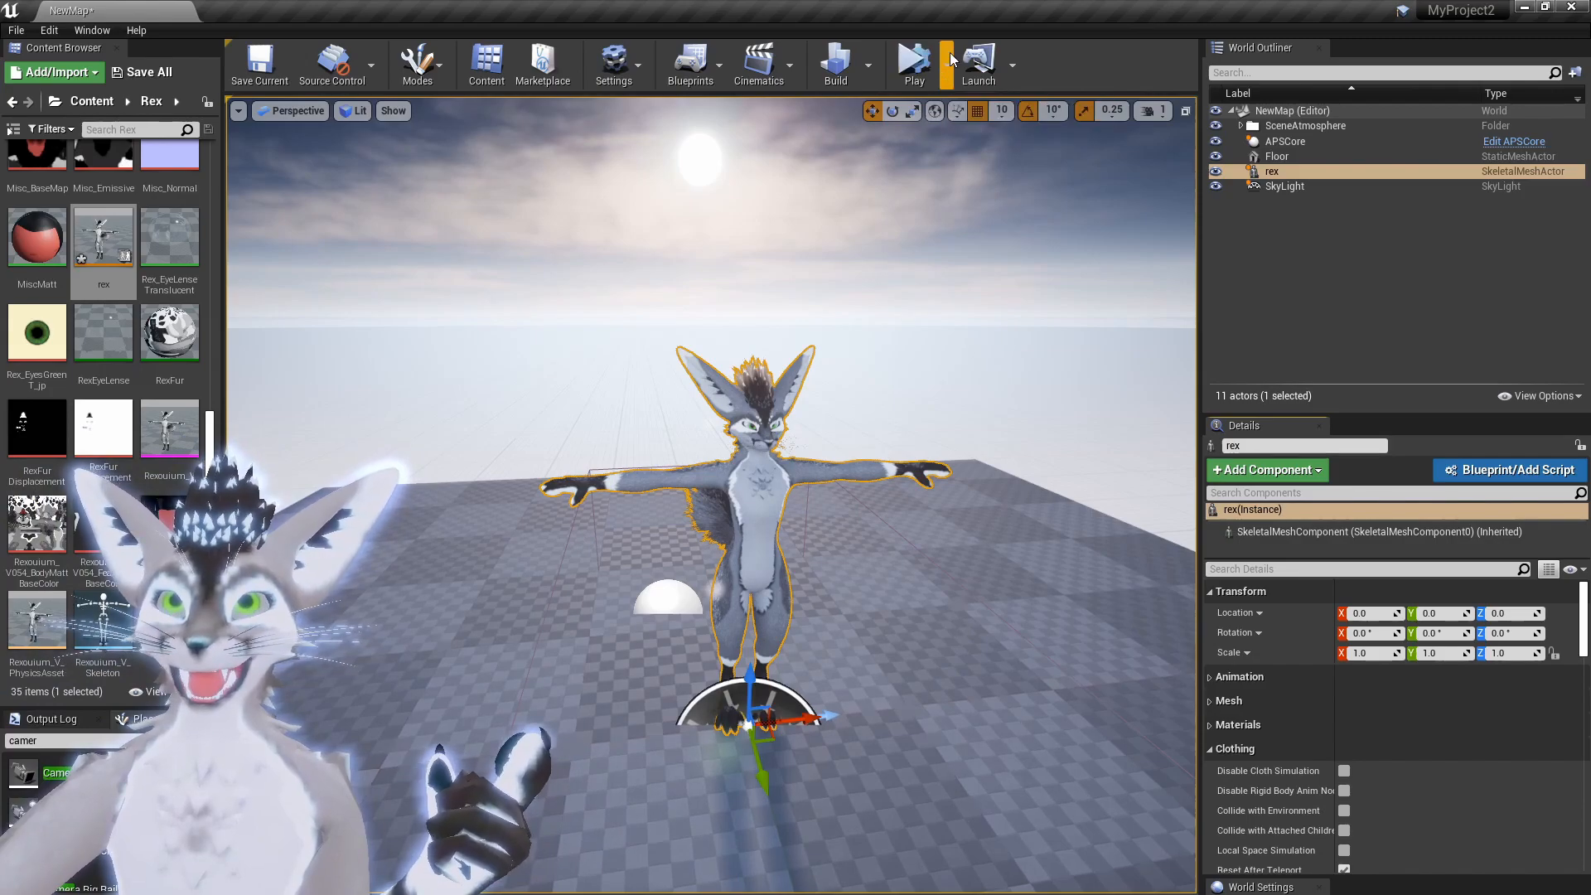
{"action": "mouse_move", "coordinate": [946, 63]}
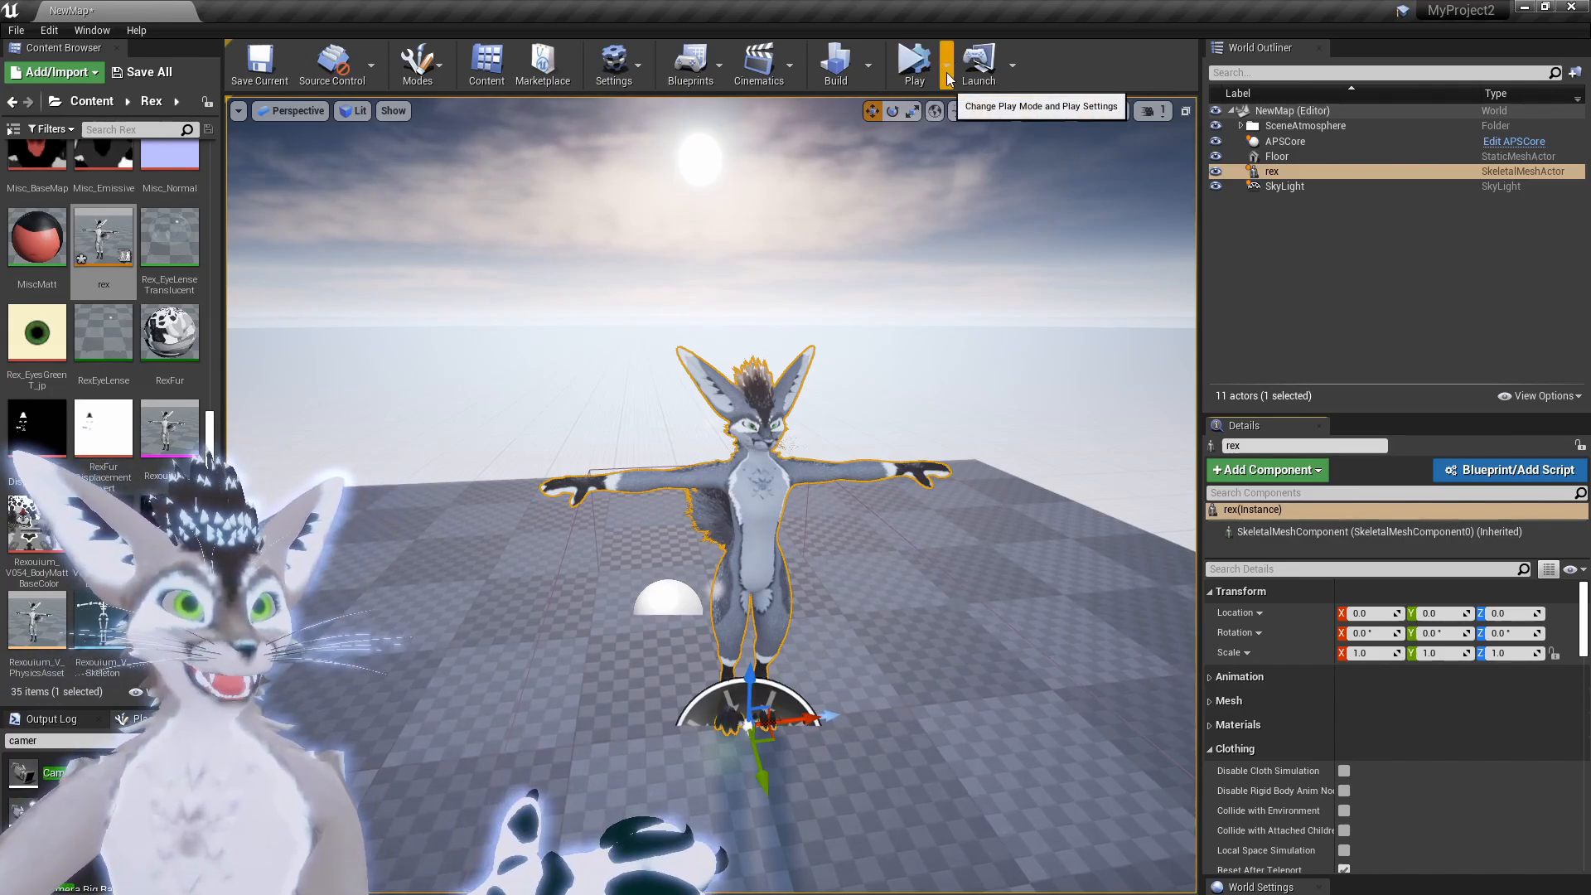
{"action": "mouse_move", "coordinate": [145, 72]}
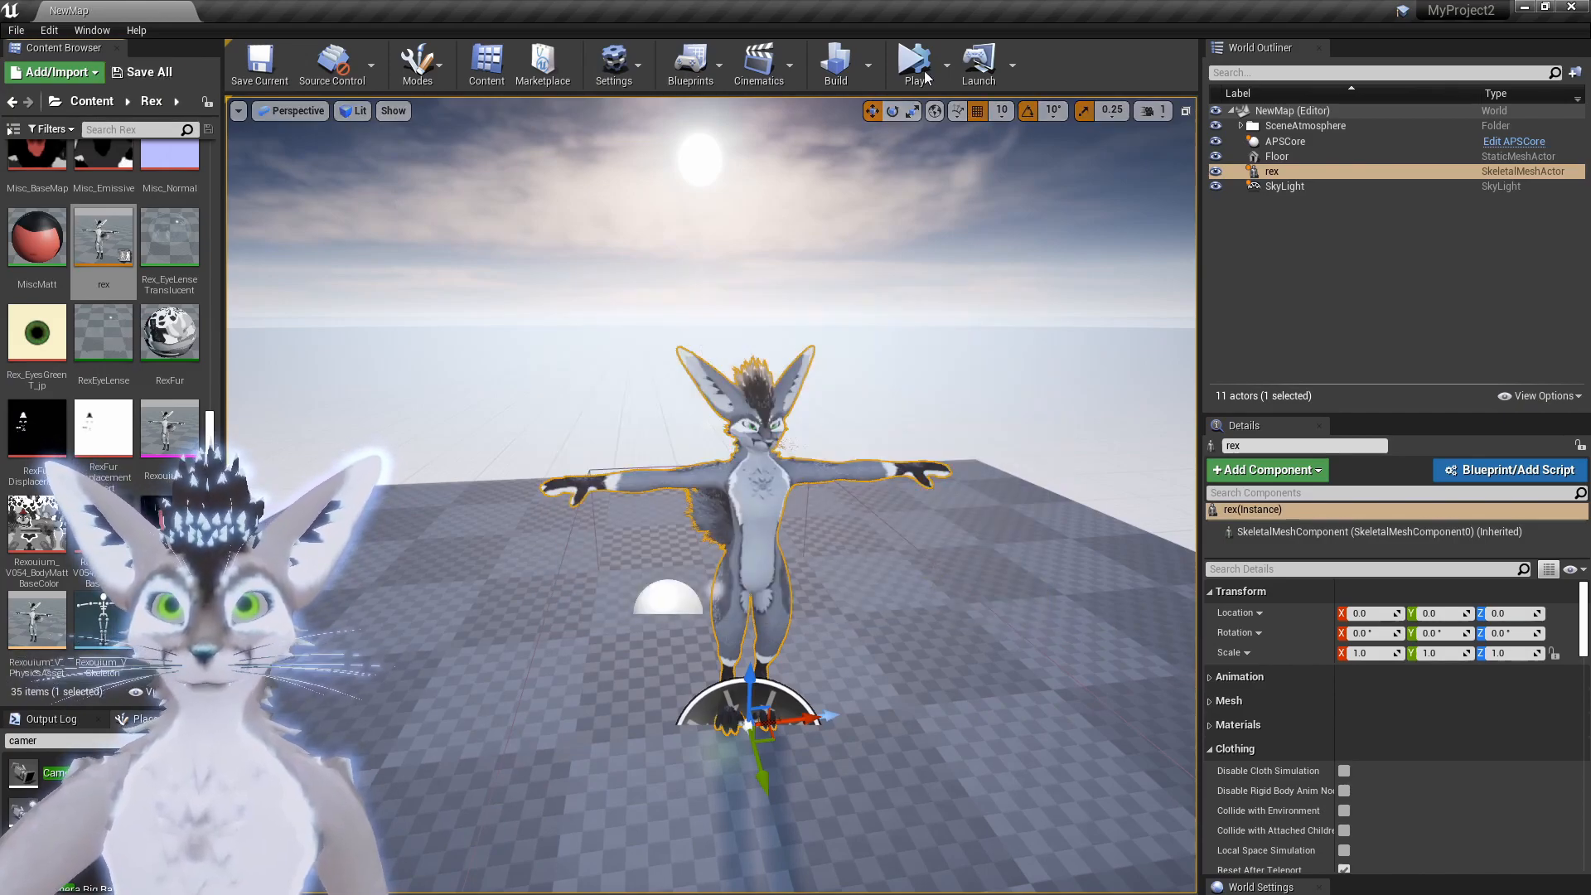
Step: Simulate the level to watch rex animate live, then stop the simulation
{"action": "left_click", "coordinate": [945, 65]}
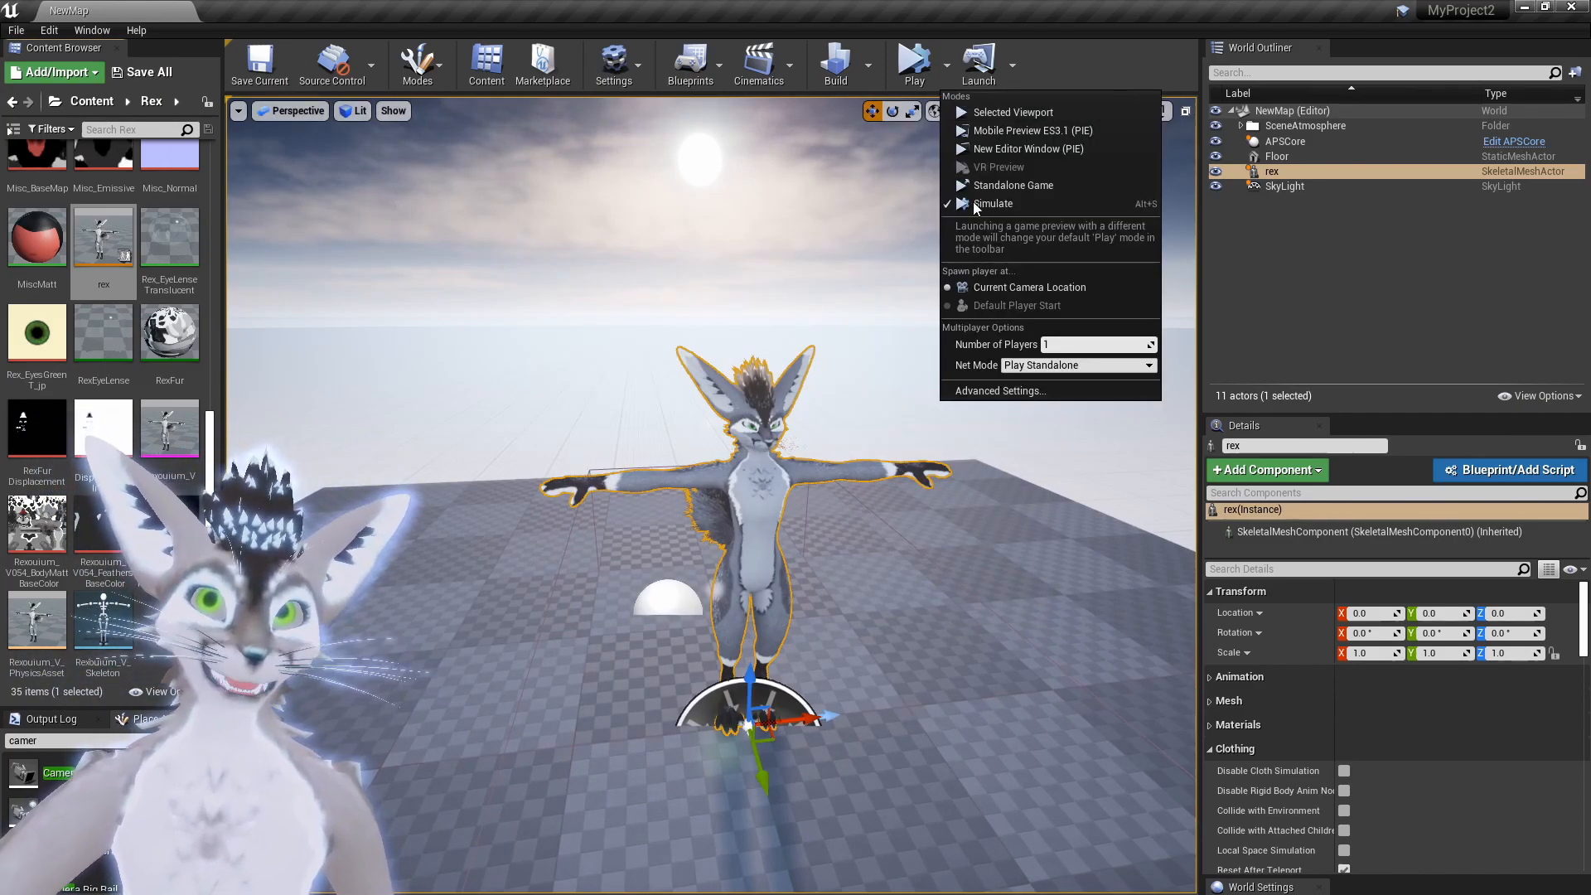
{"action": "mouse_move", "coordinate": [993, 204]}
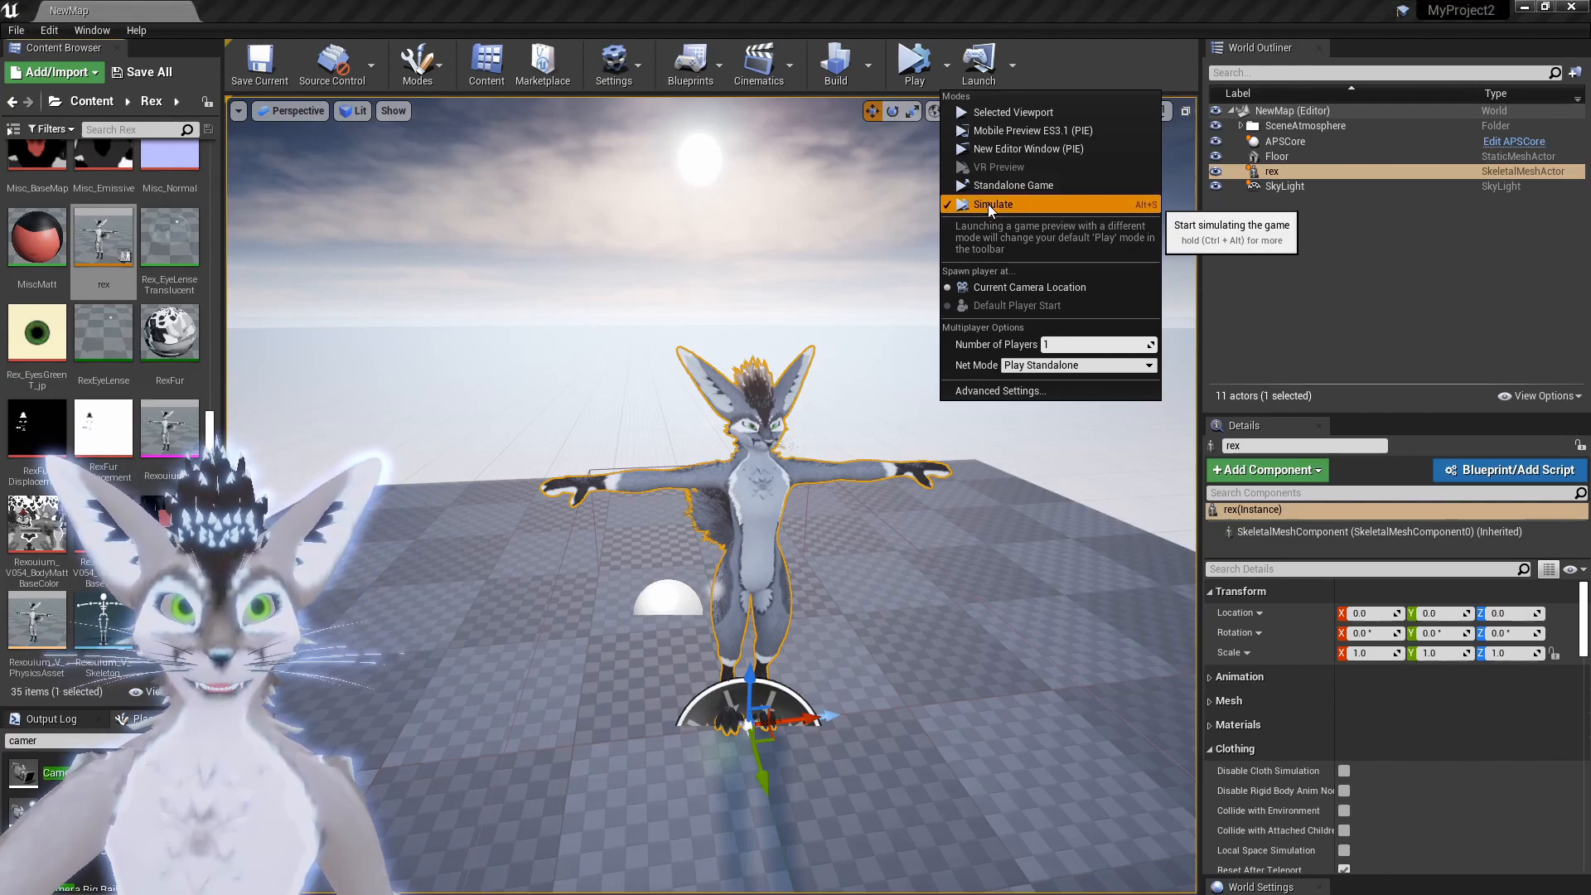
{"action": "left_click", "coordinate": [993, 204]}
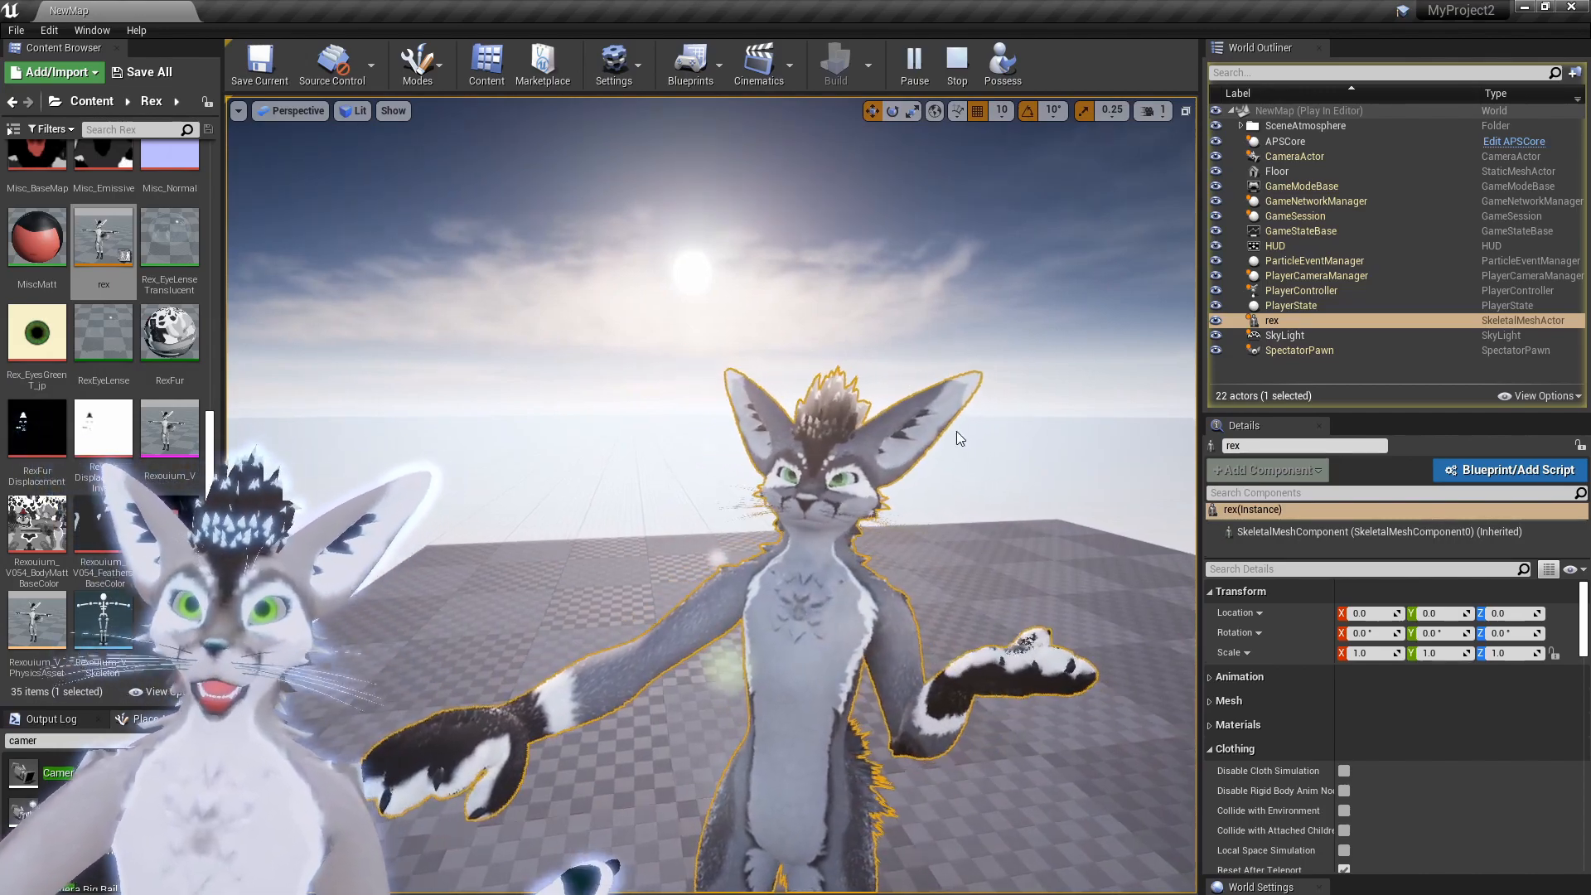
{"action": "left_click", "coordinate": [881, 474]}
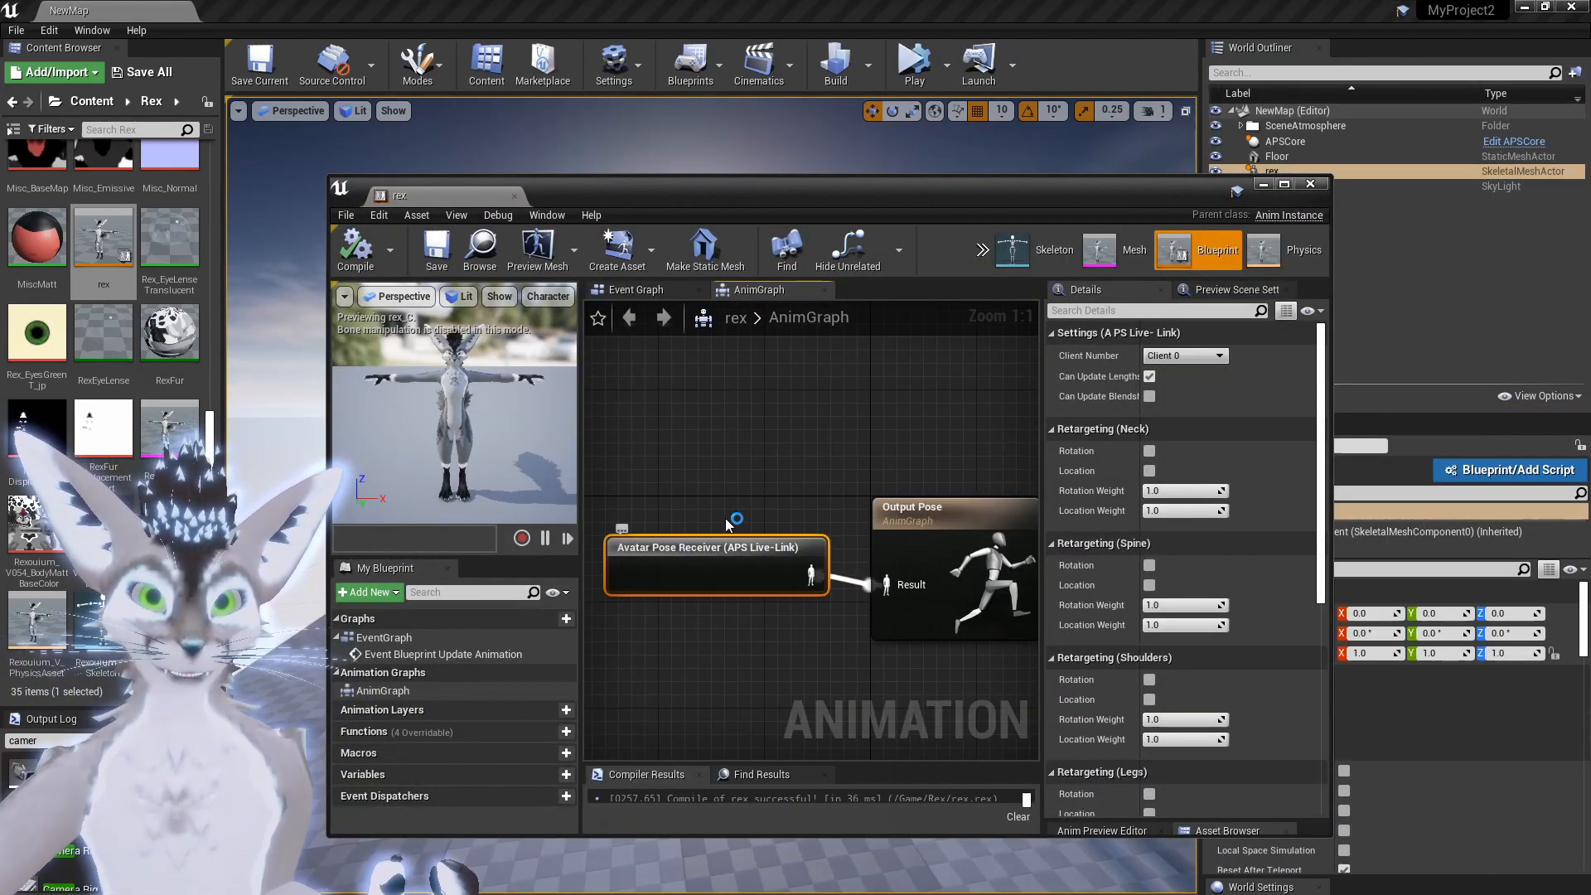
{"action": "mouse_move", "coordinate": [1098, 396]}
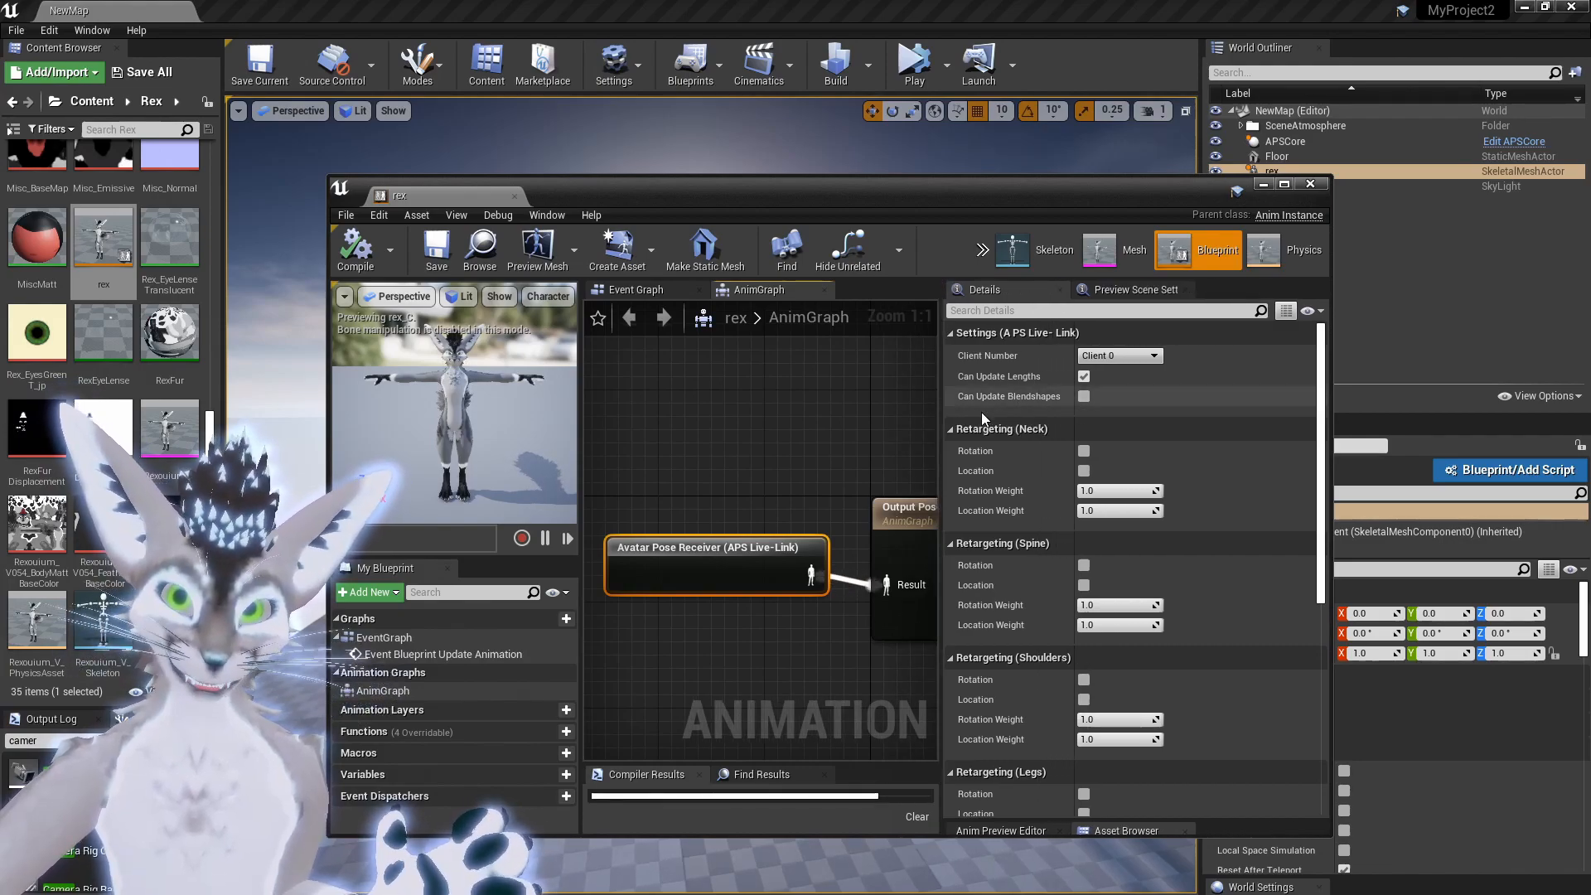
{"action": "mouse_move", "coordinate": [1083, 396]}
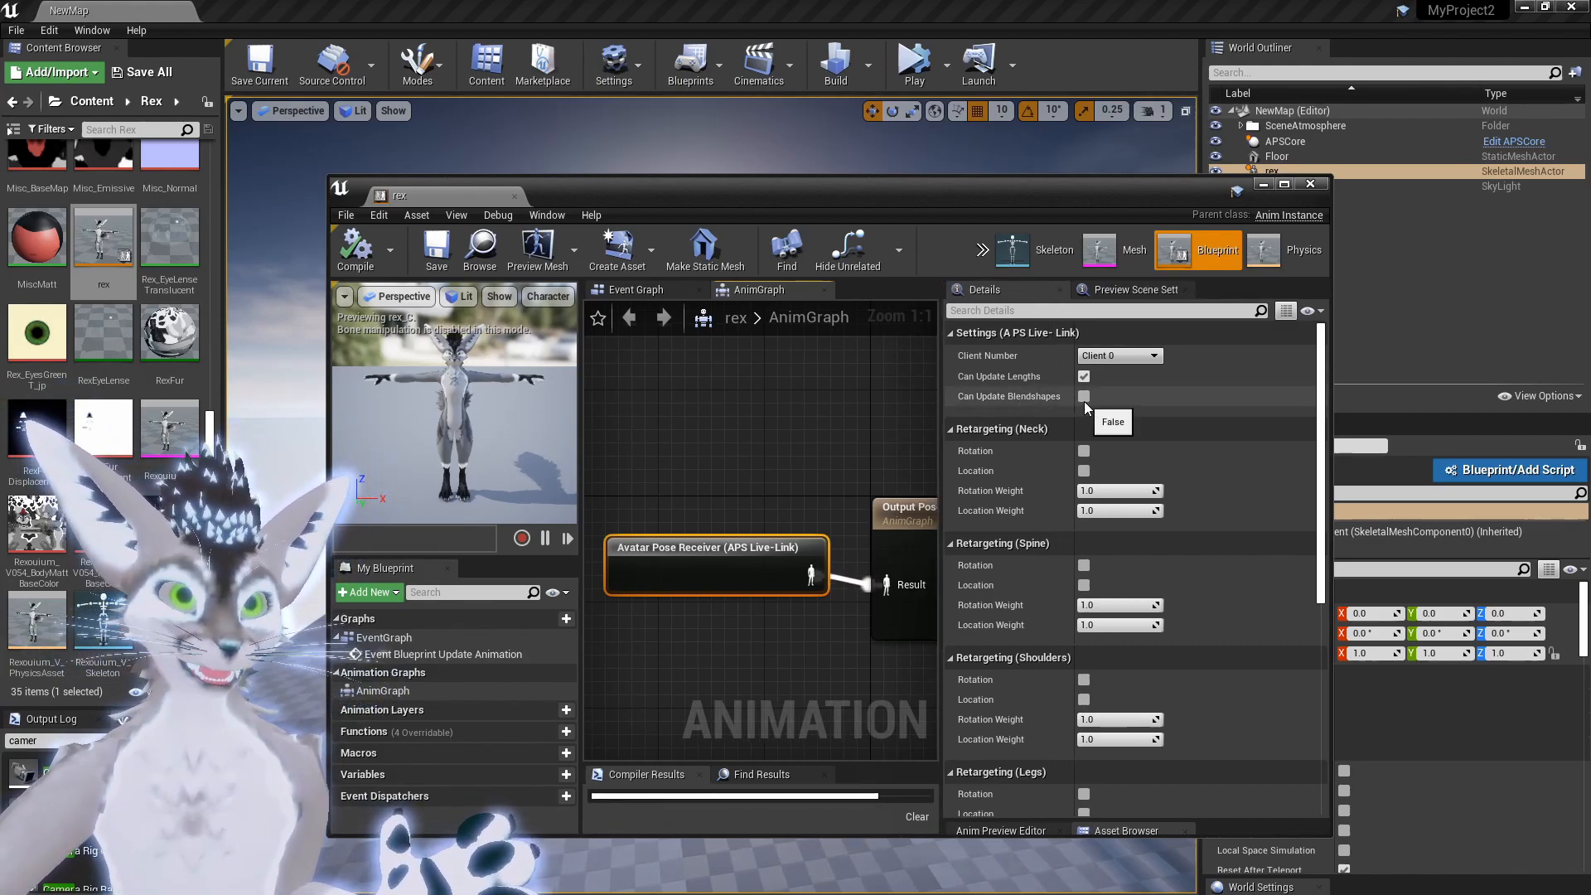
{"action": "mouse_move", "coordinate": [999, 401]}
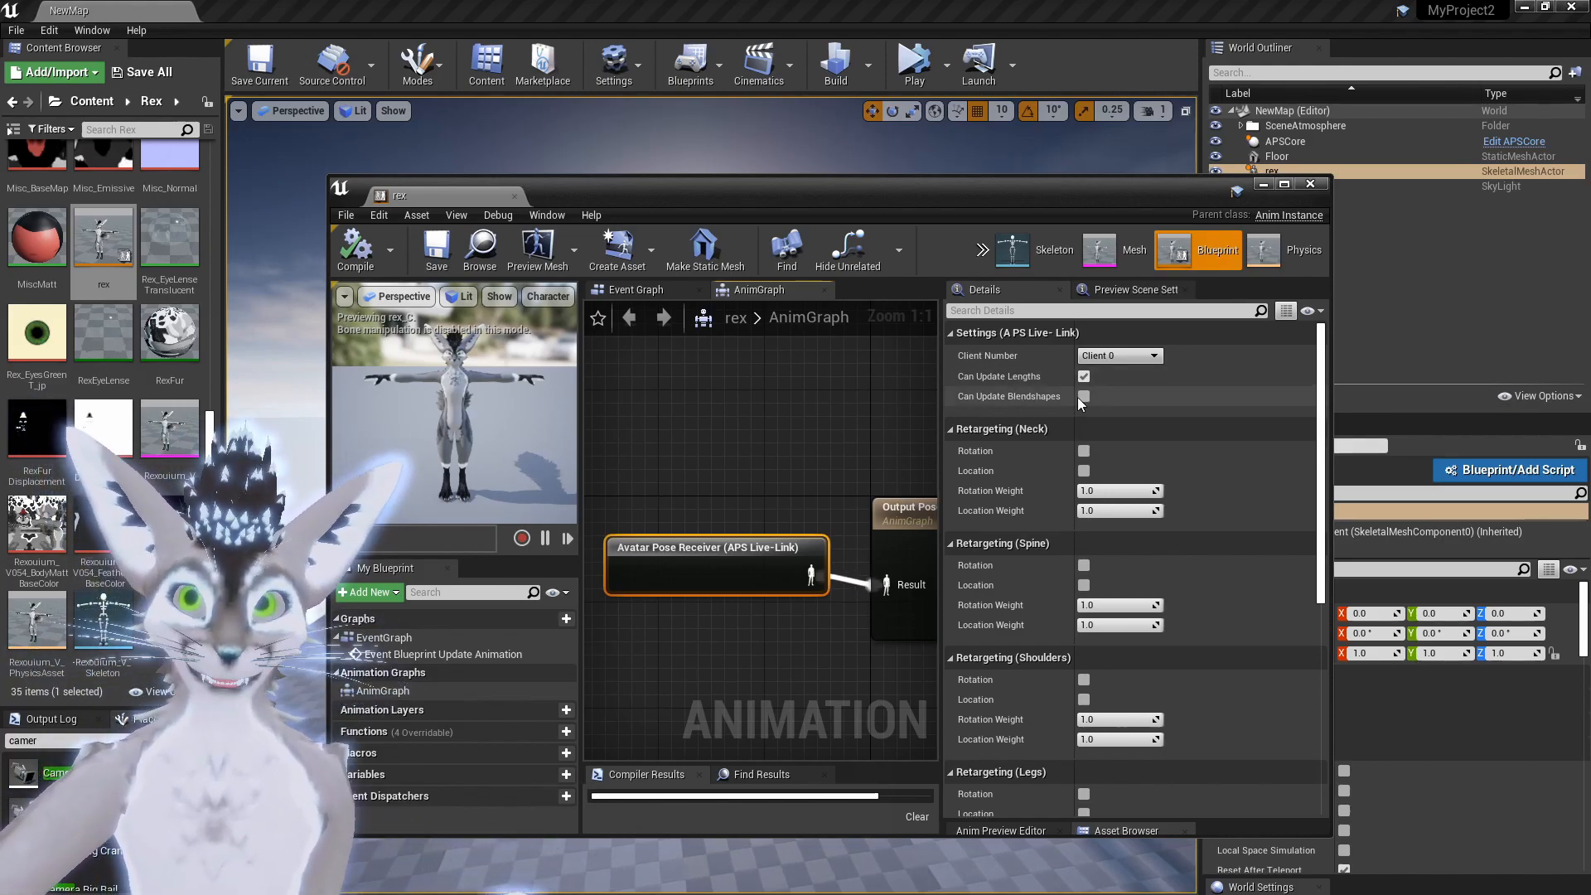
Step: Enable Can Update Blendshapes on the Avatar Pose Receiver, then simulate again and stop
{"action": "left_click", "coordinate": [911, 63]}
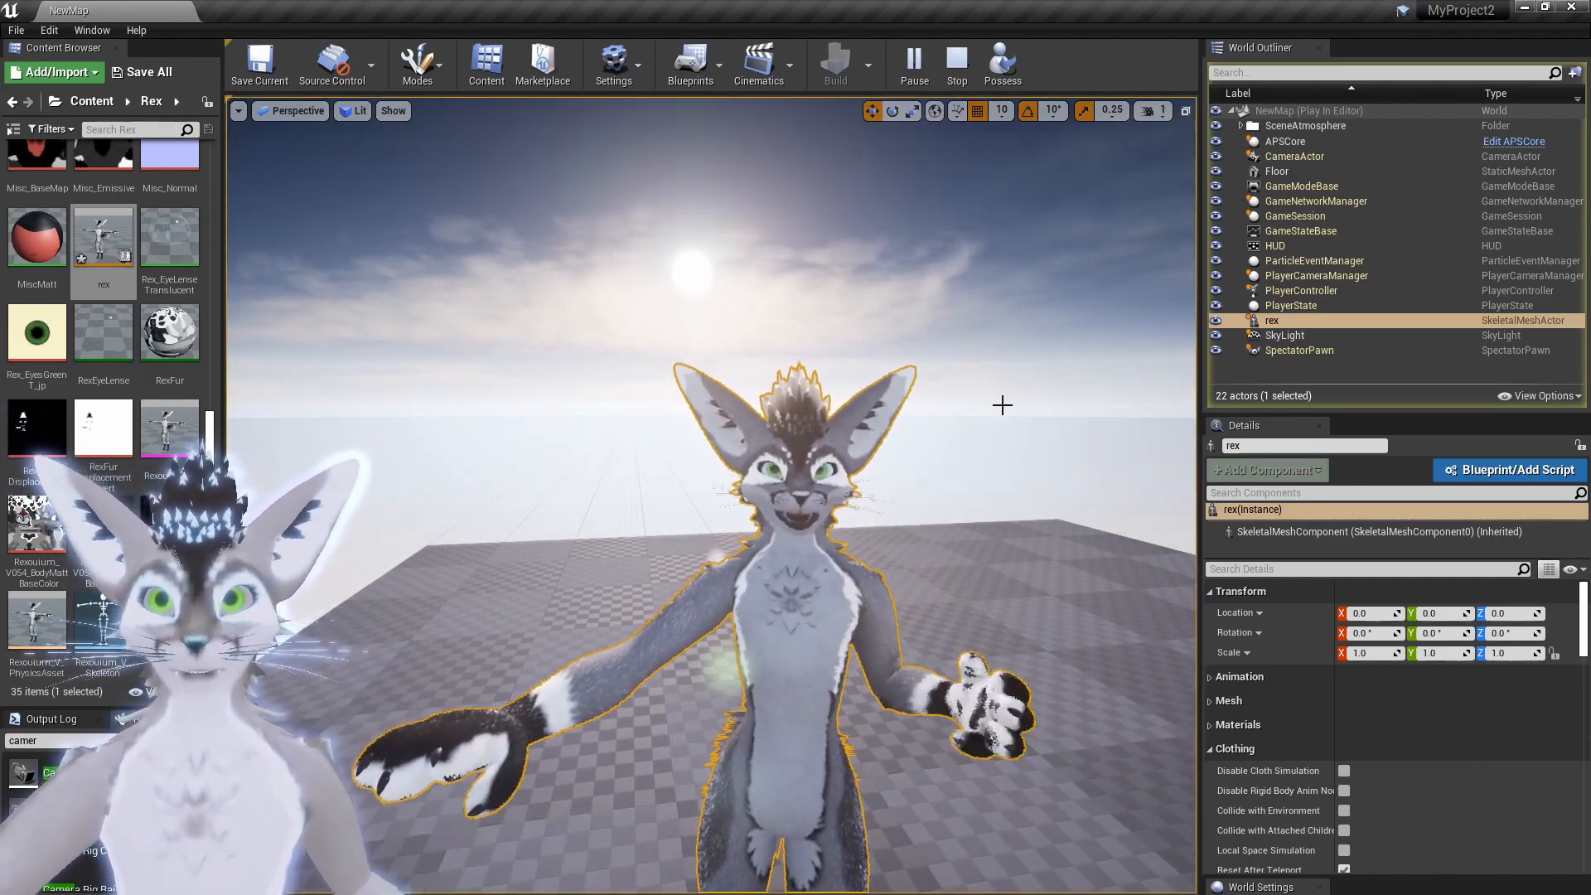
{"action": "left_click", "coordinate": [934, 81]}
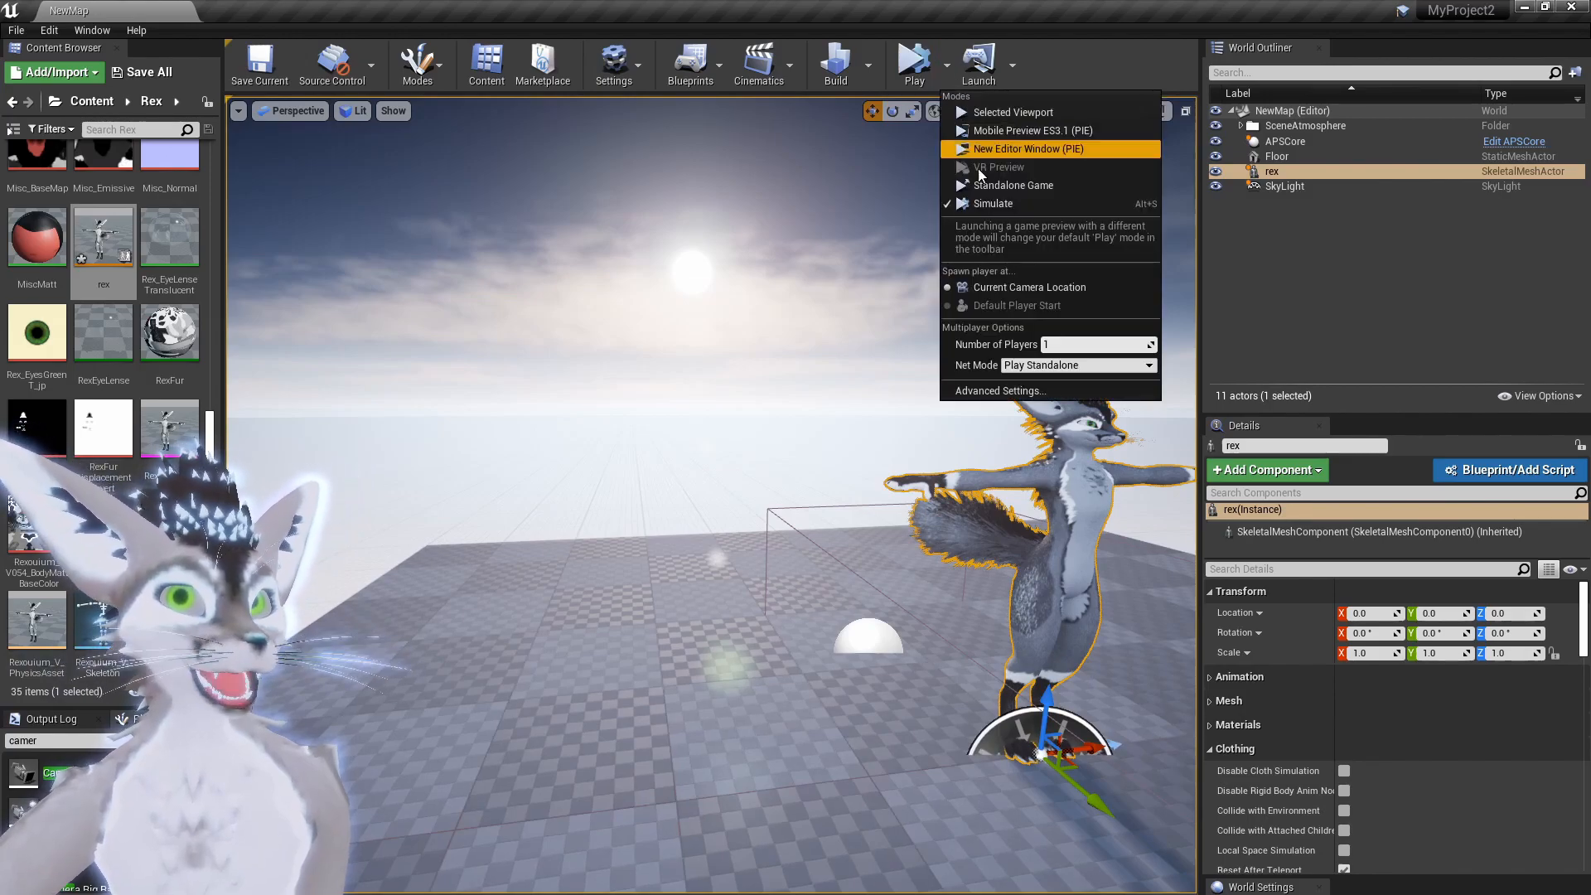
{"action": "mouse_move", "coordinate": [1006, 163]}
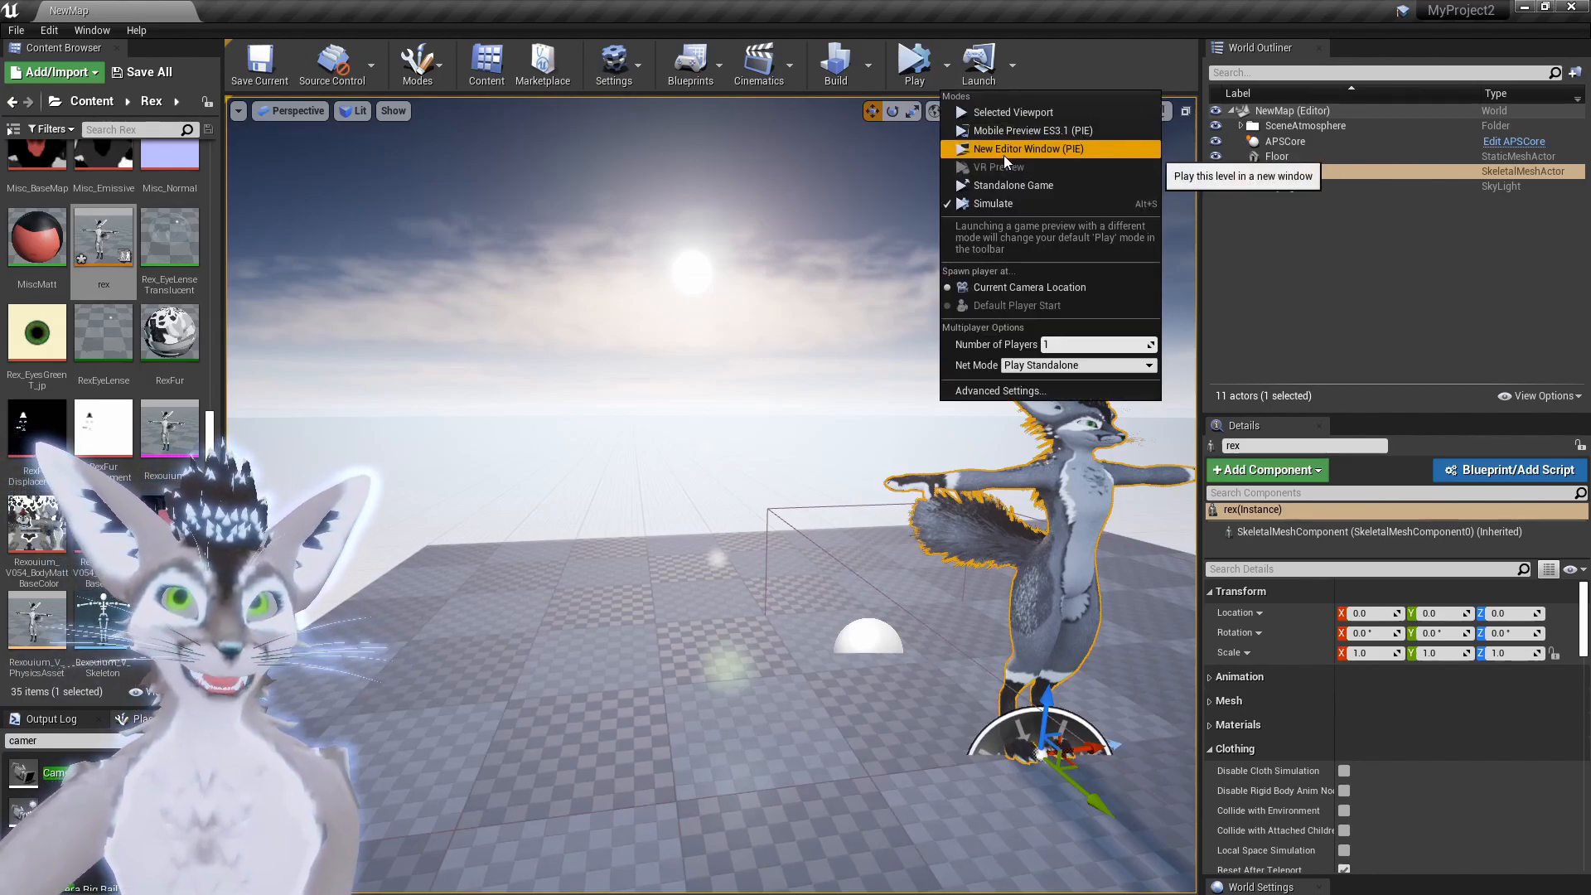
Step: Switch Play to New Editor Window (PIE), test rex live, and close the preview window
{"action": "left_click", "coordinate": [1011, 185]}
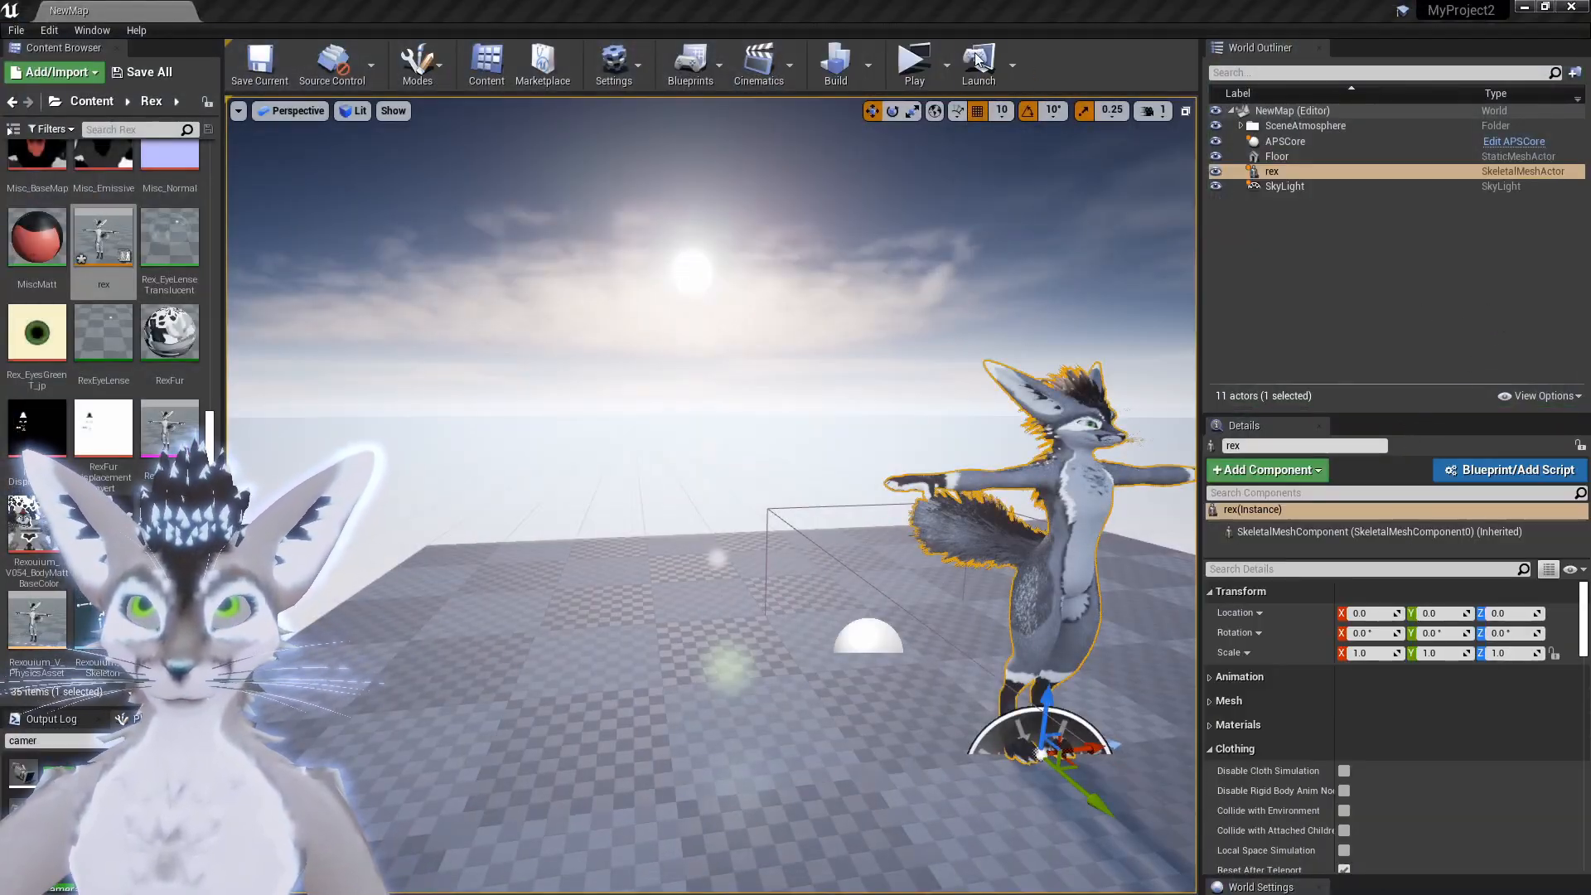
{"action": "mouse_move", "coordinate": [912, 61]}
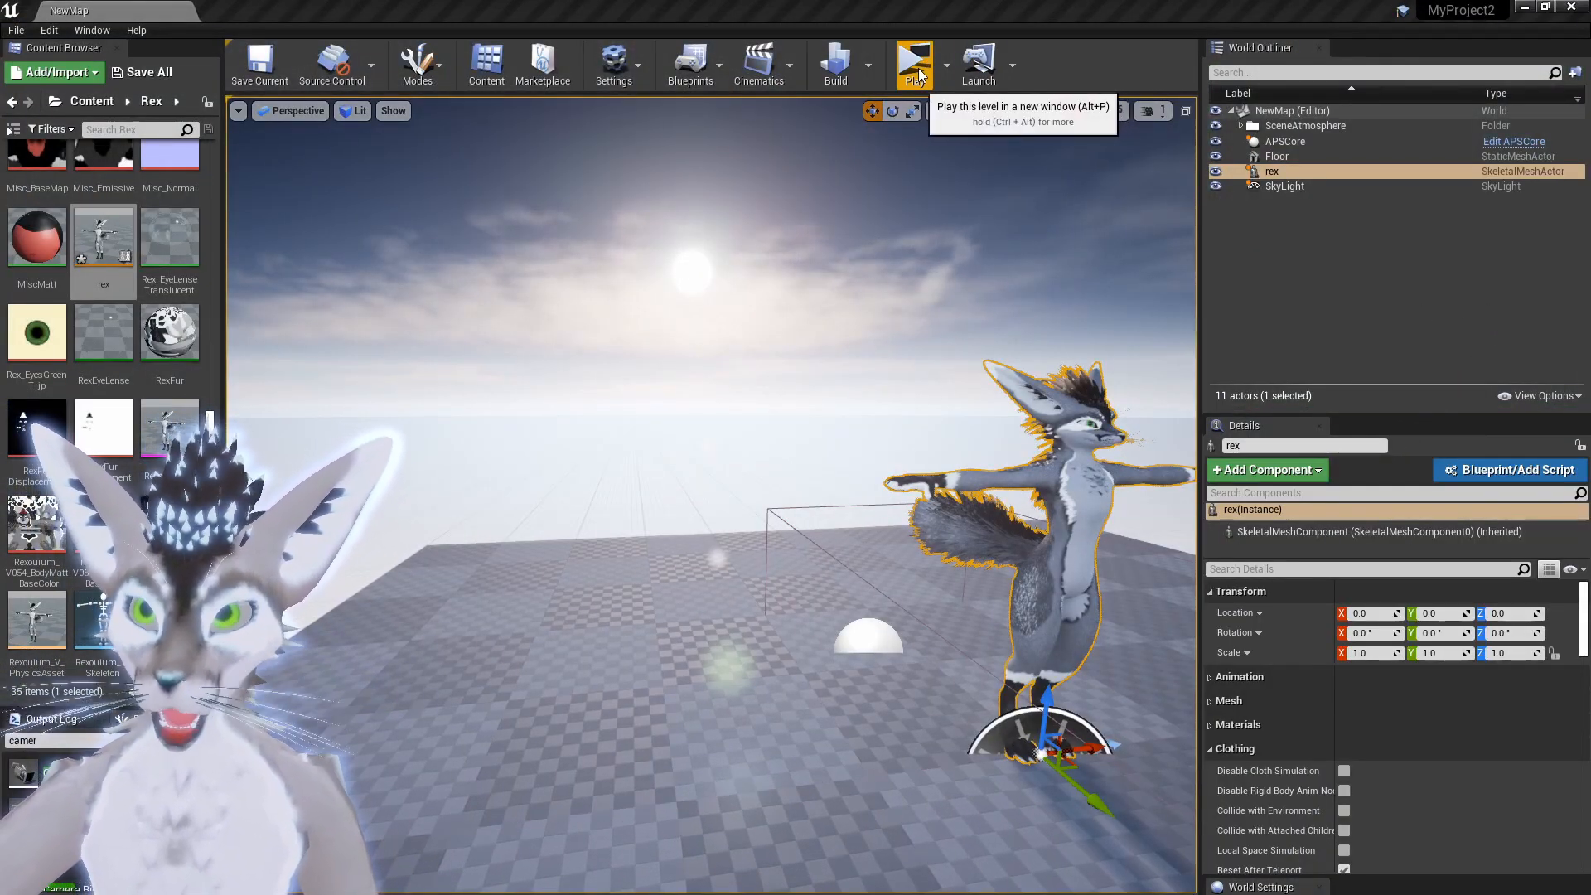
{"action": "mouse_move", "coordinate": [896, 433]}
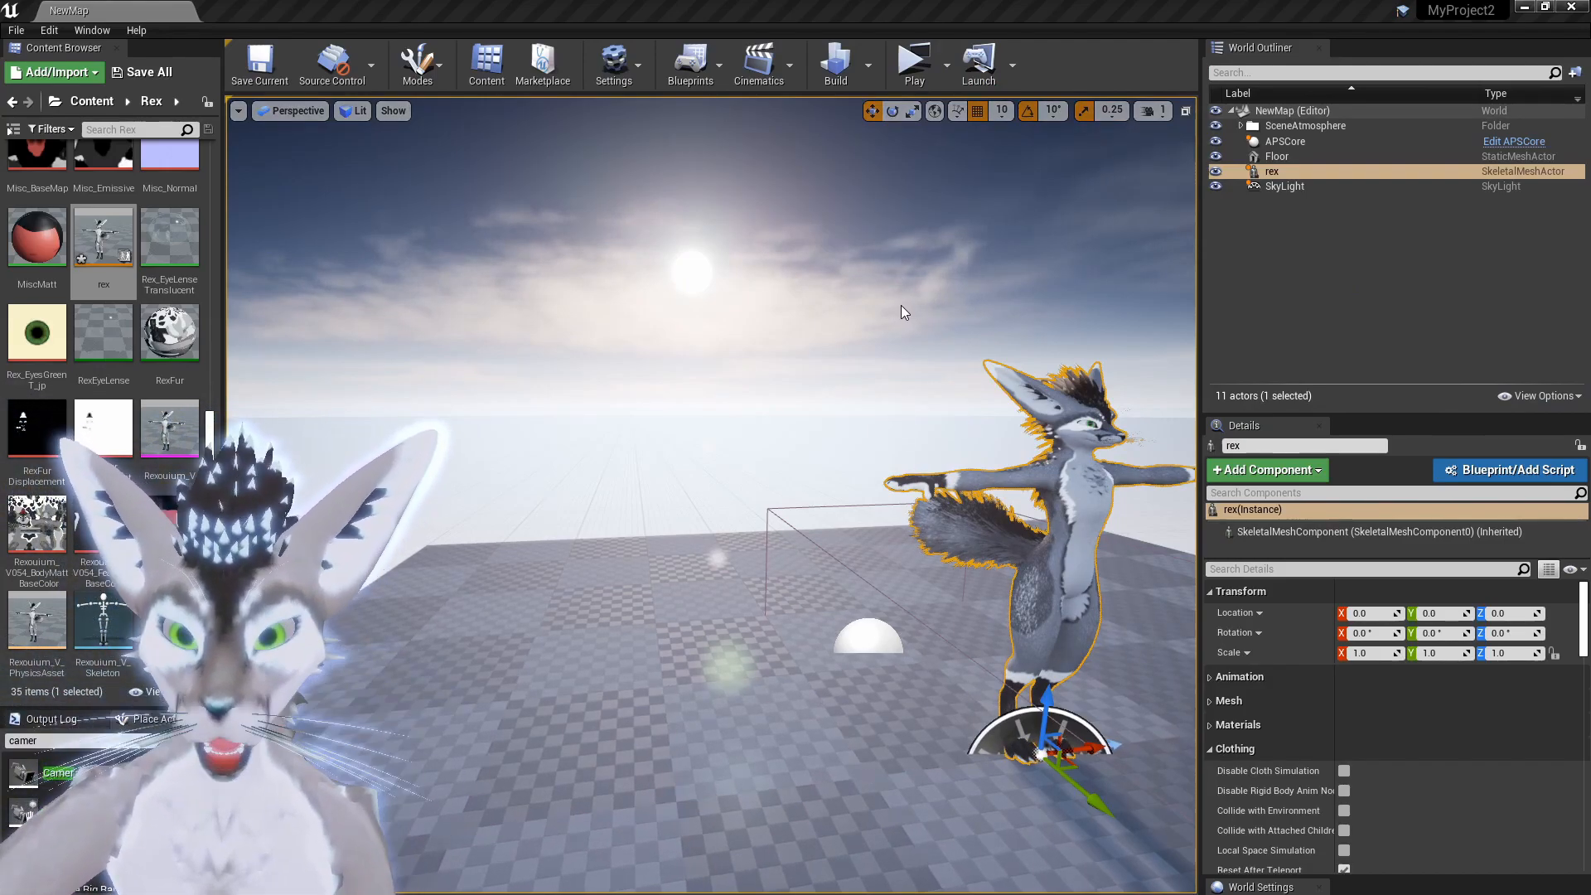
{"action": "mouse_move", "coordinate": [912, 62]}
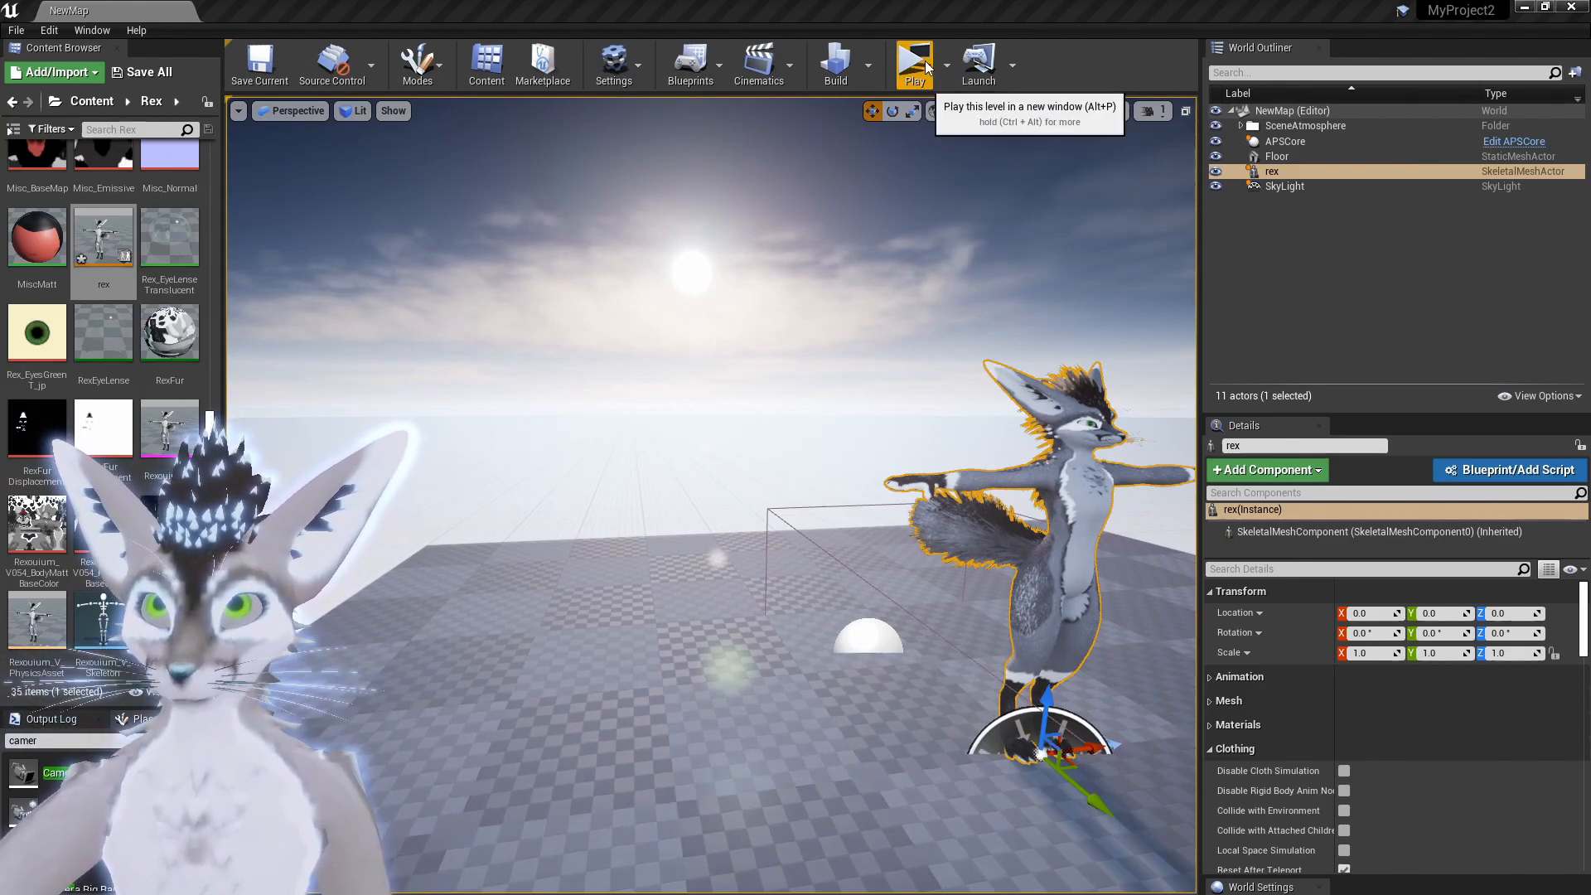
{"action": "left_click", "coordinate": [911, 58]}
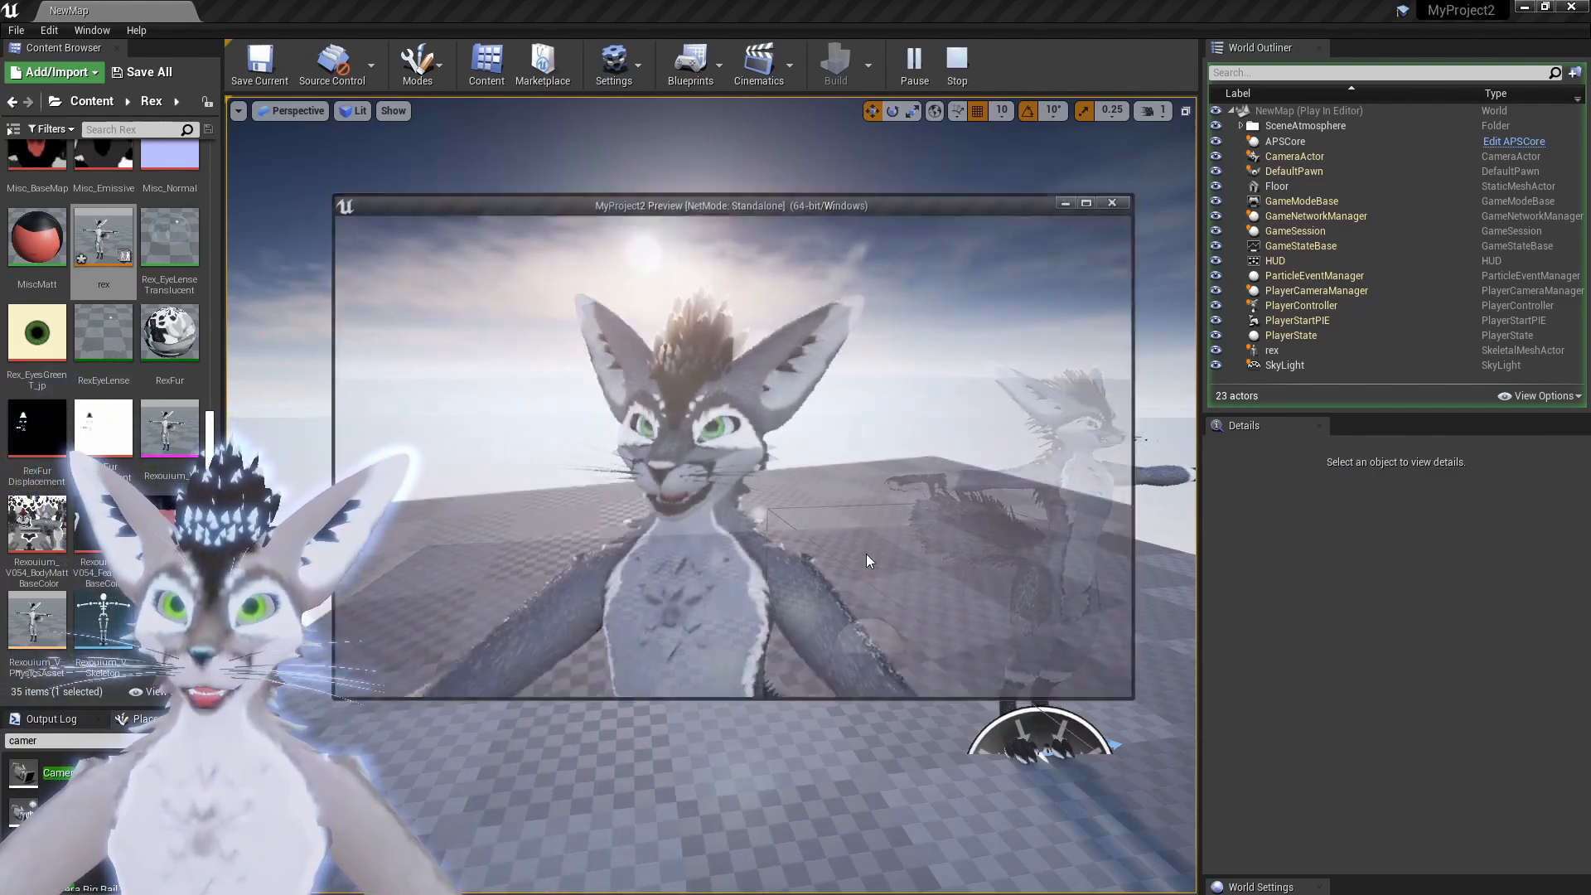
{"action": "left_click", "coordinate": [954, 64]}
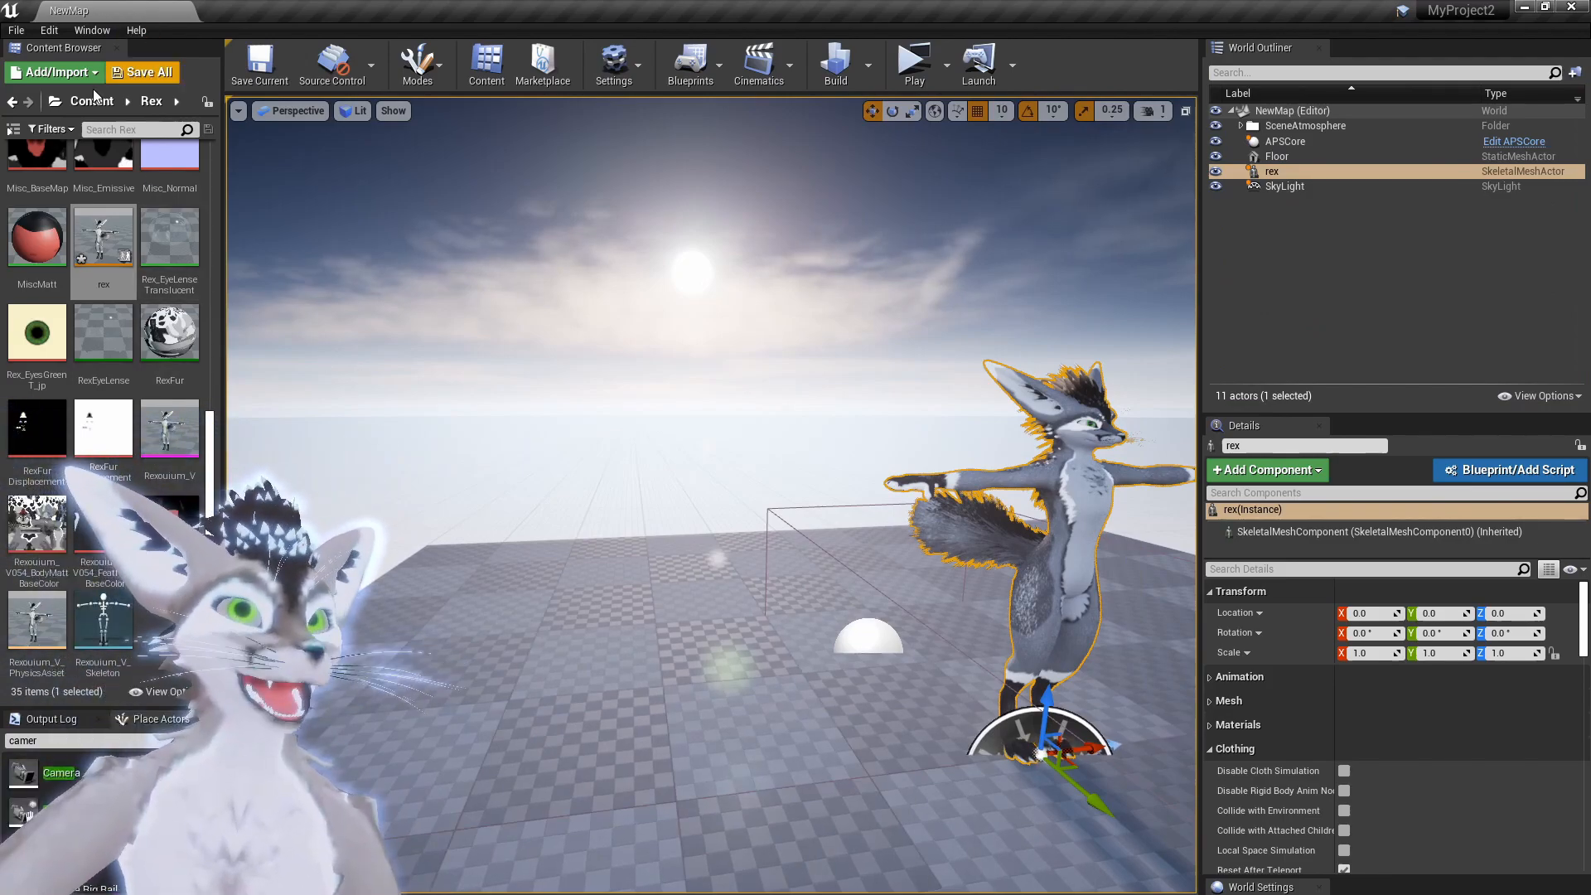
{"action": "mouse_move", "coordinate": [169, 233]}
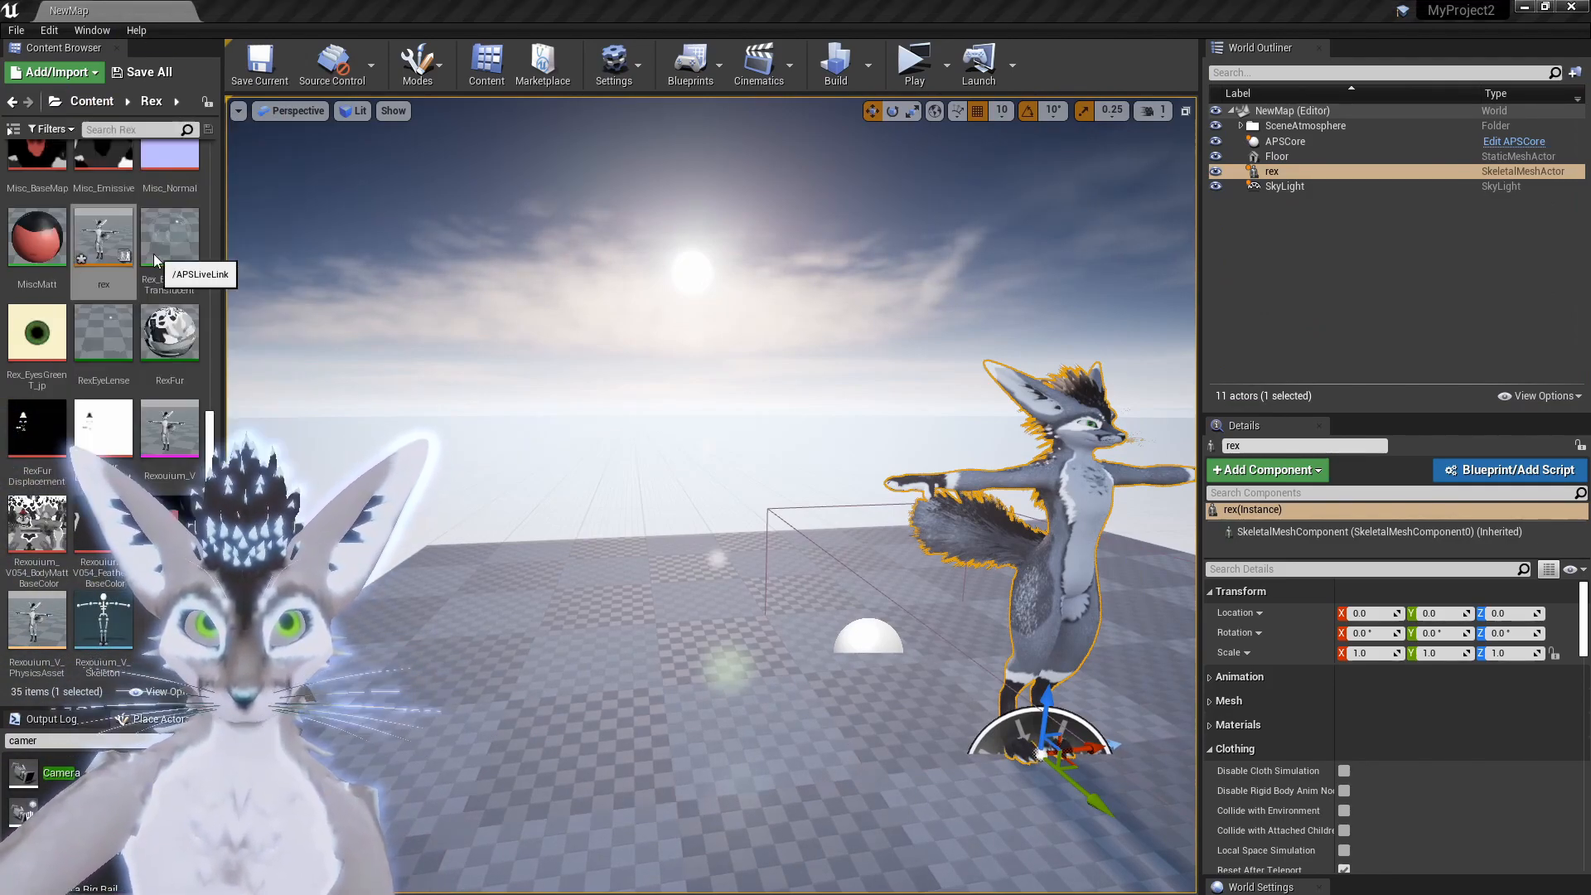
{"action": "left_click", "coordinate": [202, 275]}
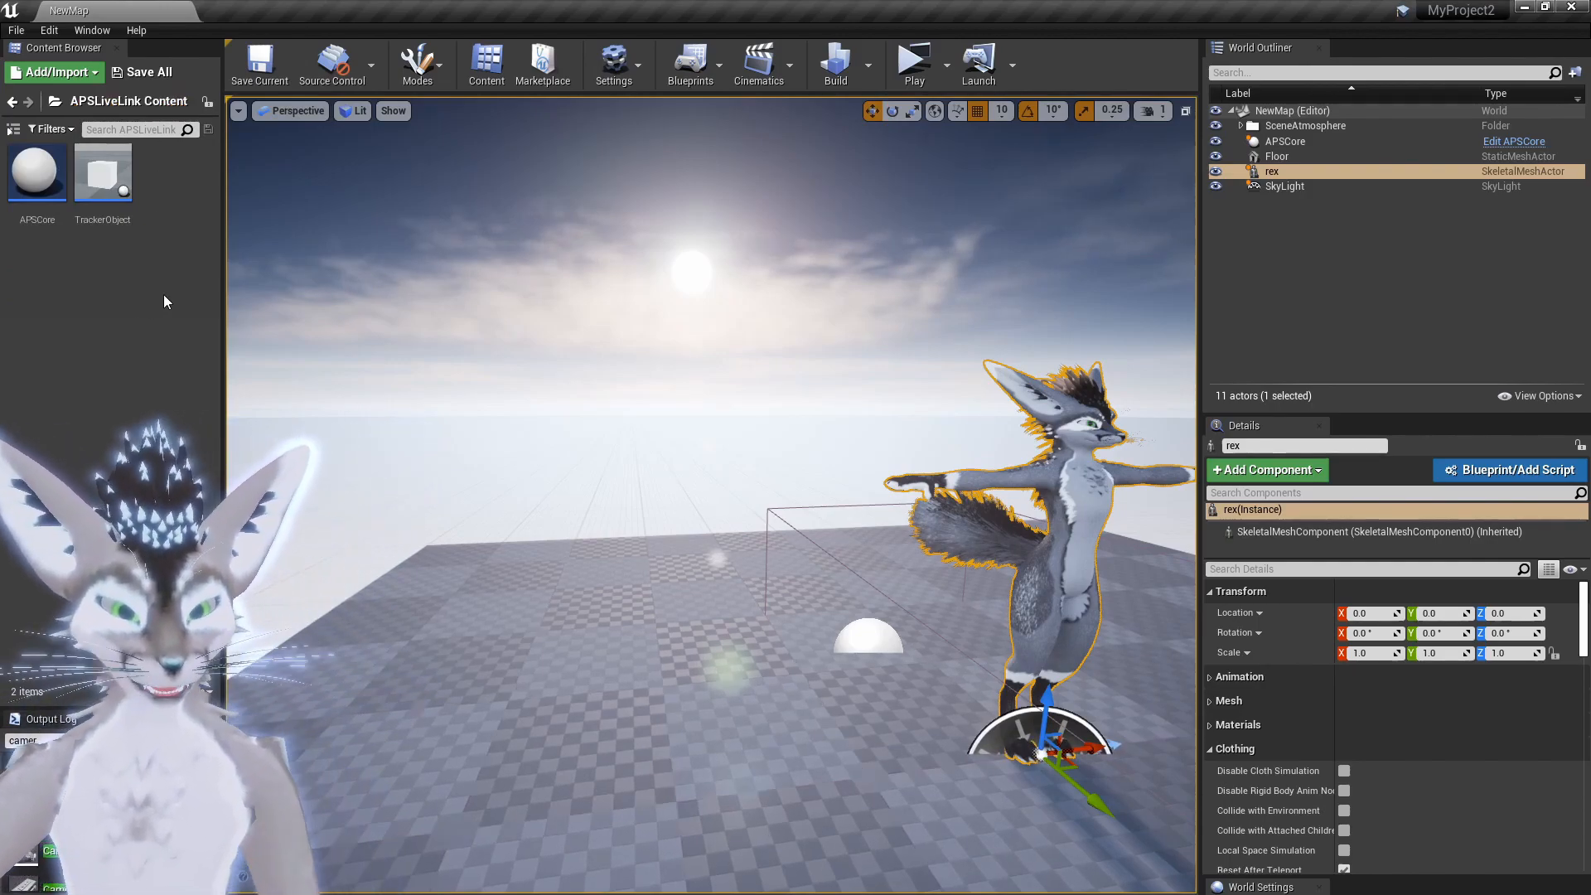
Step: Place a TrackerObject at -130, -50, 0 and select it in the World Outliner
{"action": "left_click", "coordinate": [103, 172]}
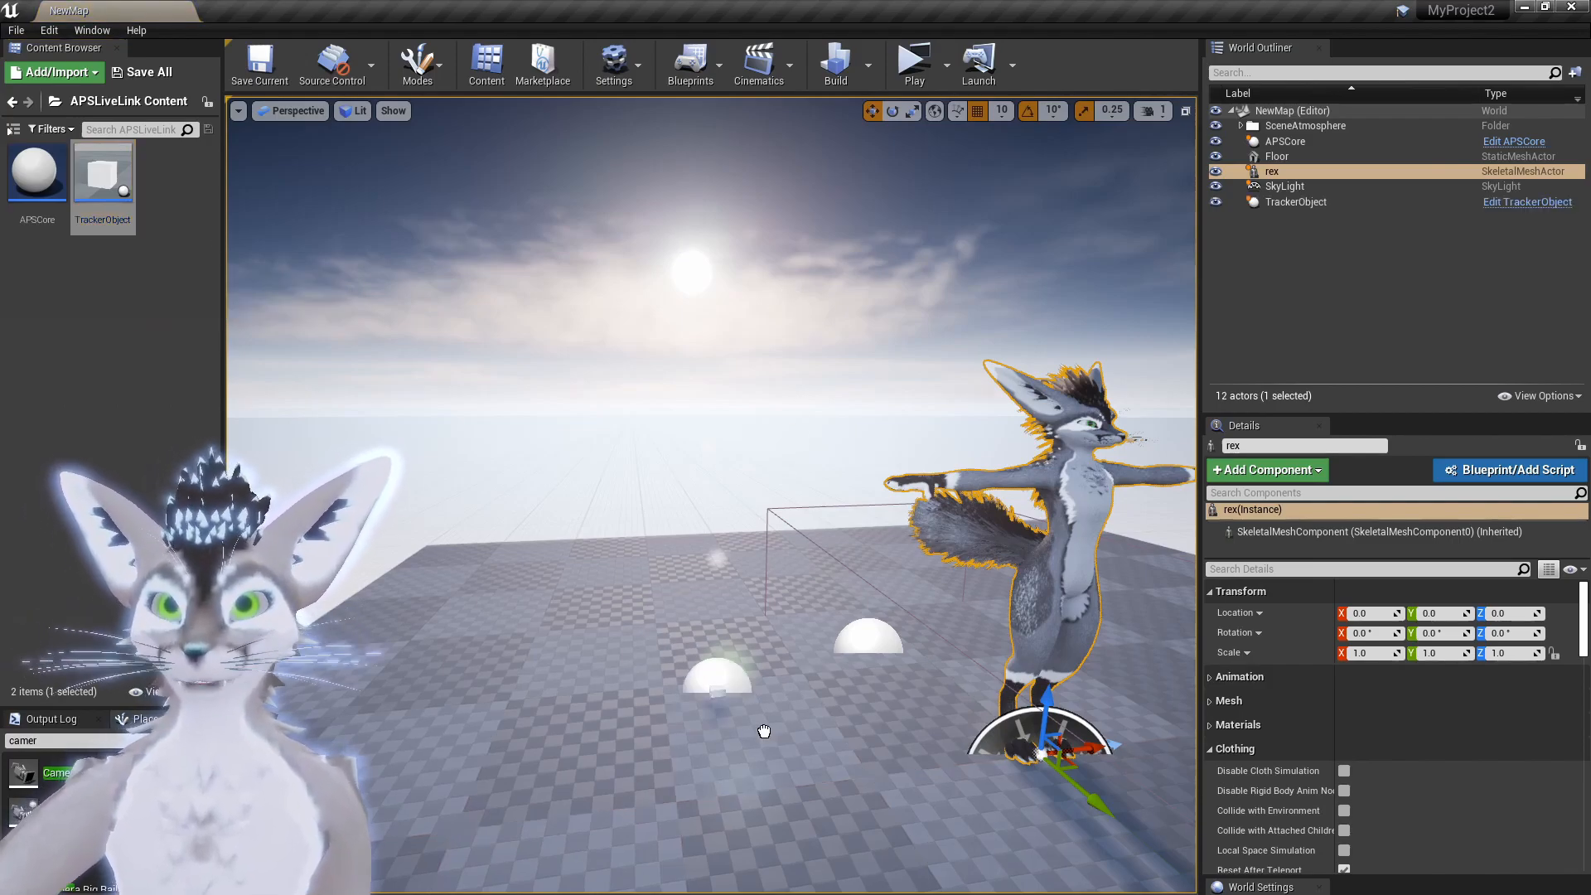
{"action": "left_click", "coordinate": [1296, 200]}
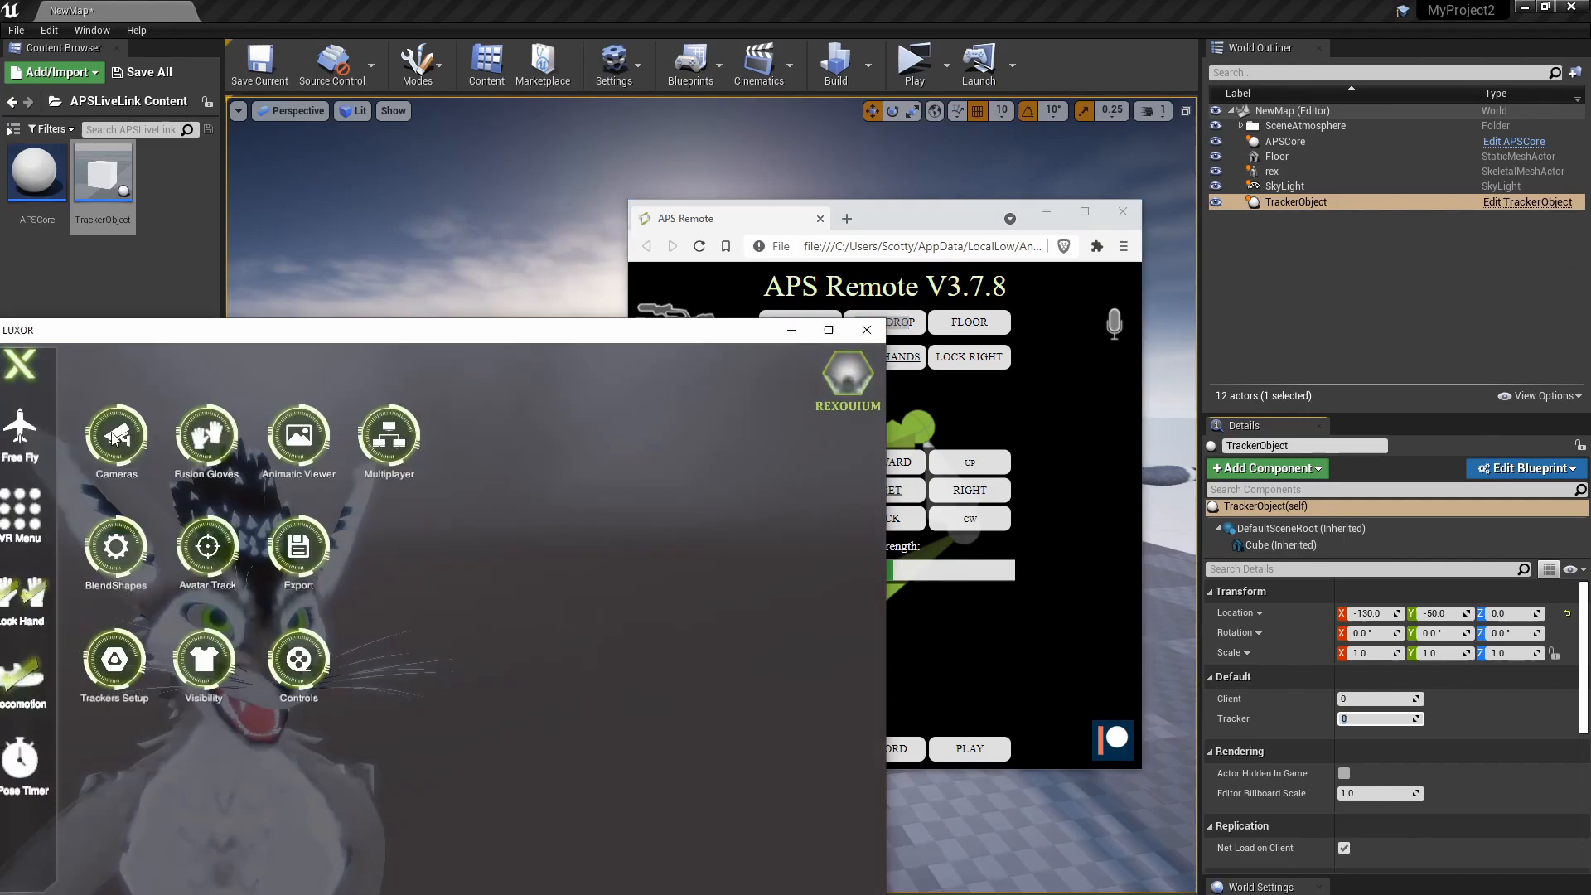
{"action": "mouse_move", "coordinate": [115, 659]}
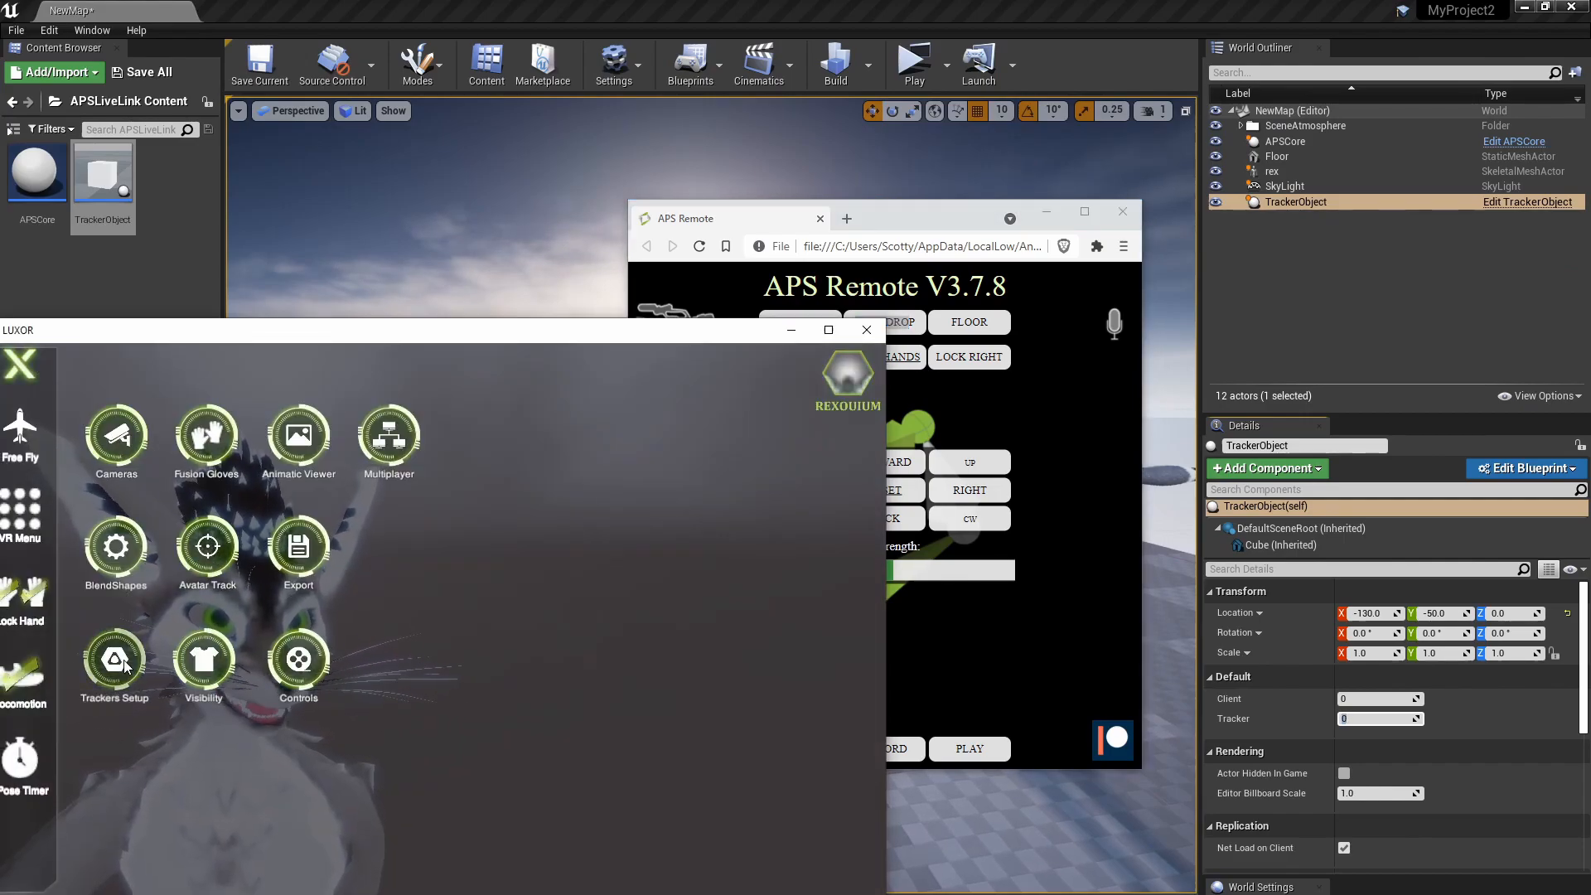
Step: Look up the tracker index in LUXOR's Trackers Setup and set the TrackerObject's Tracker to 9
{"action": "left_click", "coordinate": [114, 657]}
{"action": "type", "text": "9"}
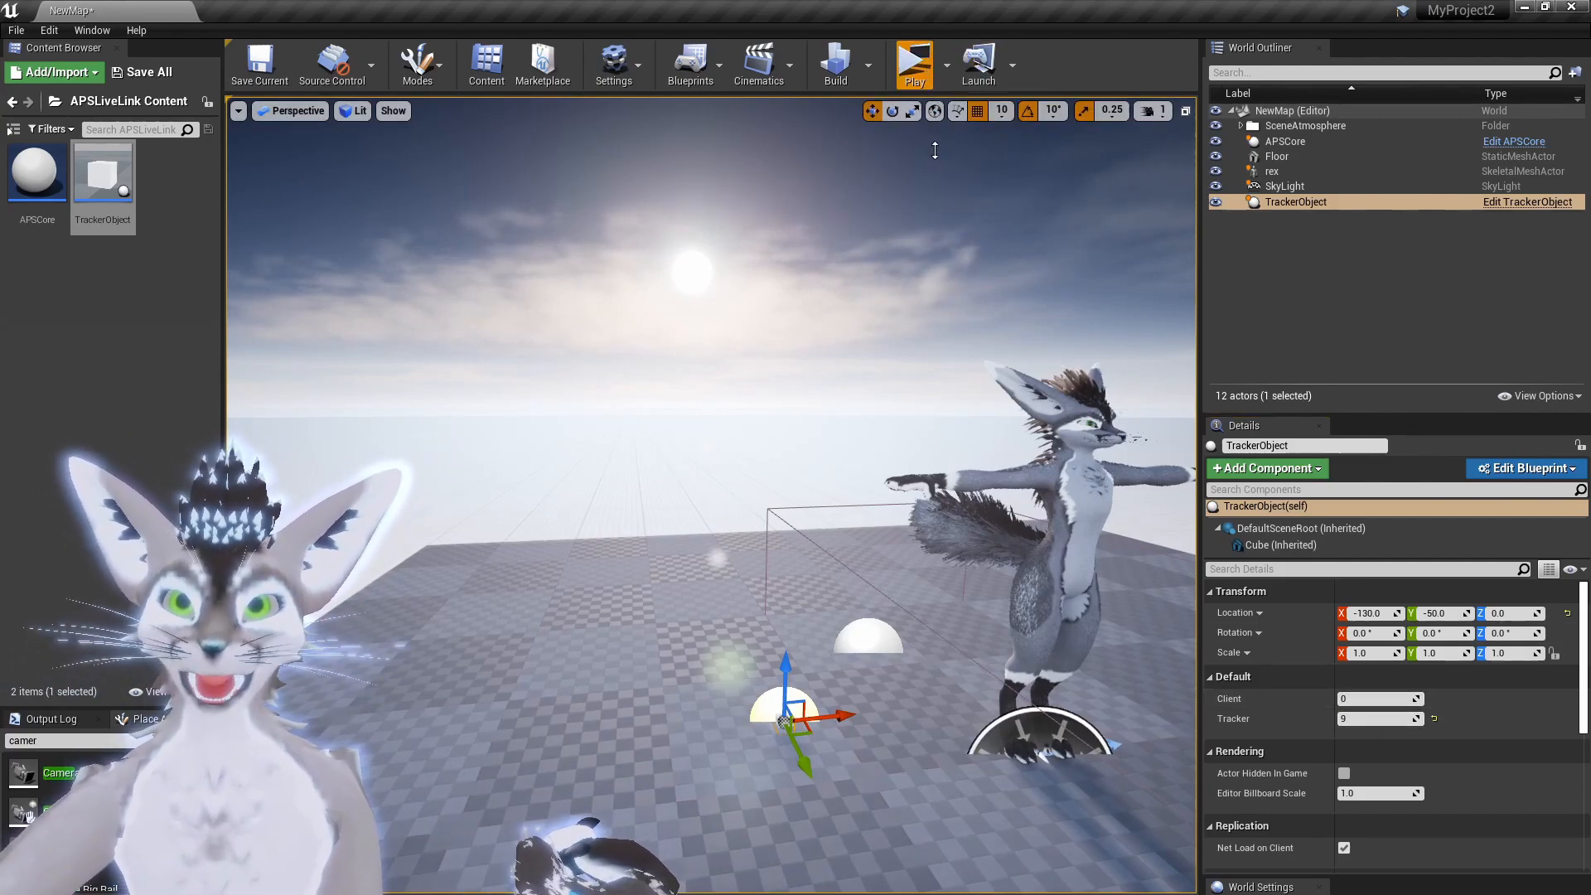
Step: Add a CameraActor to the level and parent it under TrackerObject in the Outliner
{"action": "left_click", "coordinate": [912, 63]}
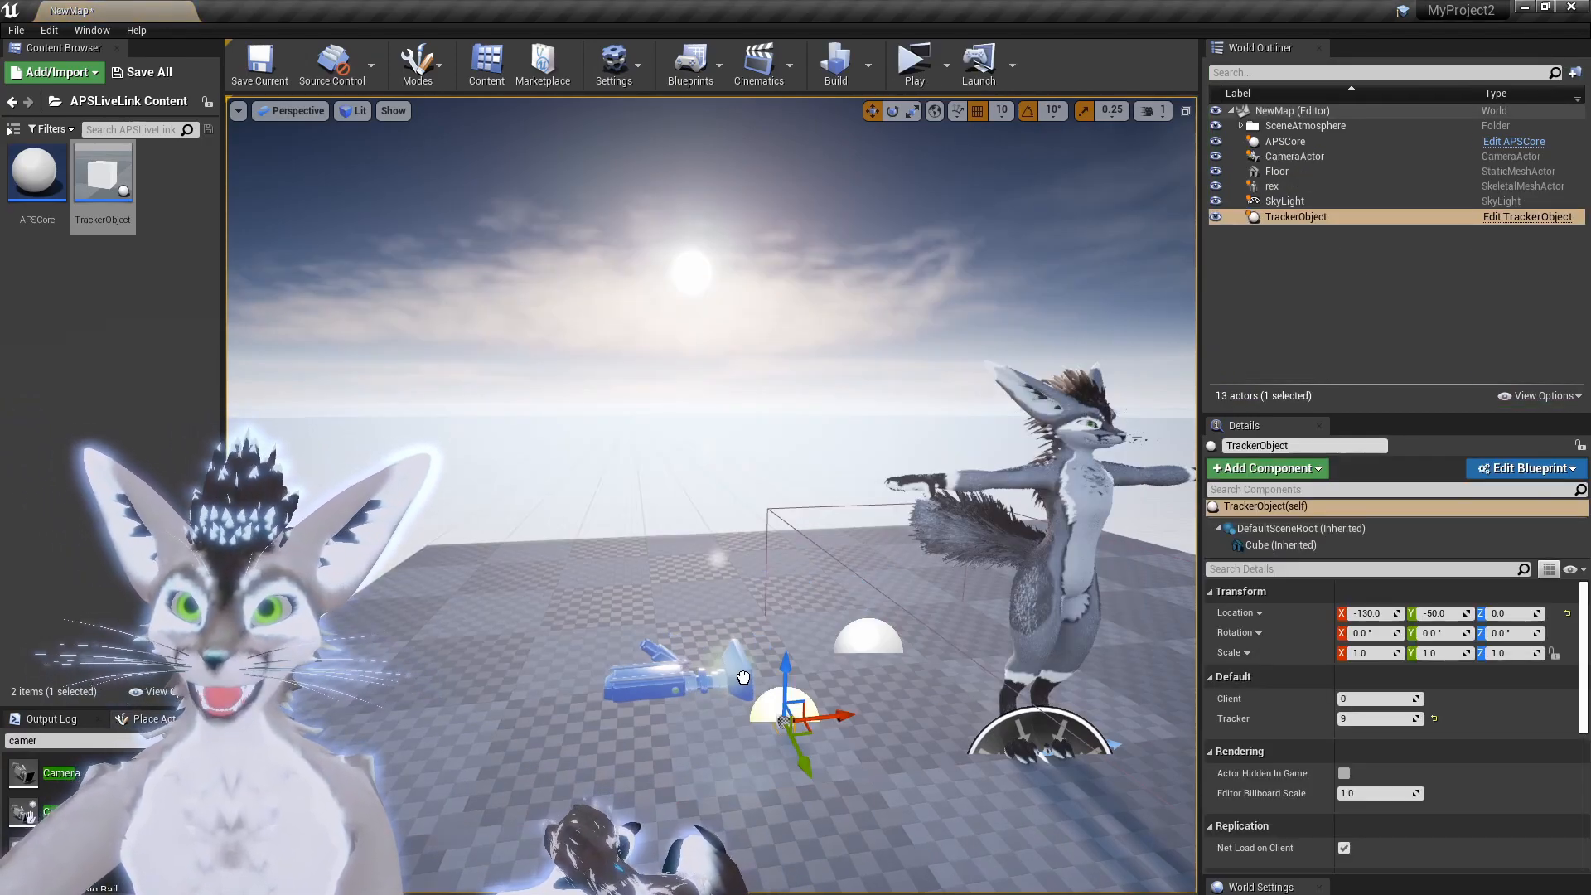
{"action": "left_click", "coordinate": [1293, 156]}
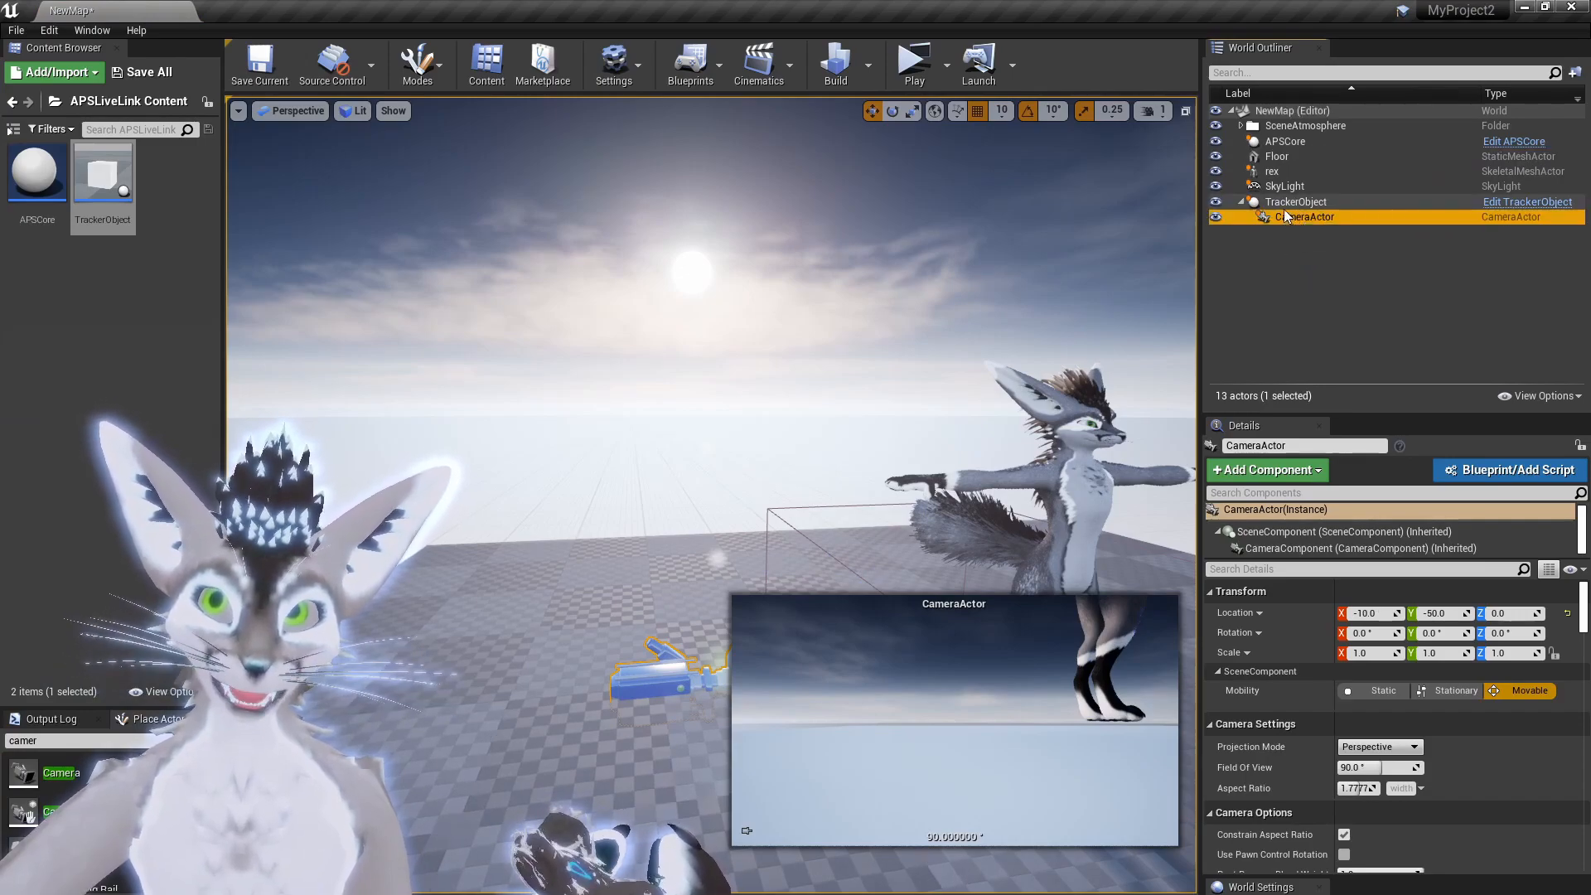
{"action": "left_click", "coordinate": [1294, 201]}
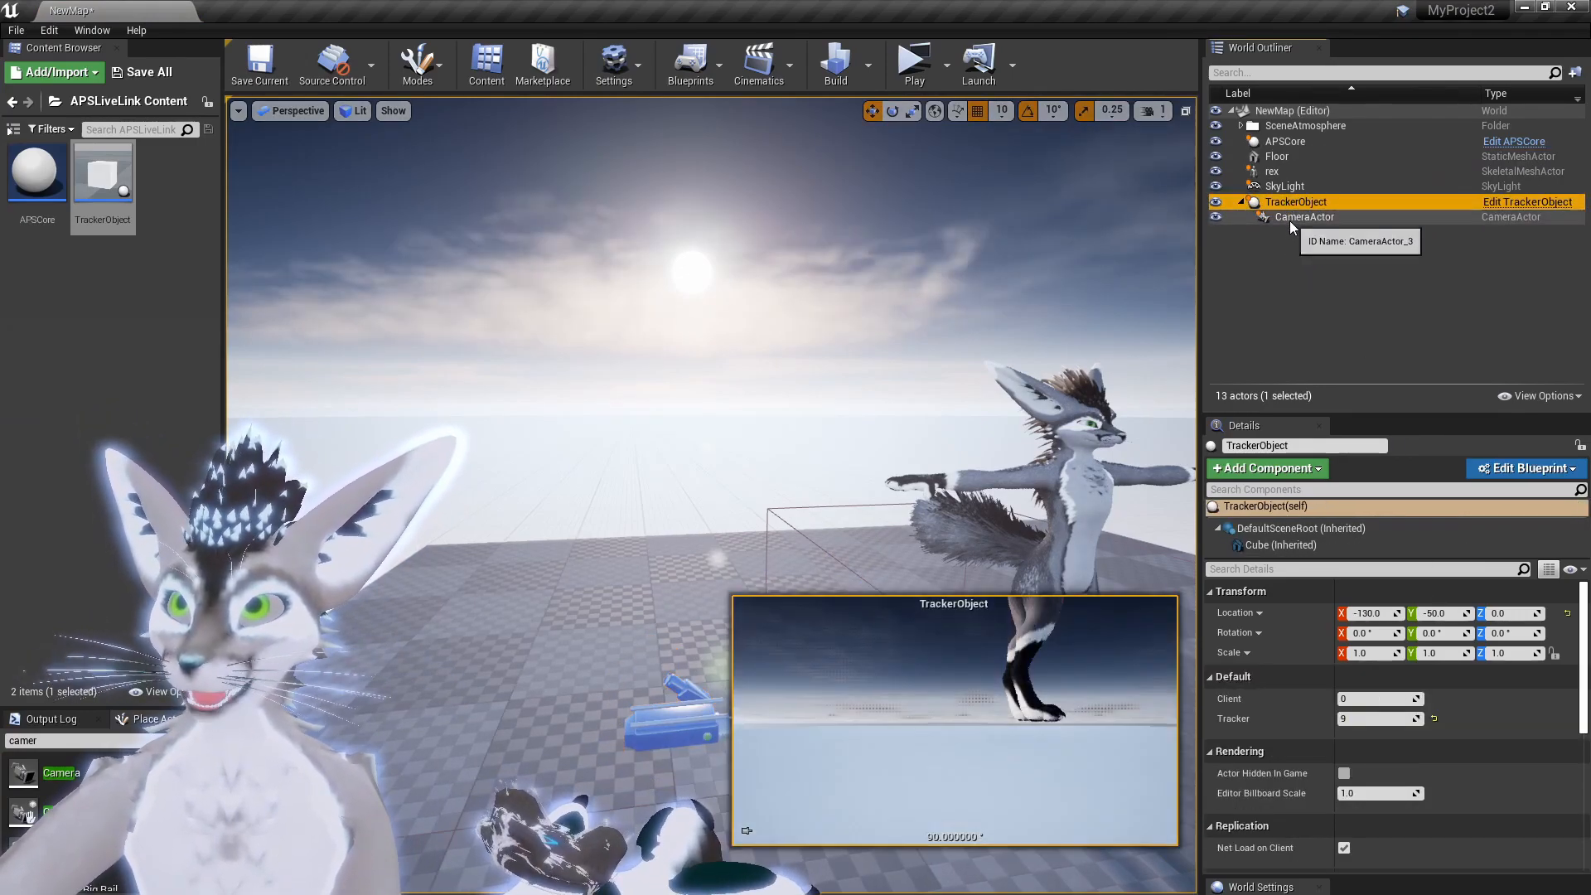
Step: Make the camera auto-activate for Player 0 and play the level from its view
{"action": "left_click", "coordinate": [1305, 217]}
{"action": "type", "text": "pla"}
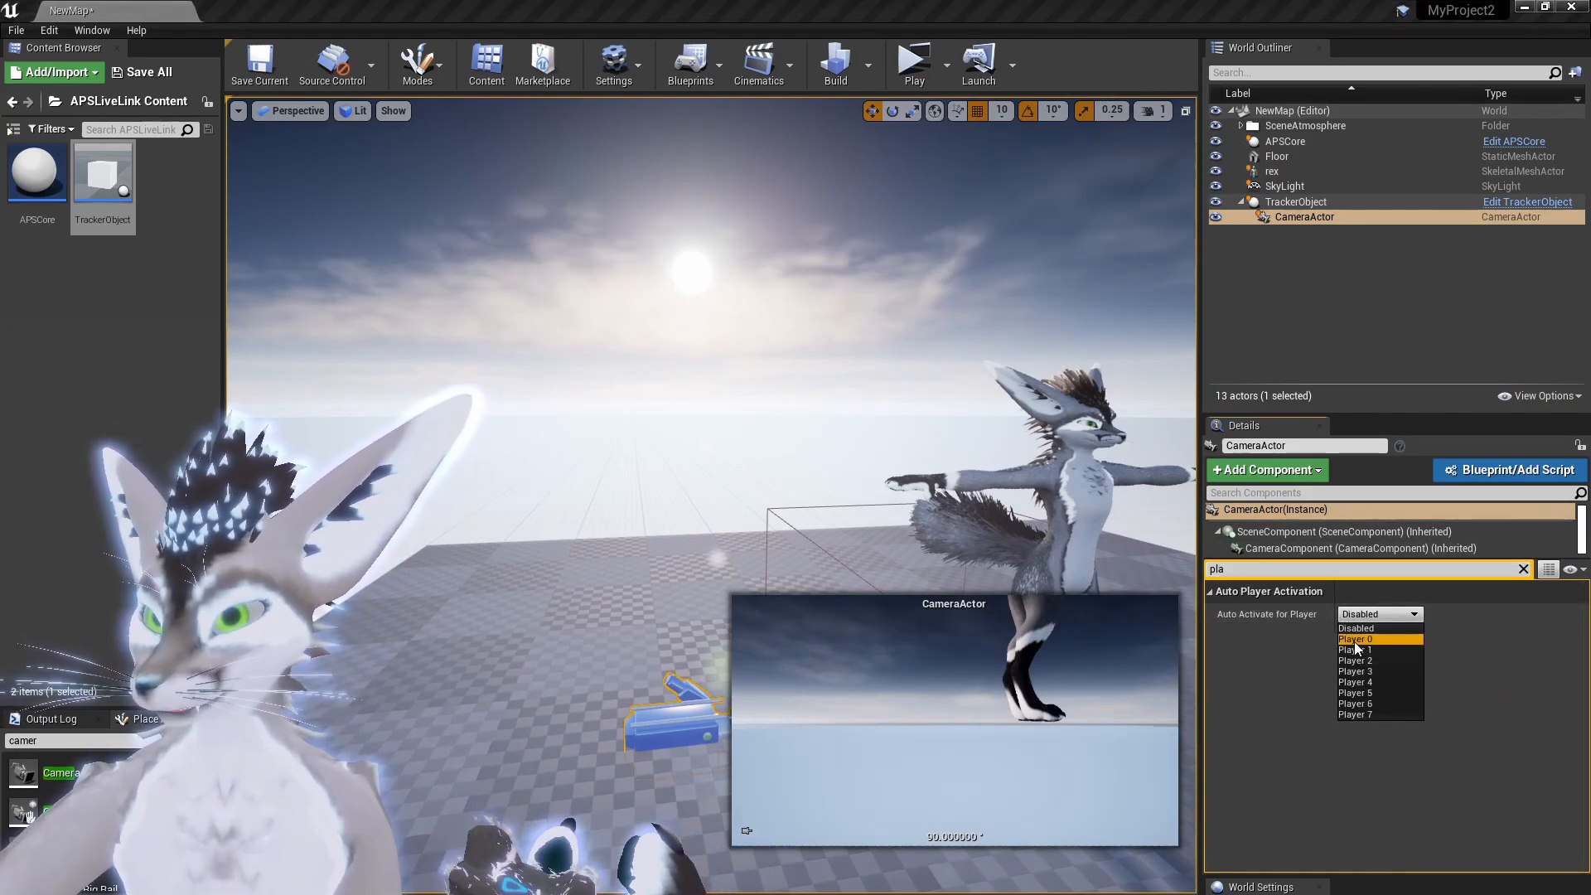
{"action": "left_click", "coordinate": [1353, 639]}
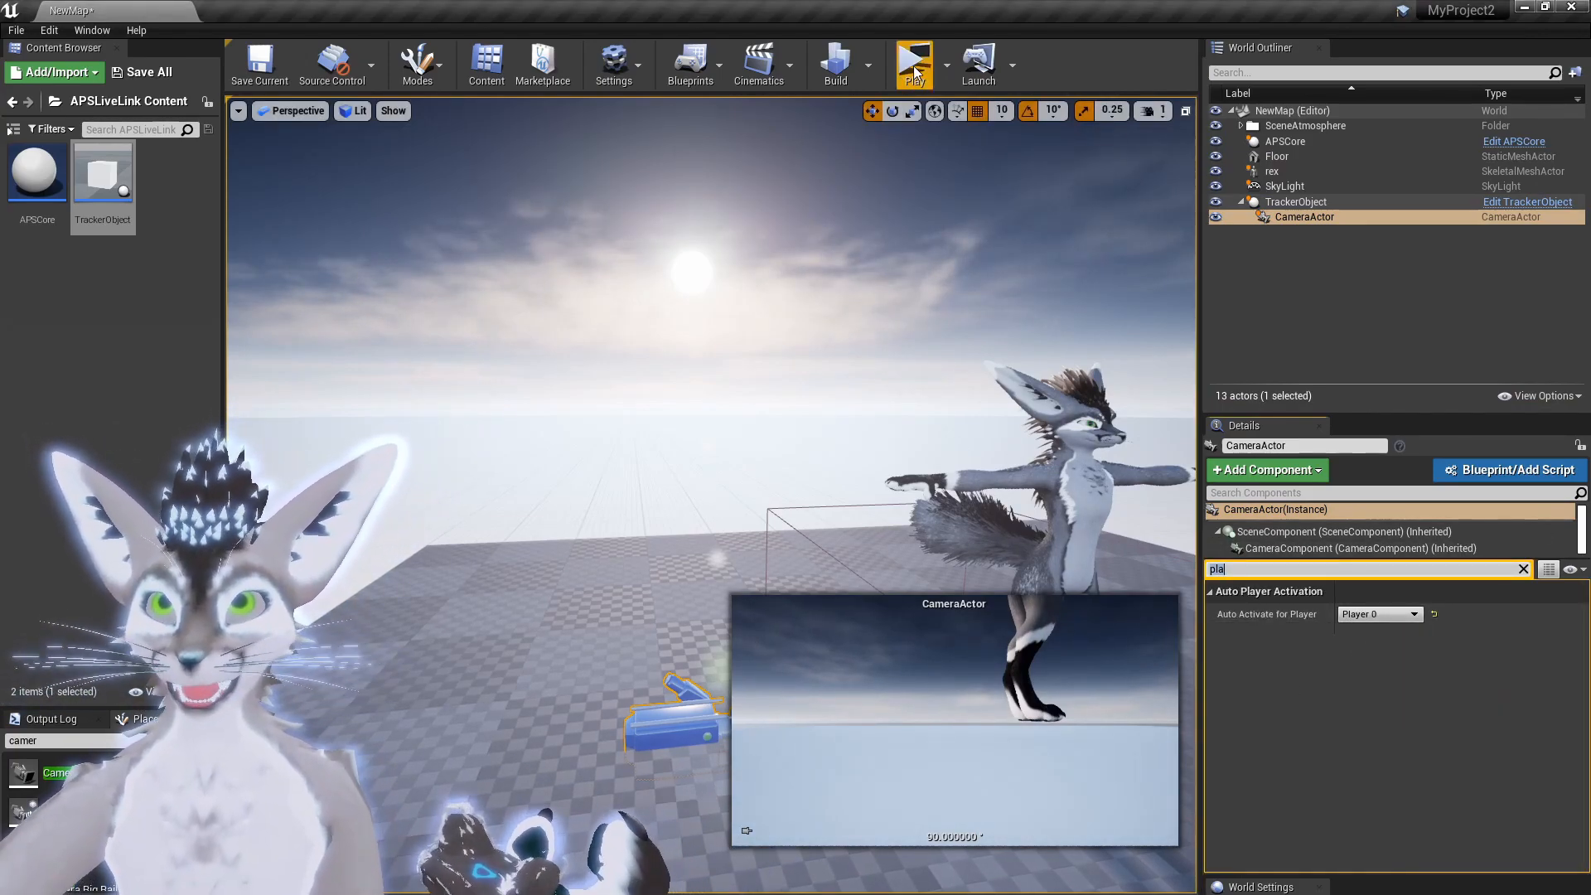
{"action": "left_click", "coordinate": [912, 59]}
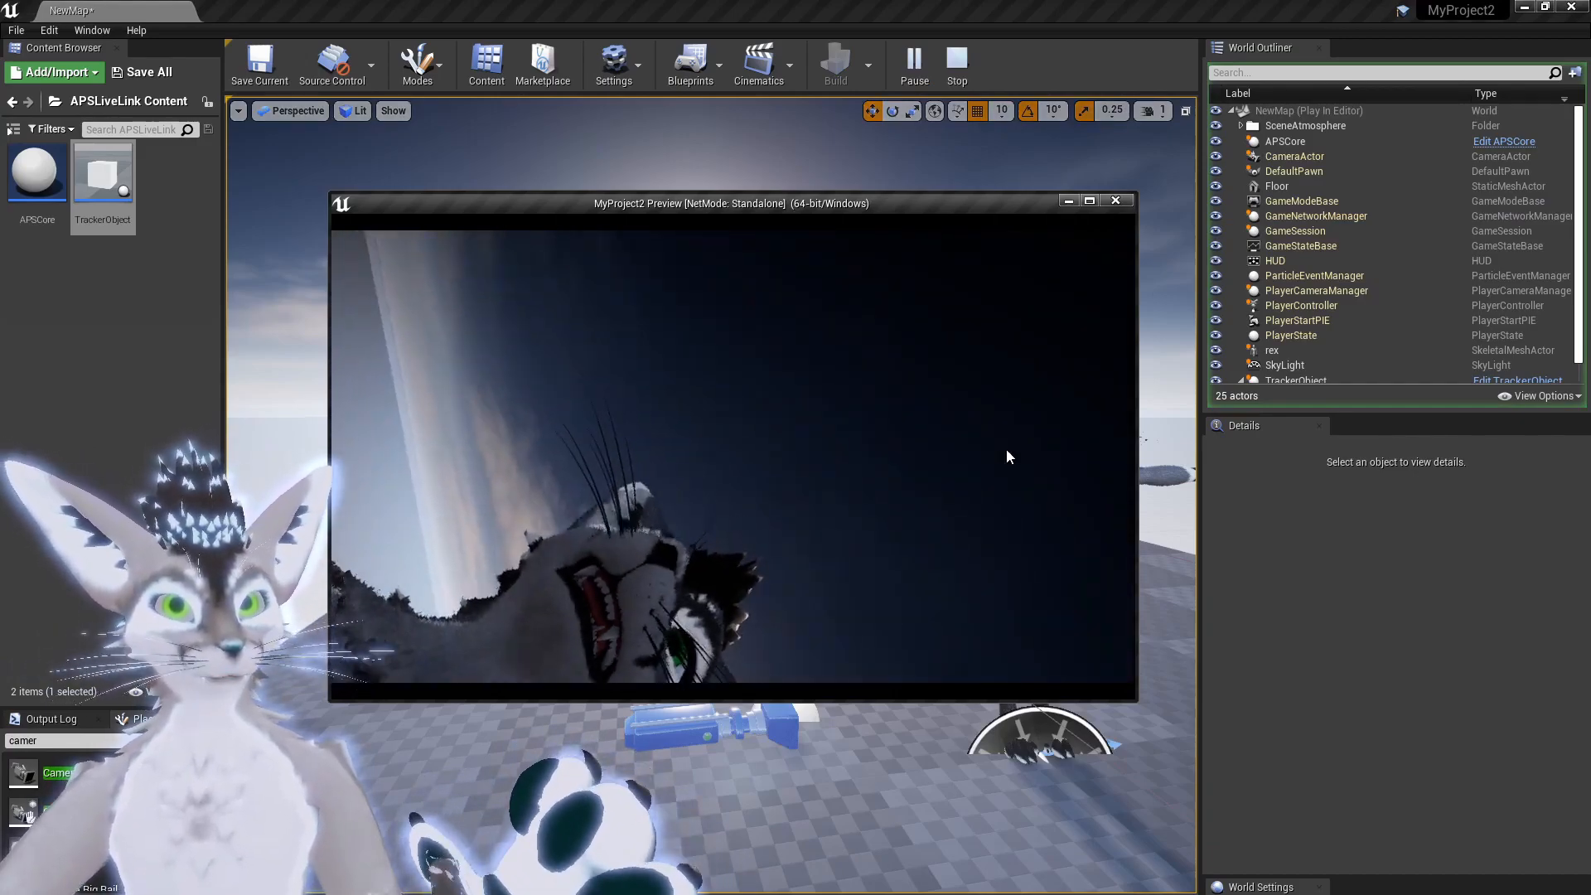